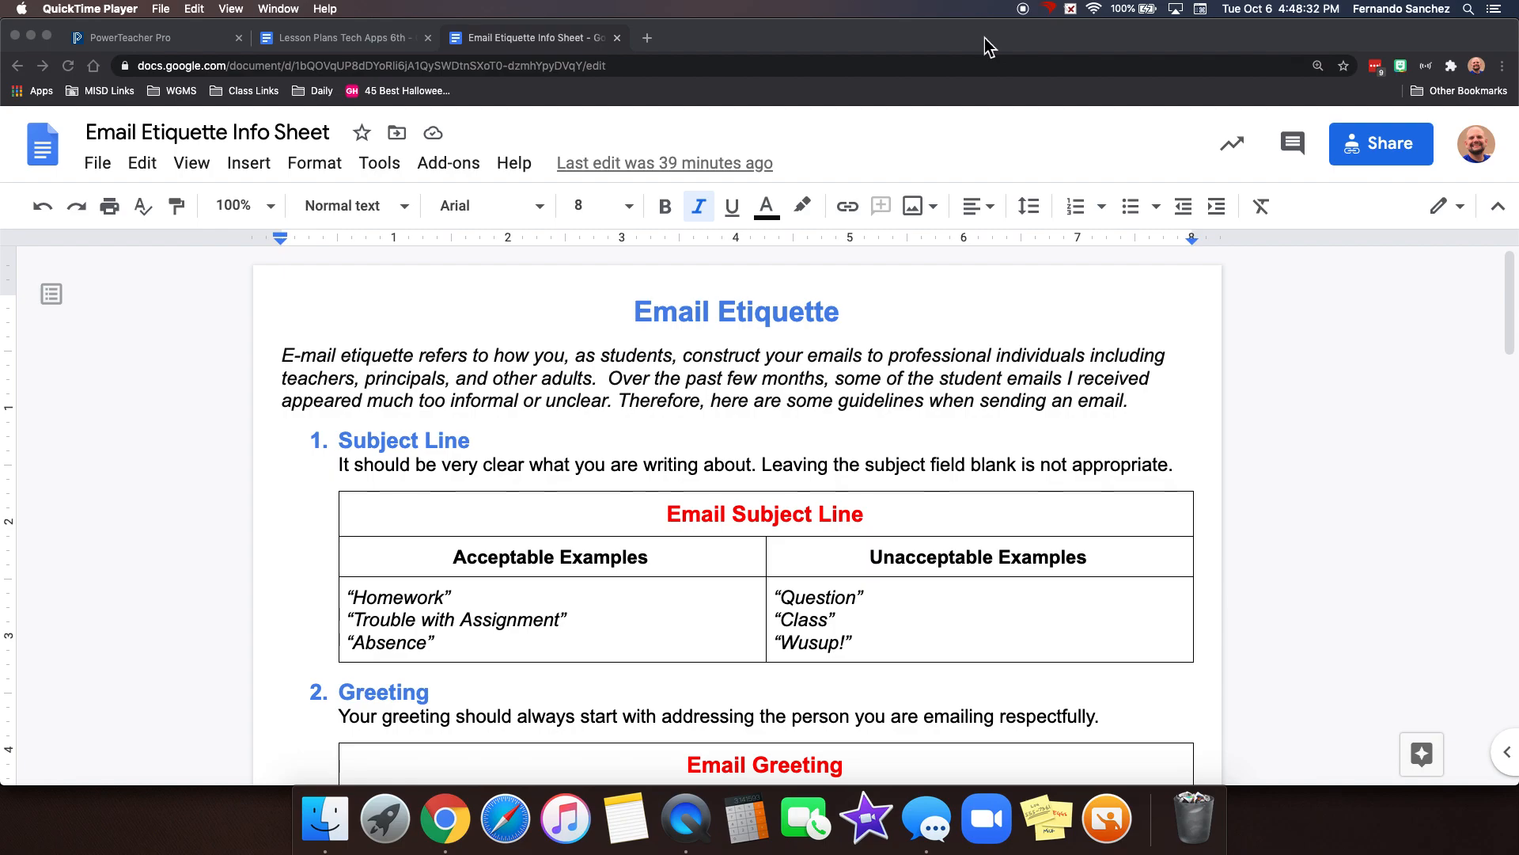
mouse_move(296, 376)
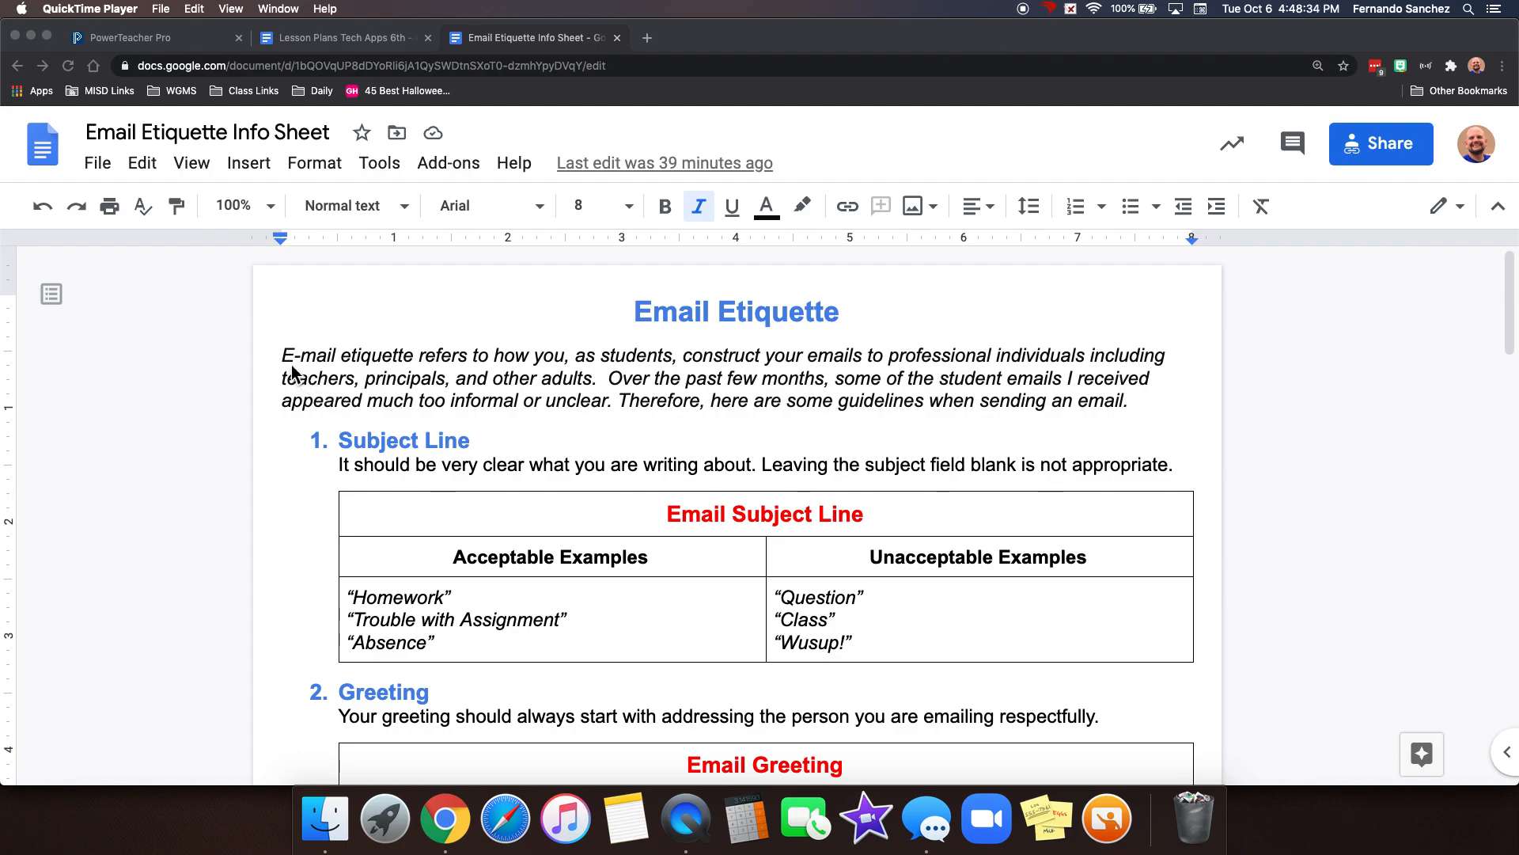
mouse_move(465, 369)
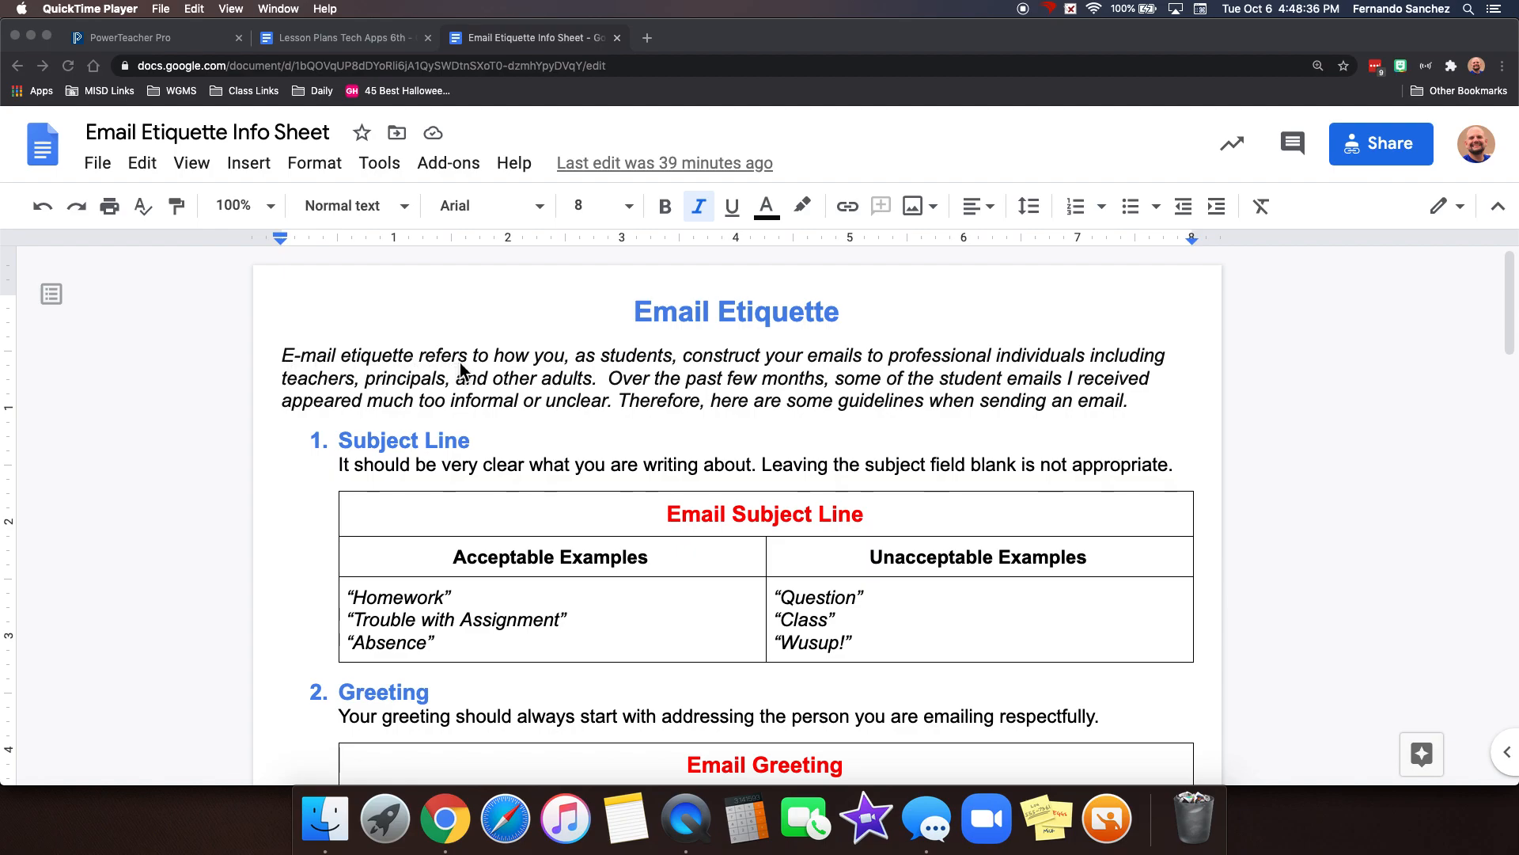
mouse_move(682, 376)
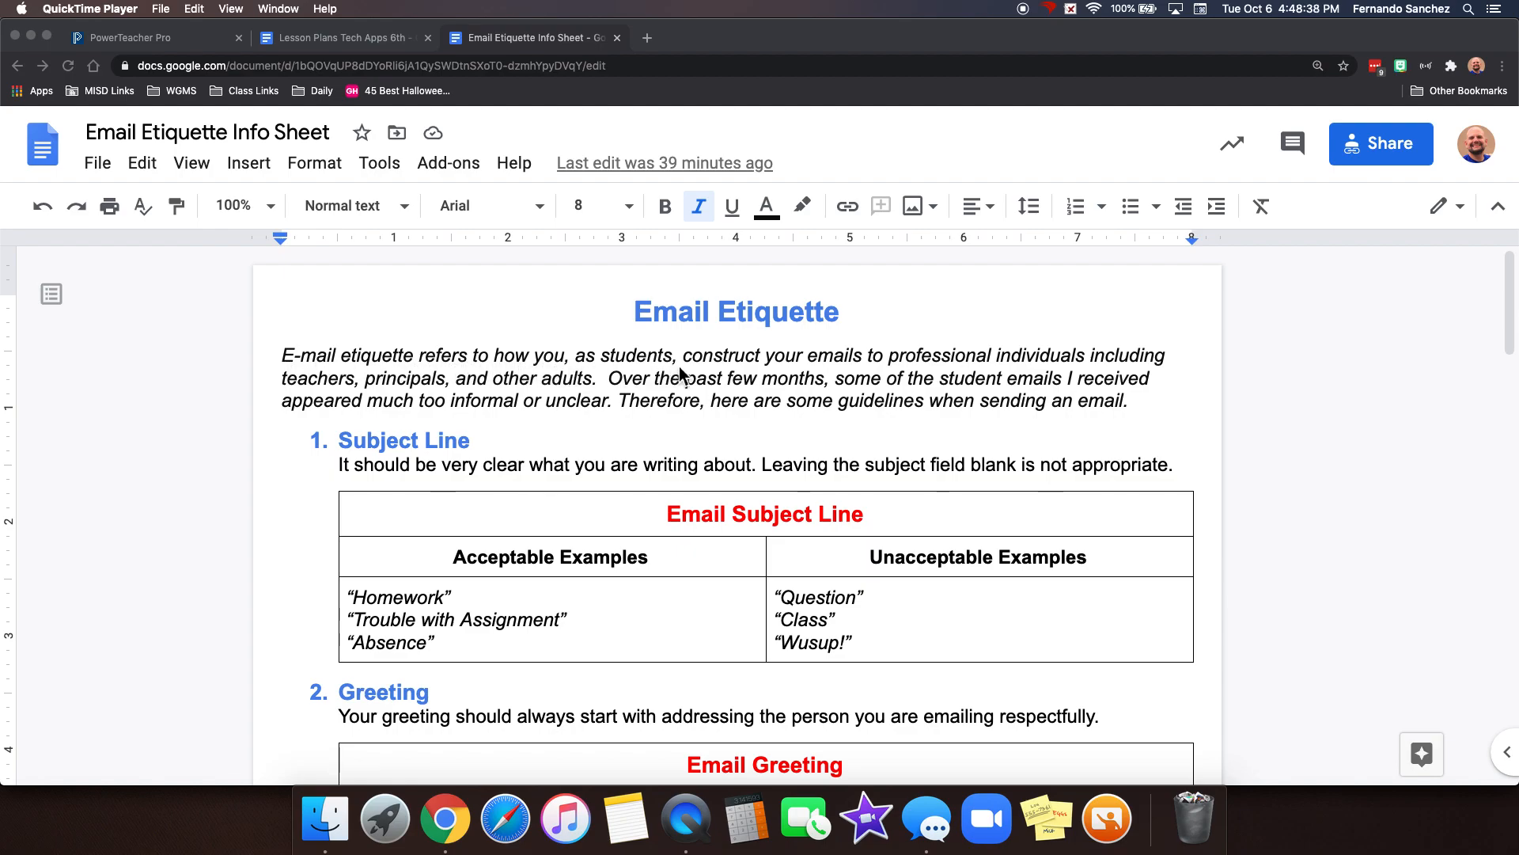
mouse_move(1076, 374)
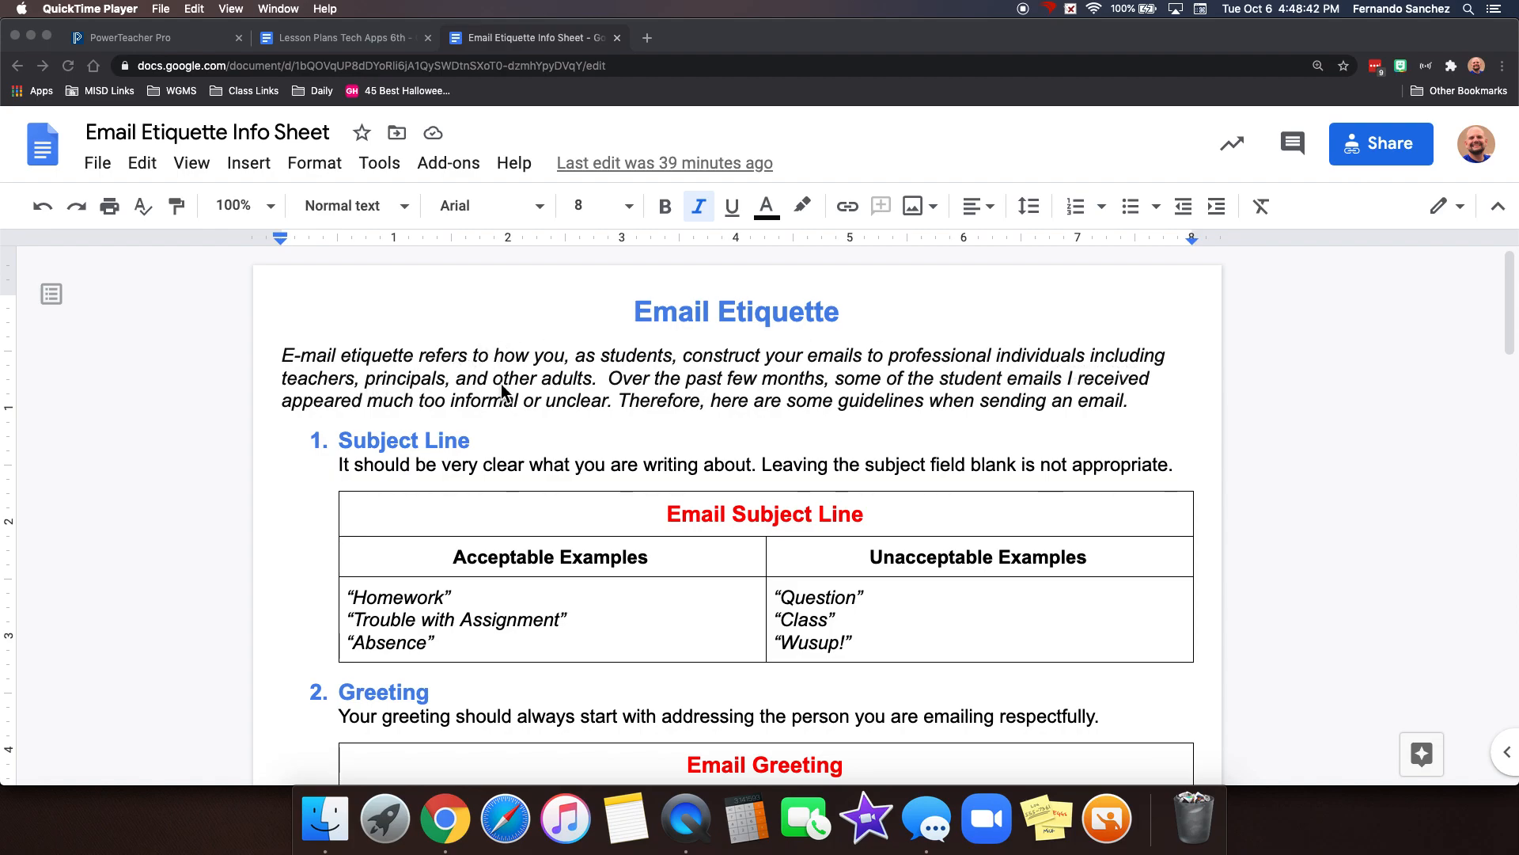
mouse_move(793, 400)
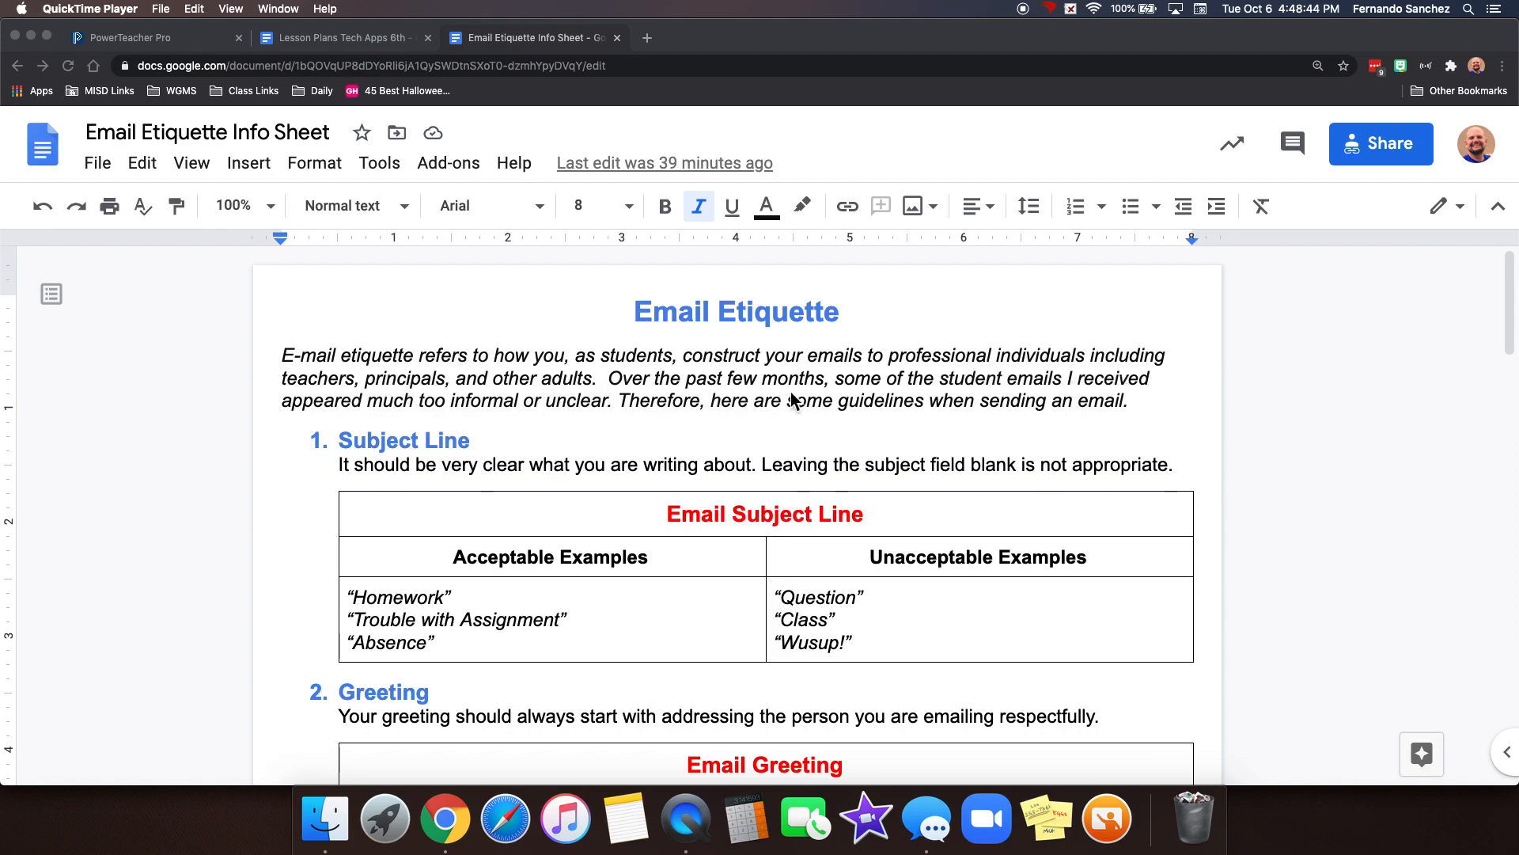
mouse_move(338, 409)
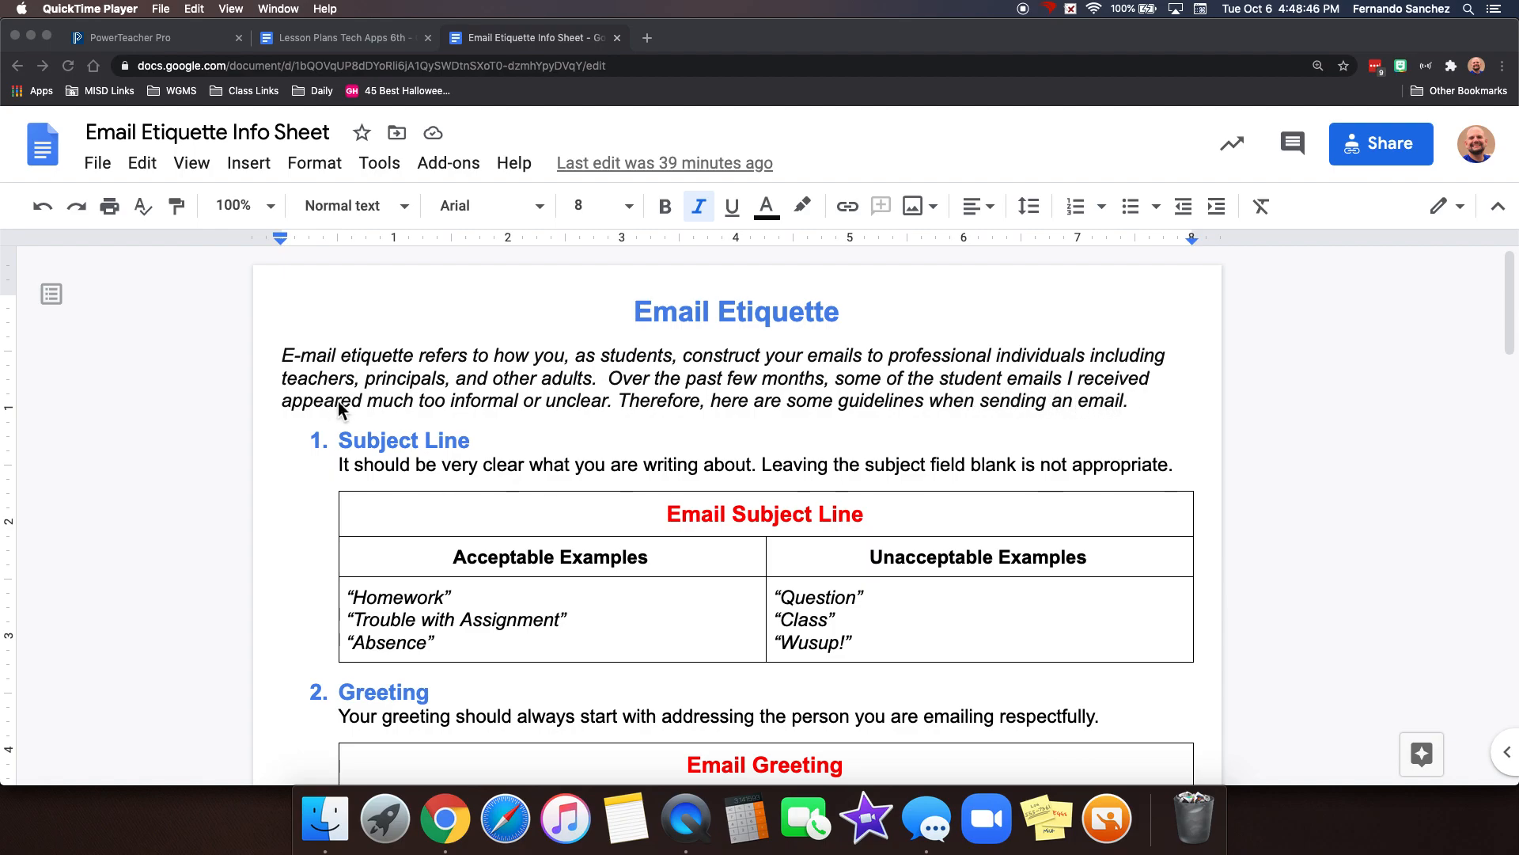
mouse_move(606, 425)
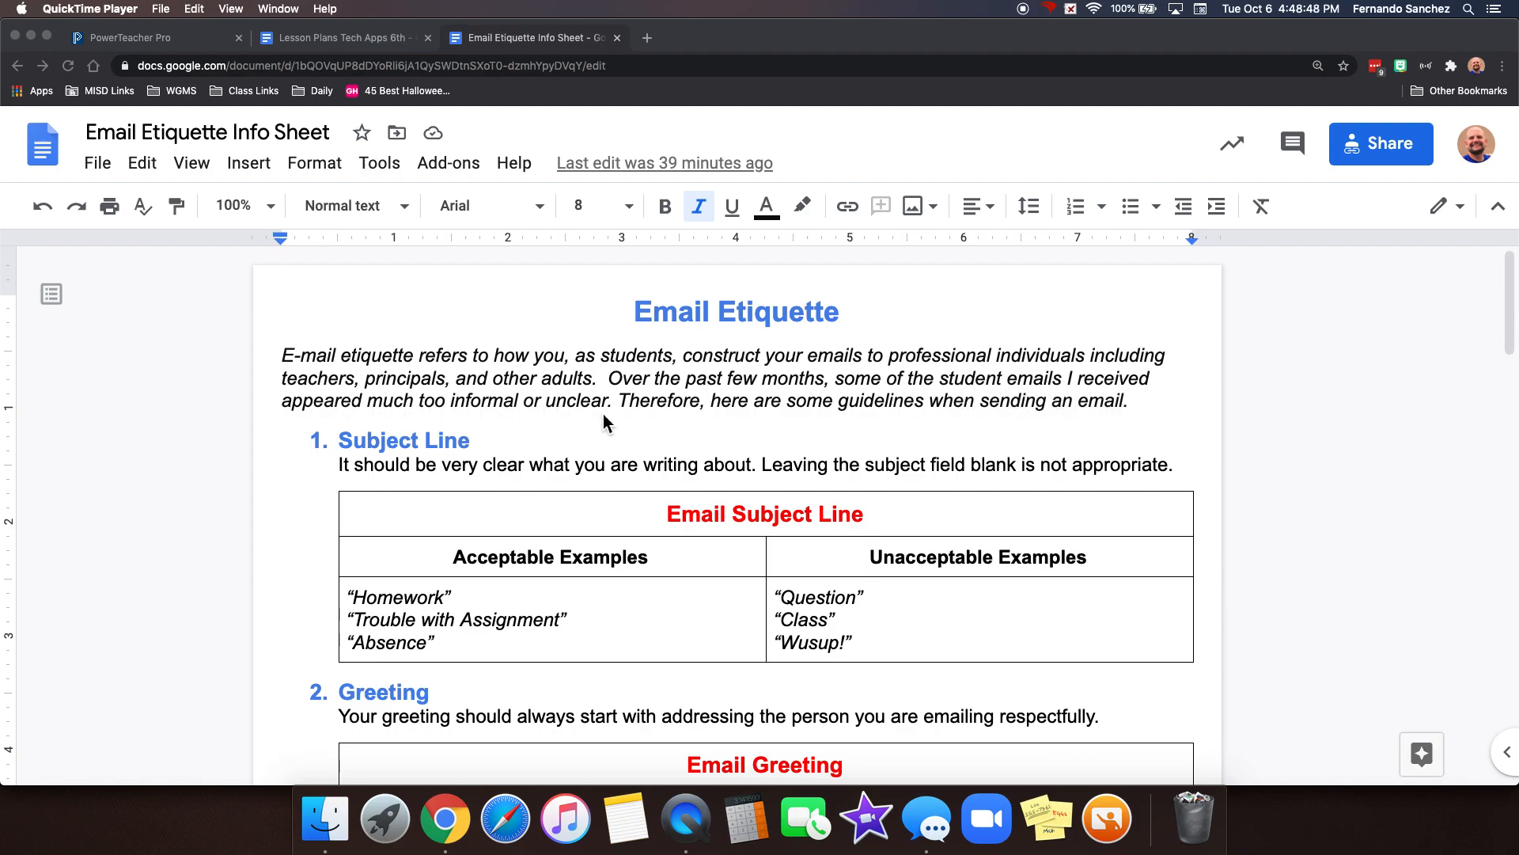
mouse_move(1018, 421)
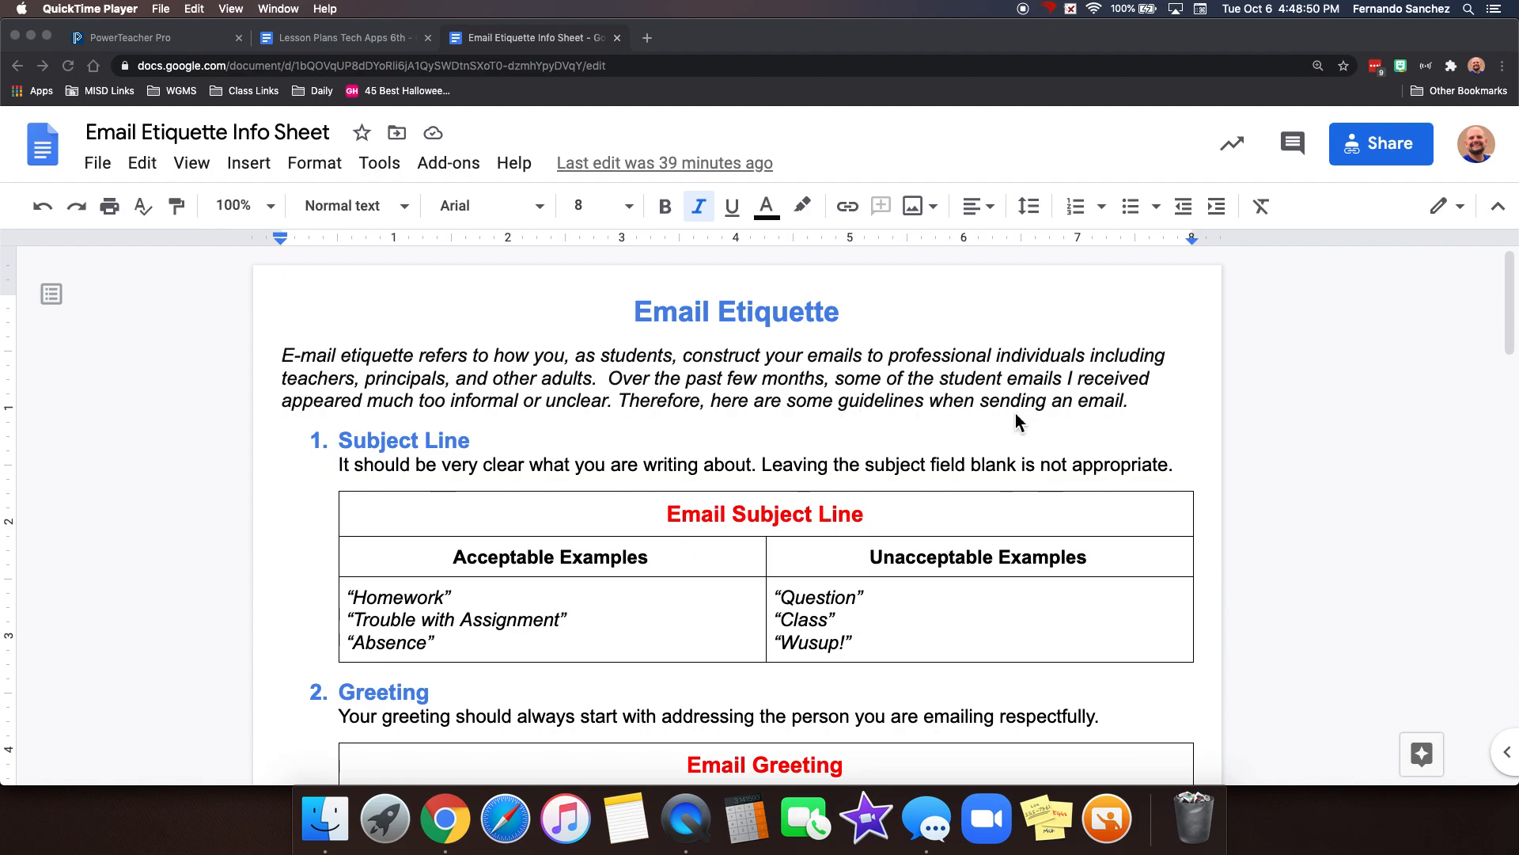
mouse_move(1089, 410)
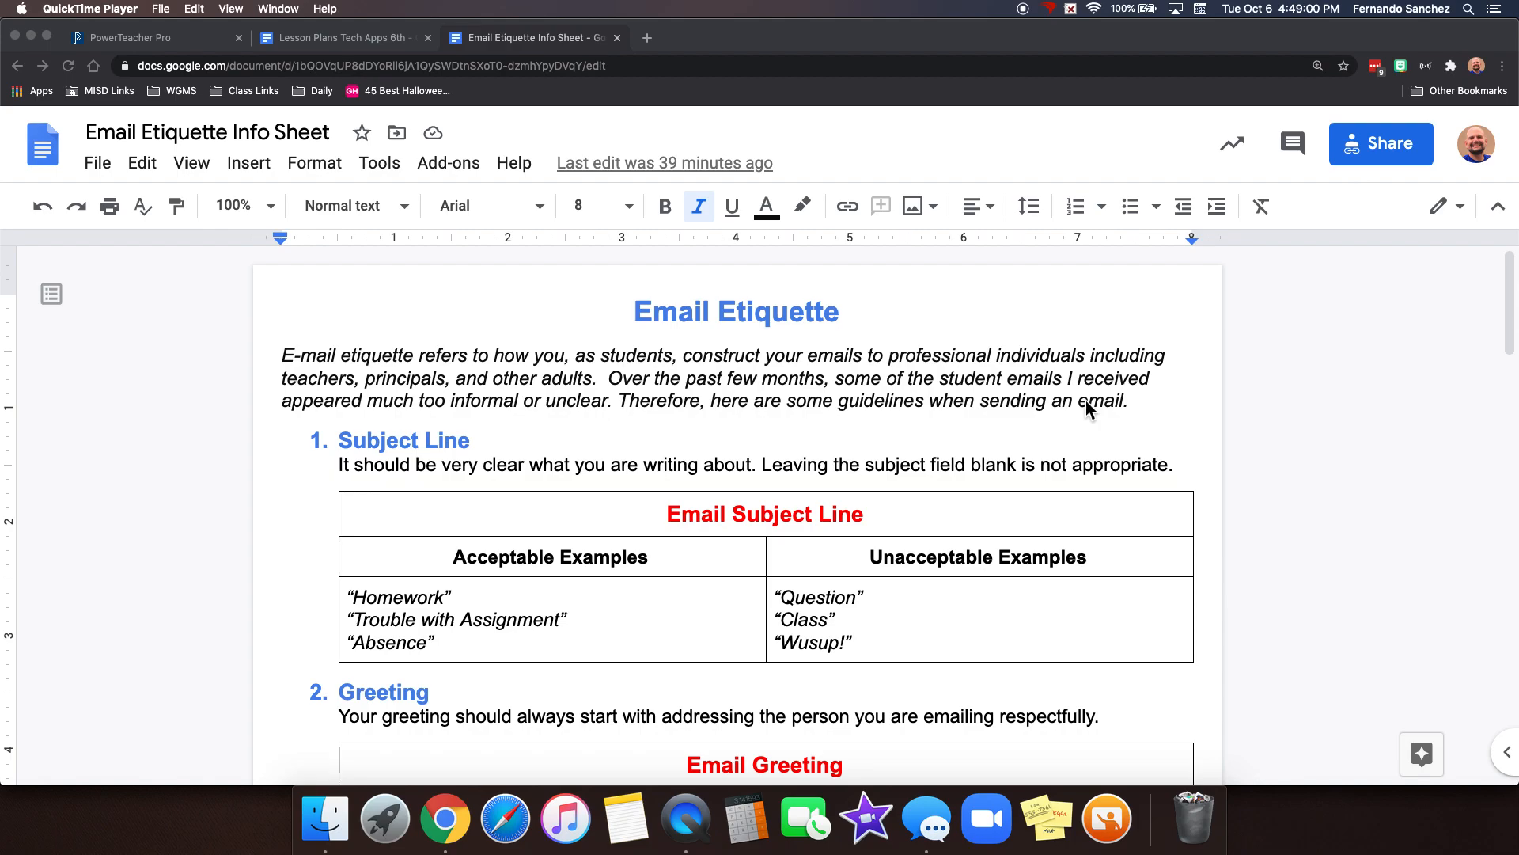
mouse_move(693, 388)
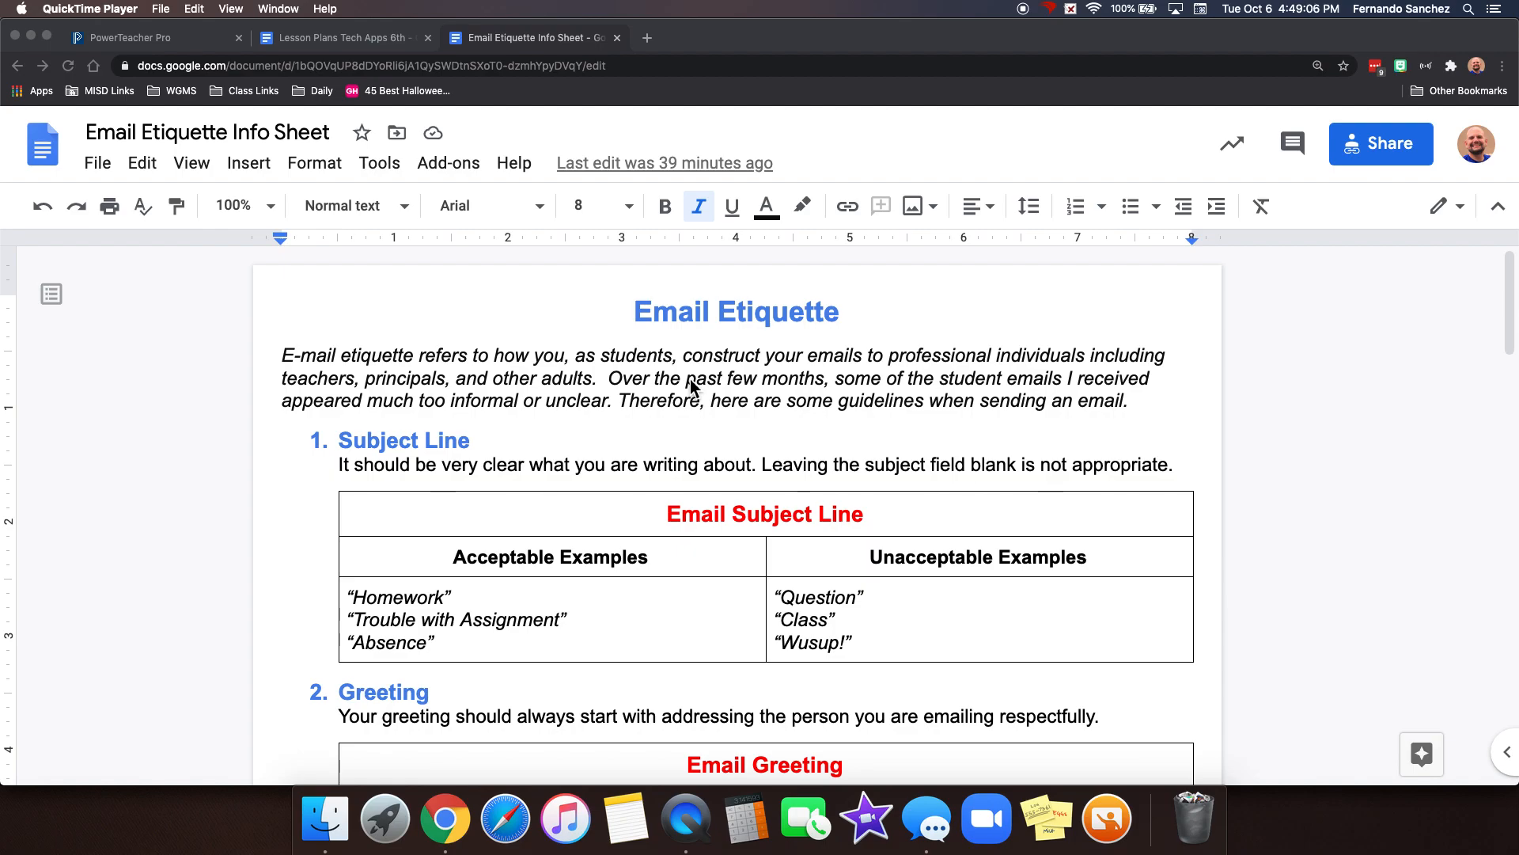
mouse_move(326, 460)
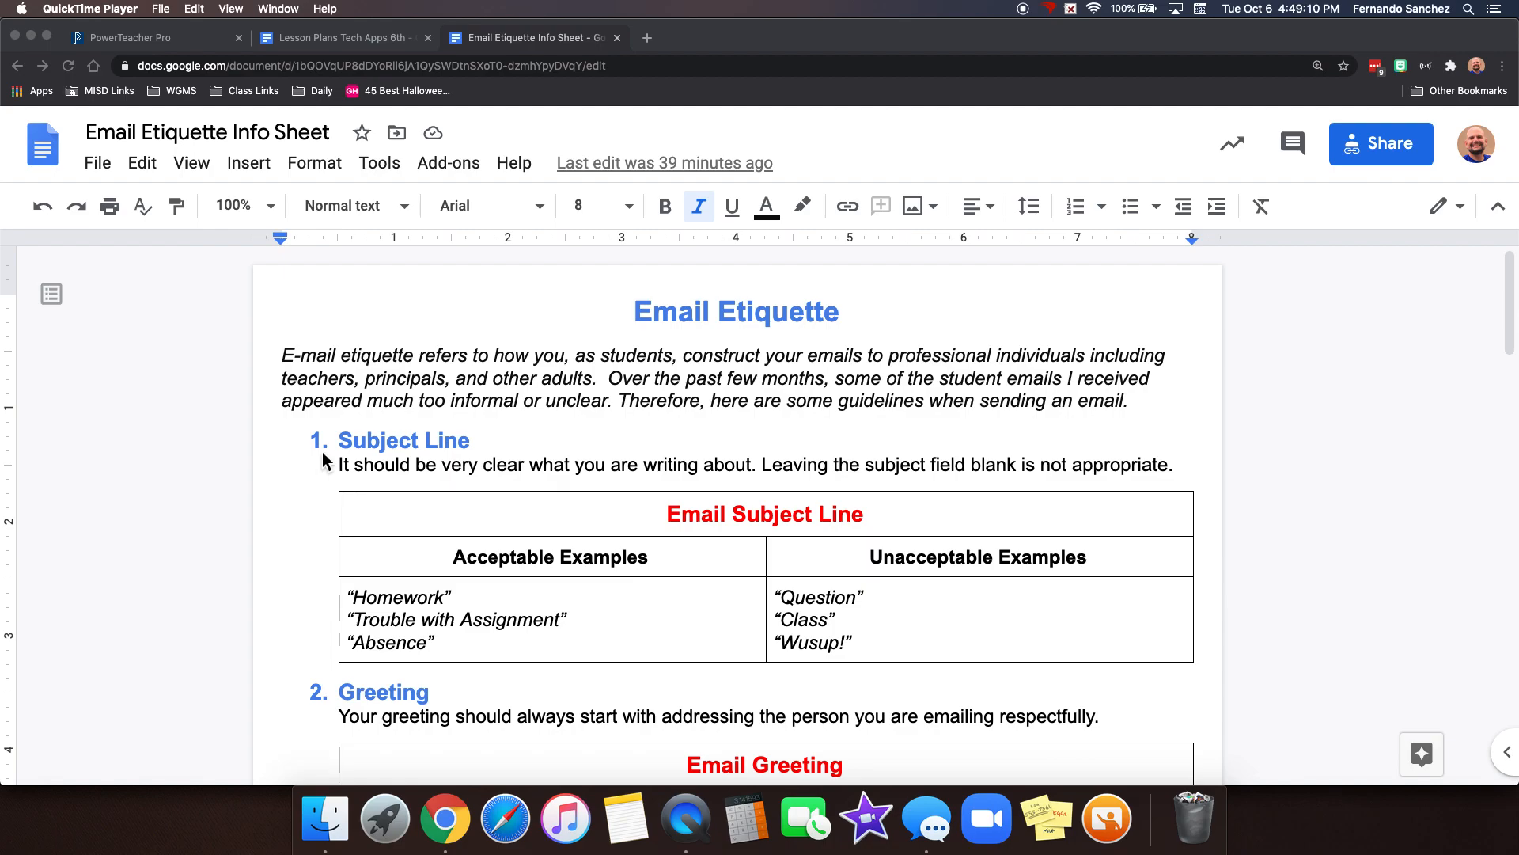
mouse_move(481, 459)
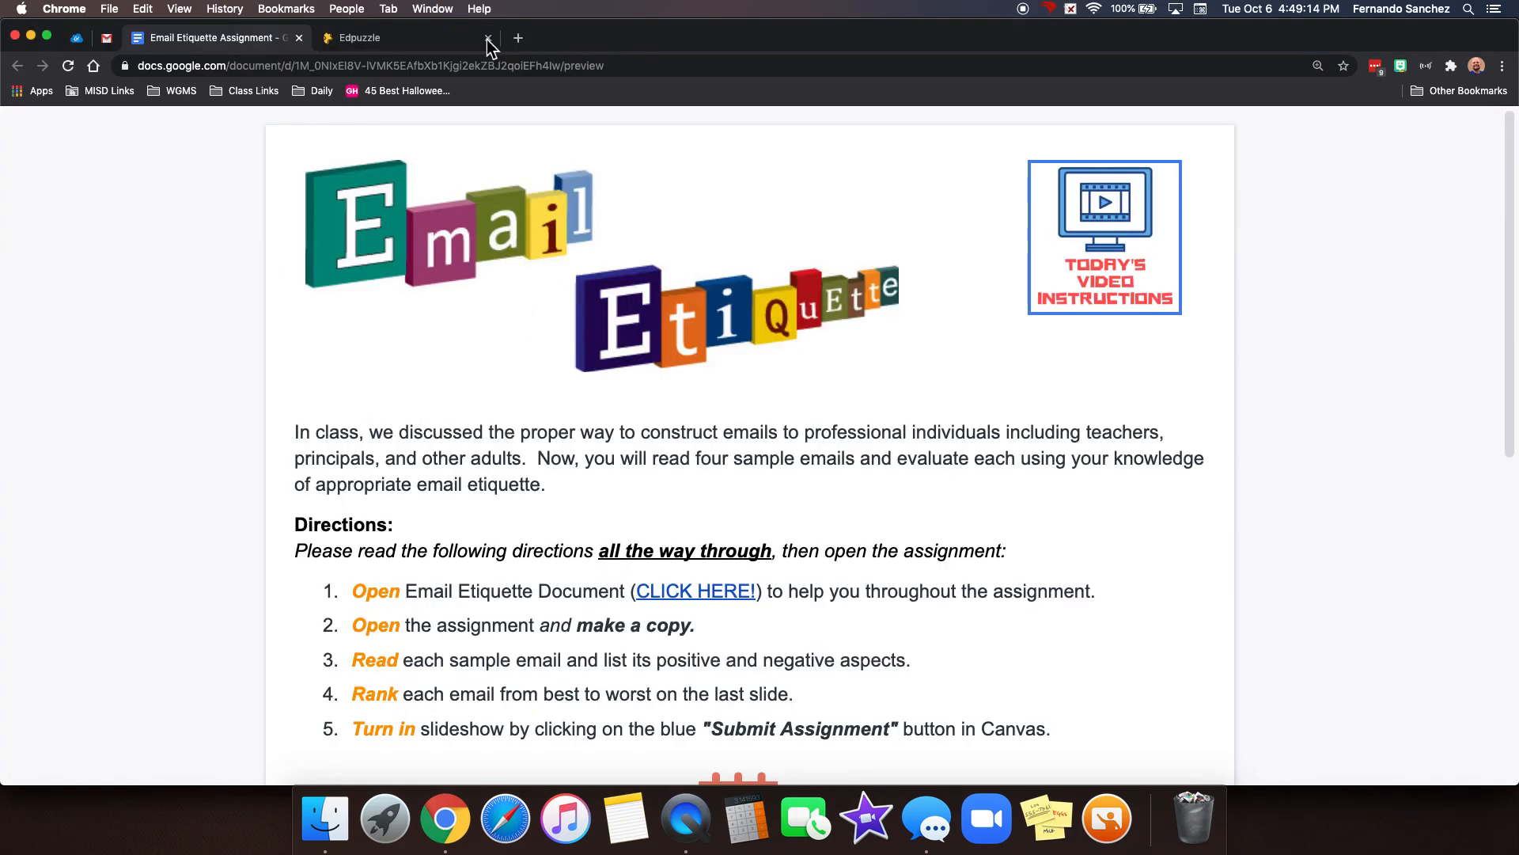
Step: Start a new Gmail message to Fernando's Walnut Grove school address, ready for a subject
click(106, 38)
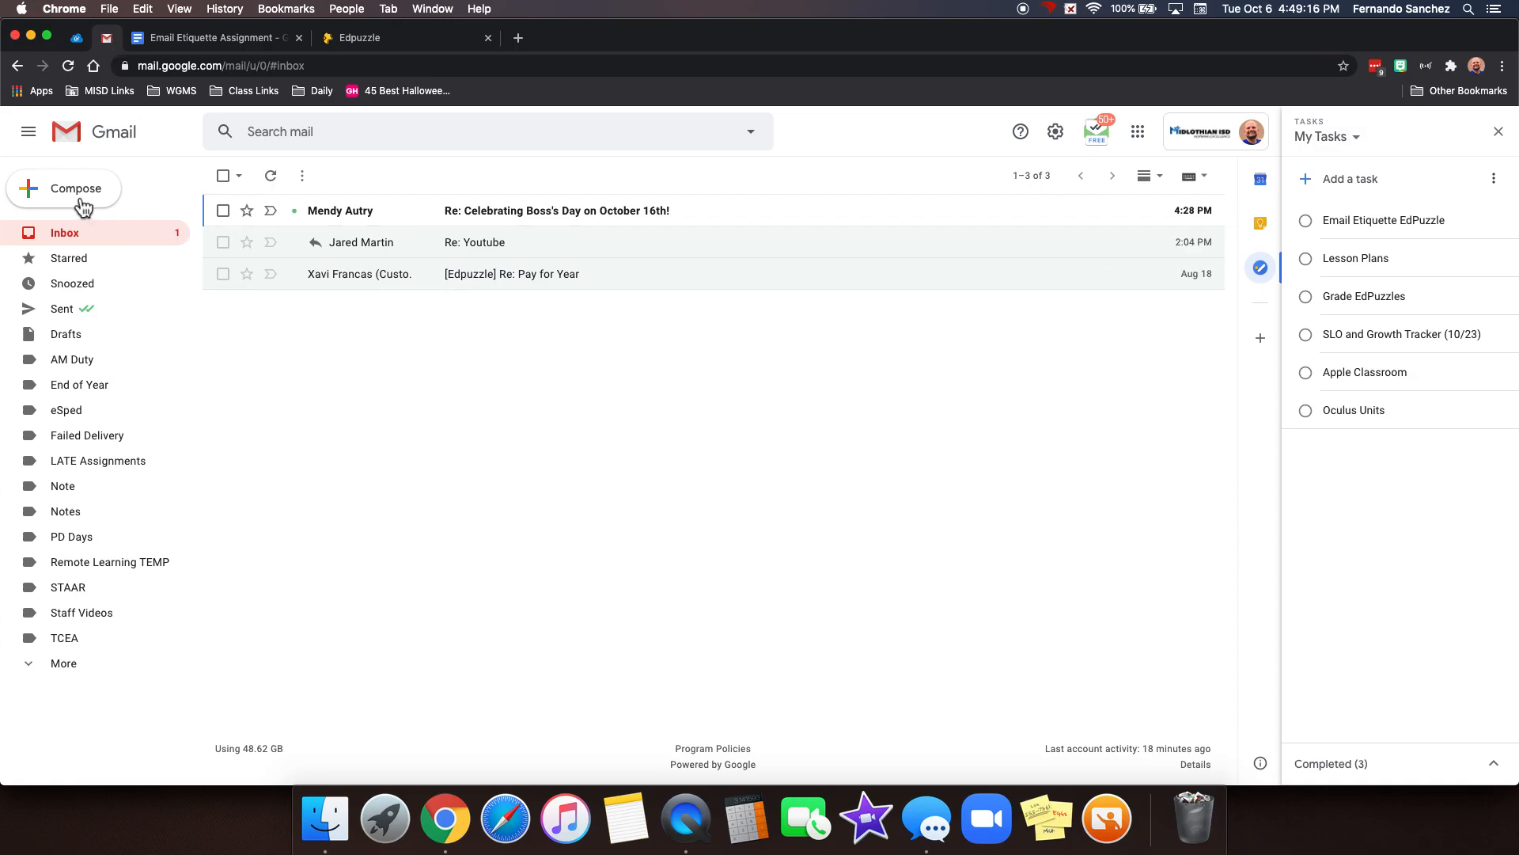
click(64, 188)
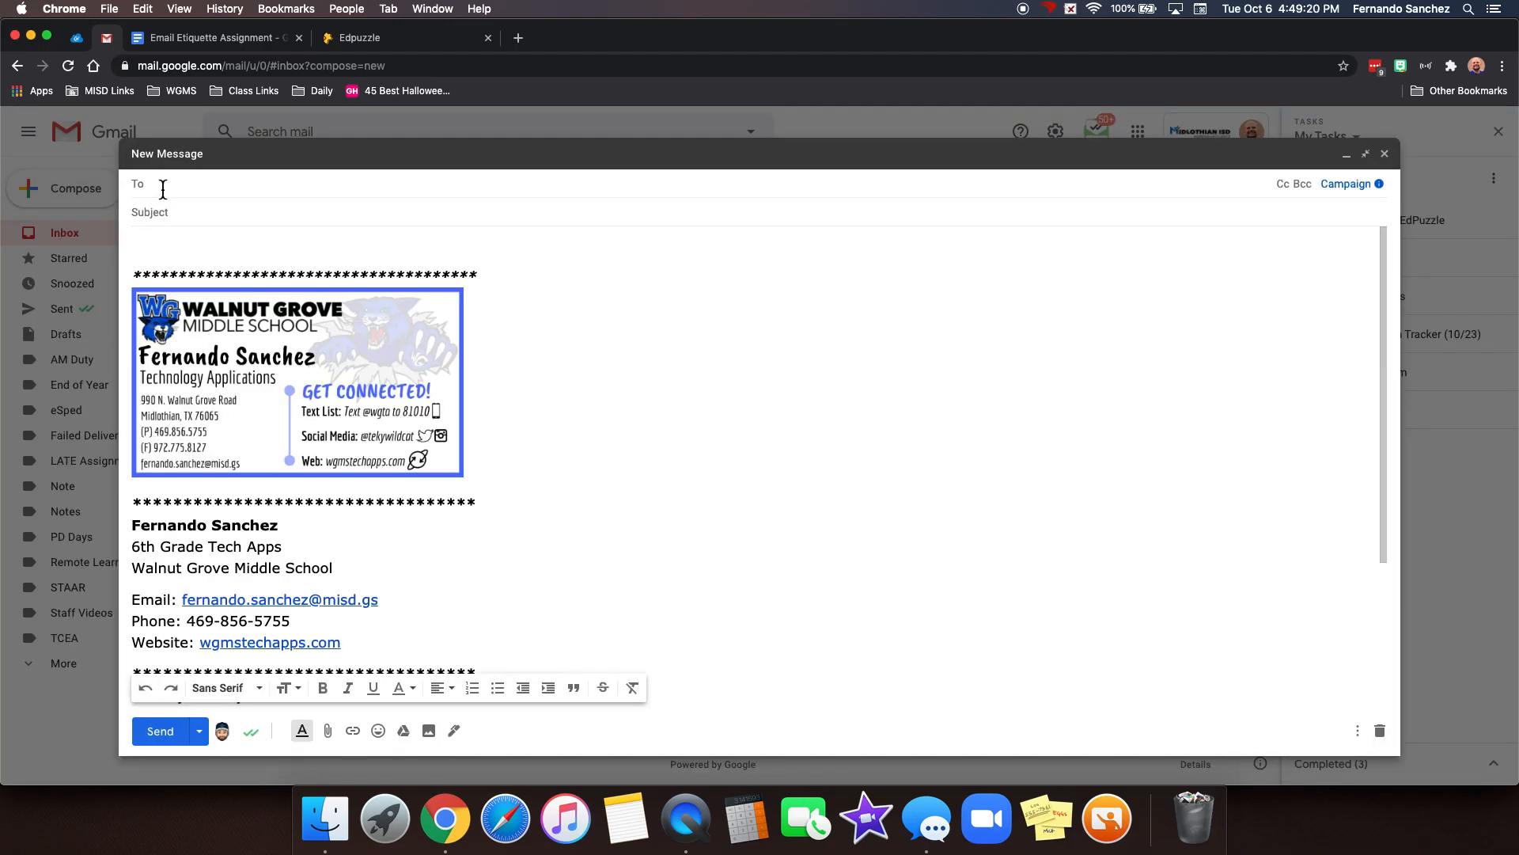
text(fernando)
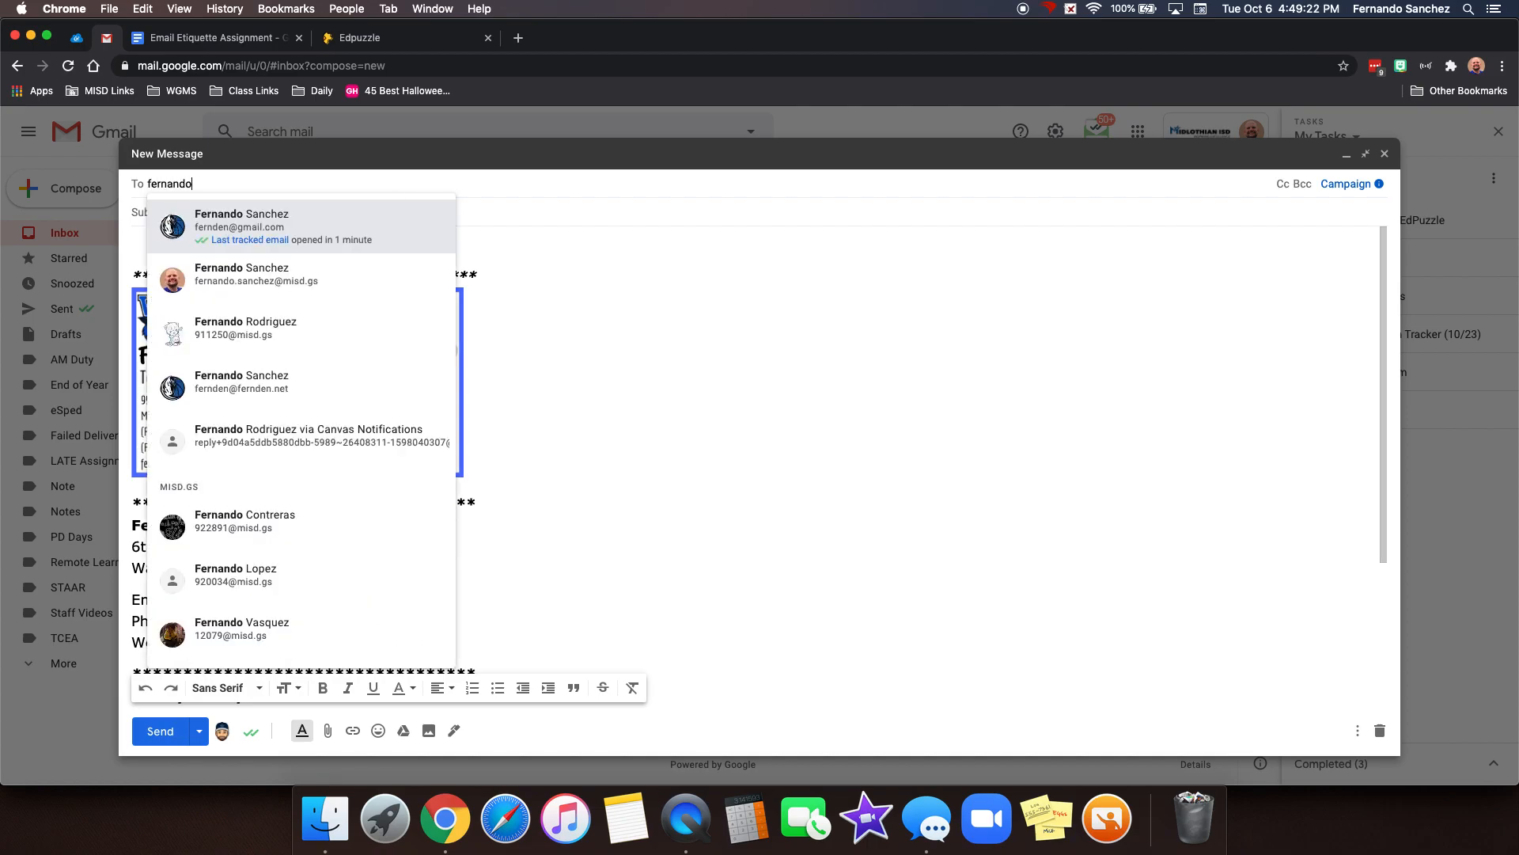
click(256, 274)
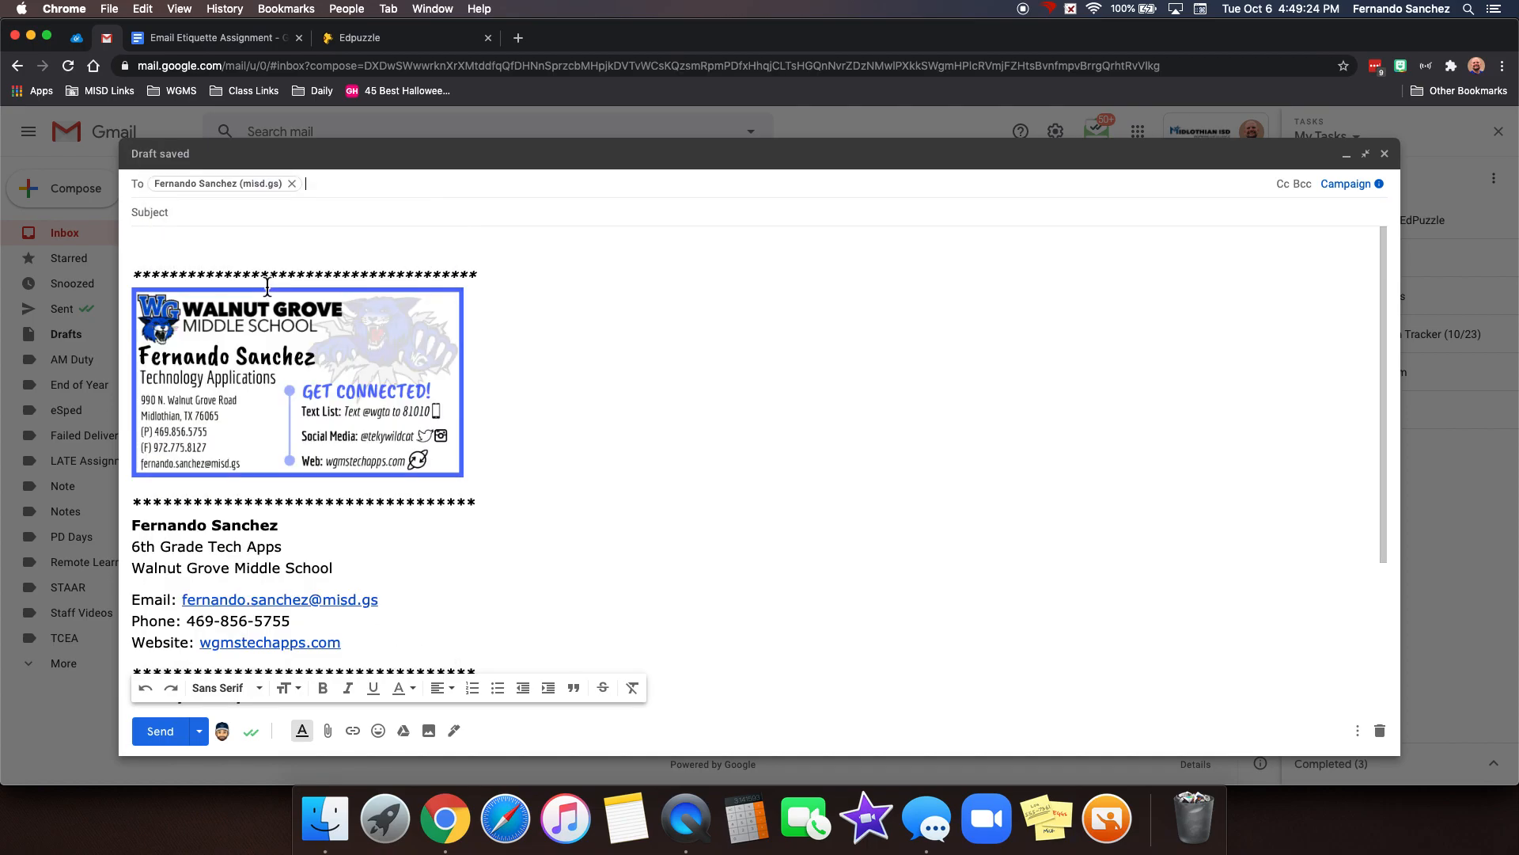
click(532, 37)
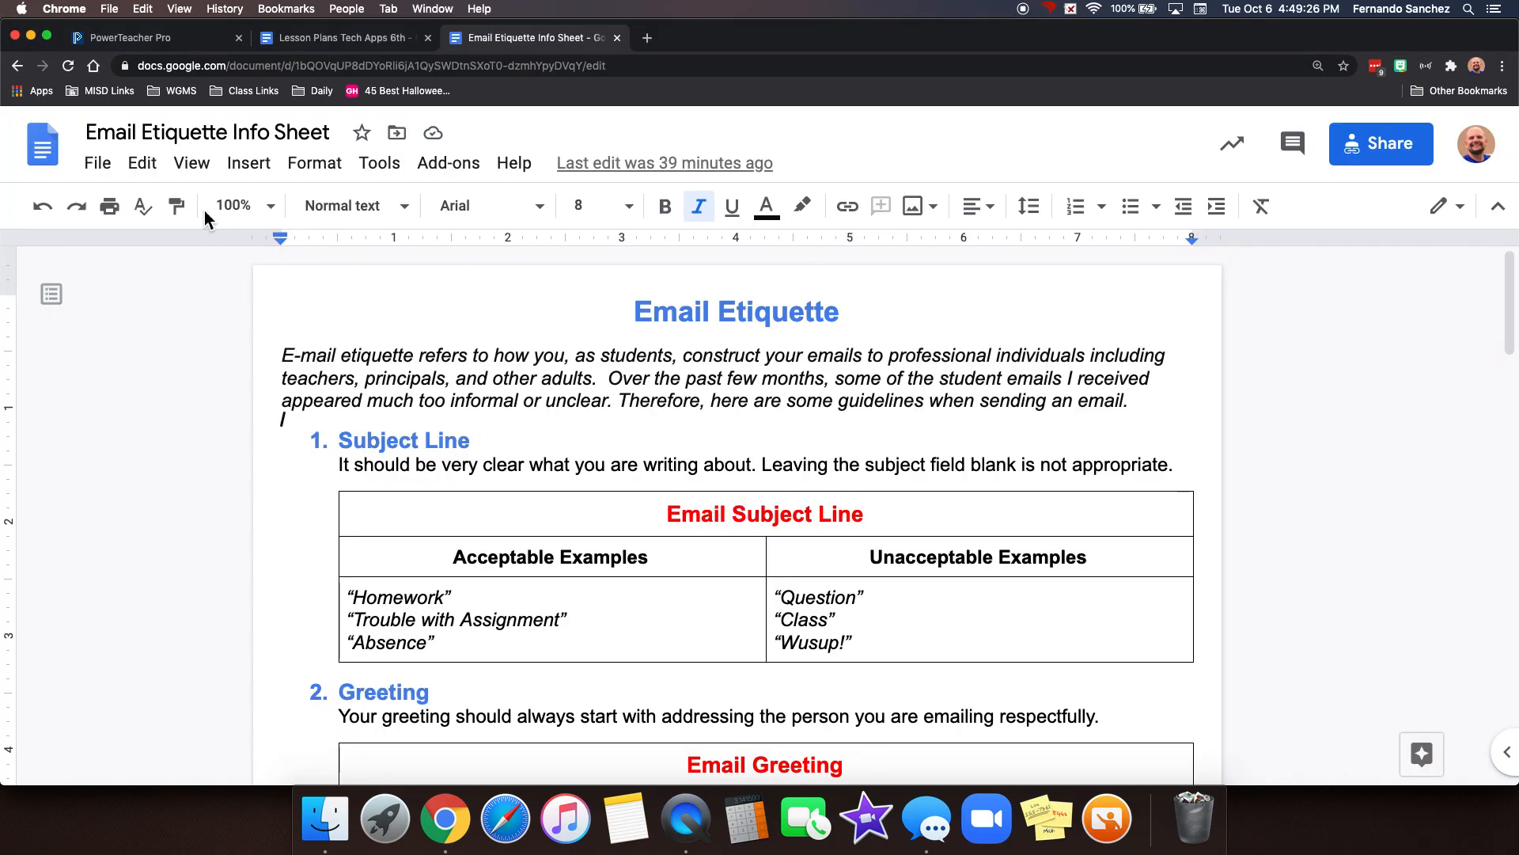
mouse_move(699, 476)
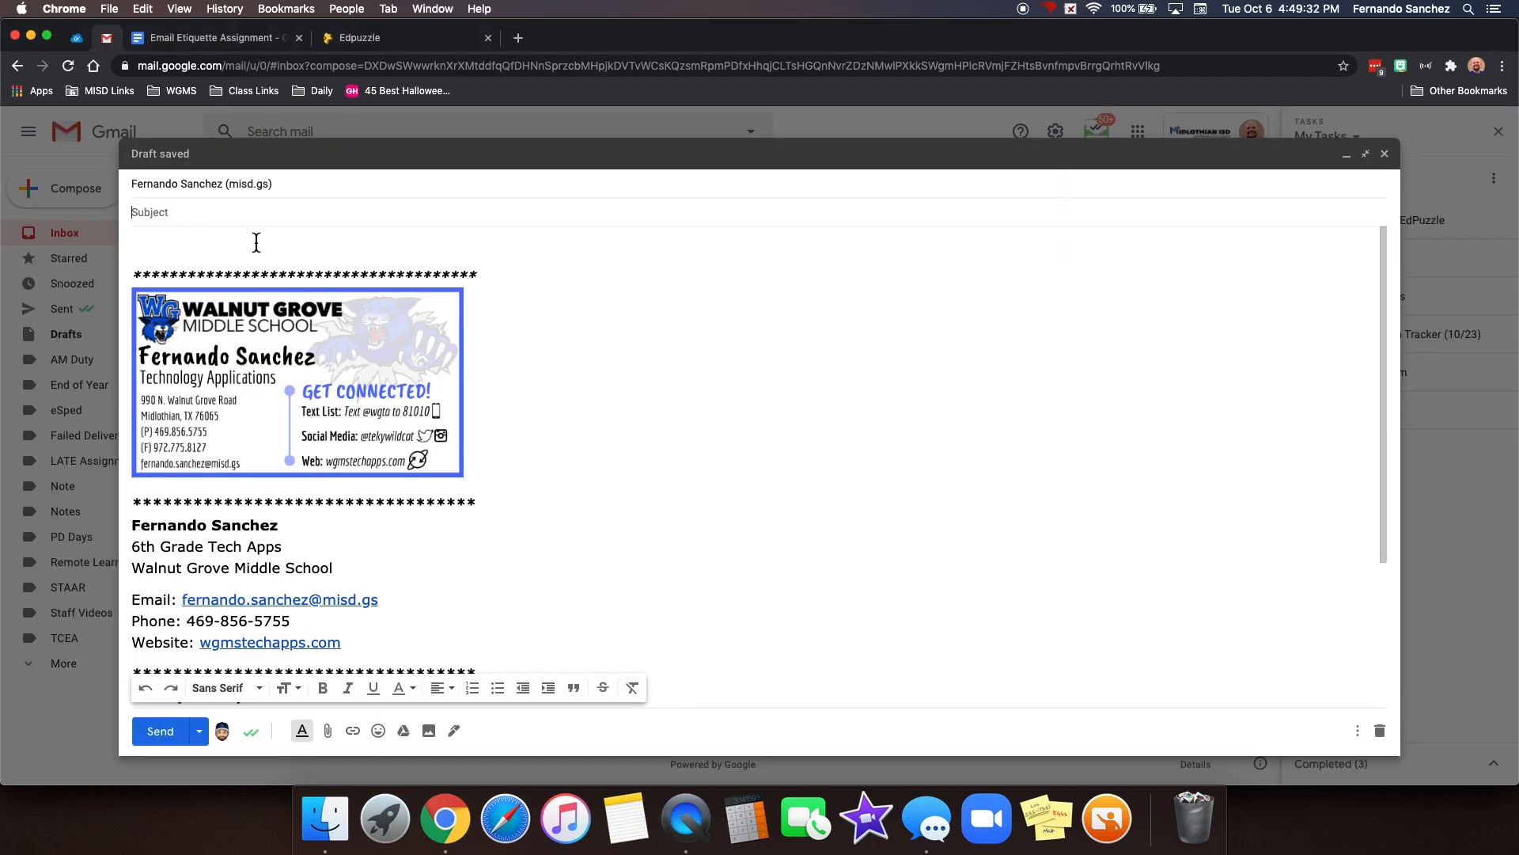
click(179, 212)
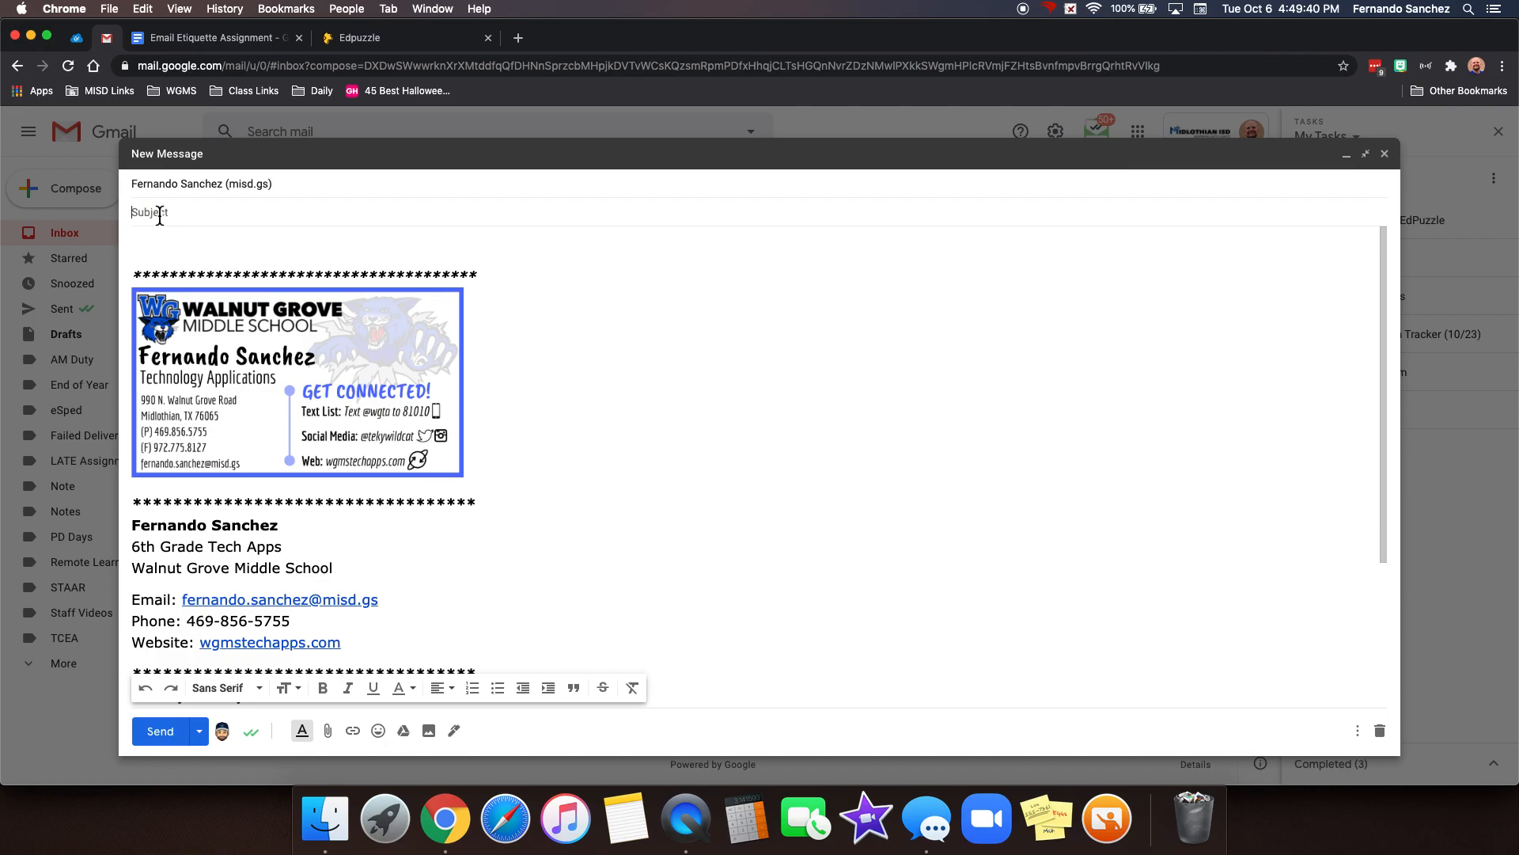
mouse_move(676, 221)
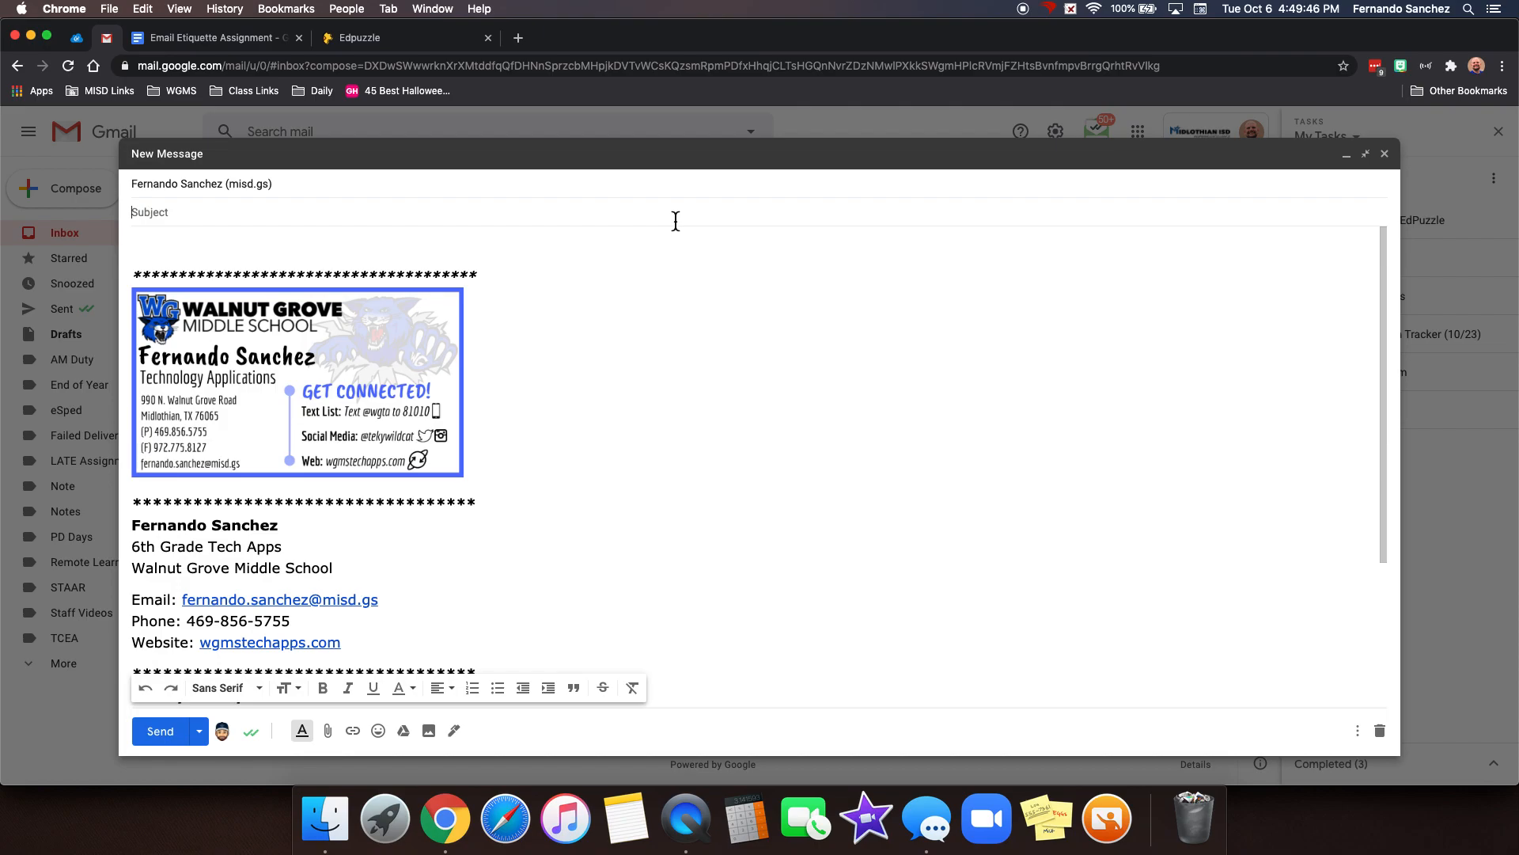
click(530, 36)
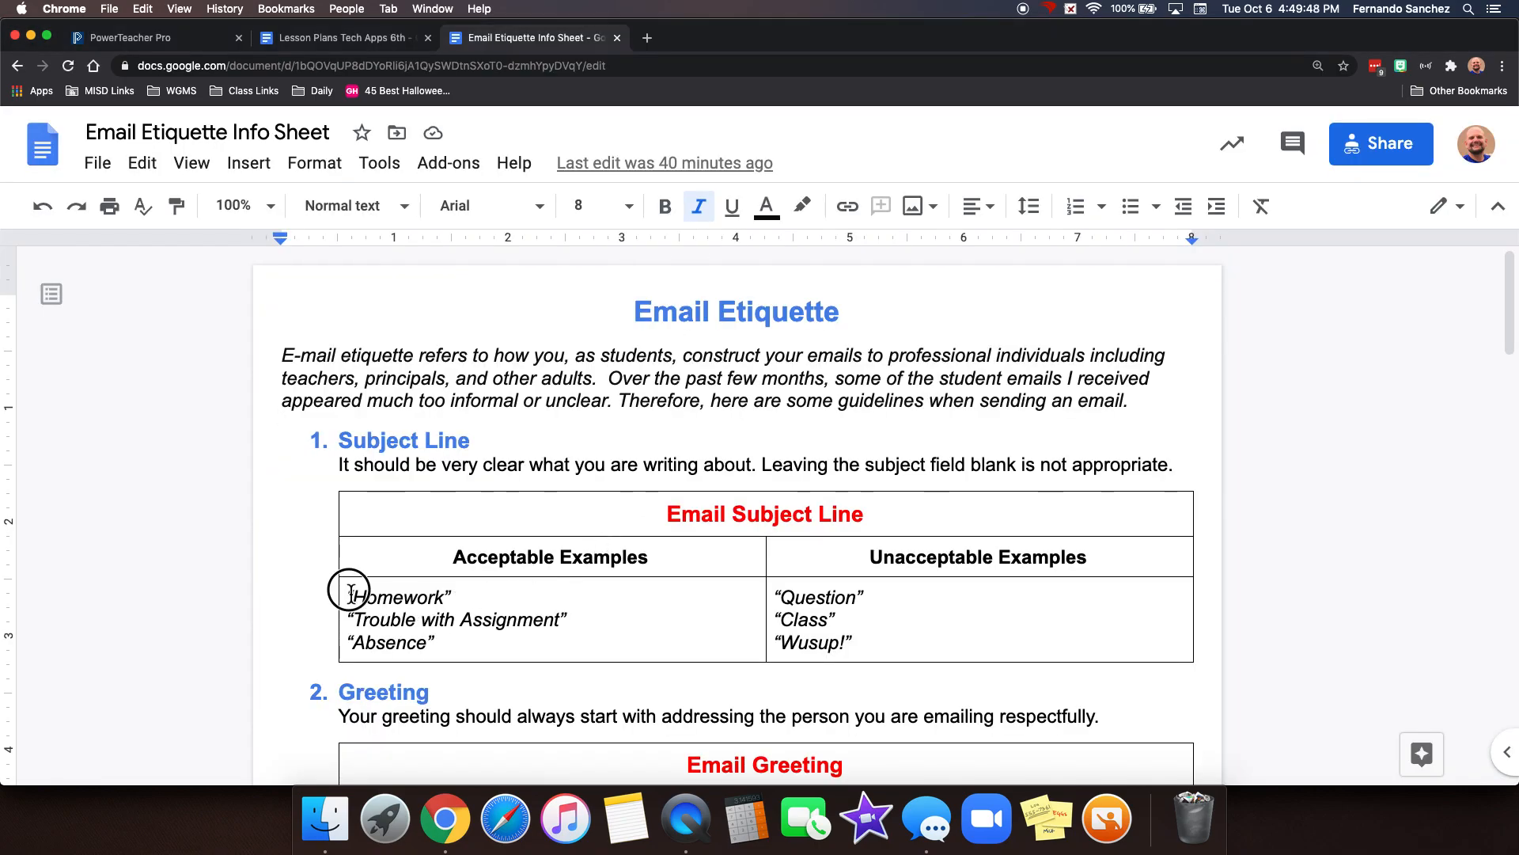
double_click(398, 597)
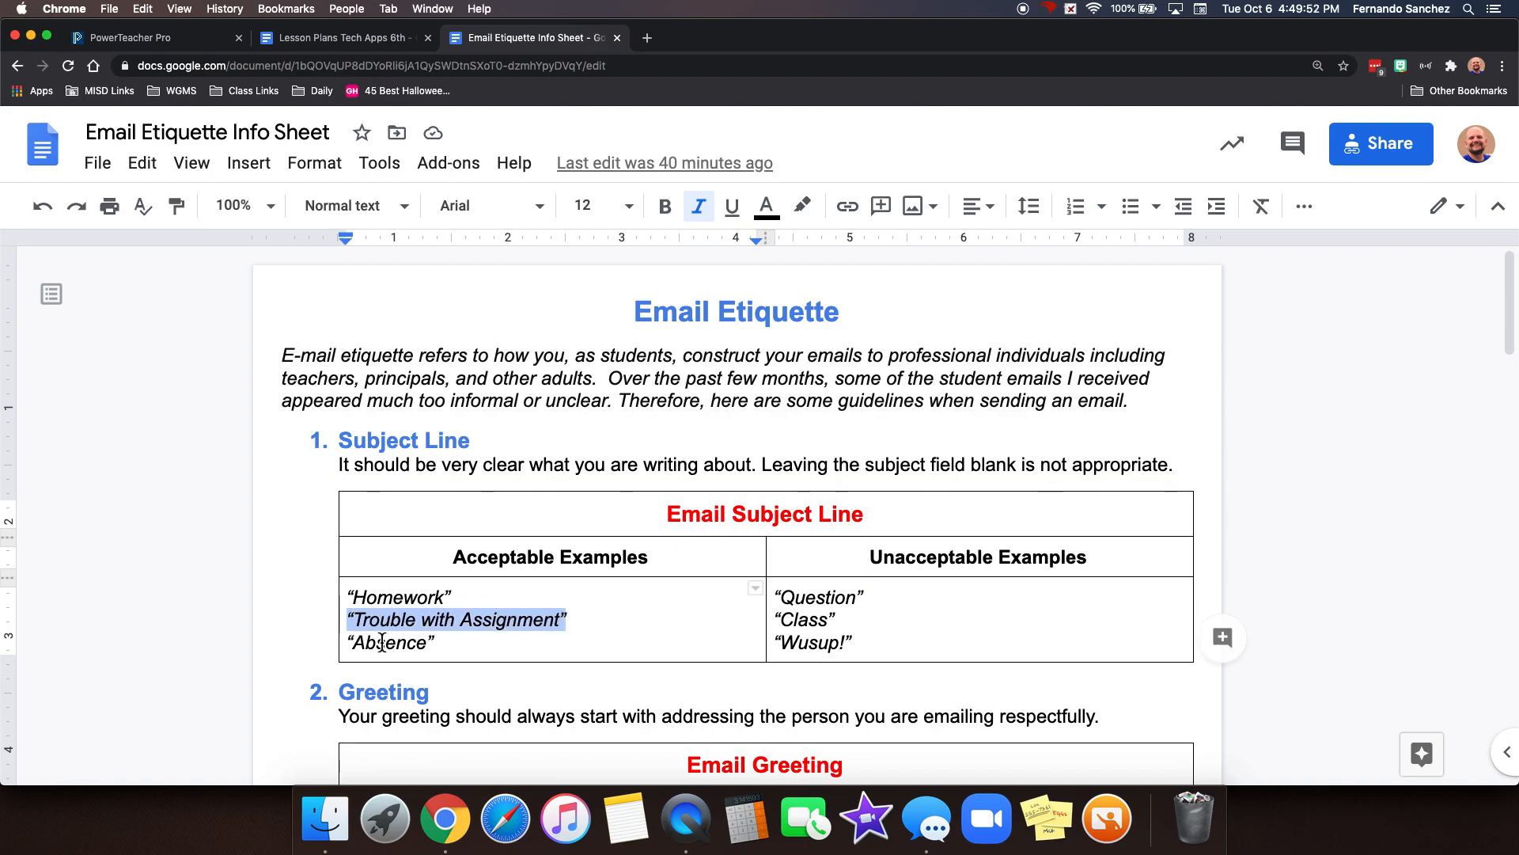
click(446, 642)
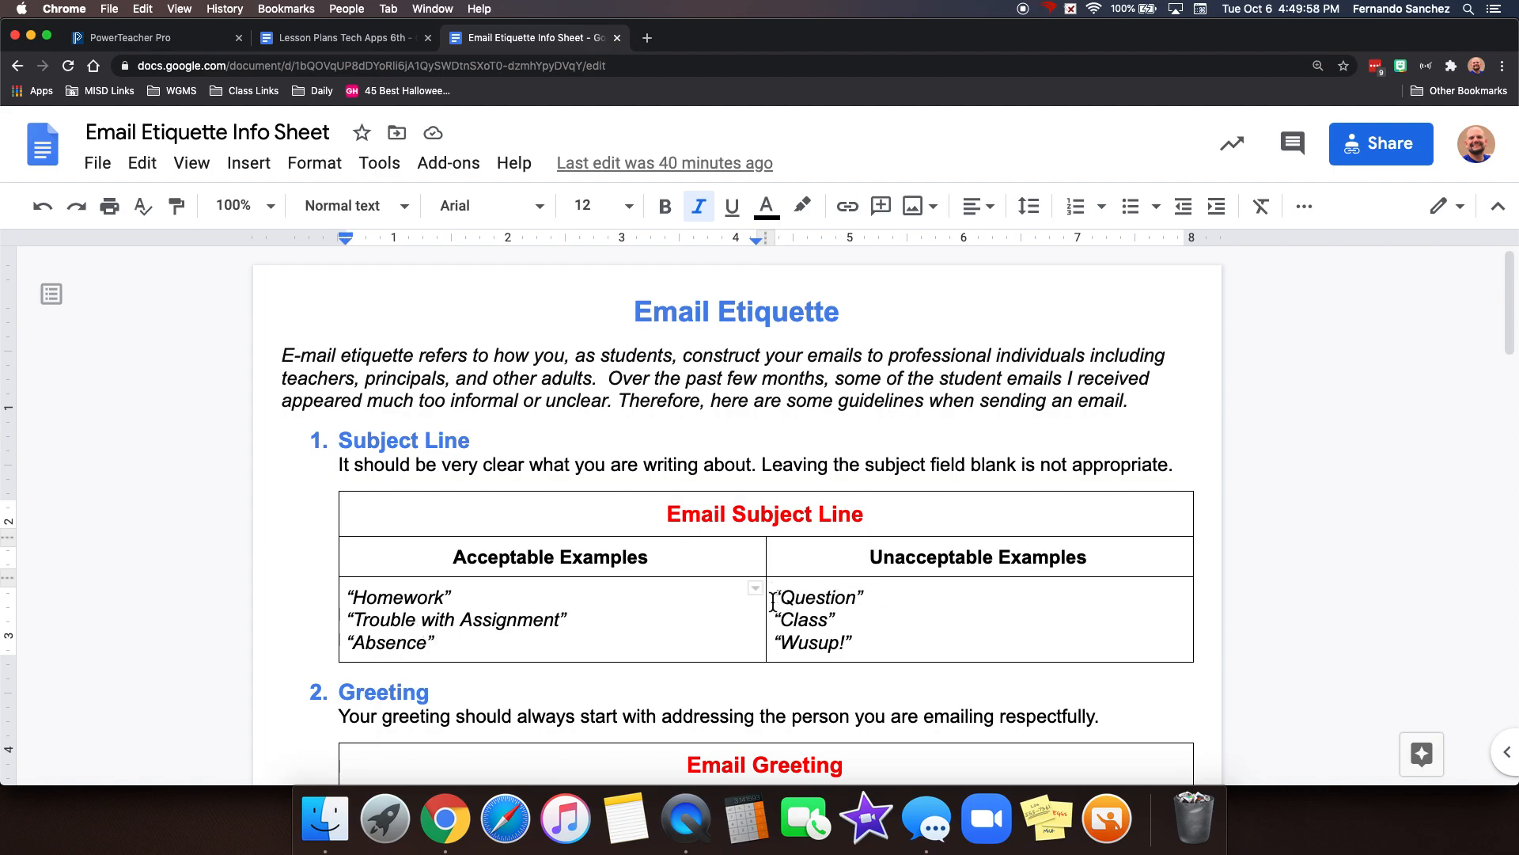
click(868, 596)
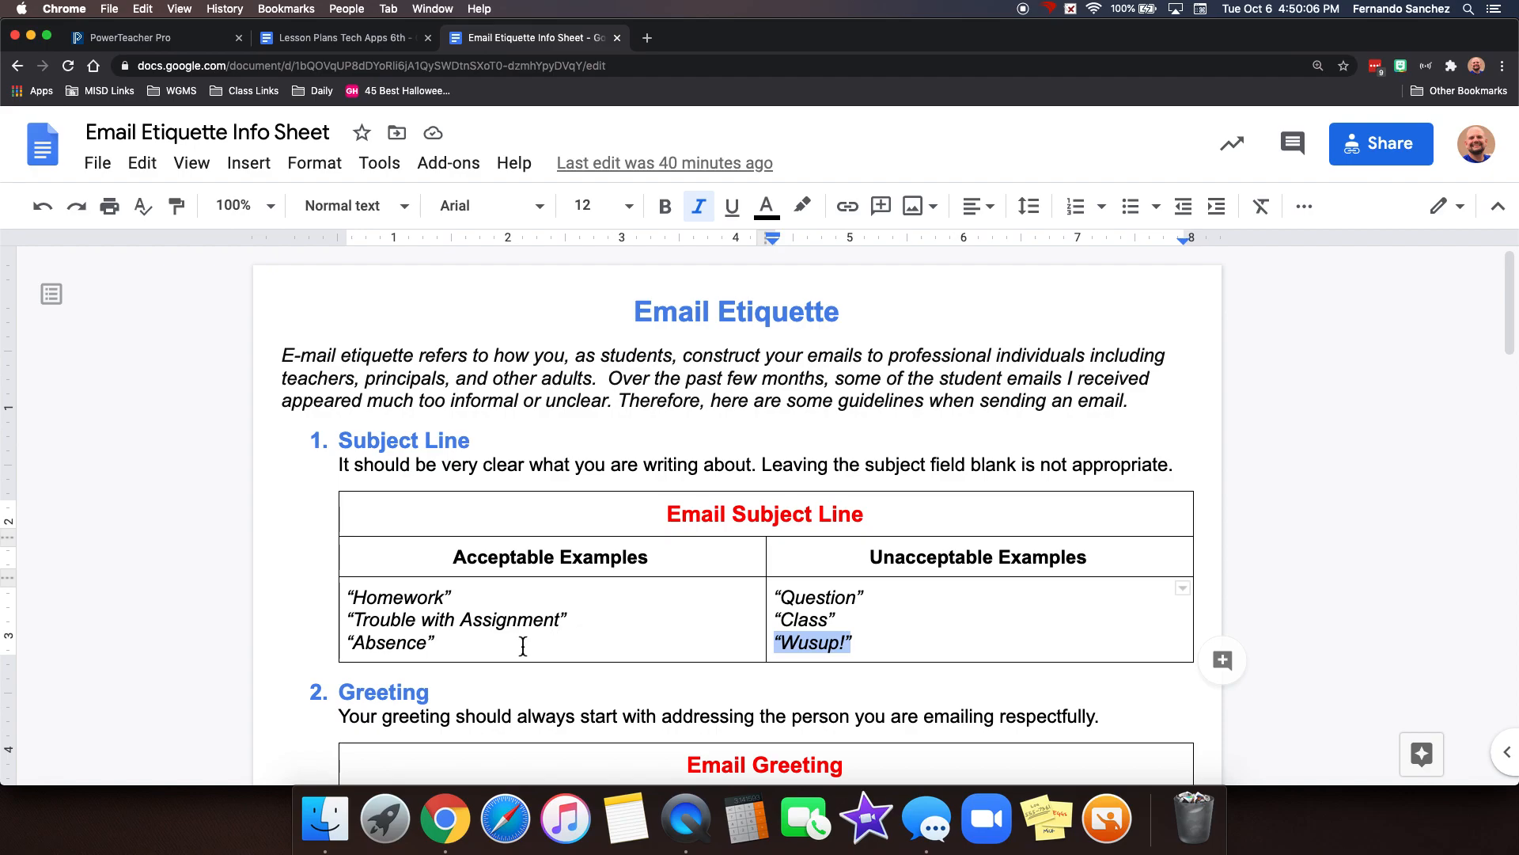
click(460, 599)
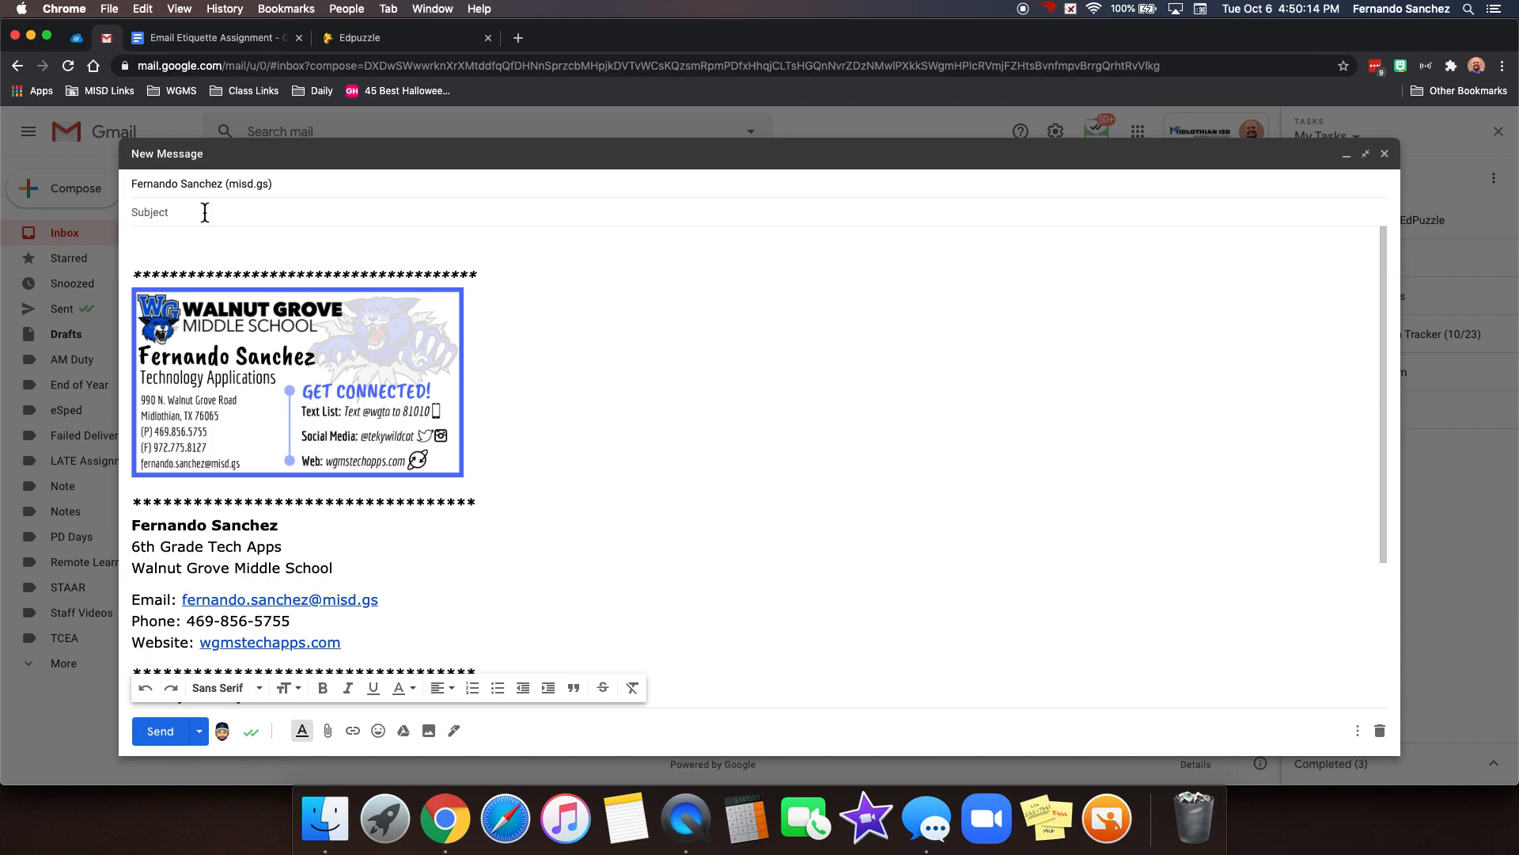
Step: Give the email the subject "Question about the Homework" and clear the signature from the body
text(Question)
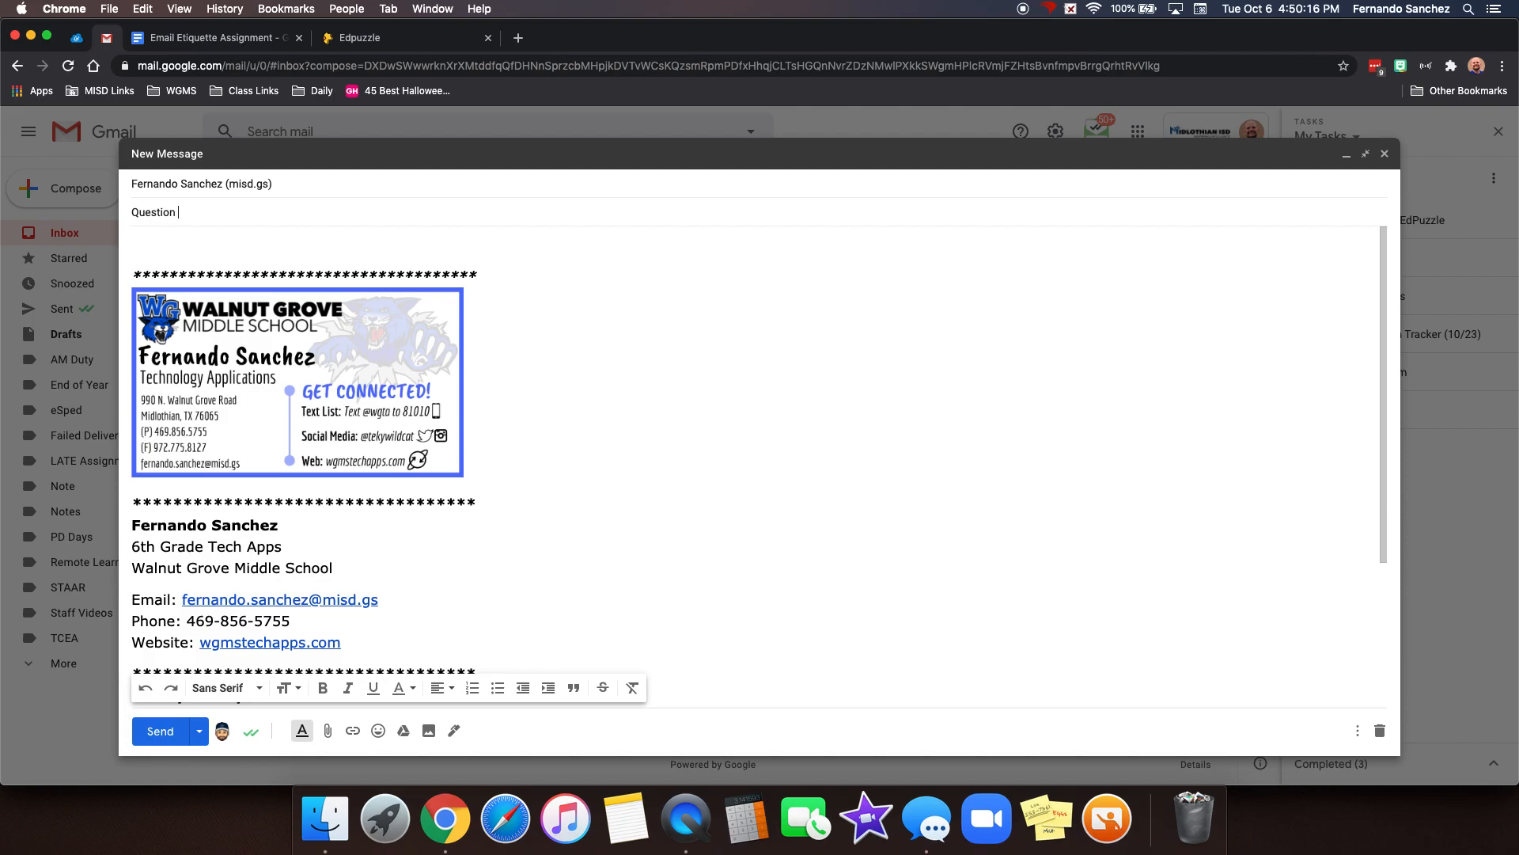
text(about the Homework)
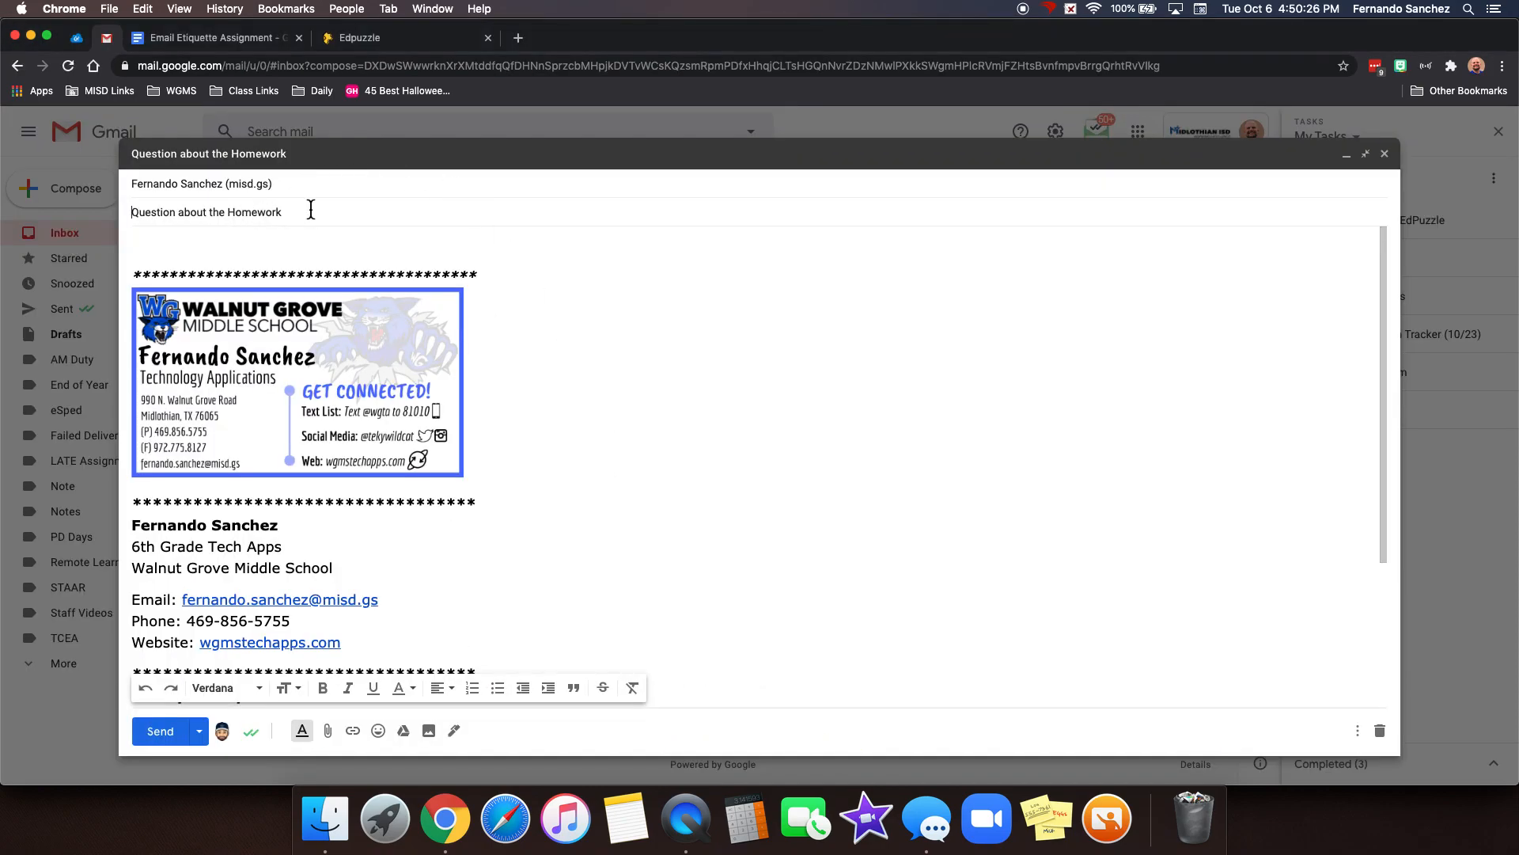
click(172, 243)
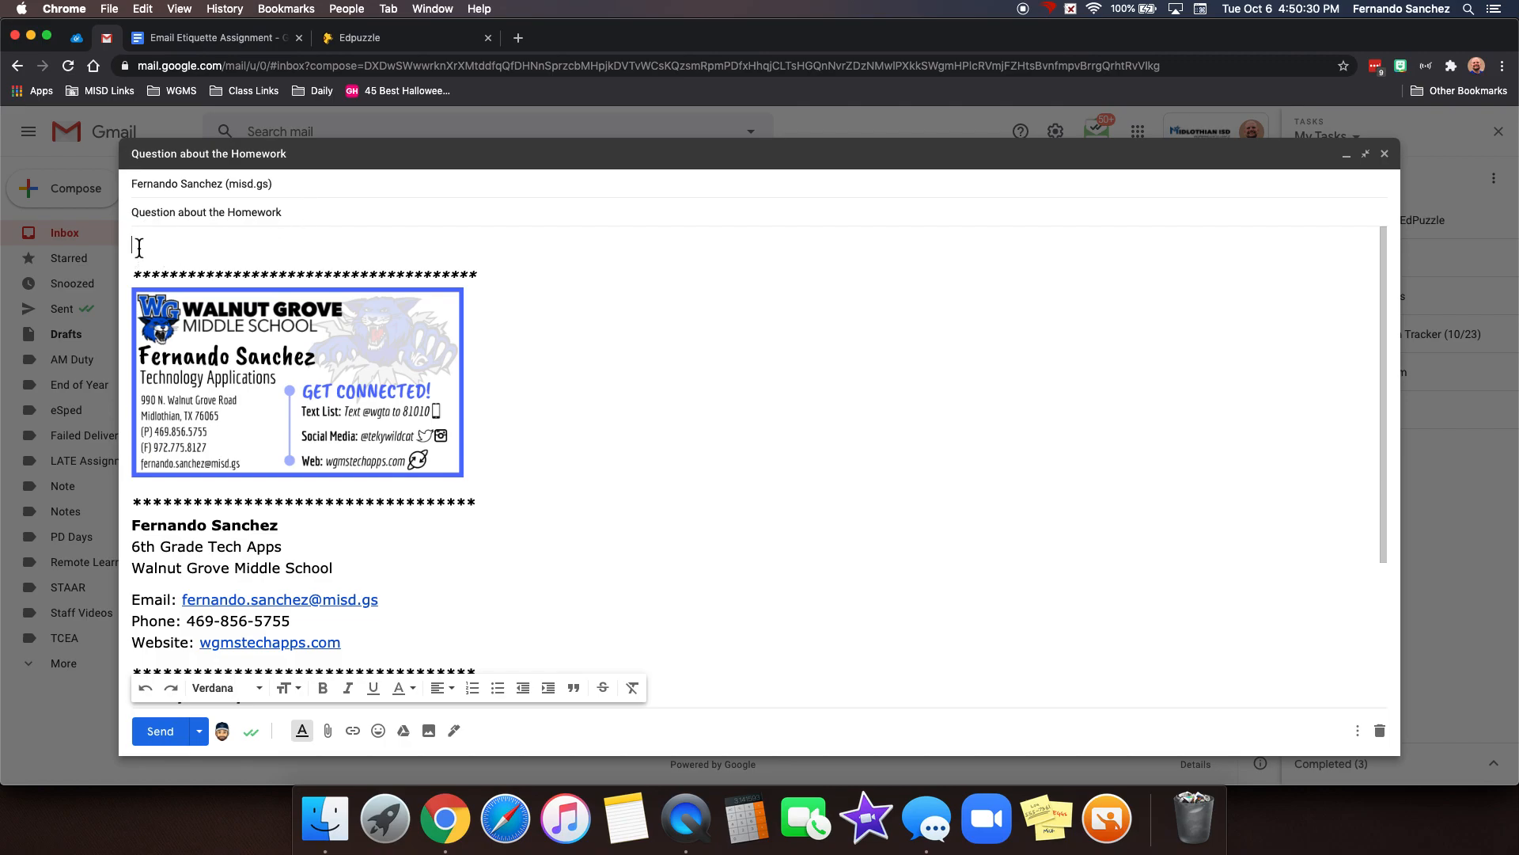
scroll(down, 3)
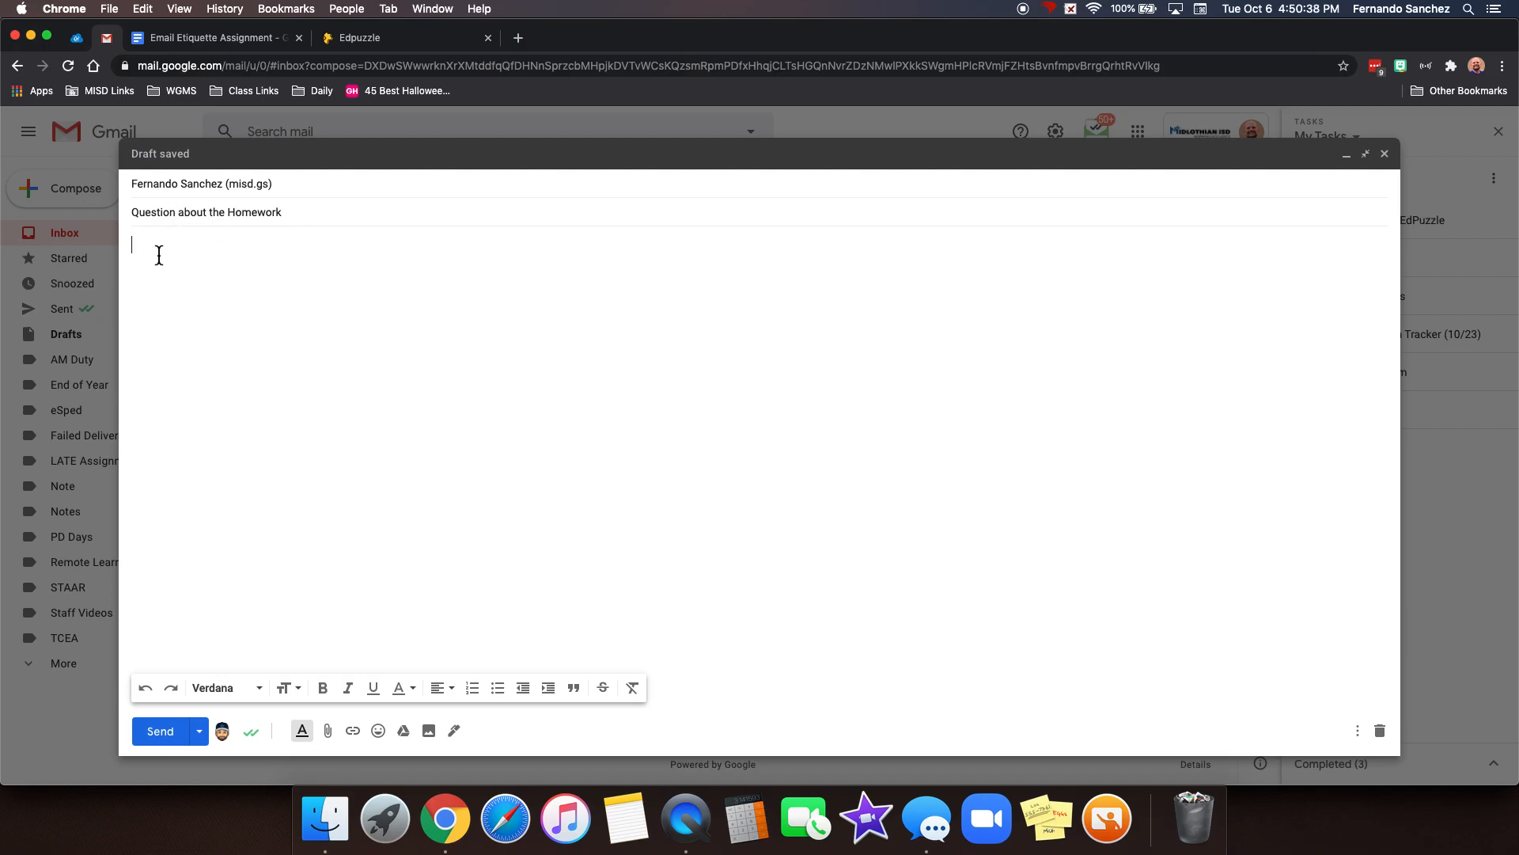
Step: Check the Greeting examples on the info sheet, then begin the body with "Dear Mr. S"
click(532, 37)
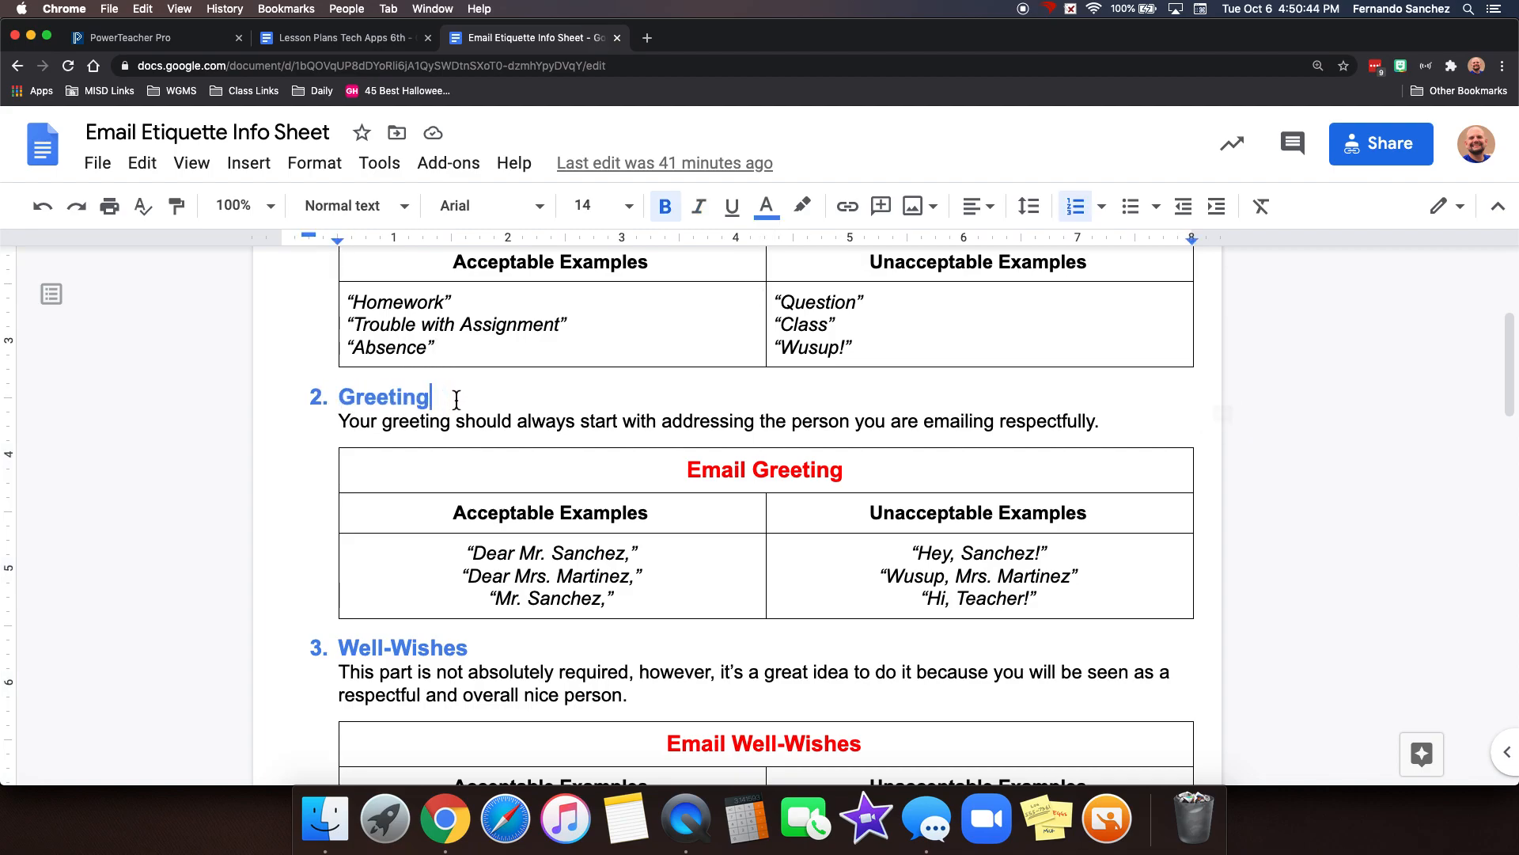
mouse_move(600, 435)
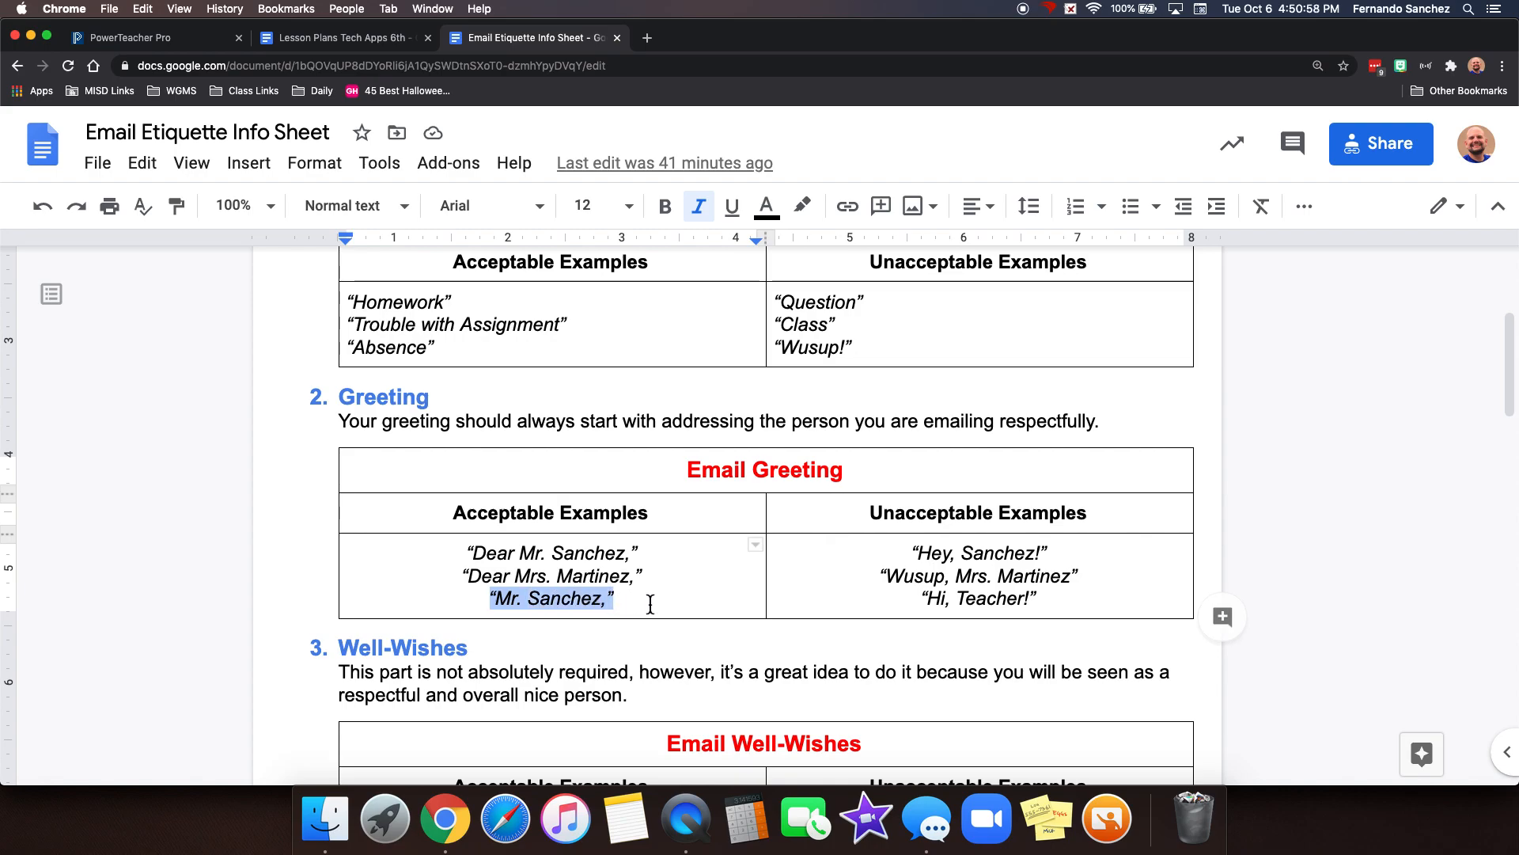
mouse_move(882, 573)
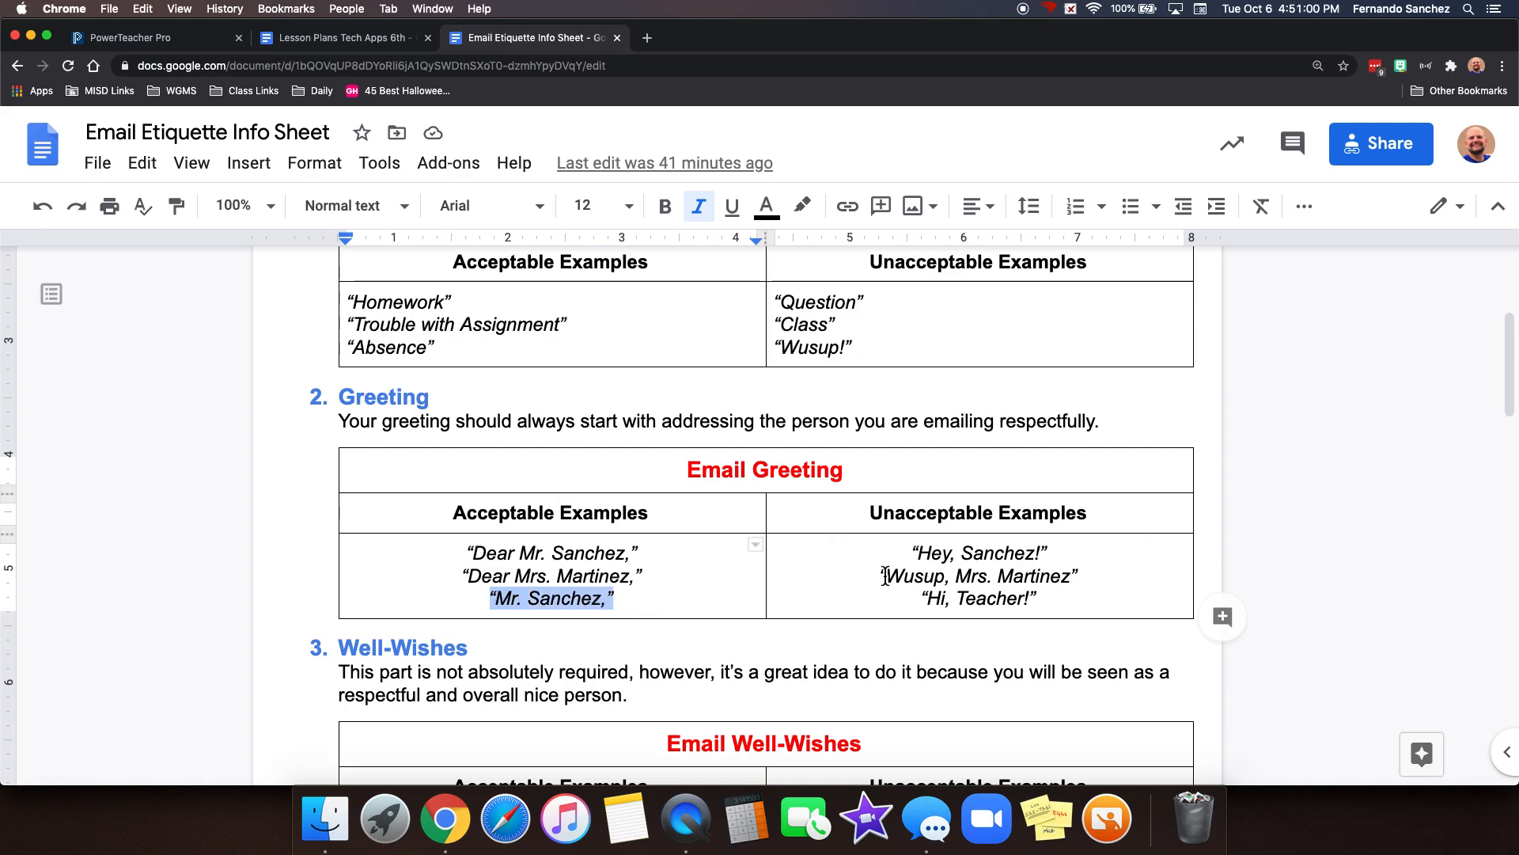
click(1046, 599)
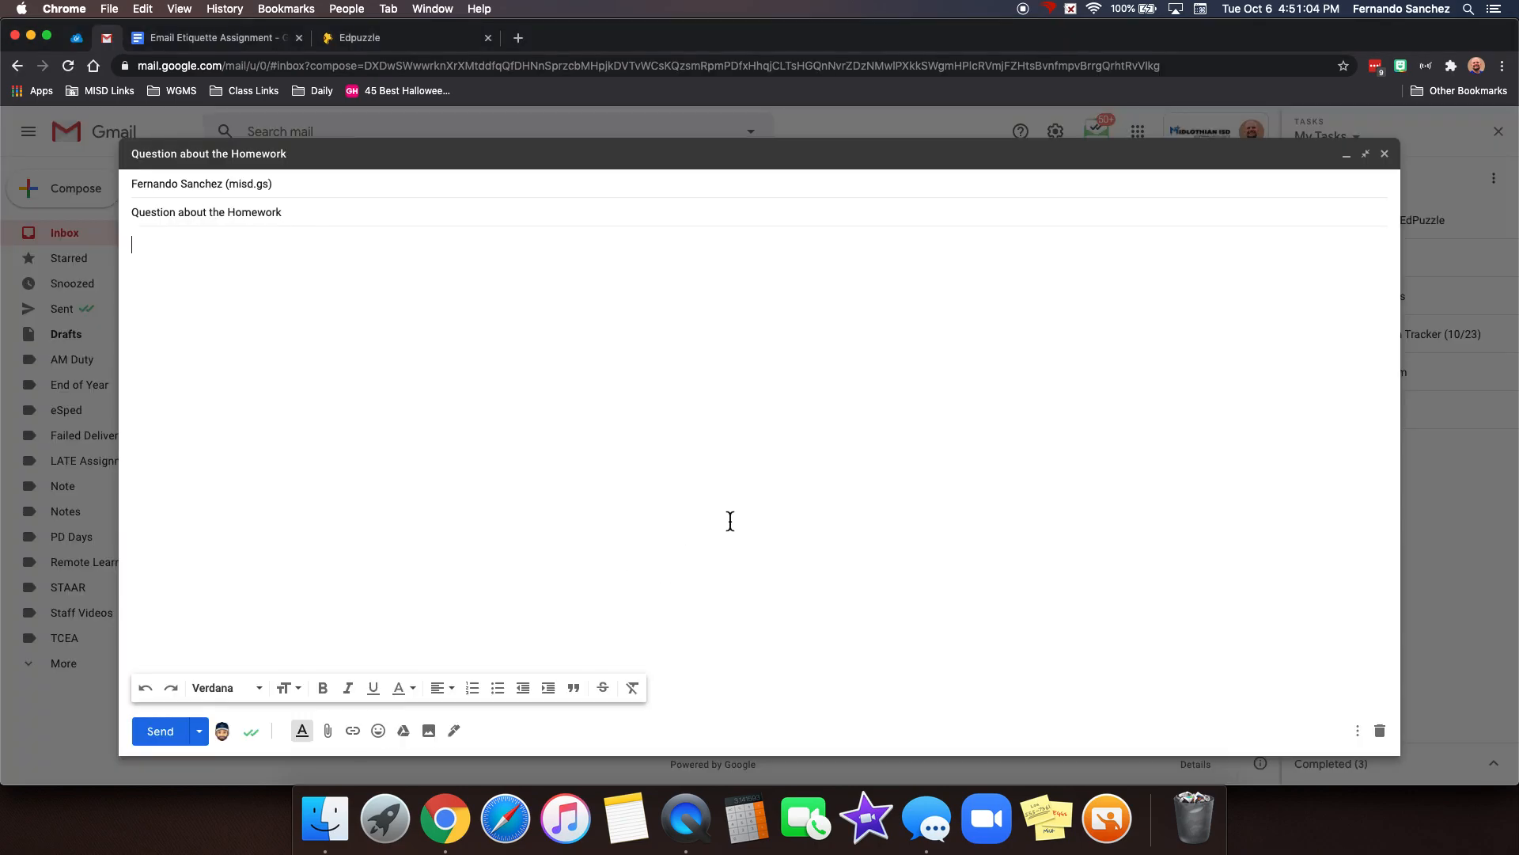
text(Dear Mr. S)
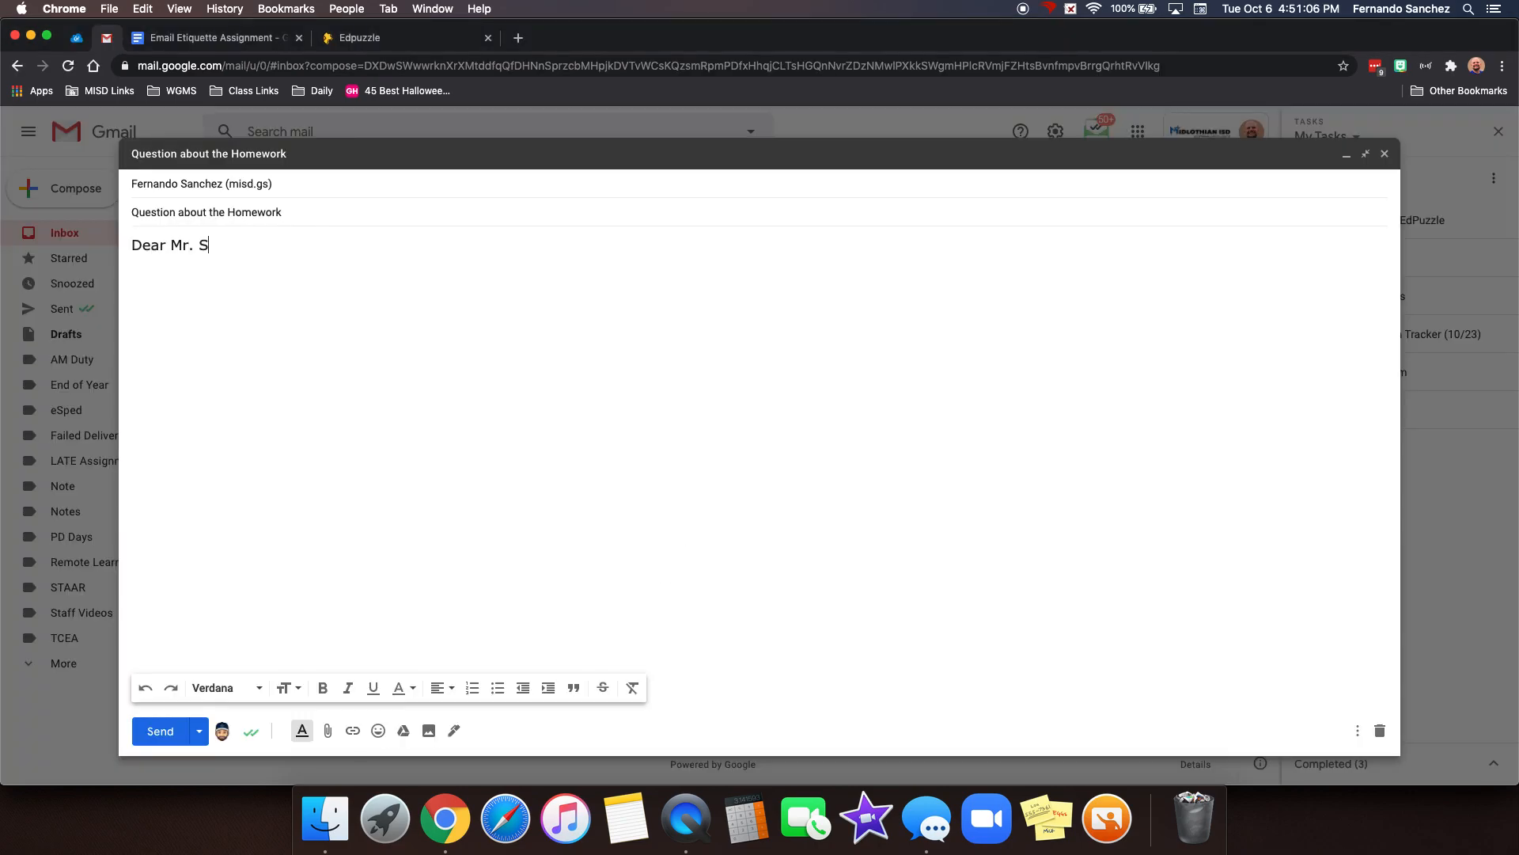
Step: Review the Well-Wishes table, then add "I hope you're having a great day." under the greeting to Mr. Sanchez
click(532, 37)
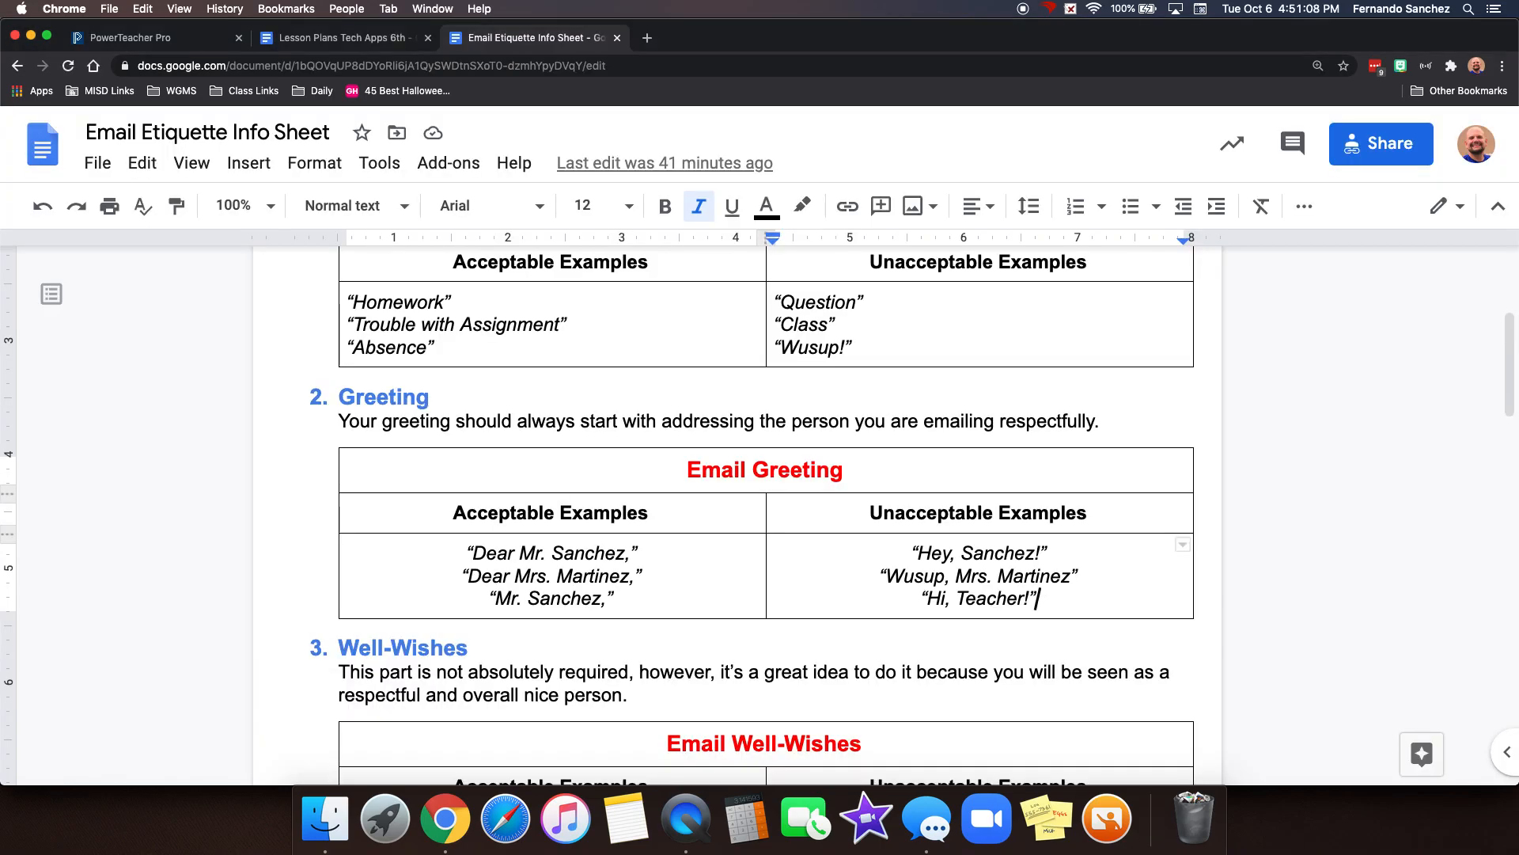
scroll(down, 3)
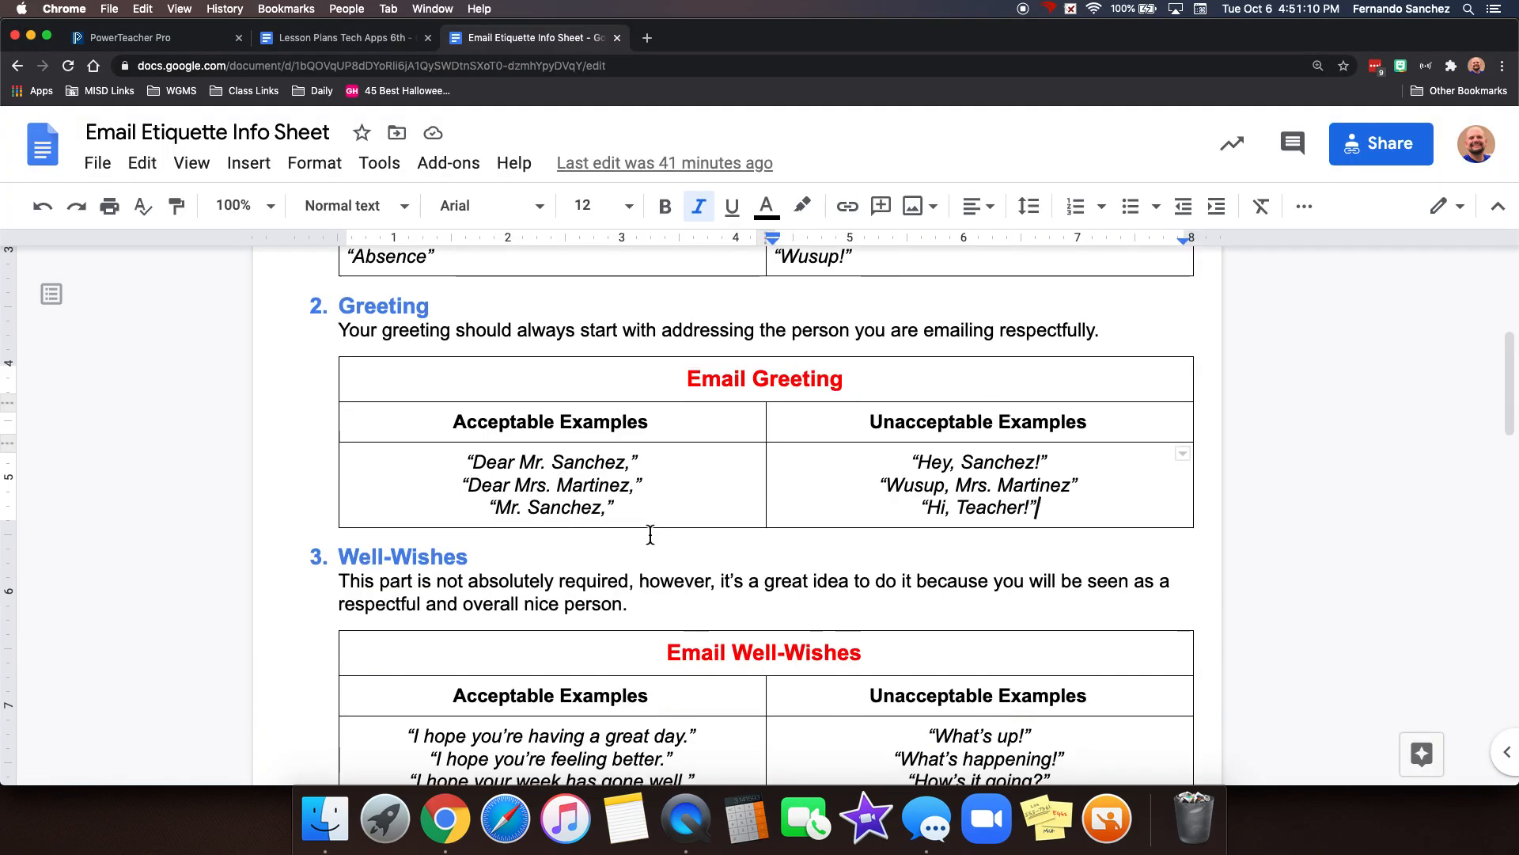
scroll(down, 3)
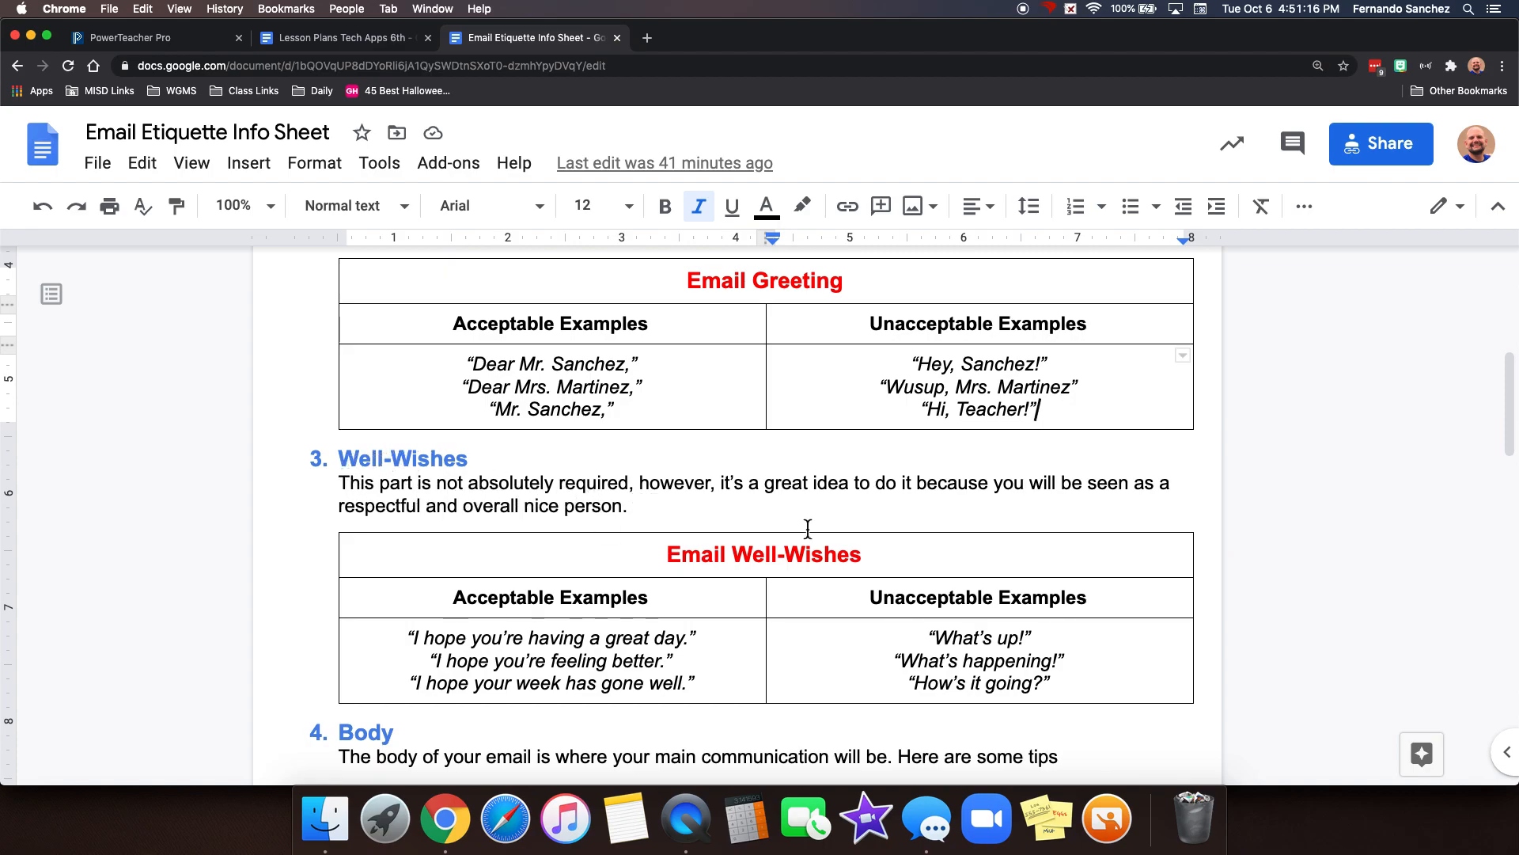
mouse_move(909, 507)
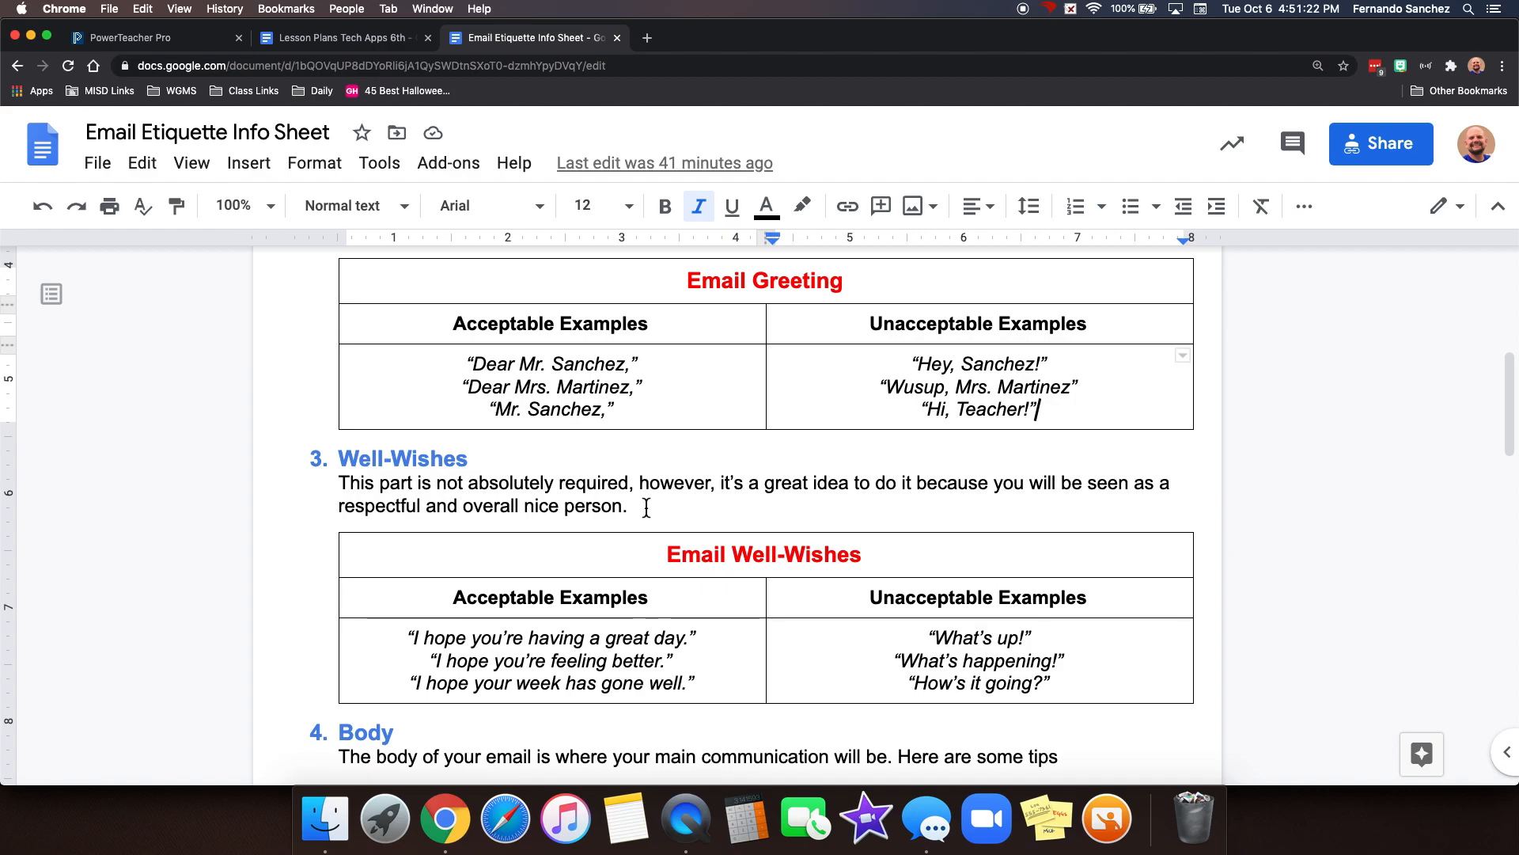
scroll(down, 3)
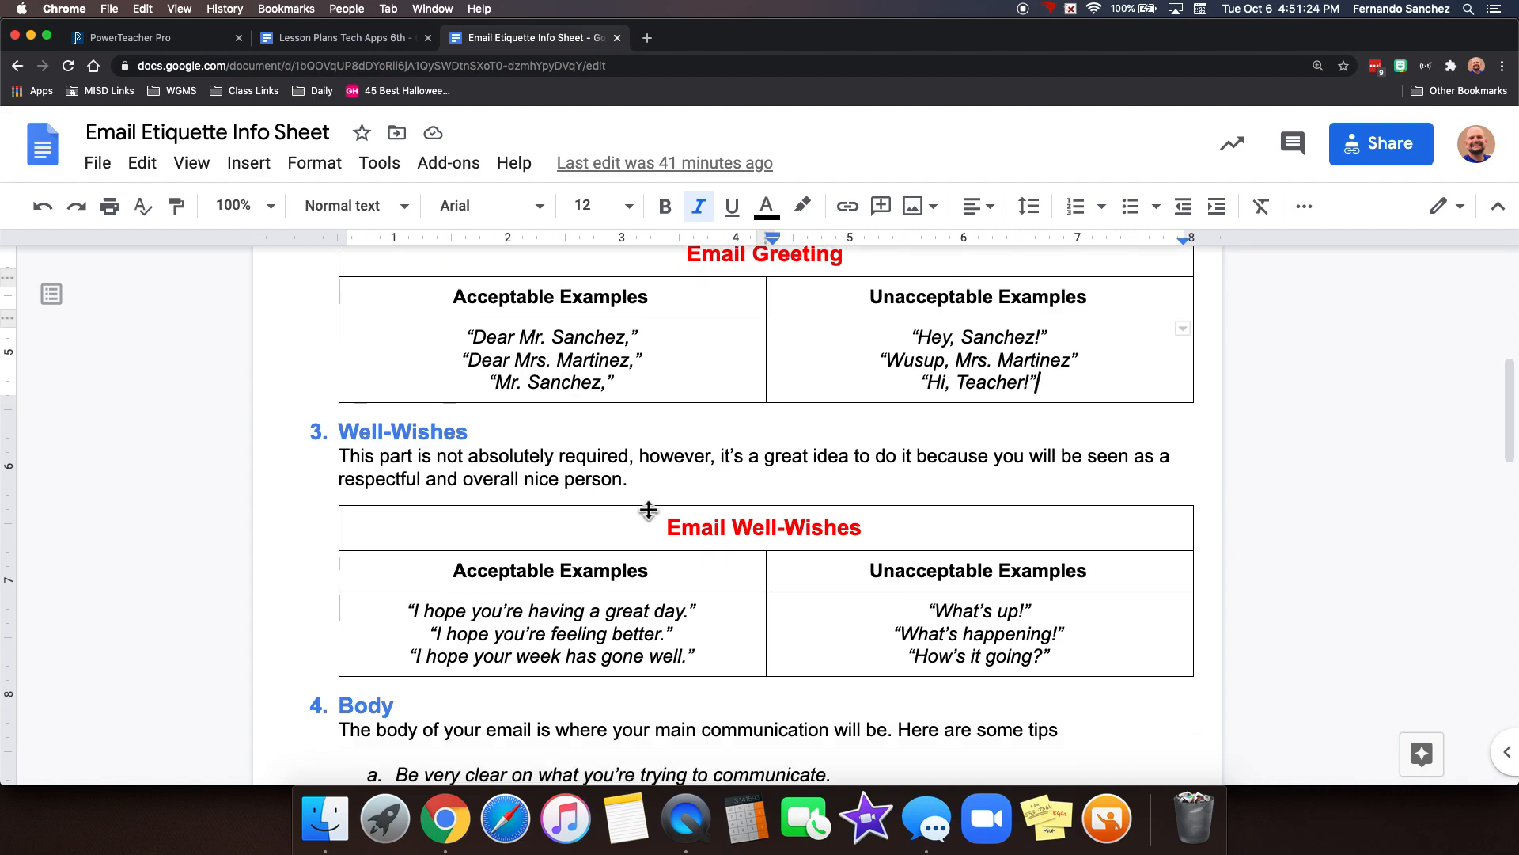
scroll(down, 3)
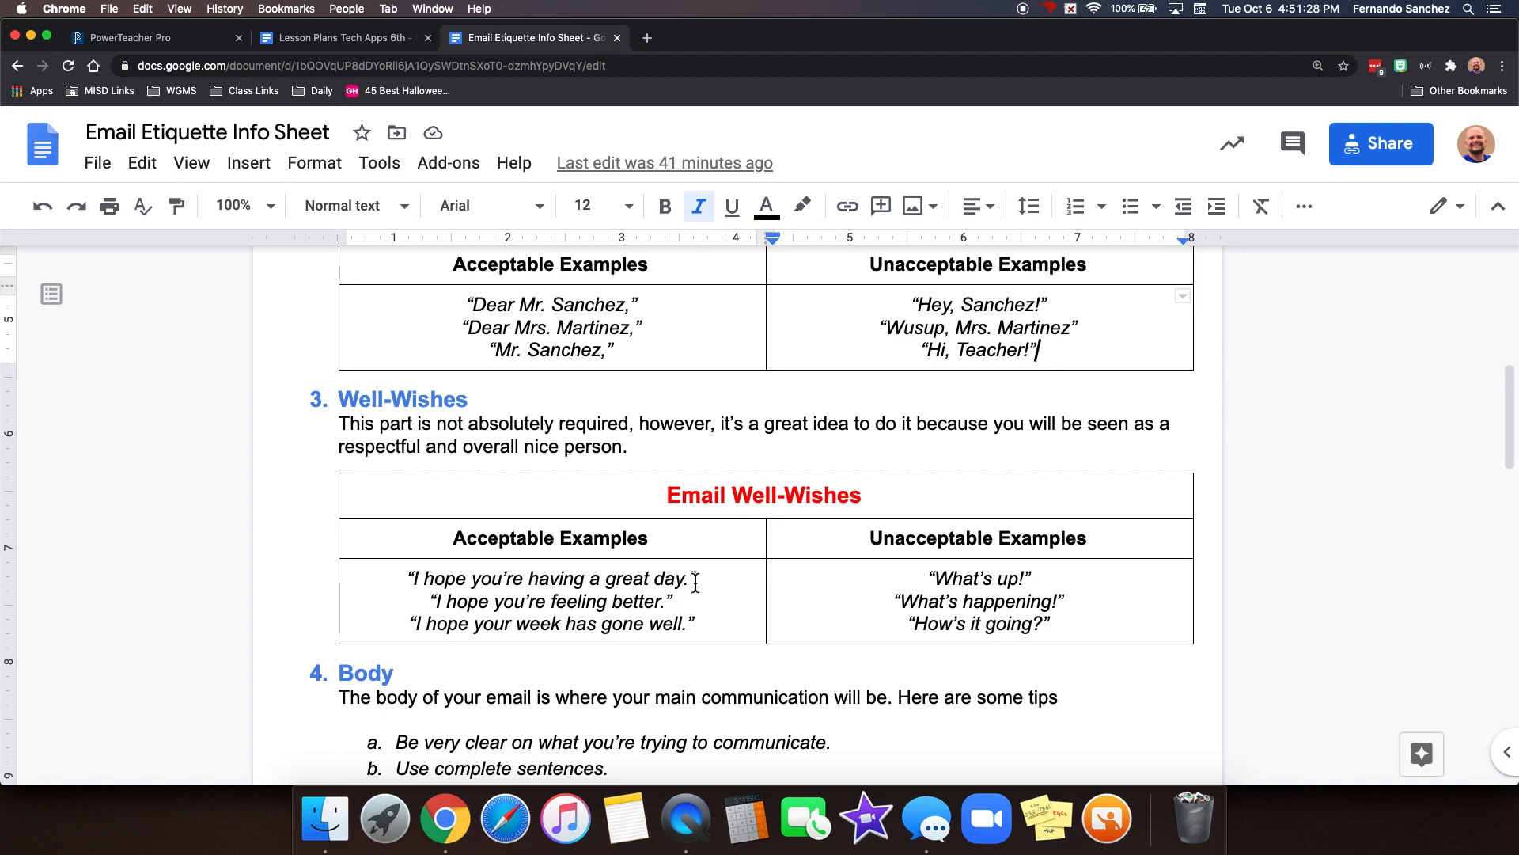
mouse_move(648, 603)
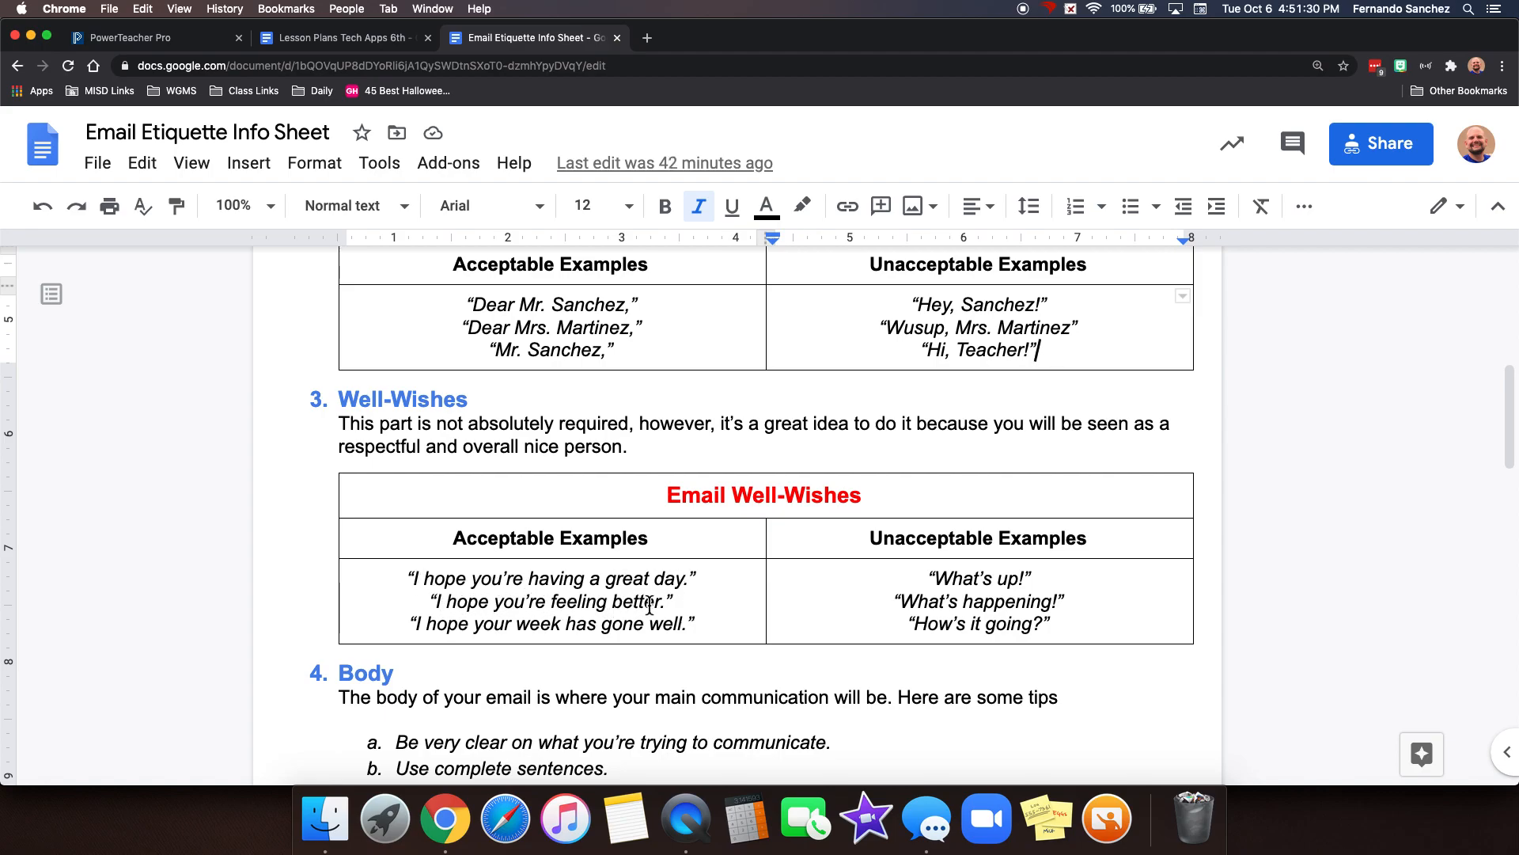
mouse_move(672, 602)
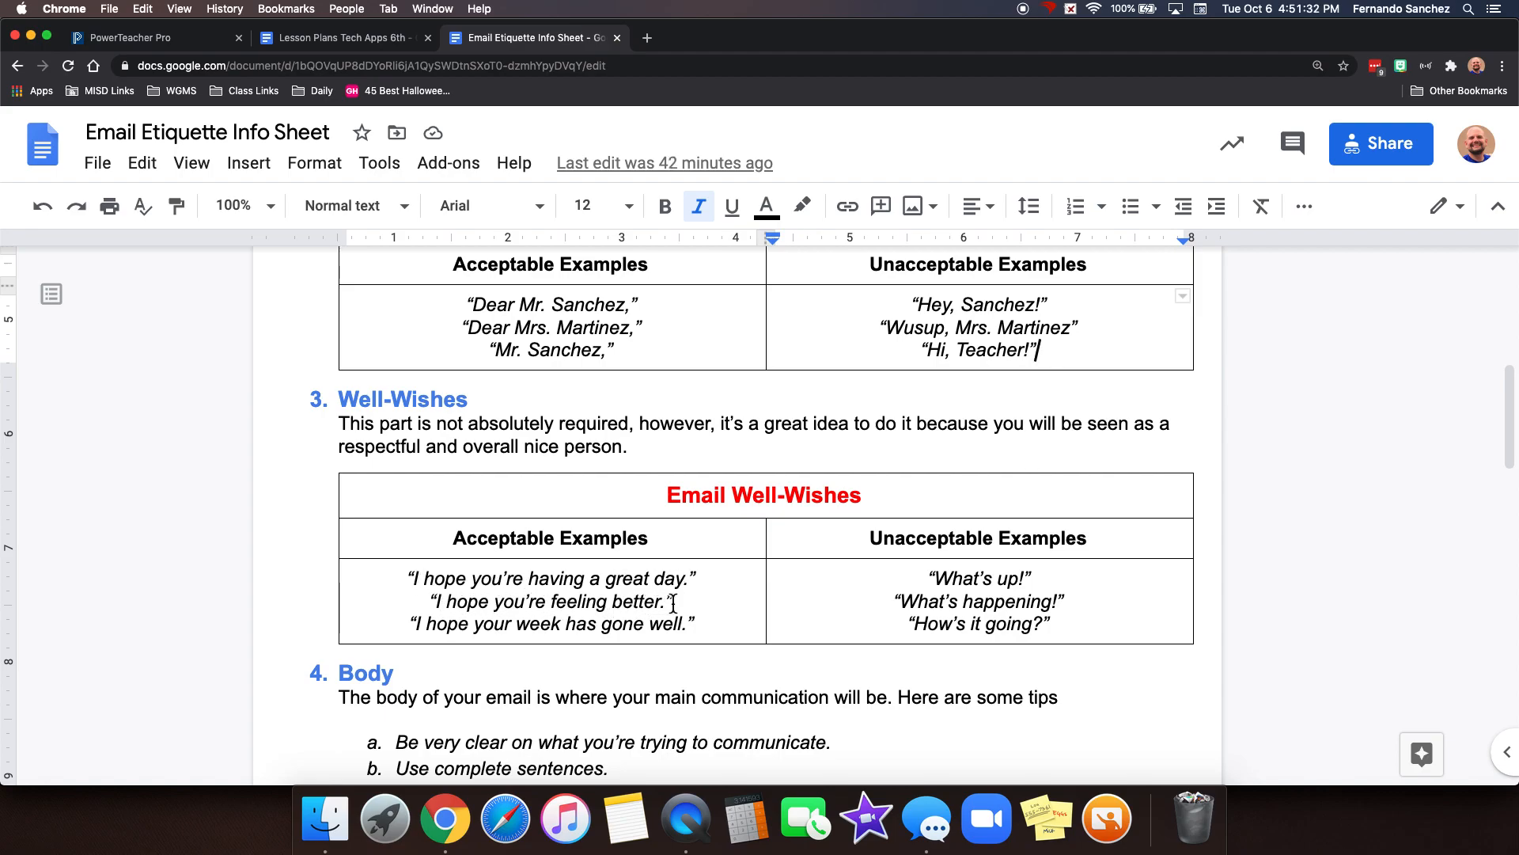
mouse_move(692, 625)
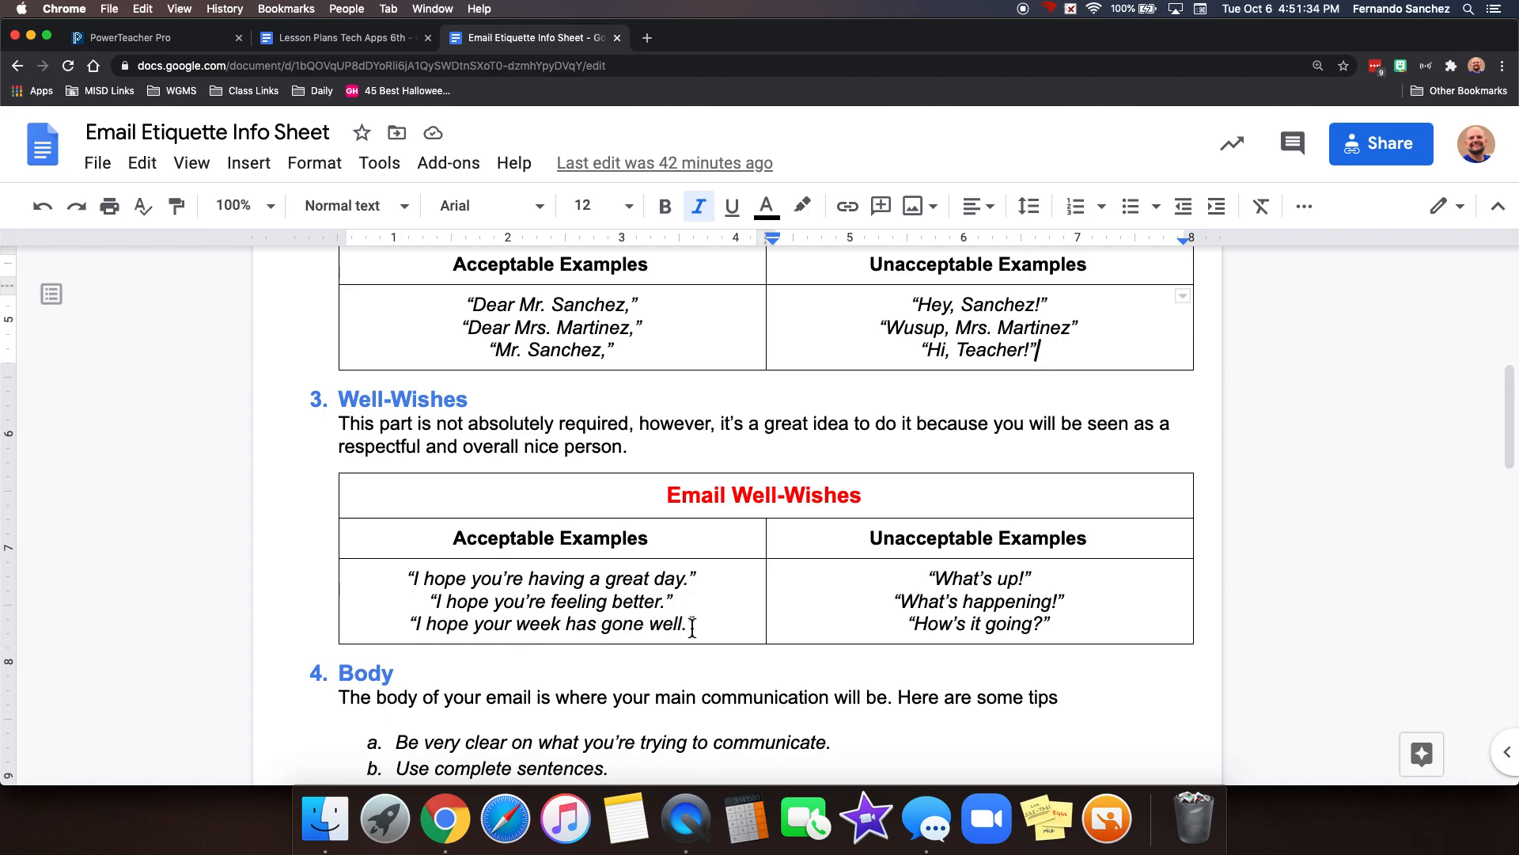
mouse_move(772, 503)
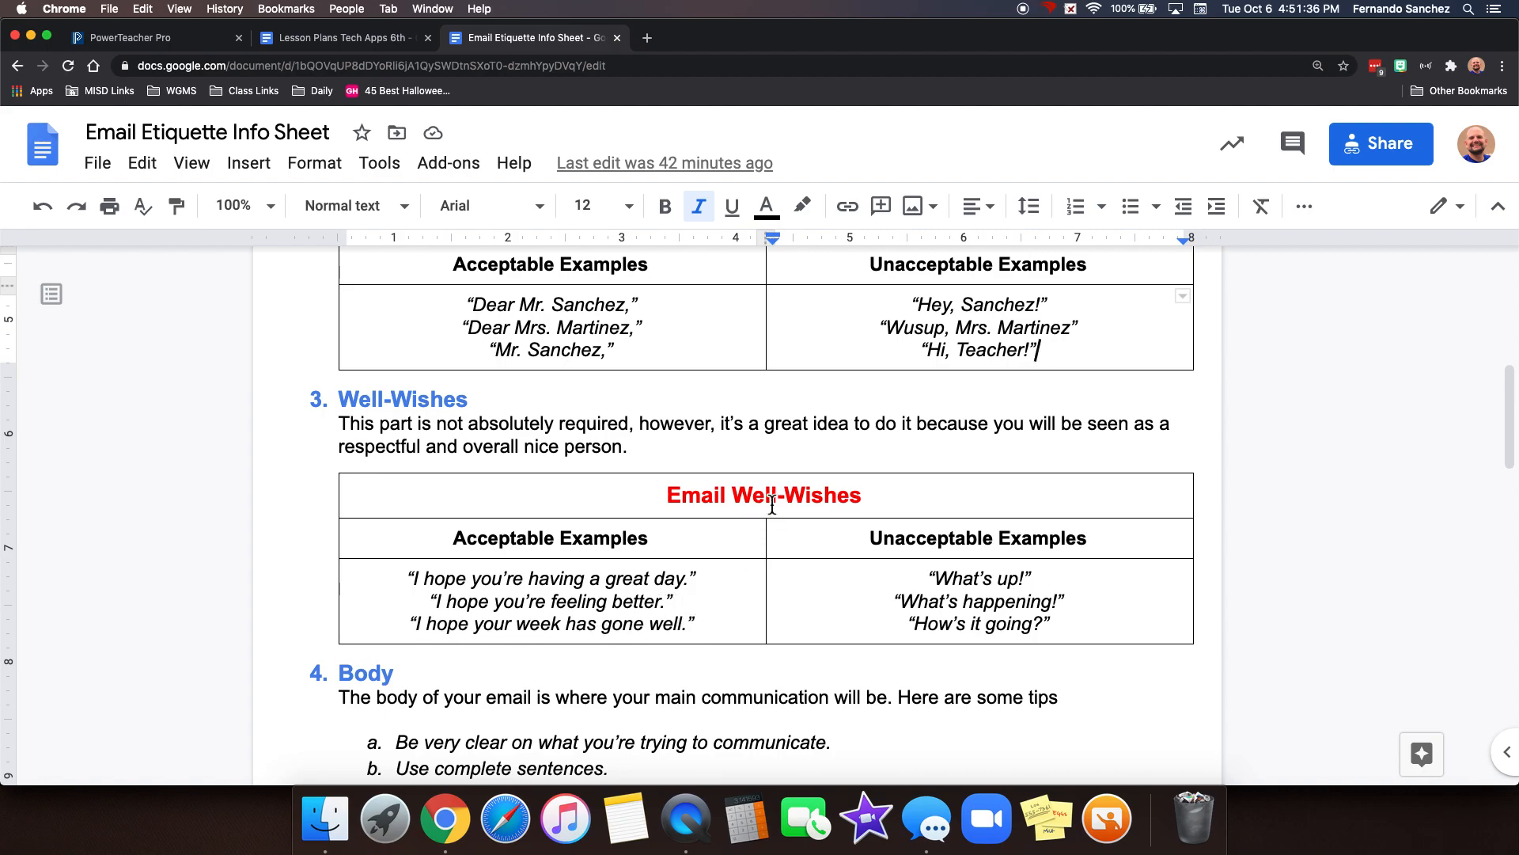
mouse_move(704, 623)
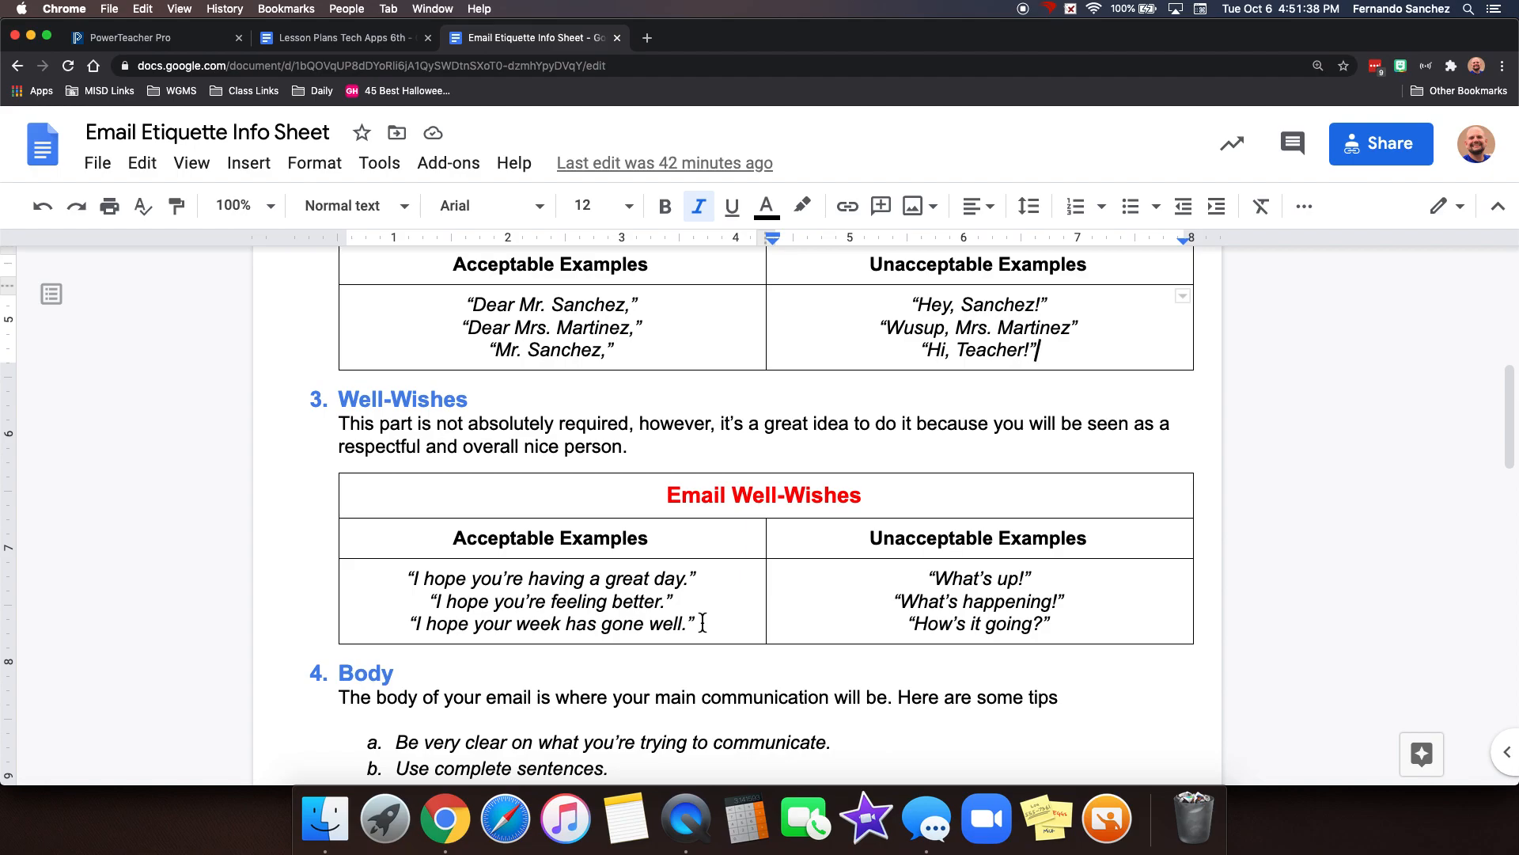
mouse_move(820, 588)
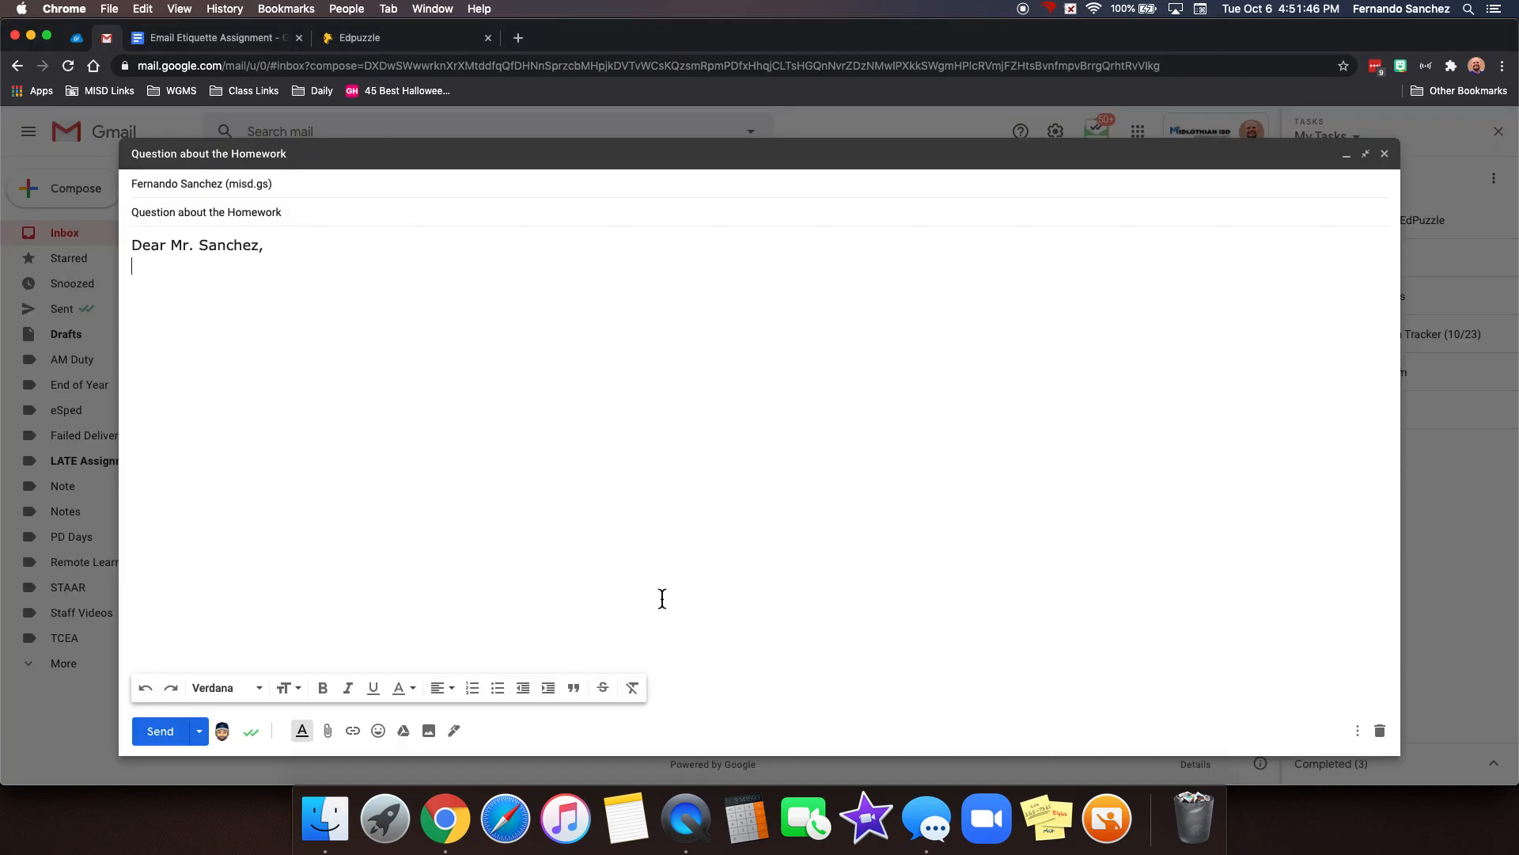
text(I hope you're doing well)
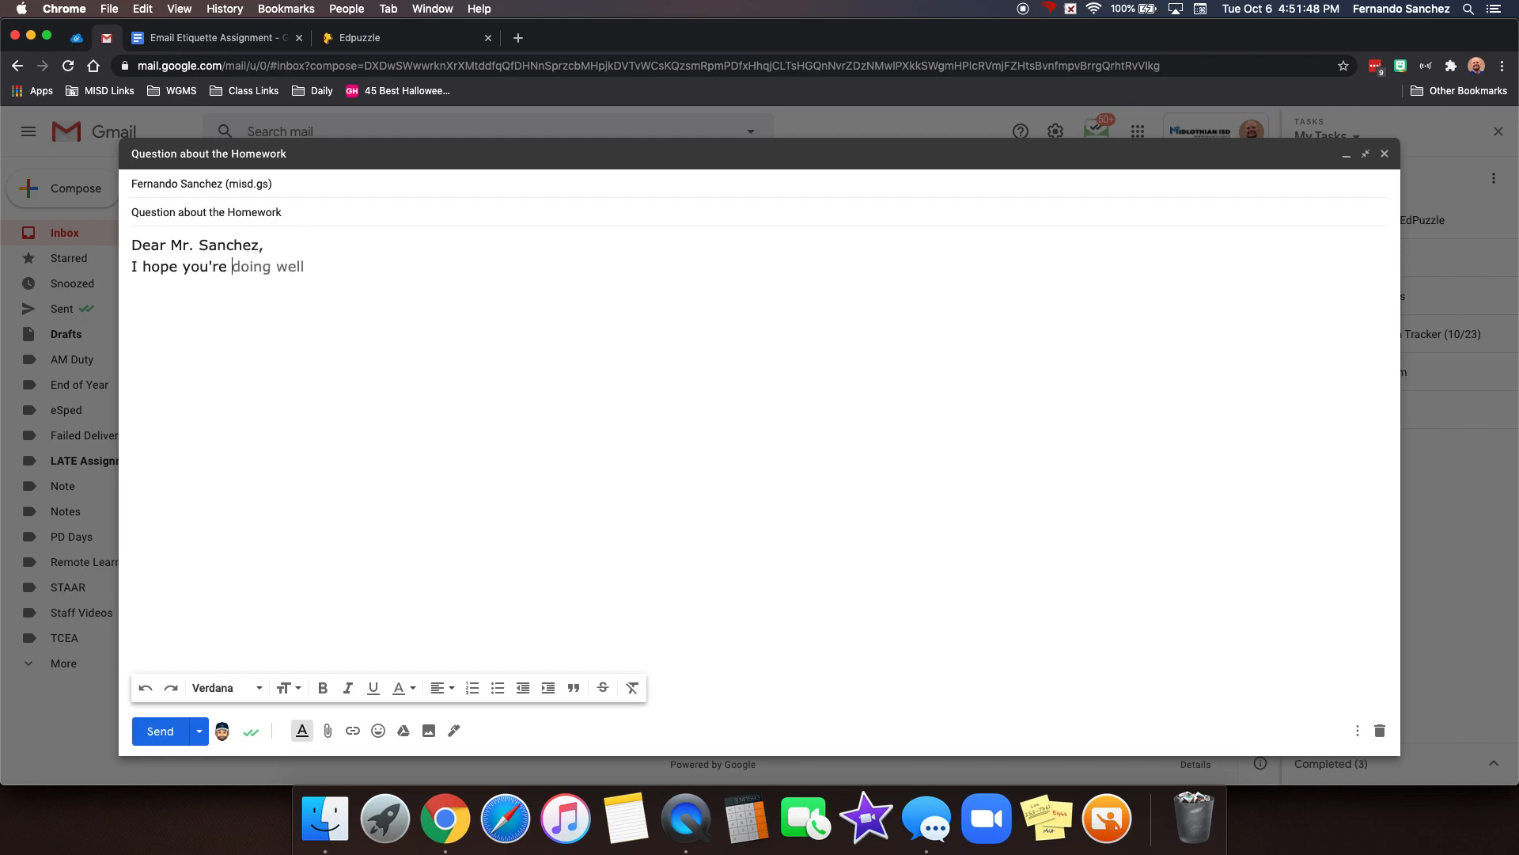
text(having a great day.)
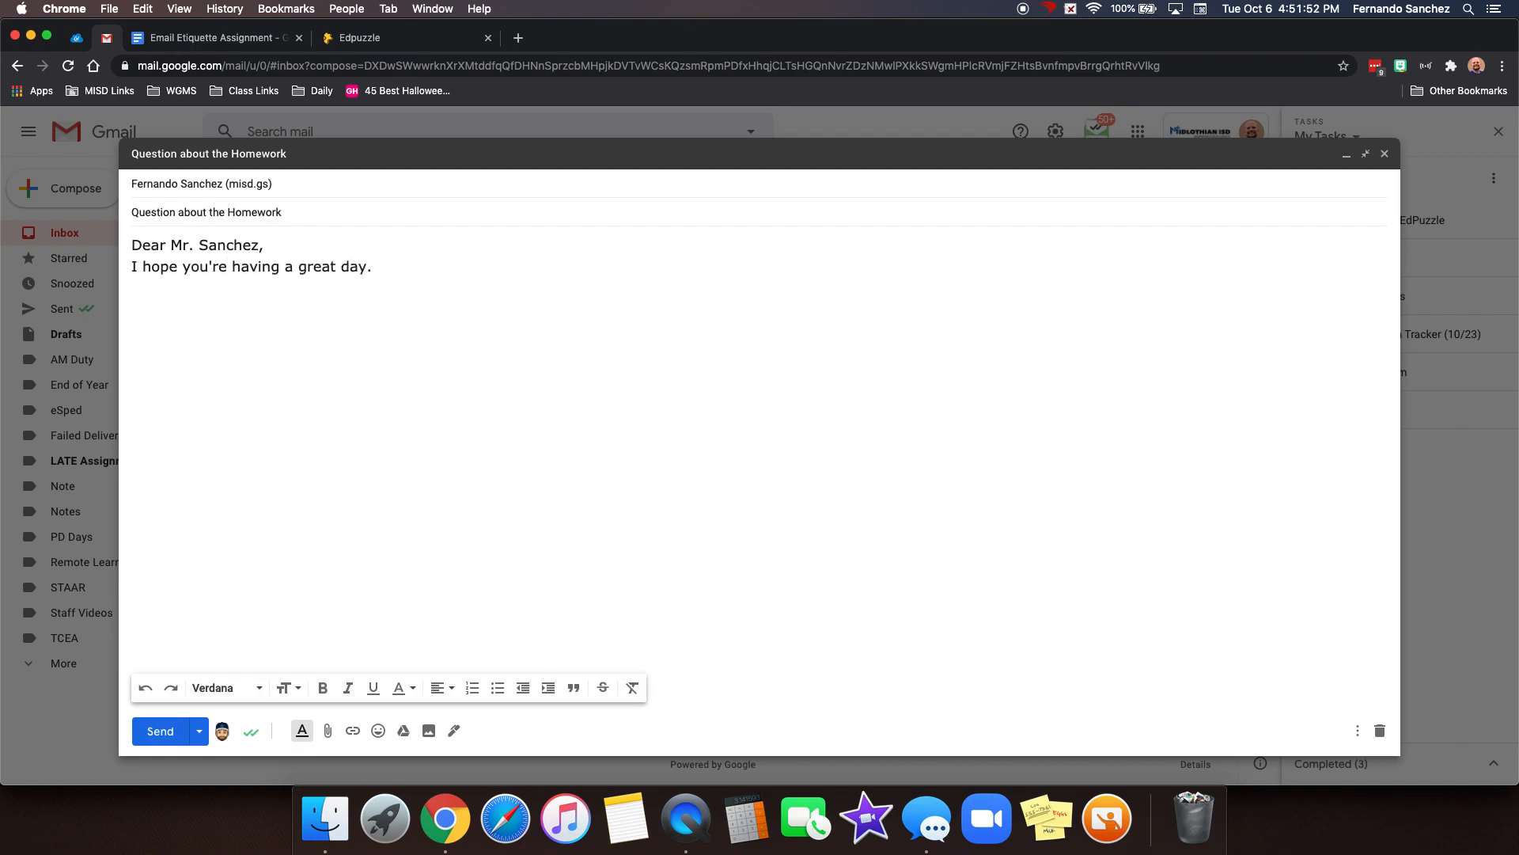
Step: Read the Body tips in section 4 of the info sheet, then return to the draft email
click(528, 37)
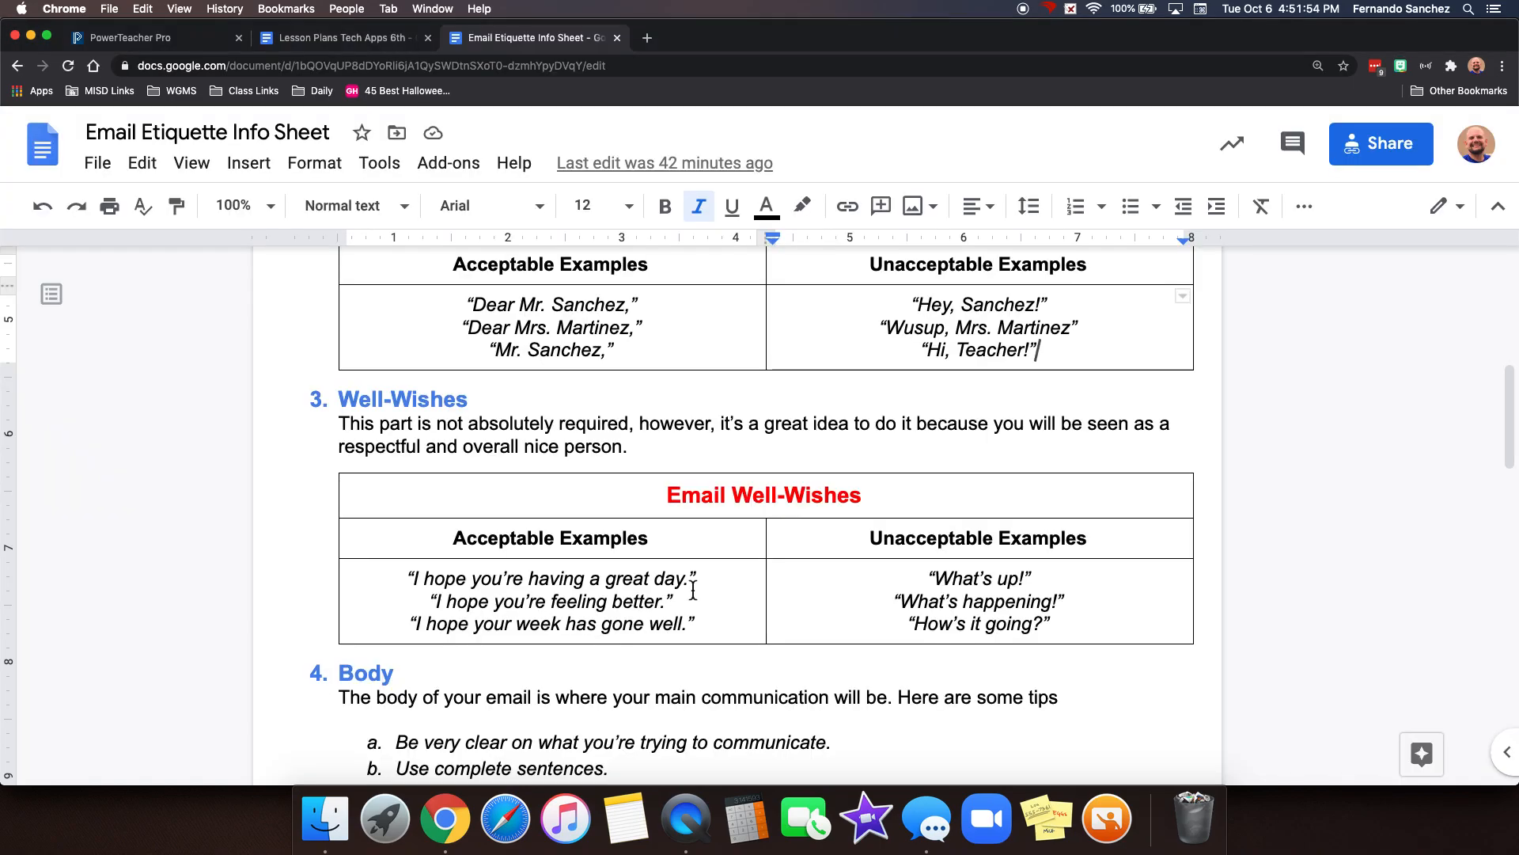
mouse_move(852, 526)
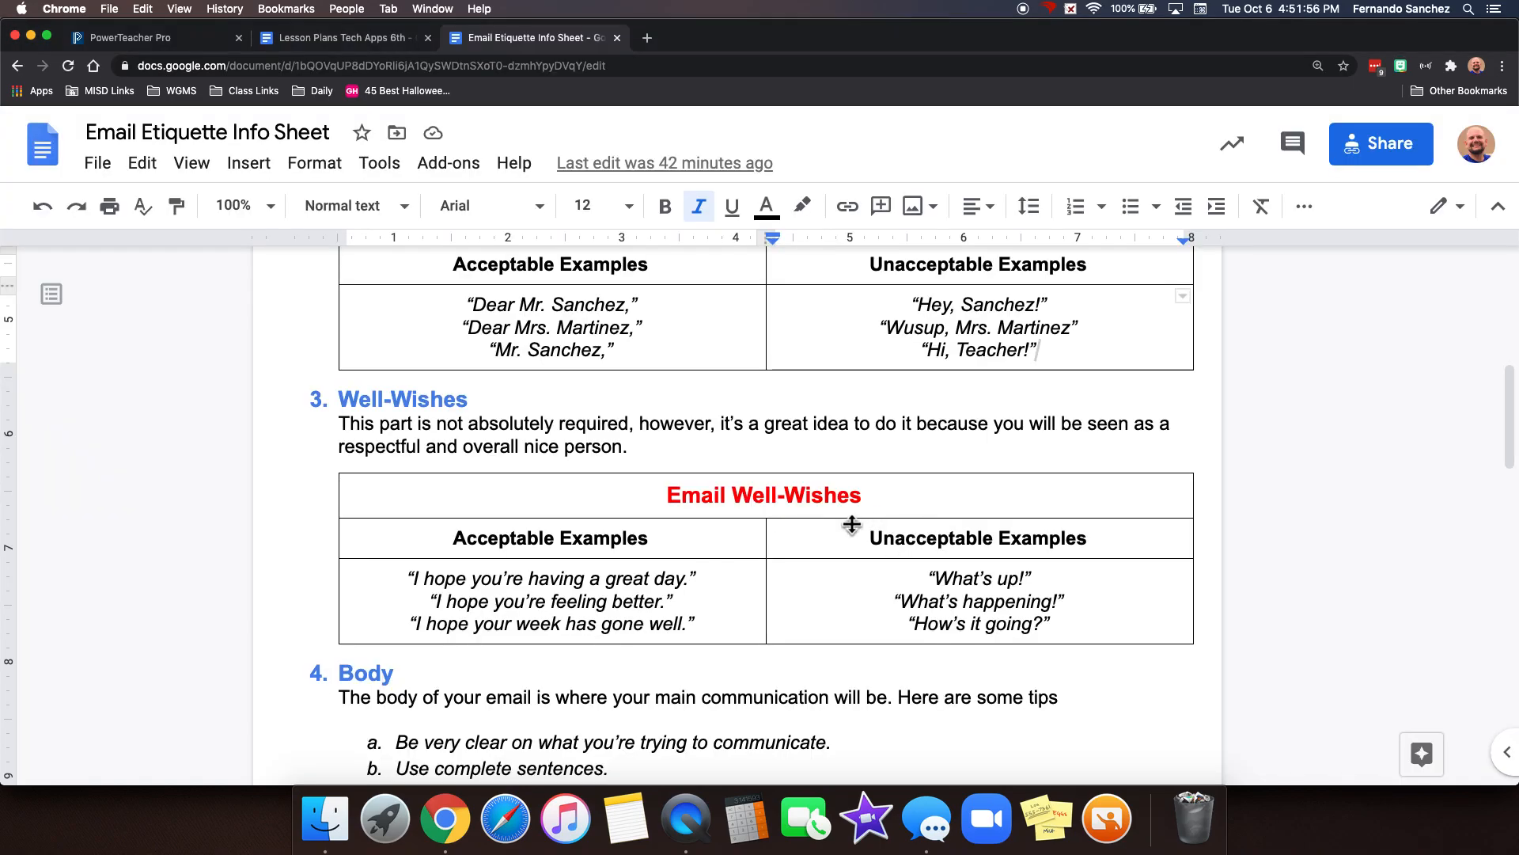
scroll(down, 3)
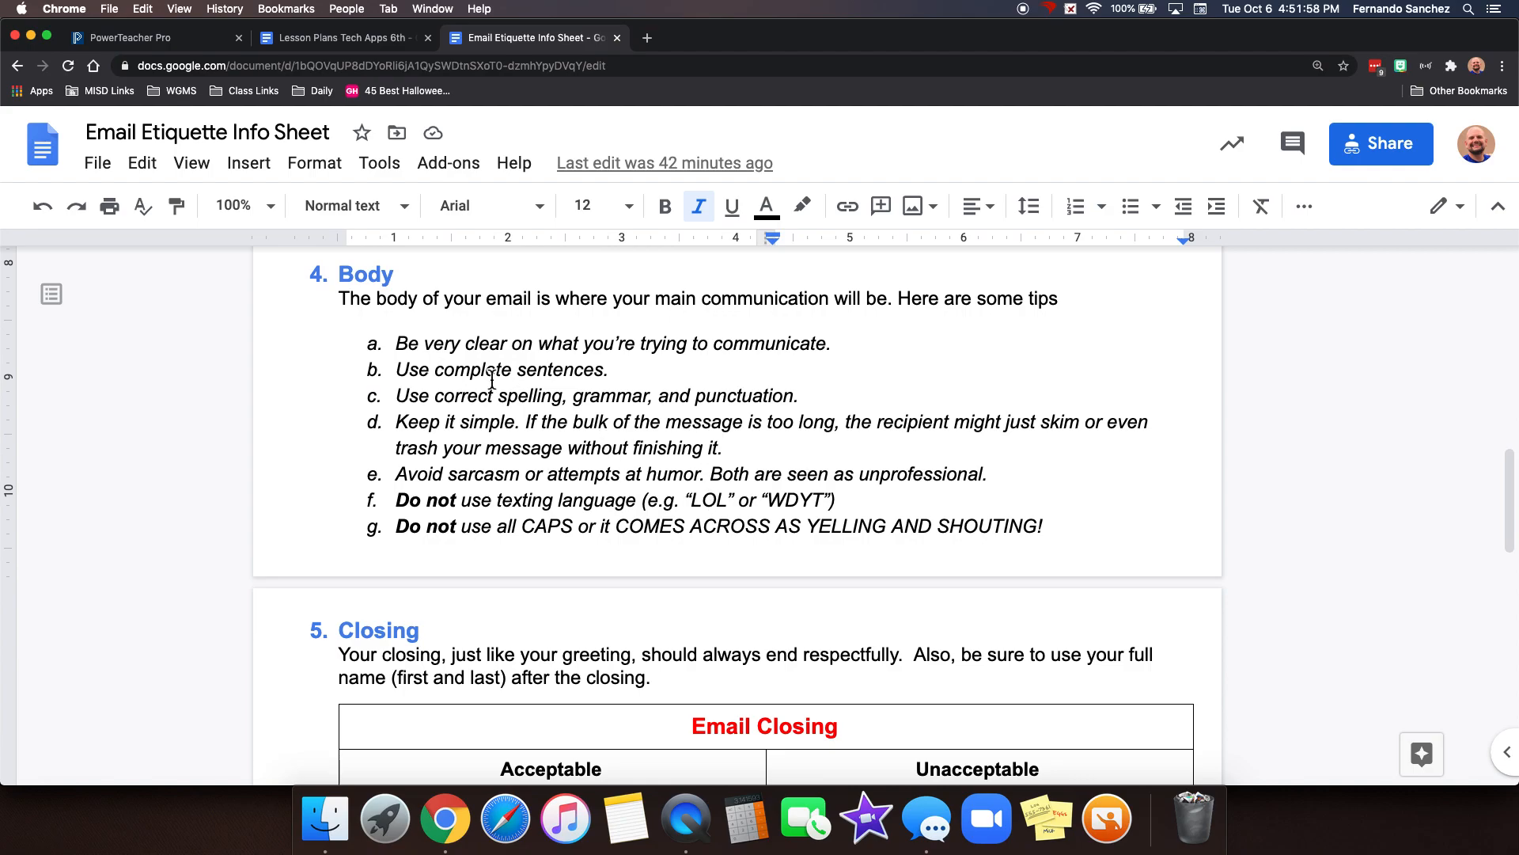
mouse_move(740, 310)
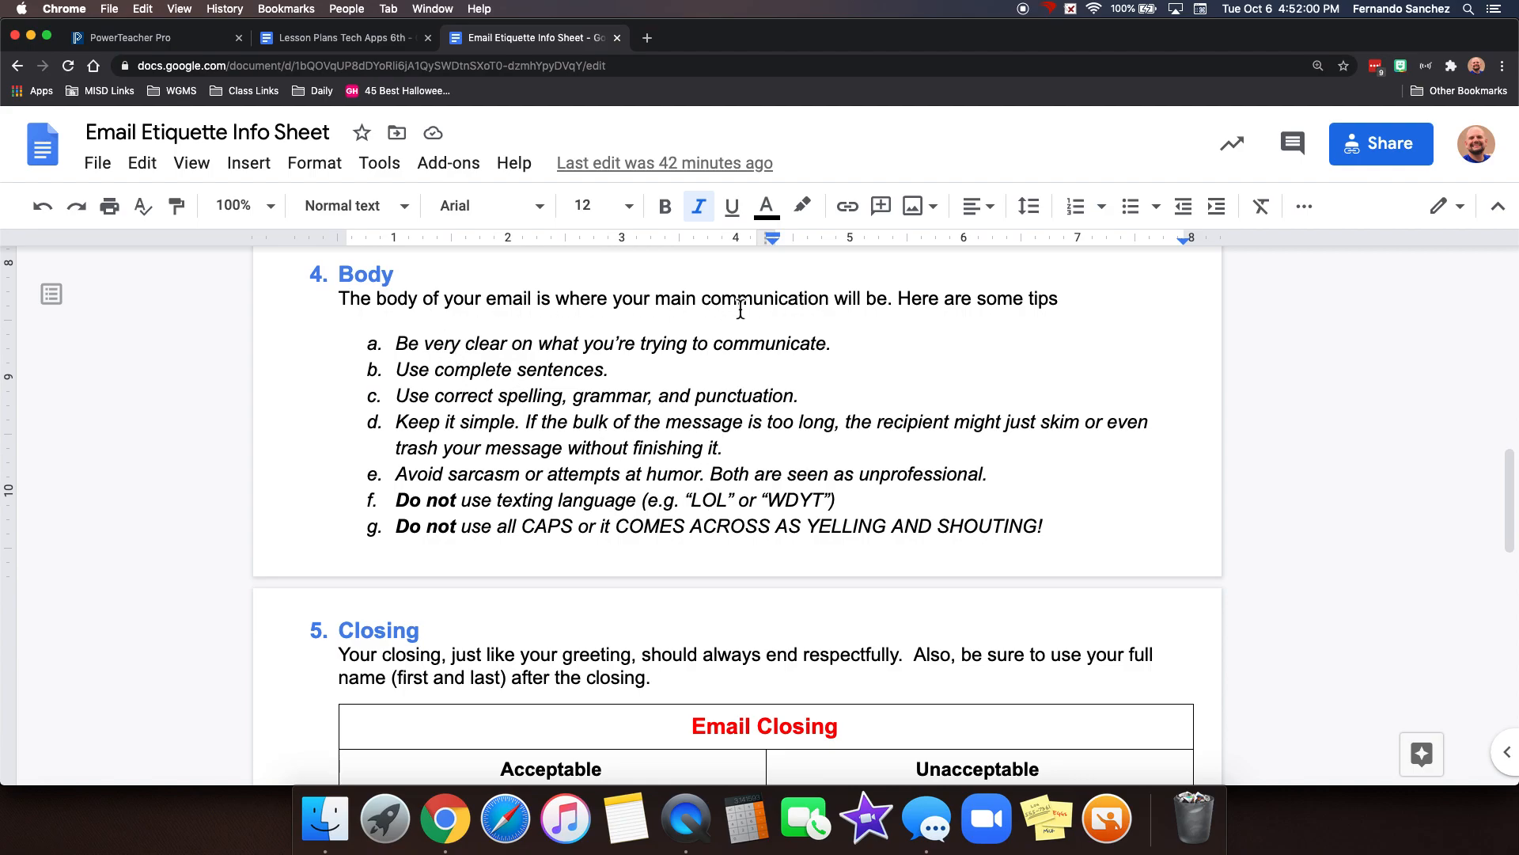
mouse_move(934, 336)
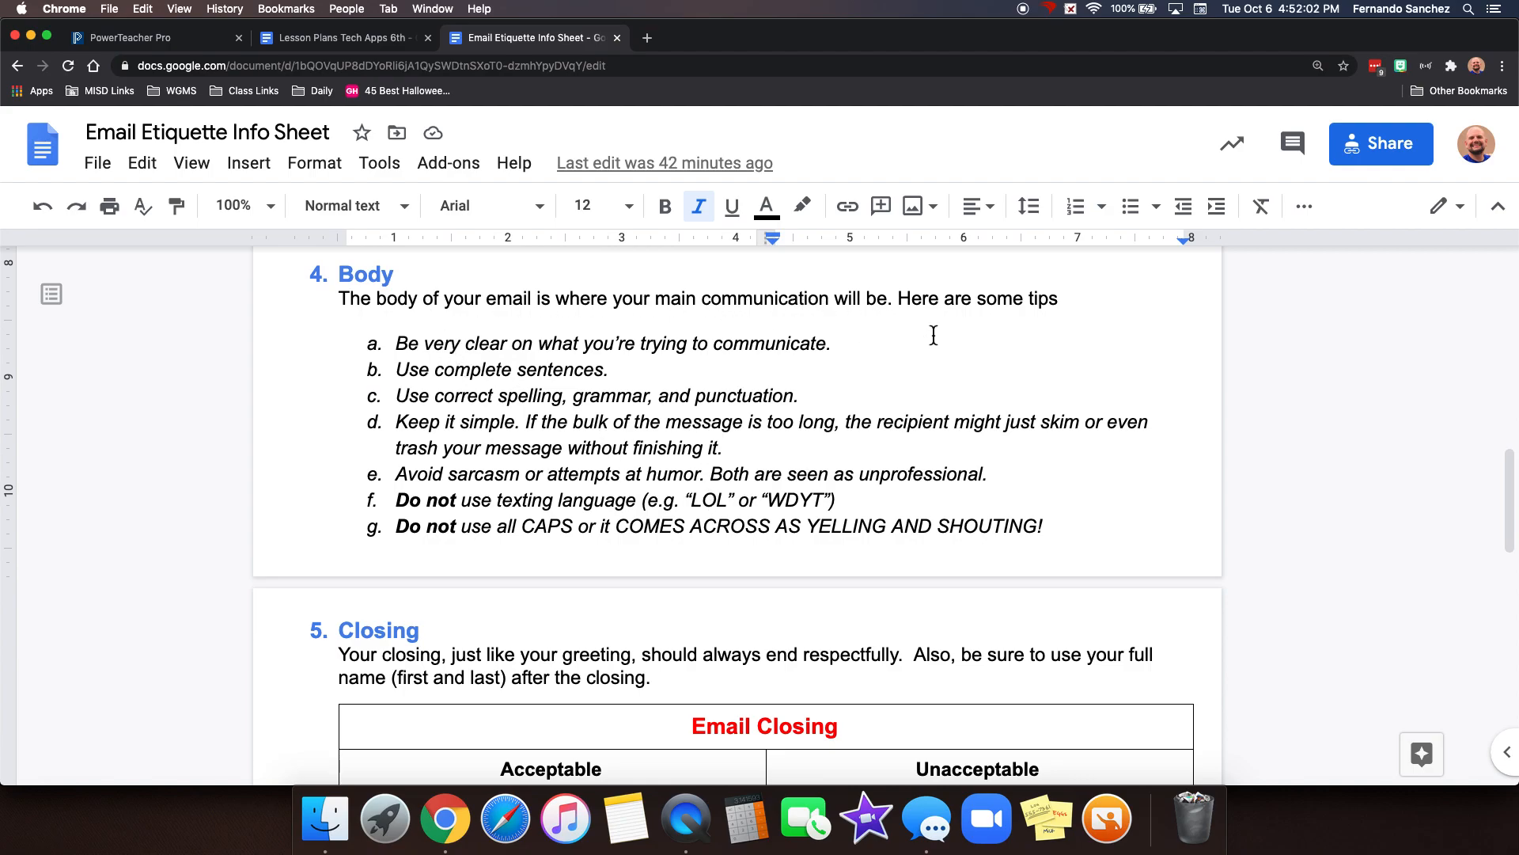
mouse_move(616, 356)
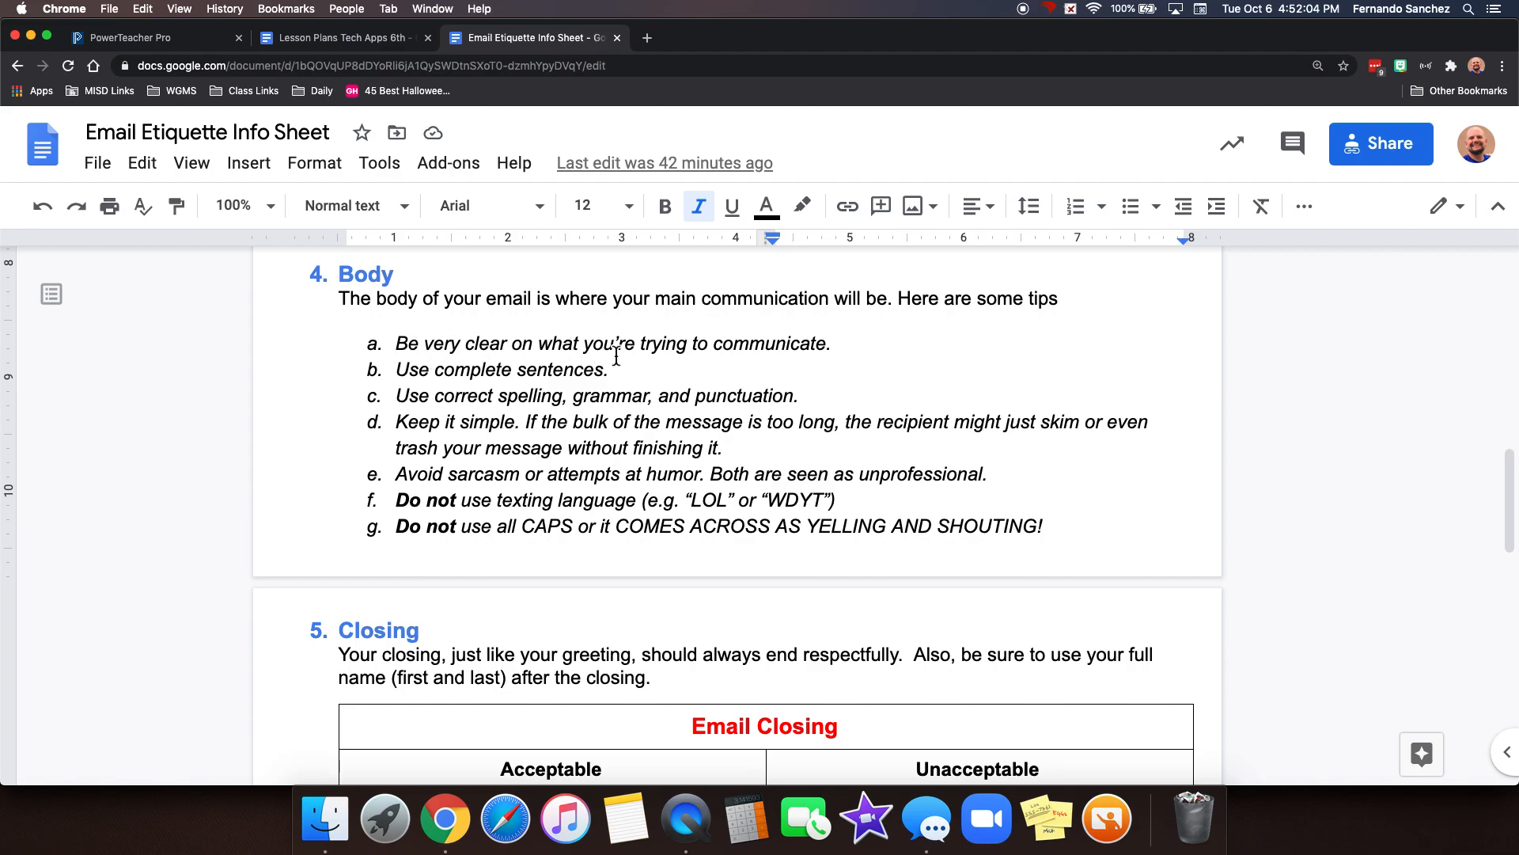
mouse_move(797, 352)
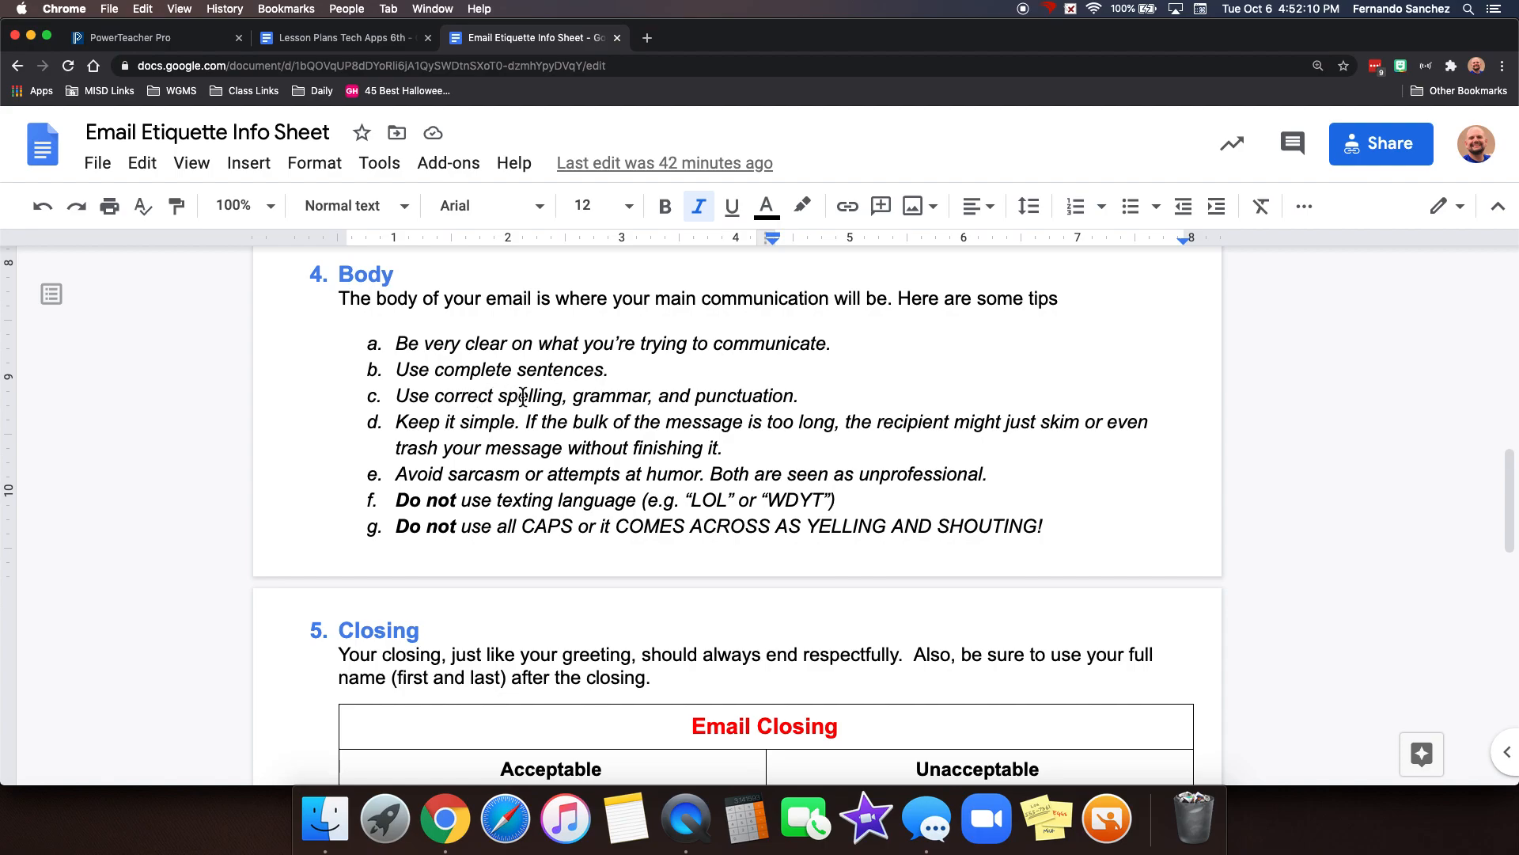
mouse_move(719, 400)
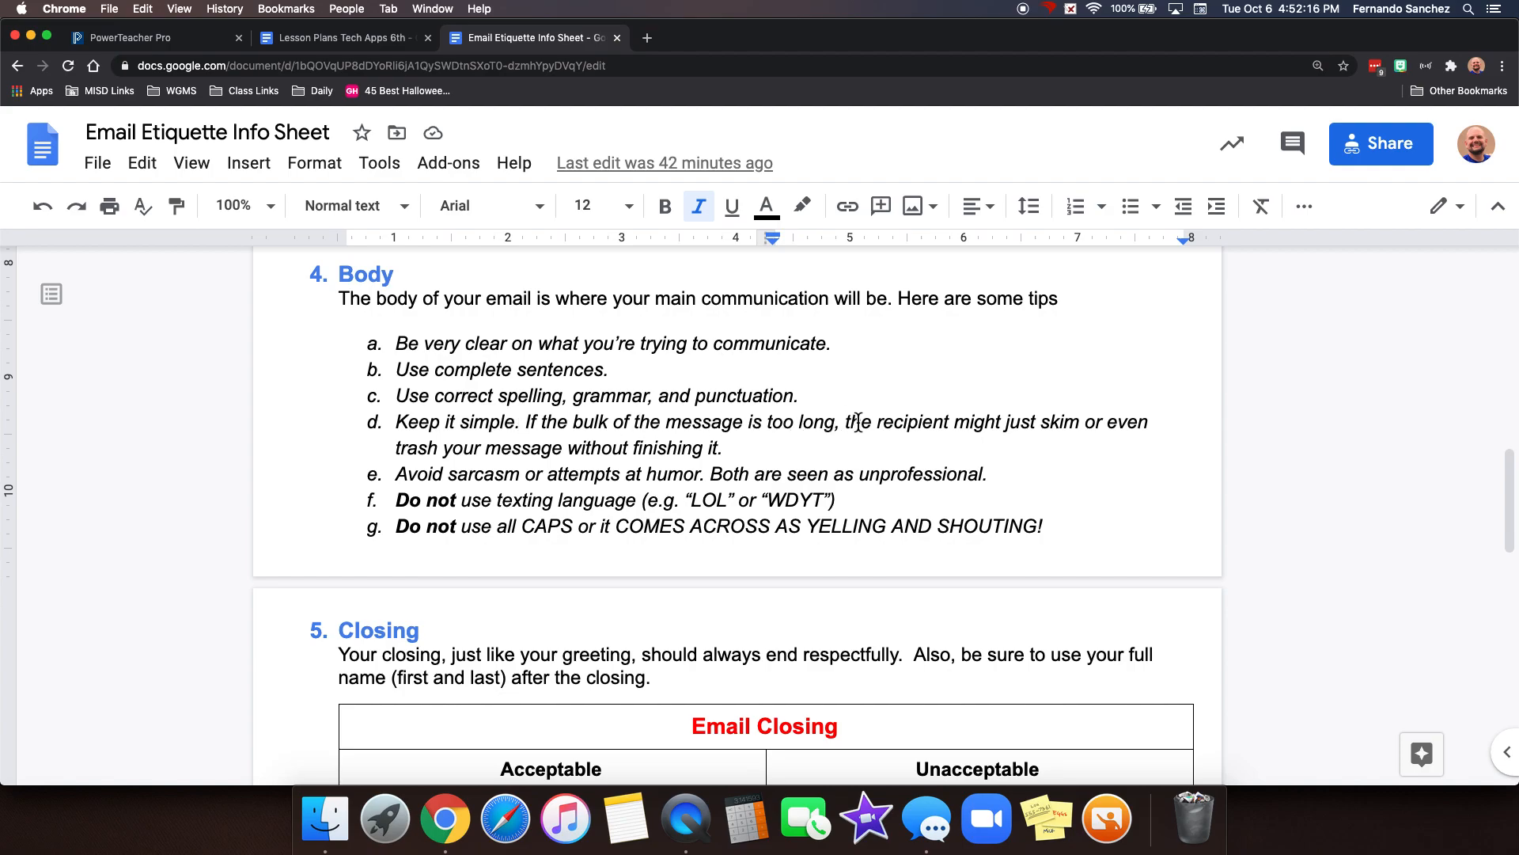
mouse_move(1047, 429)
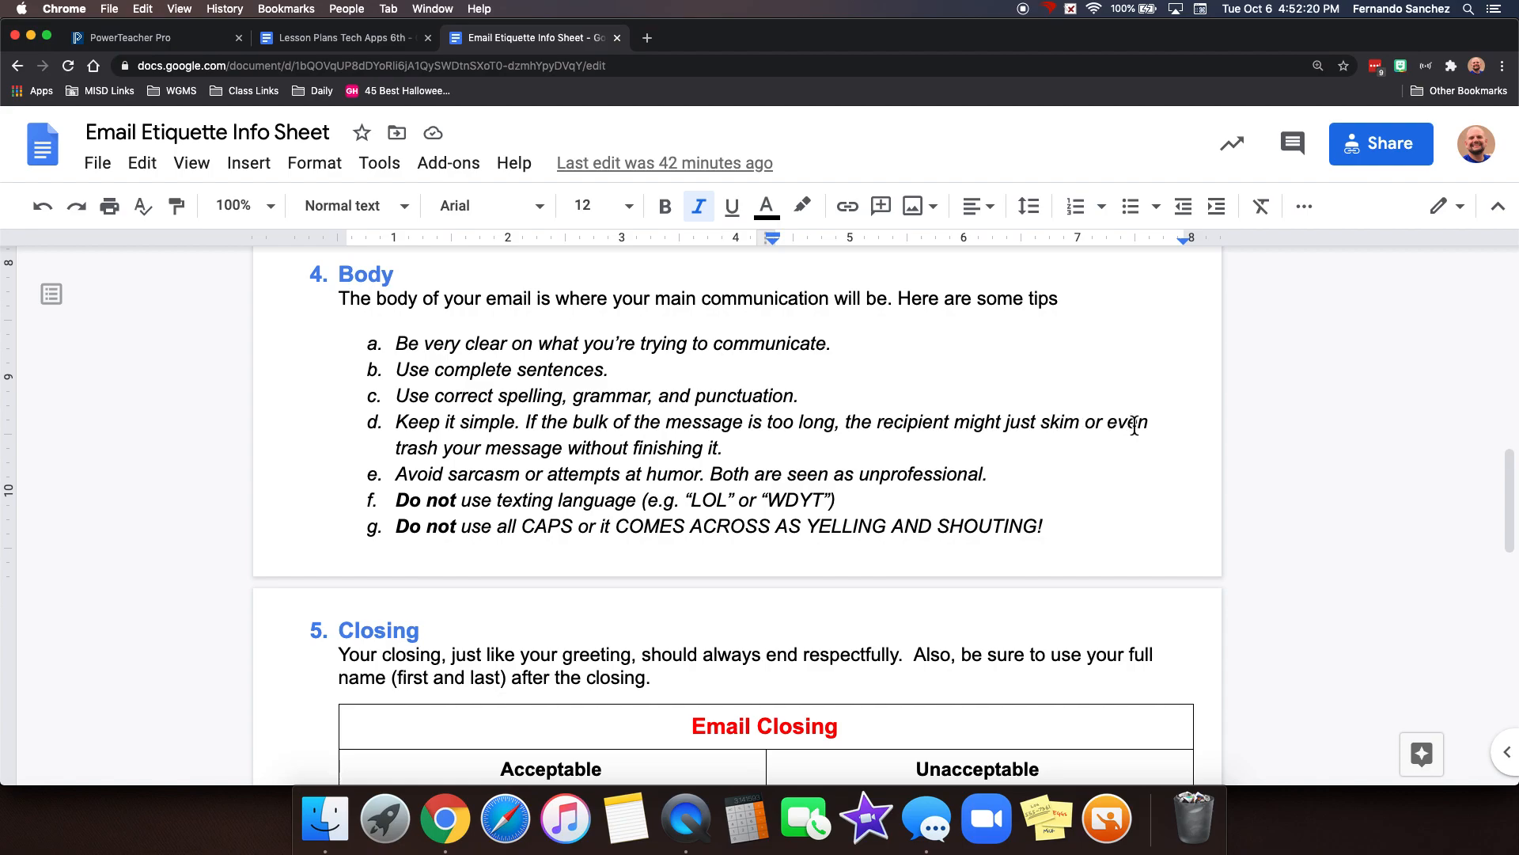
mouse_move(608, 465)
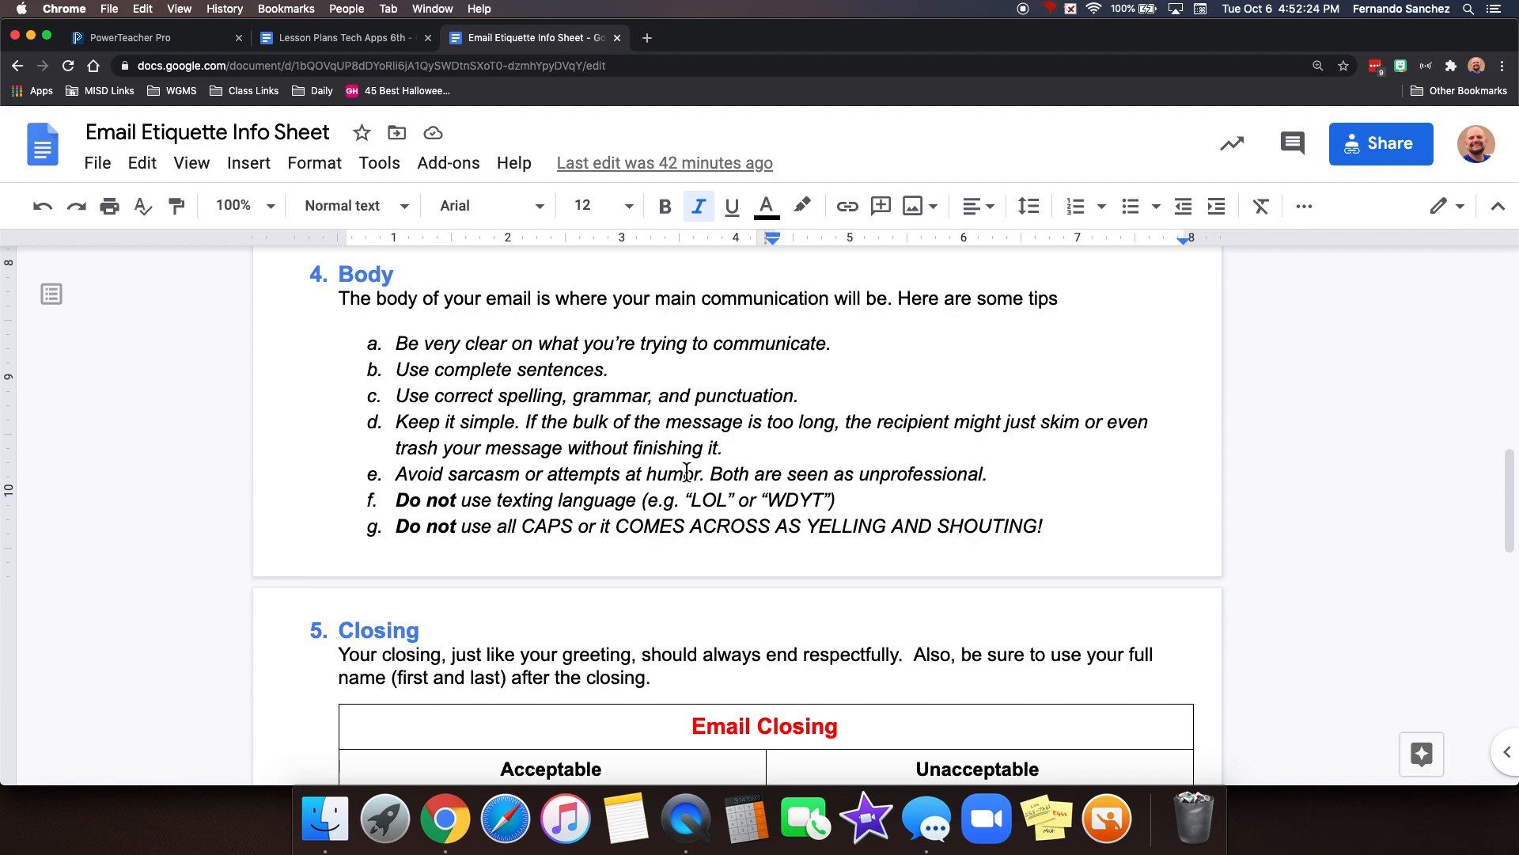
mouse_move(923, 462)
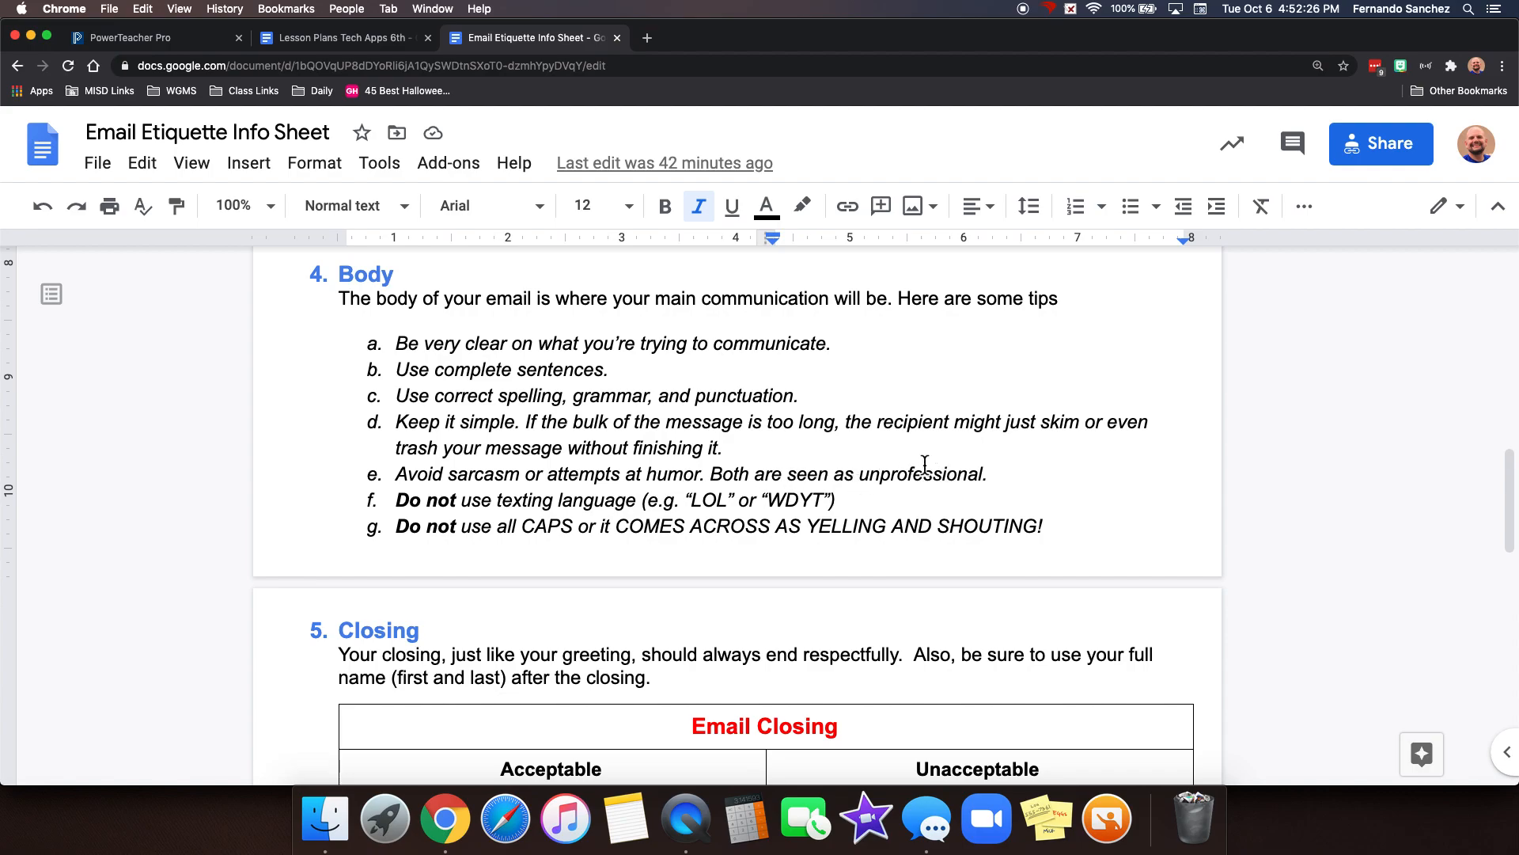
click(712, 500)
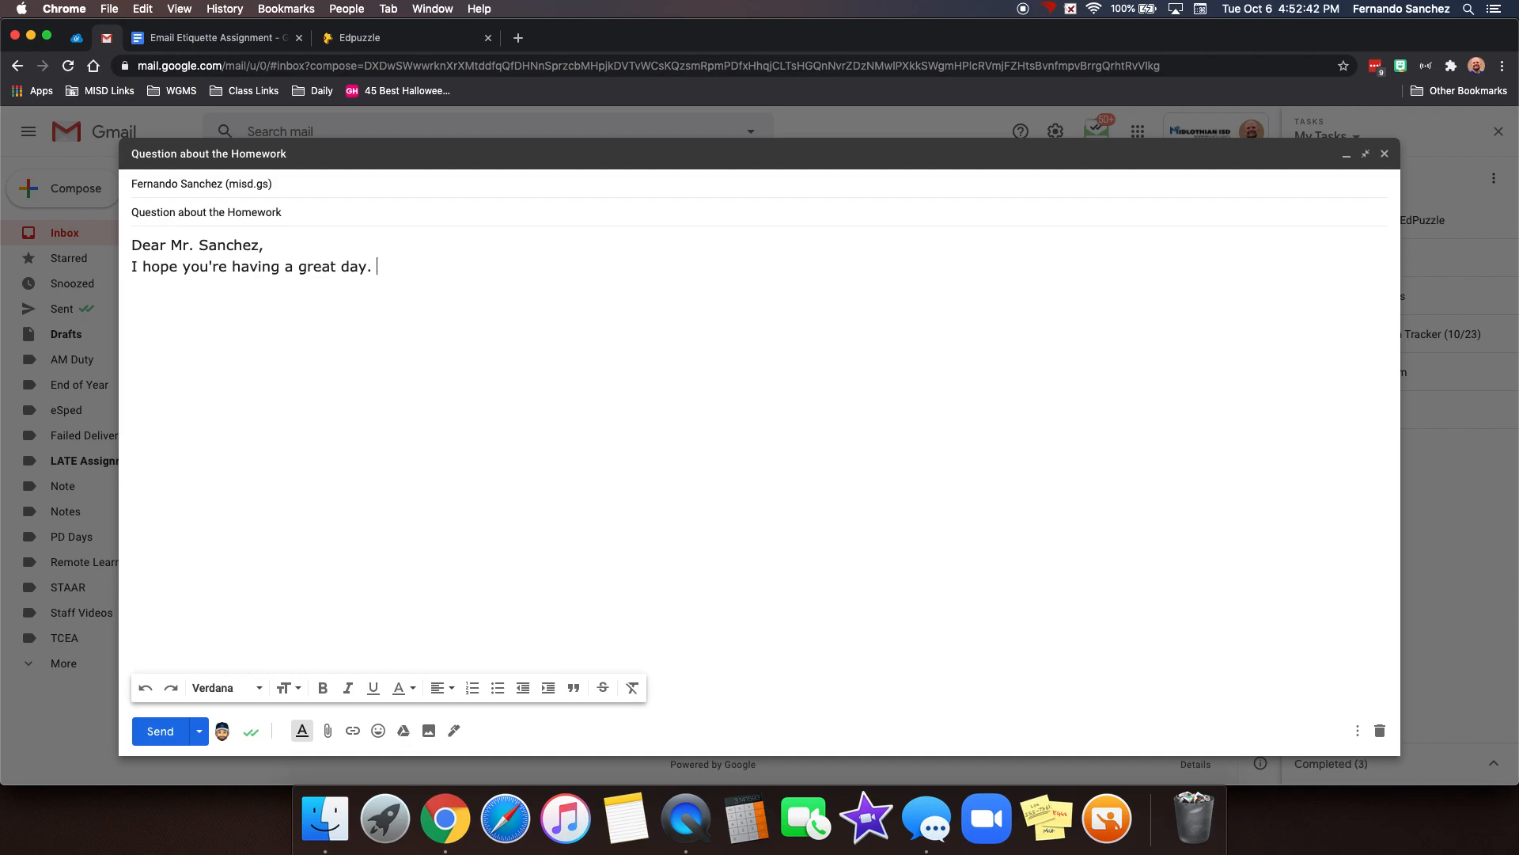
Step: Write that the reason for emailing is confusion about this evening's homework
text(The purpo)
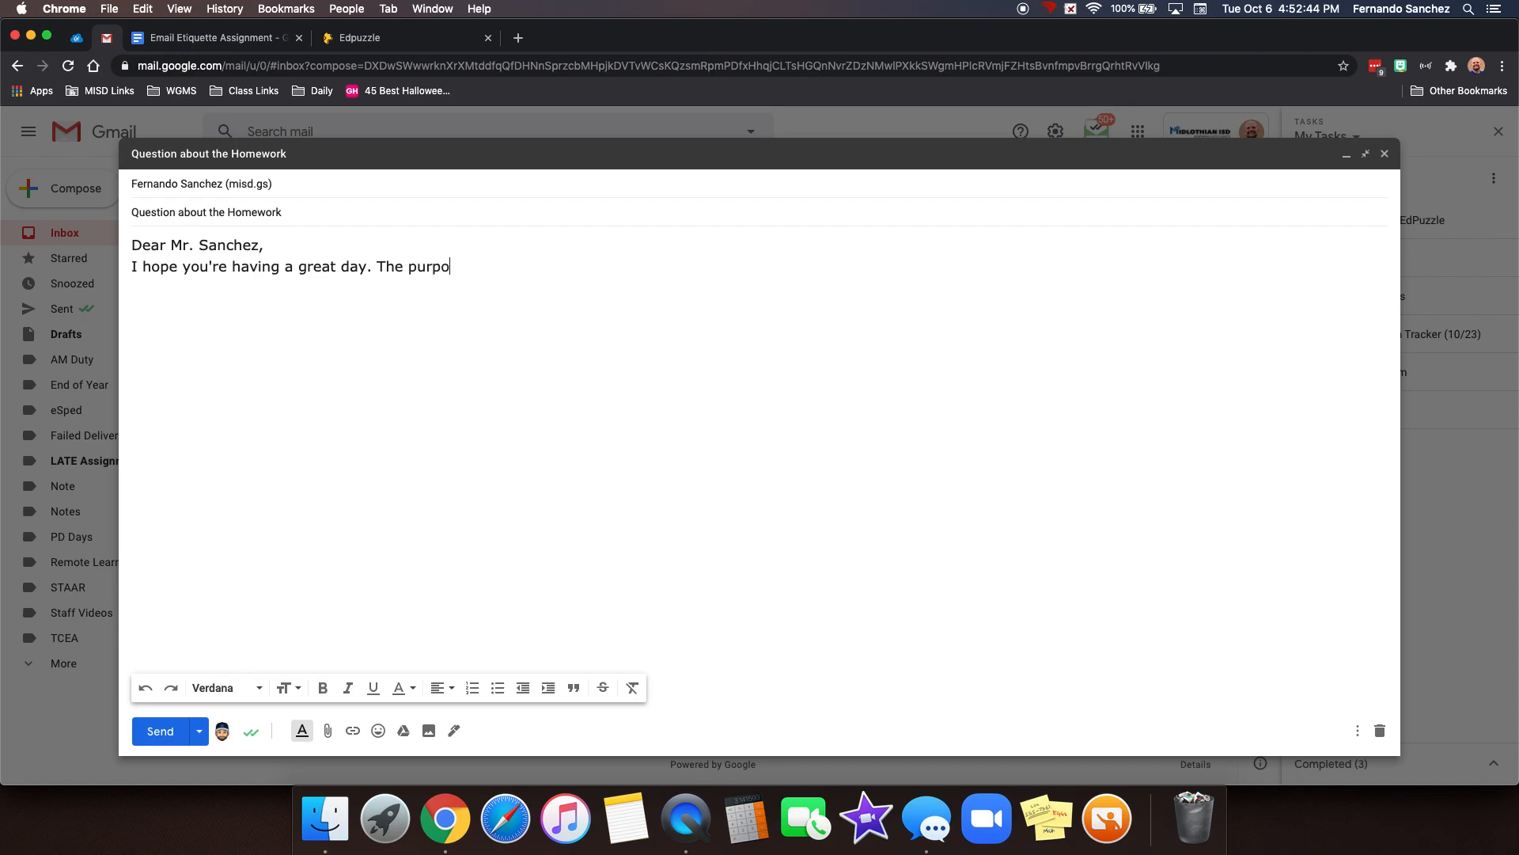
text(reas)
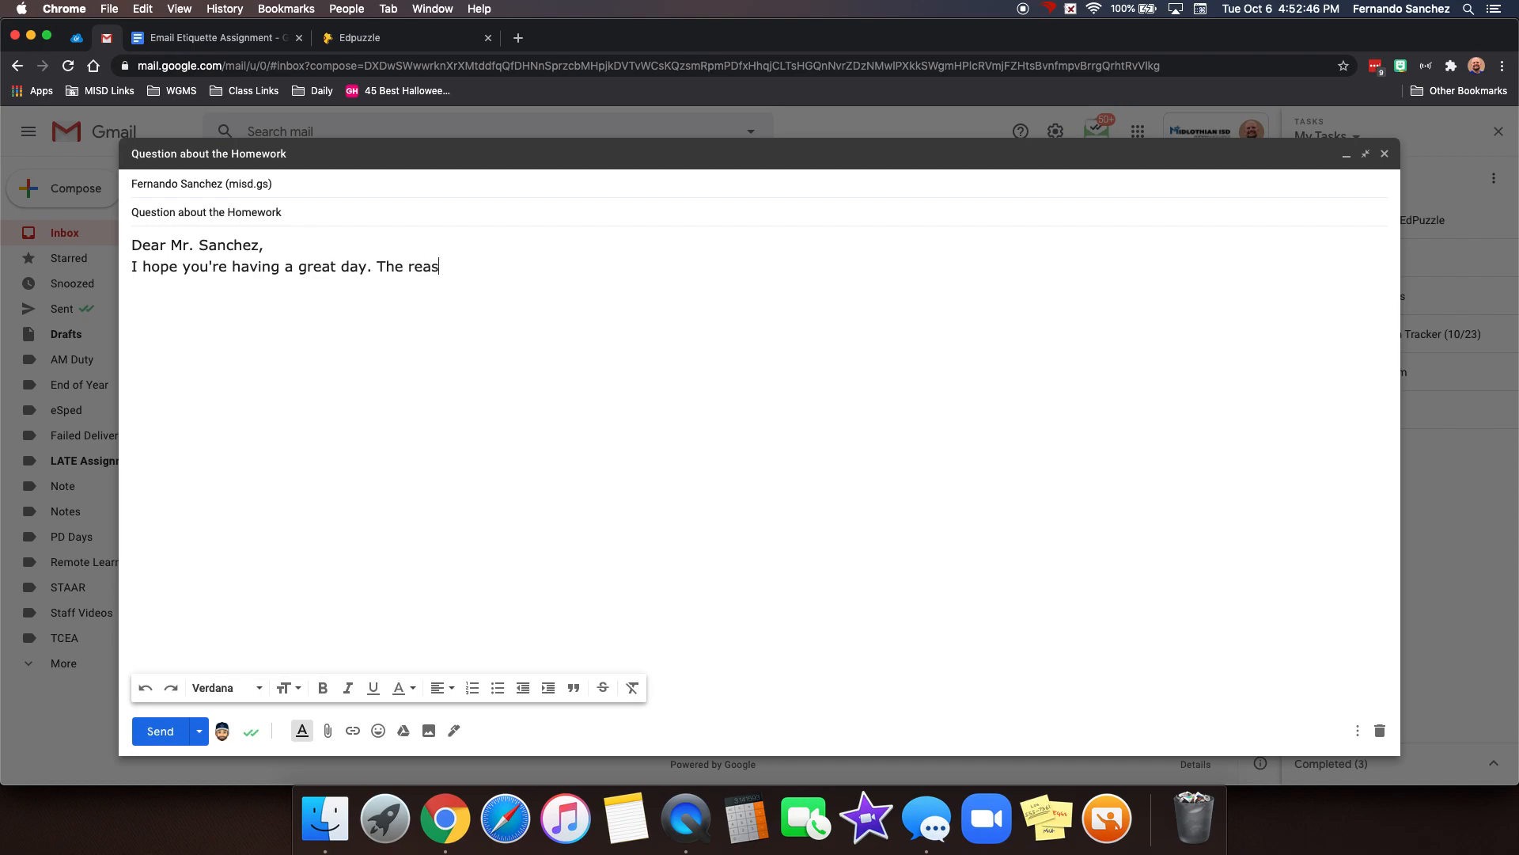
text(on I am emailng)
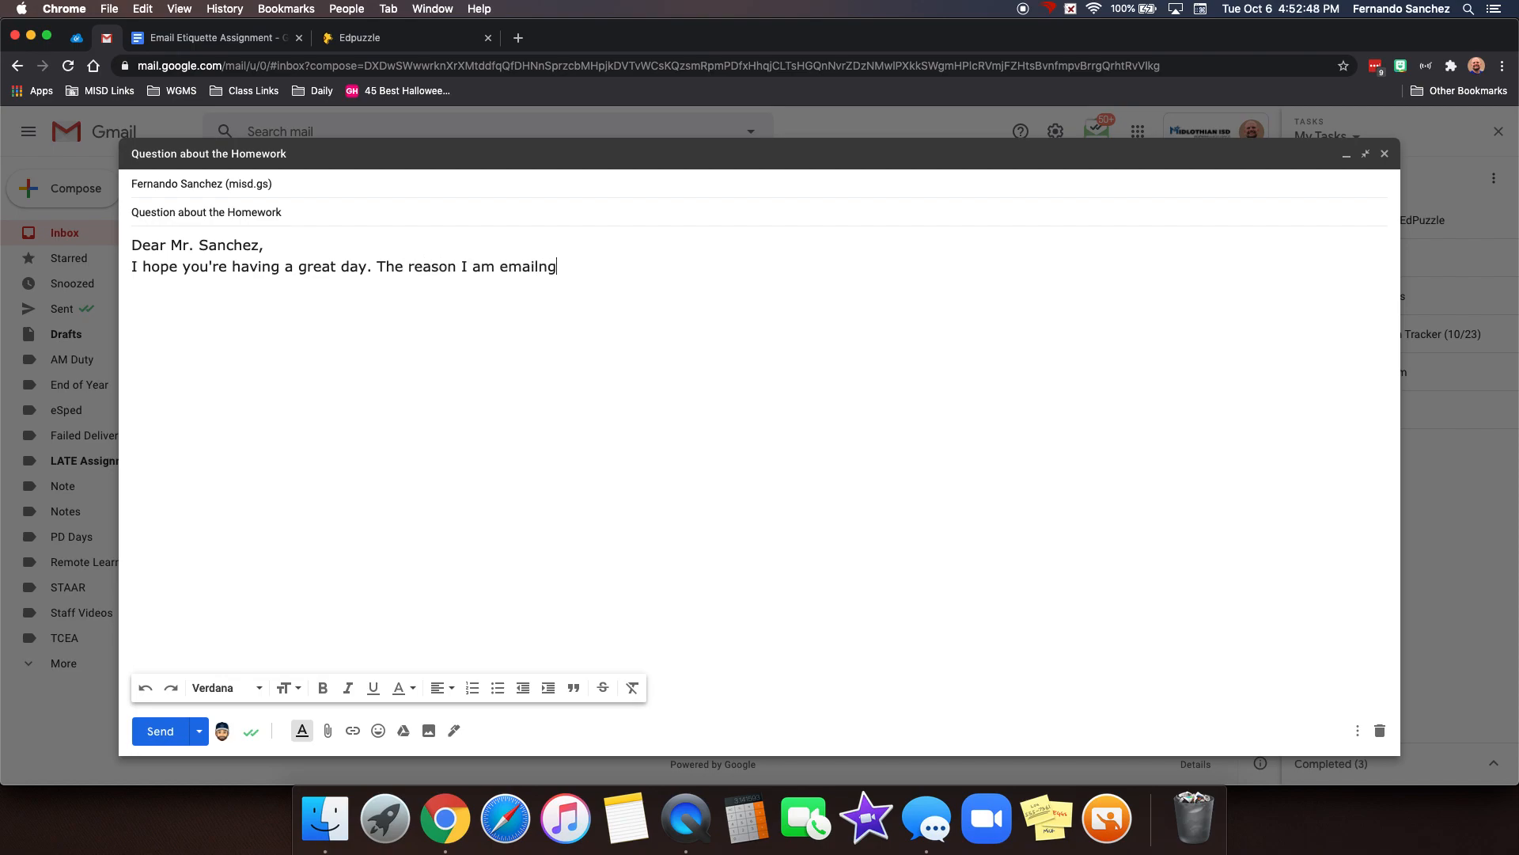
text(you is because)
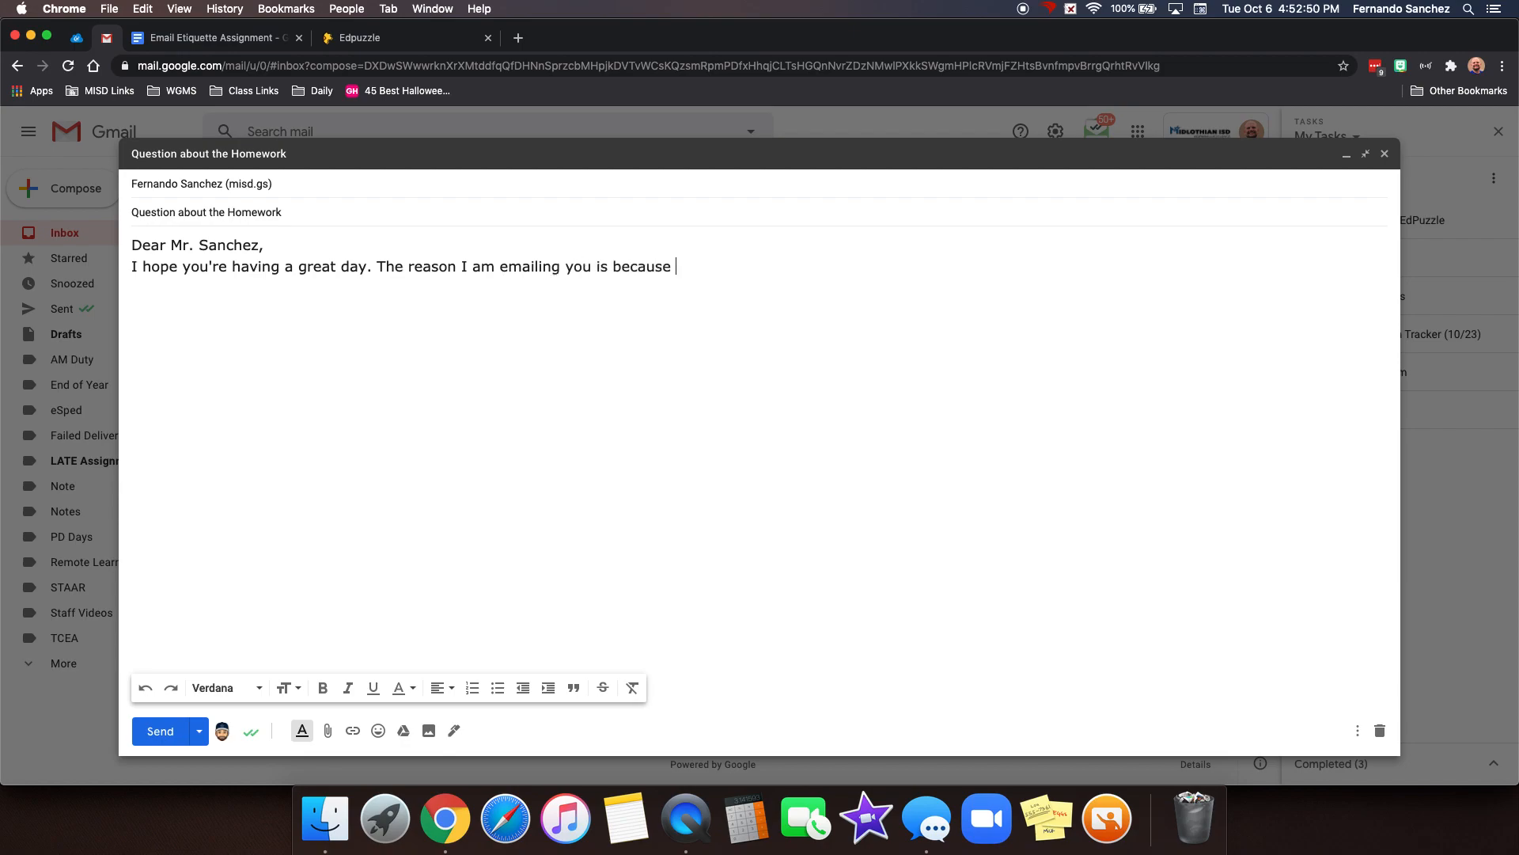
text(I am a littl econfus)
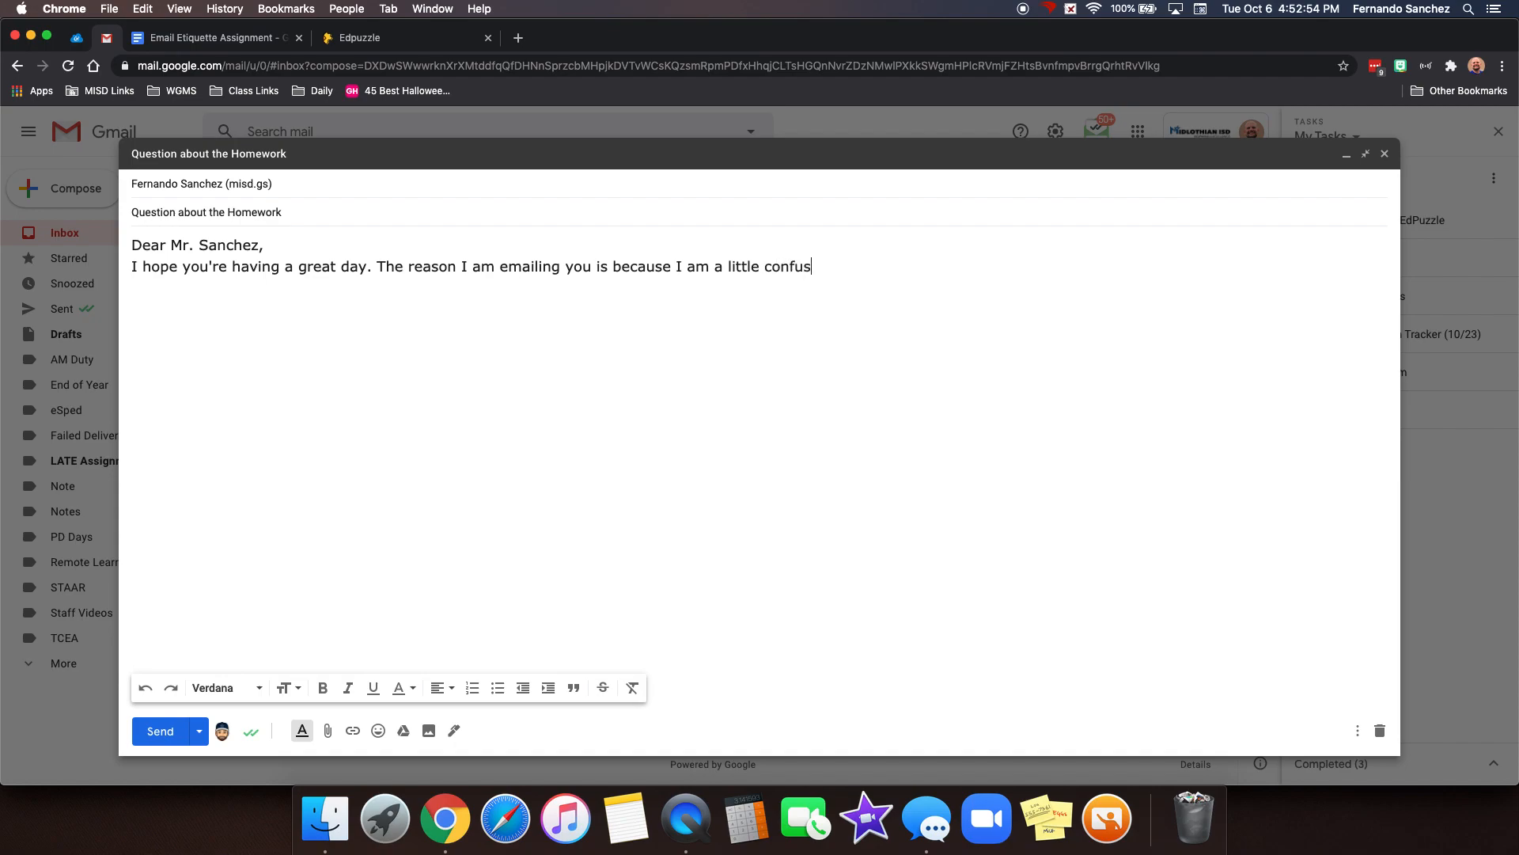
text(ed about this eve)
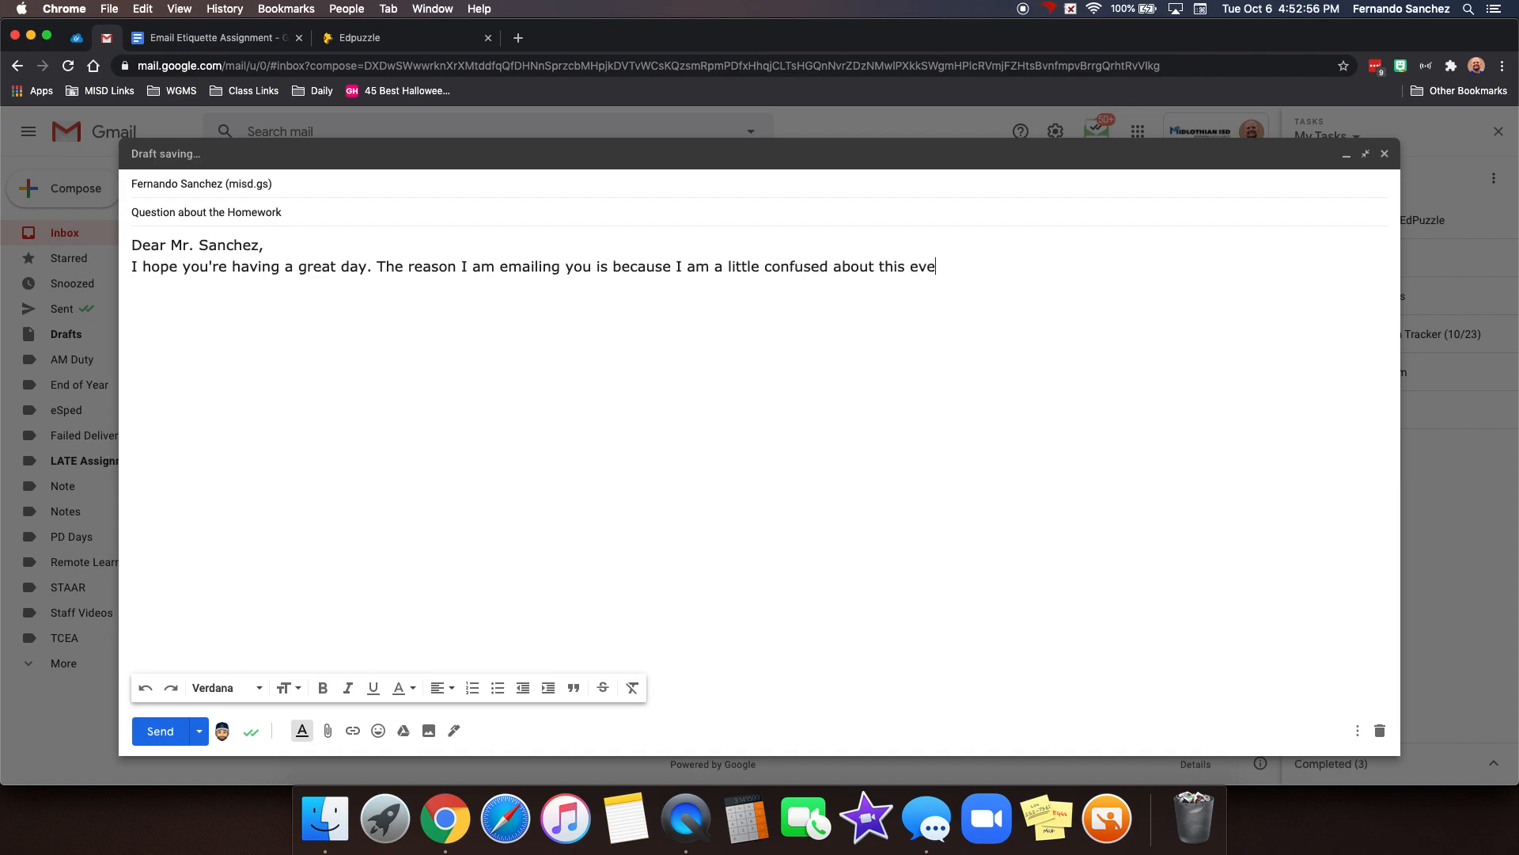
text(ning's homework)
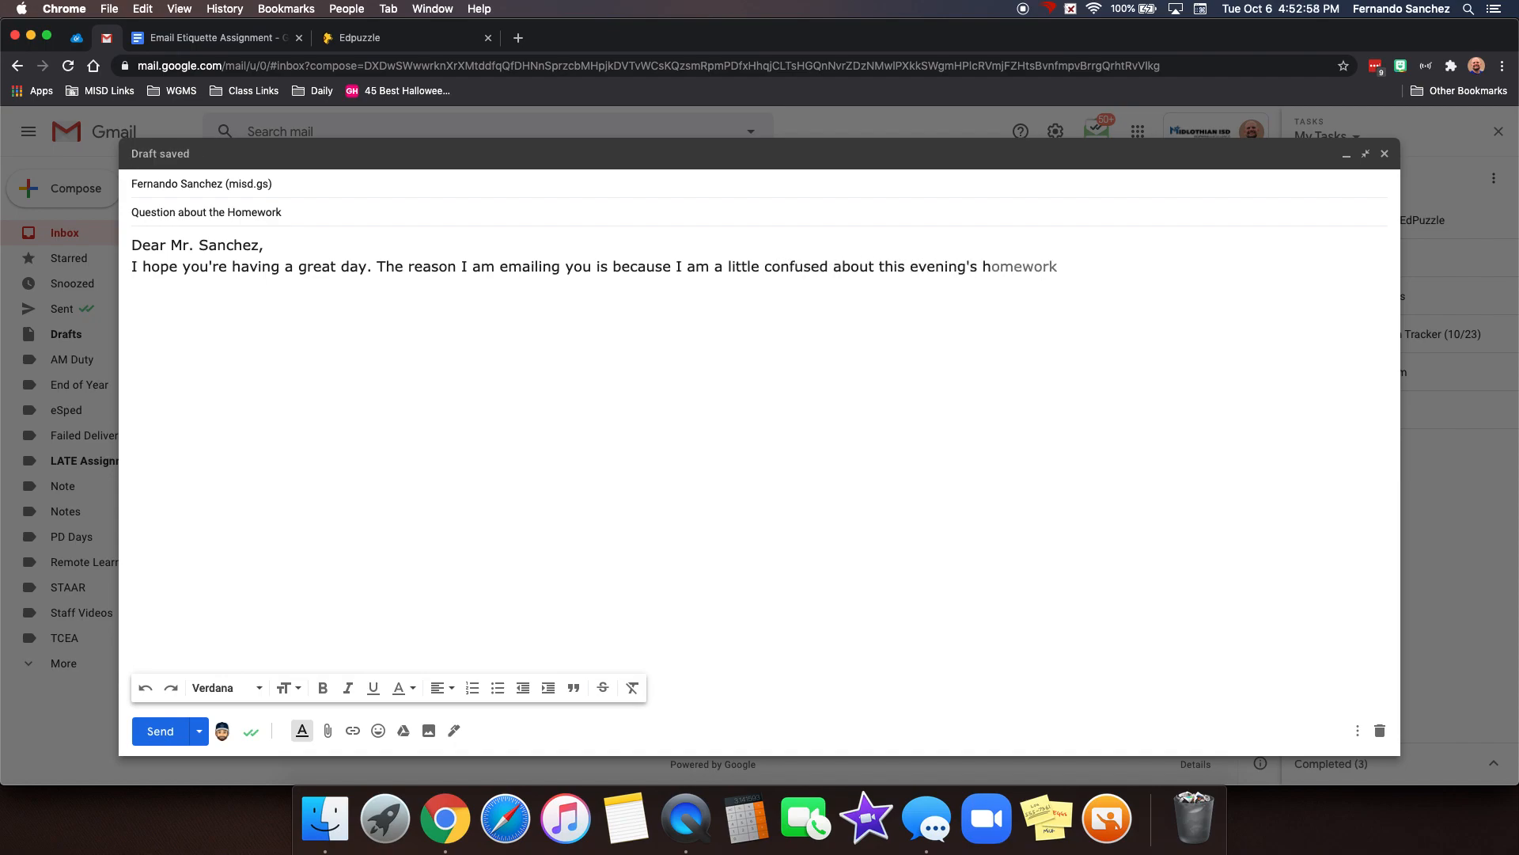
text(. Are)
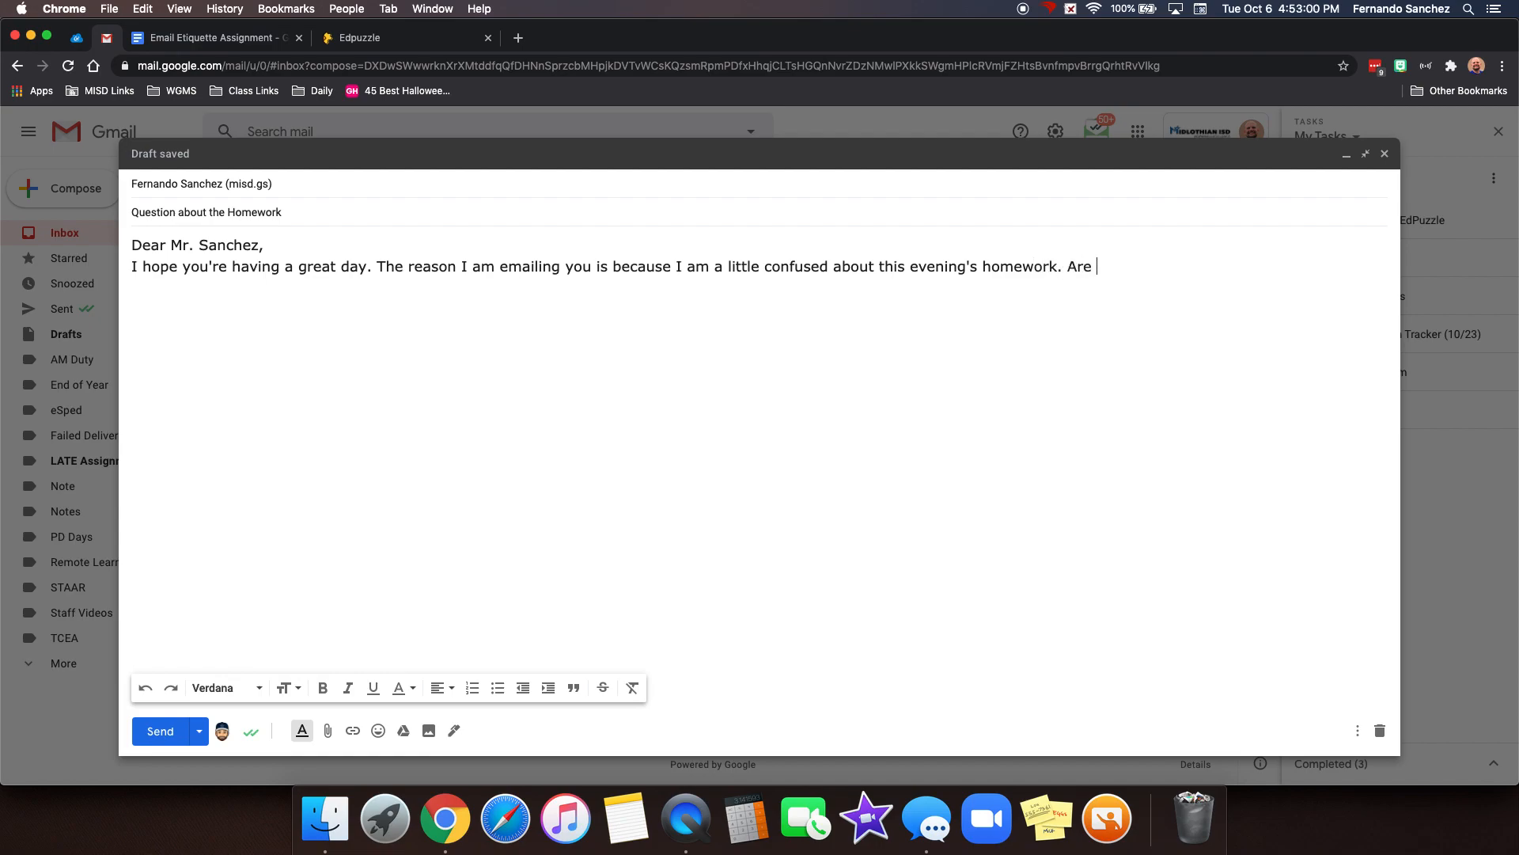
Step: Ask whether all the EdPuzzle videos or only the ones mentioned in class today are due
text(we supposed to do)
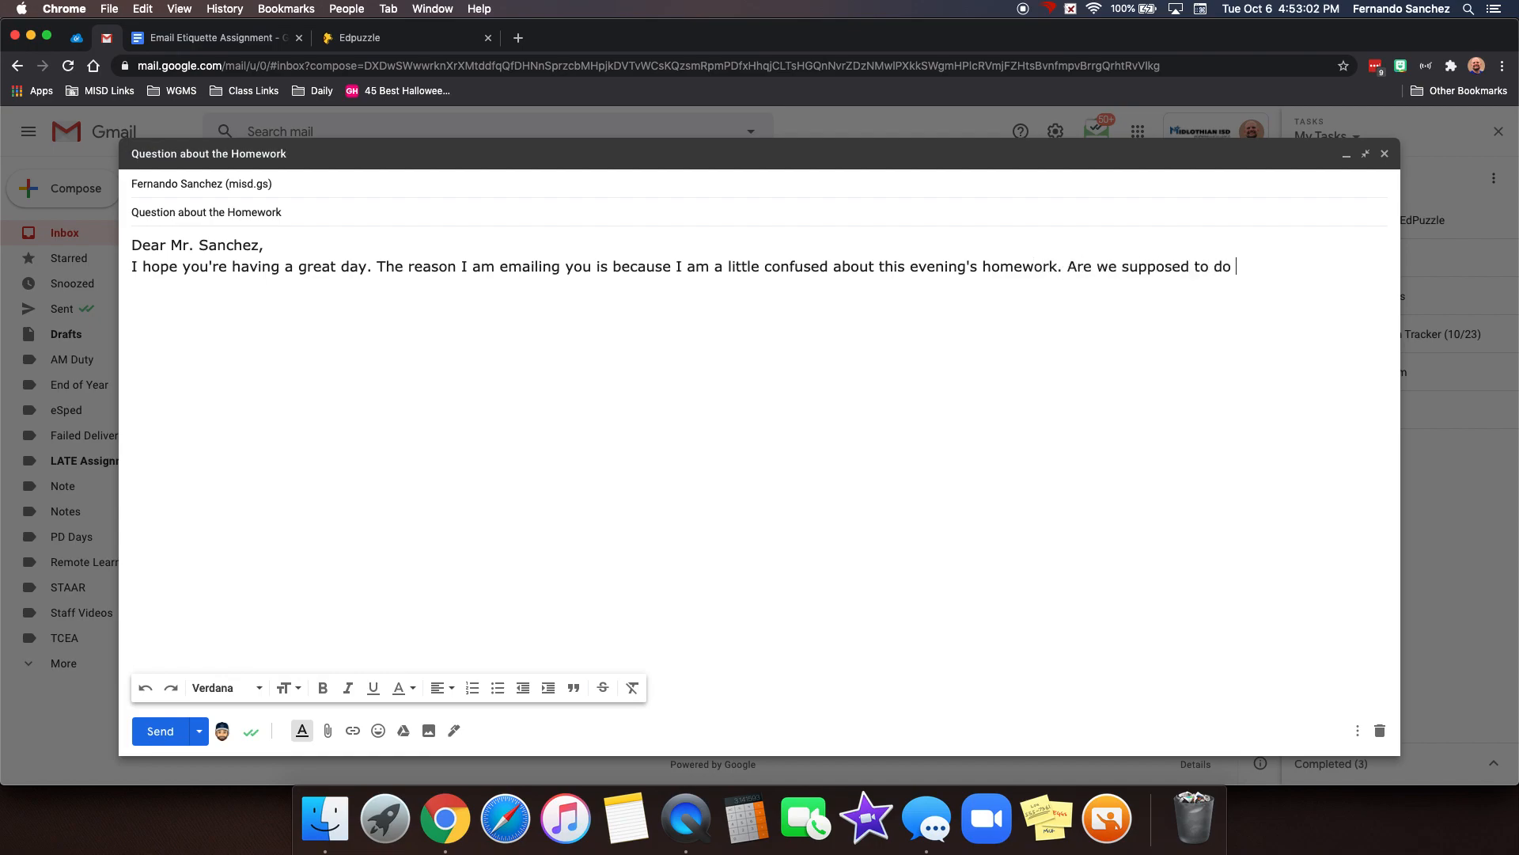
text(all of the EdPuz)
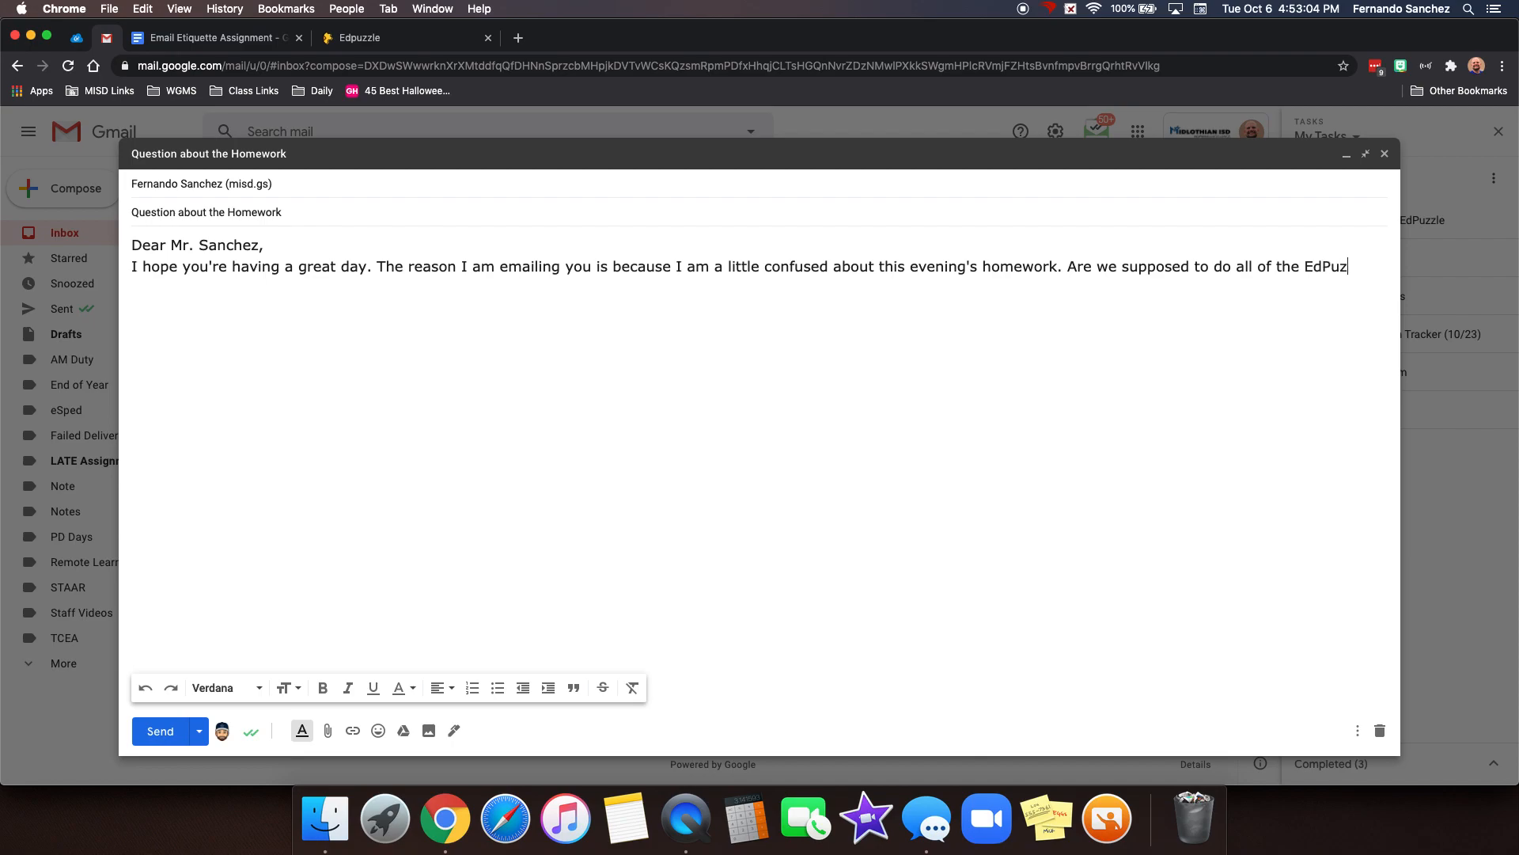
text(zle videos, or onl)
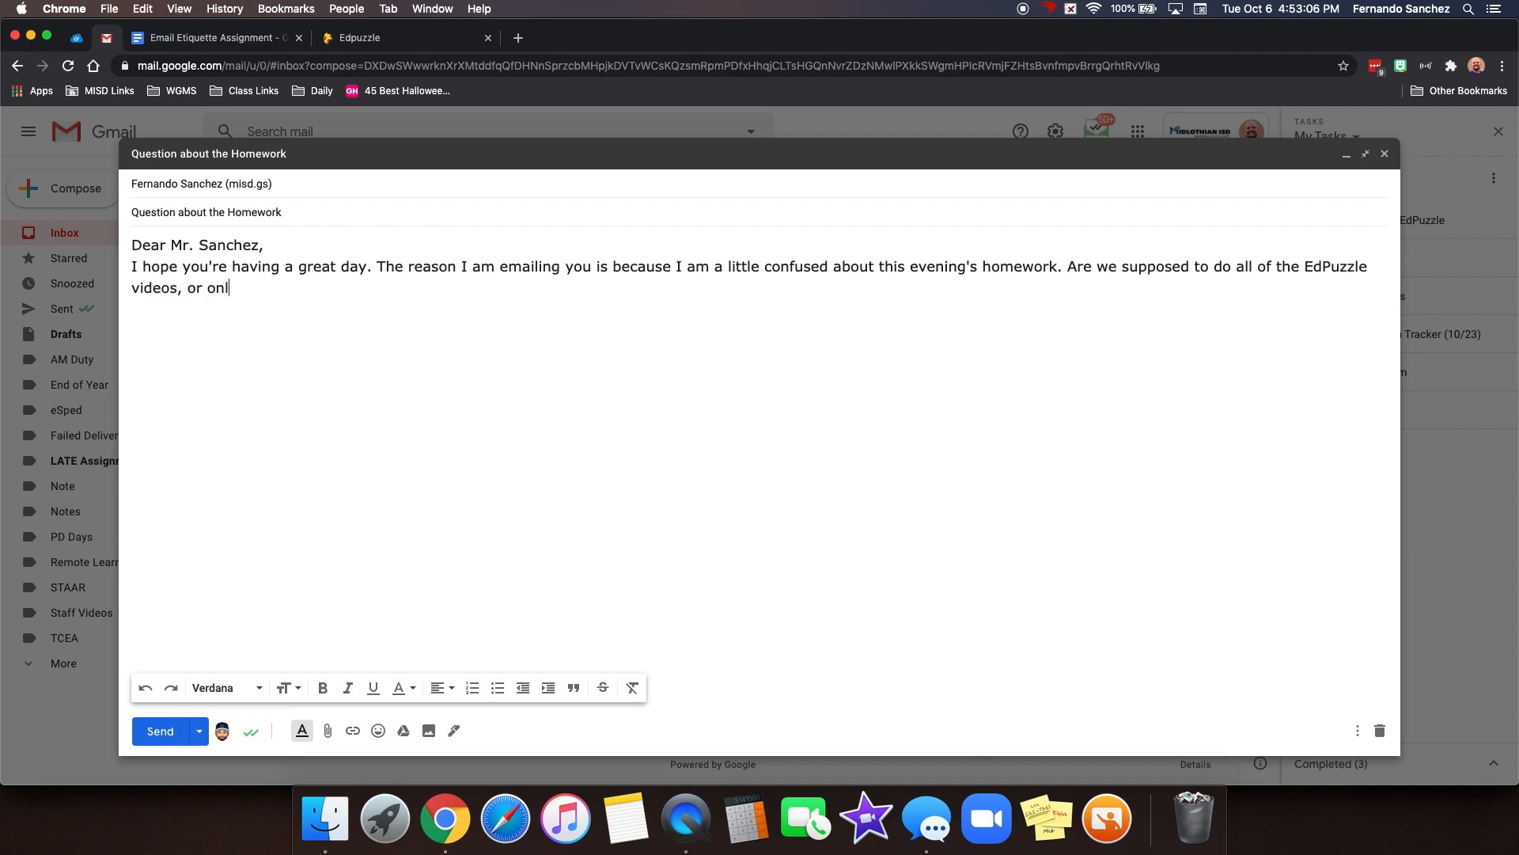
text(y the ones you mentioned?)
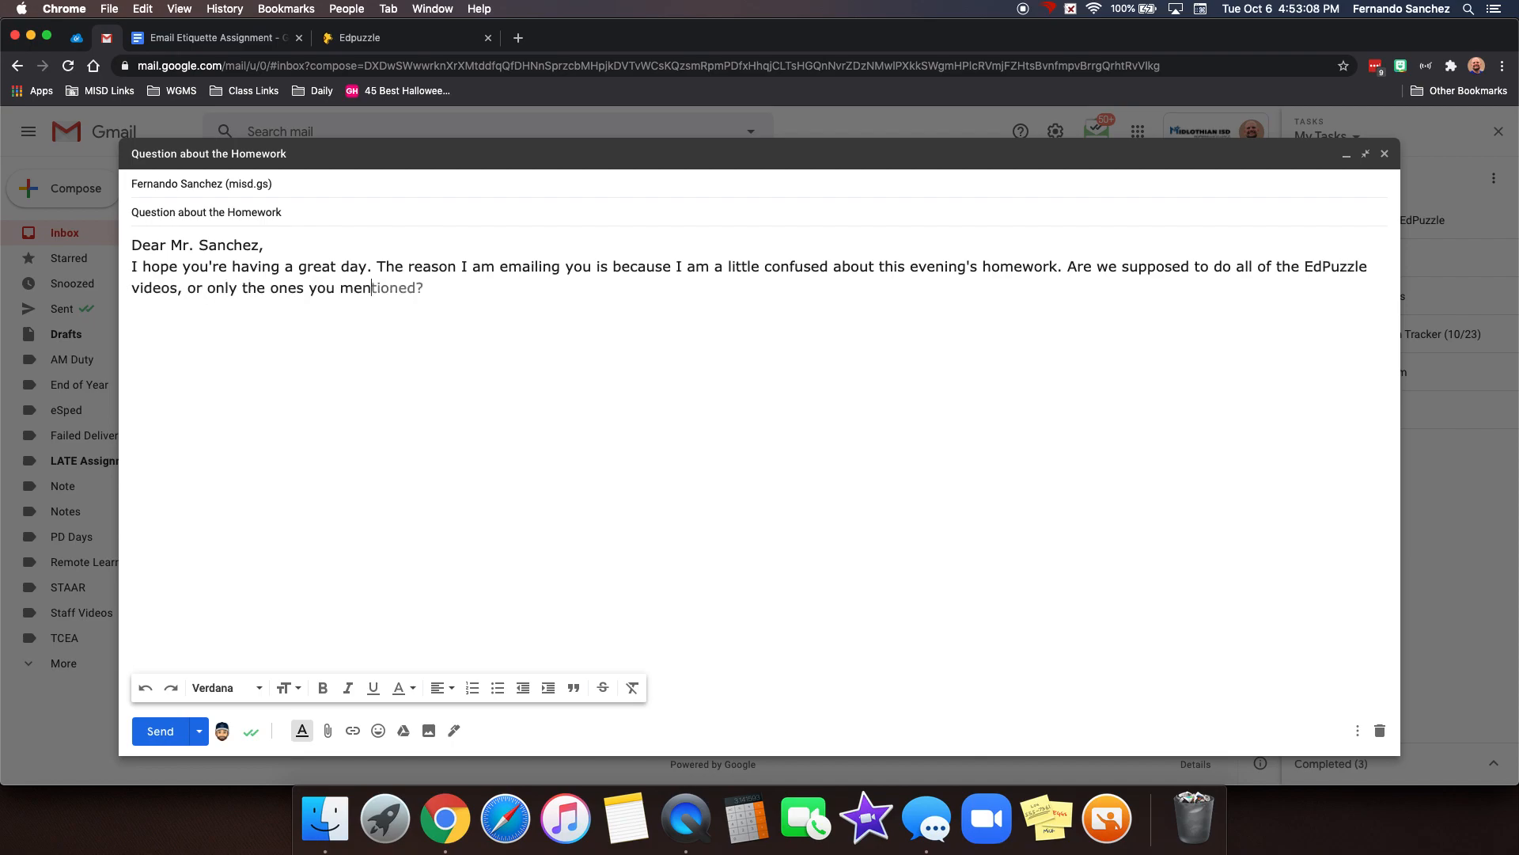
text(in class today)
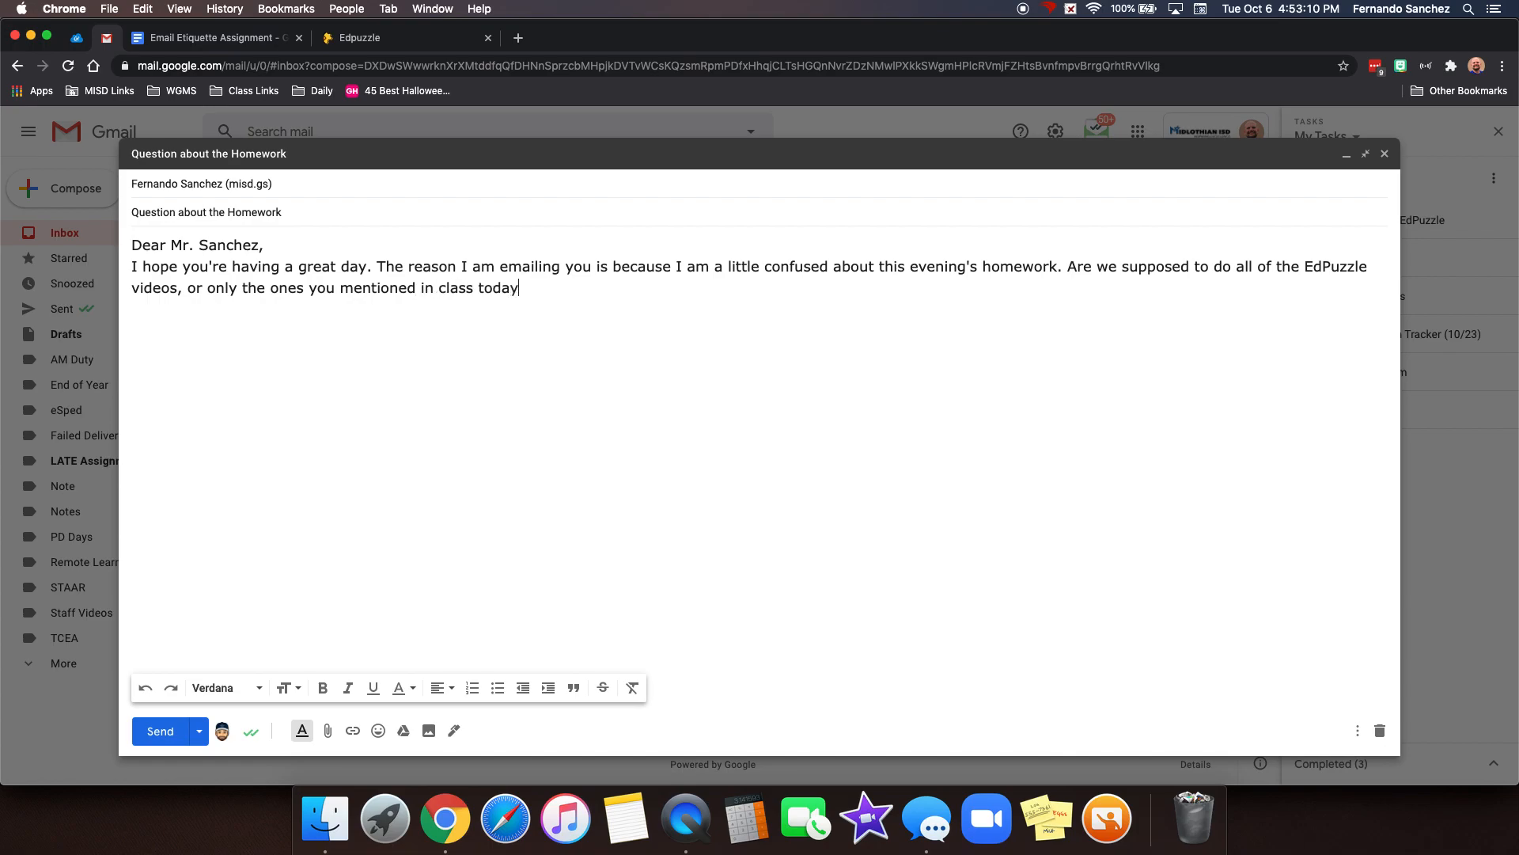
text(?)
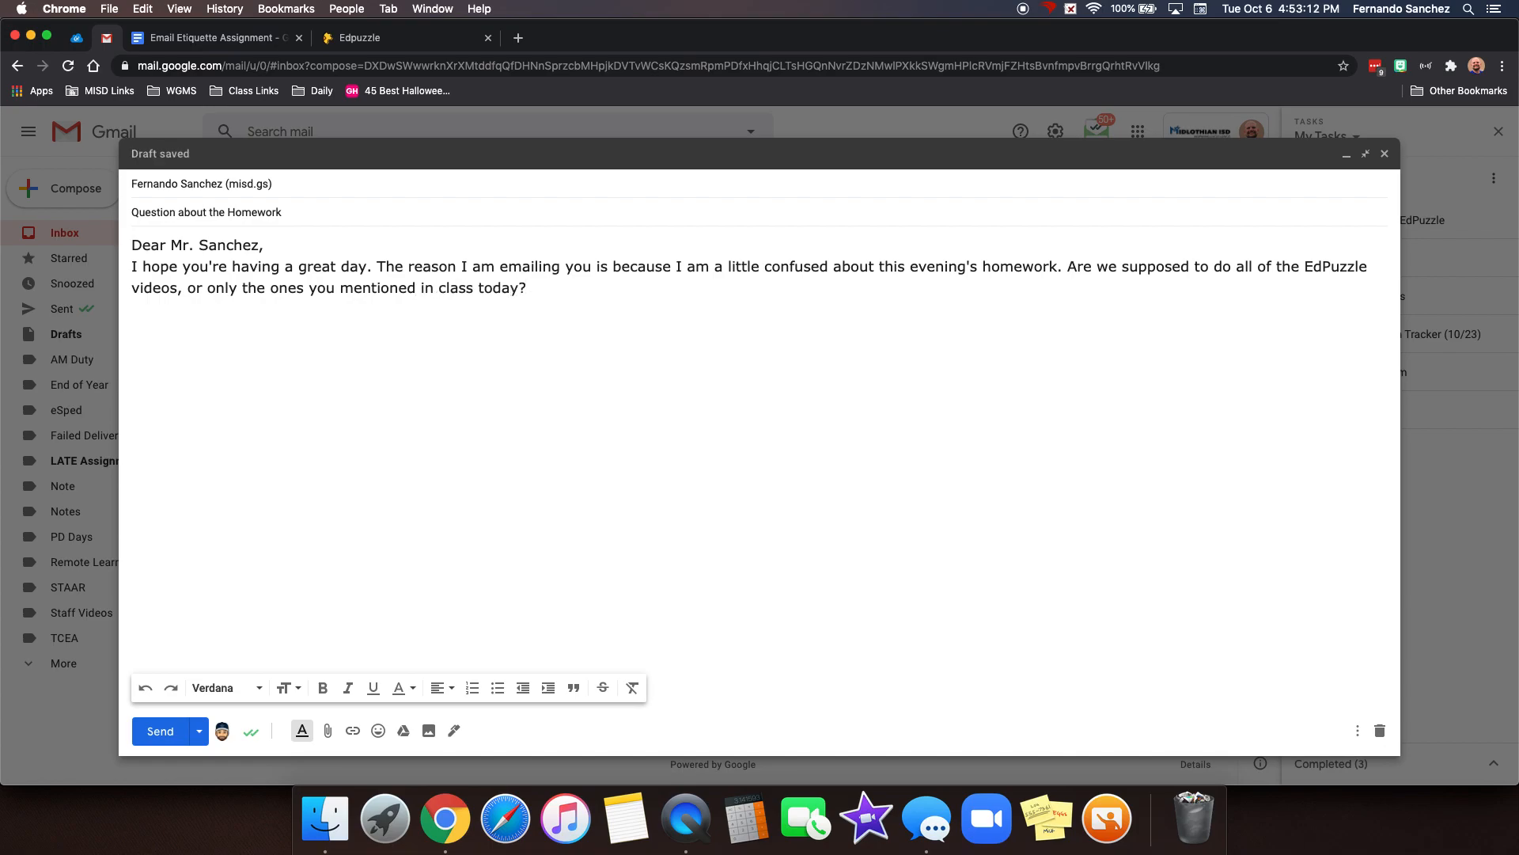
Step: Scroll the info sheet to section 5, Closing, with its acceptable sign-off examples
click(529, 37)
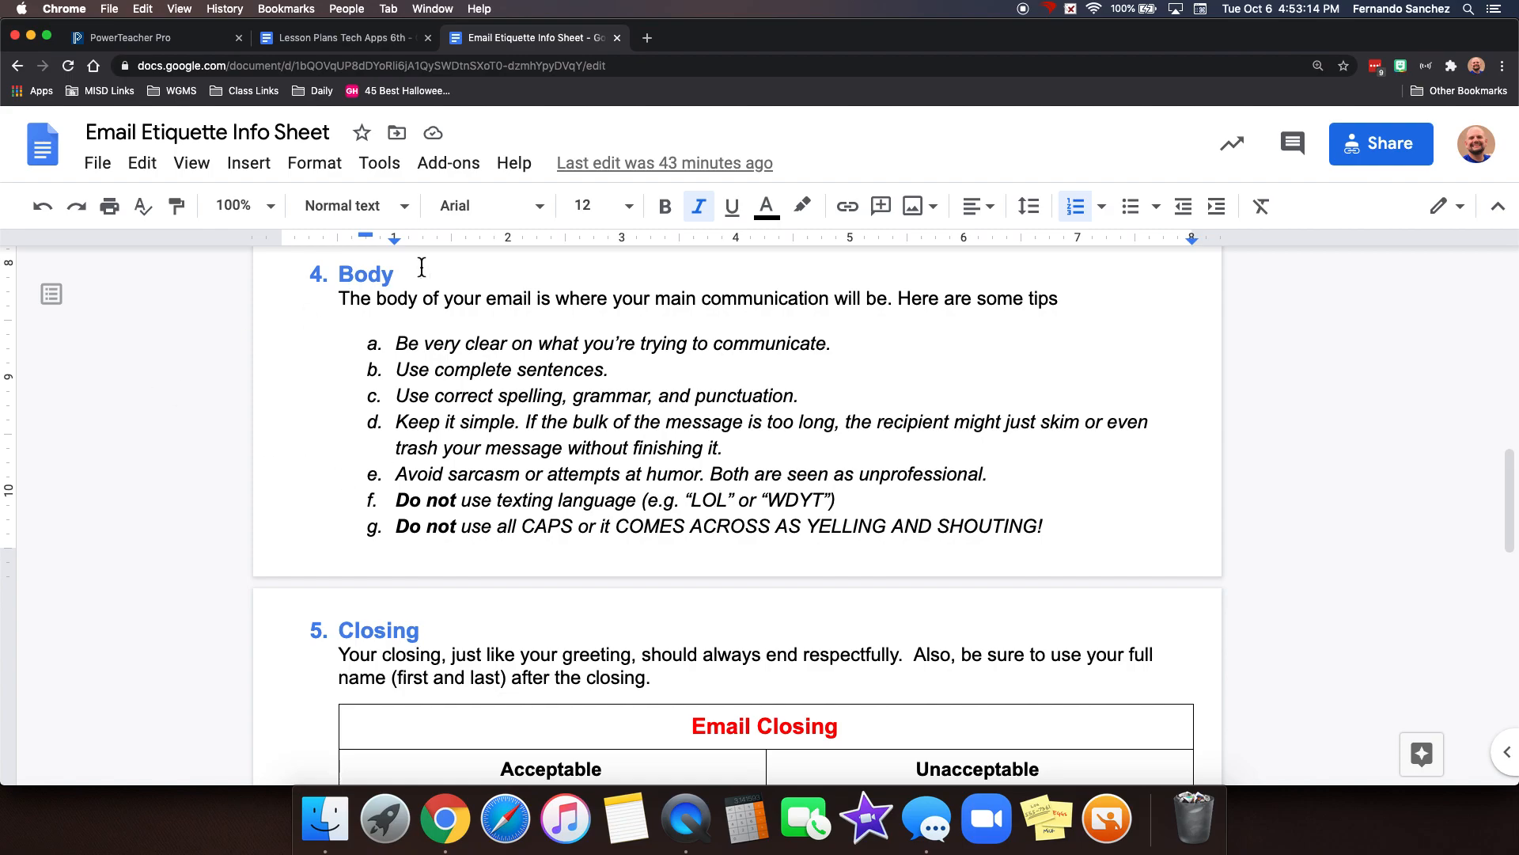
scroll(down, 3)
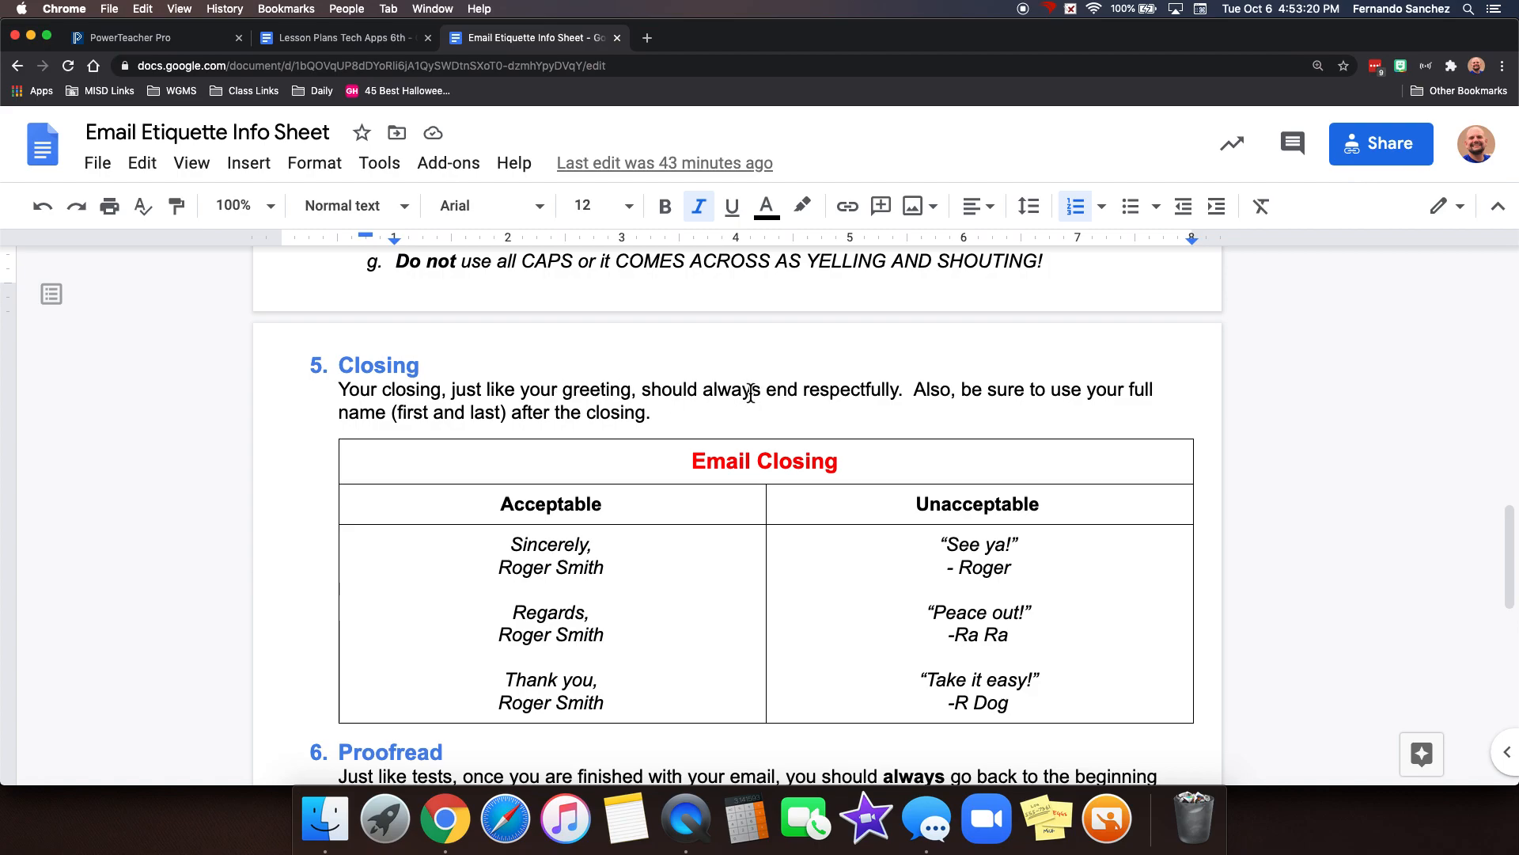
mouse_move(1099, 389)
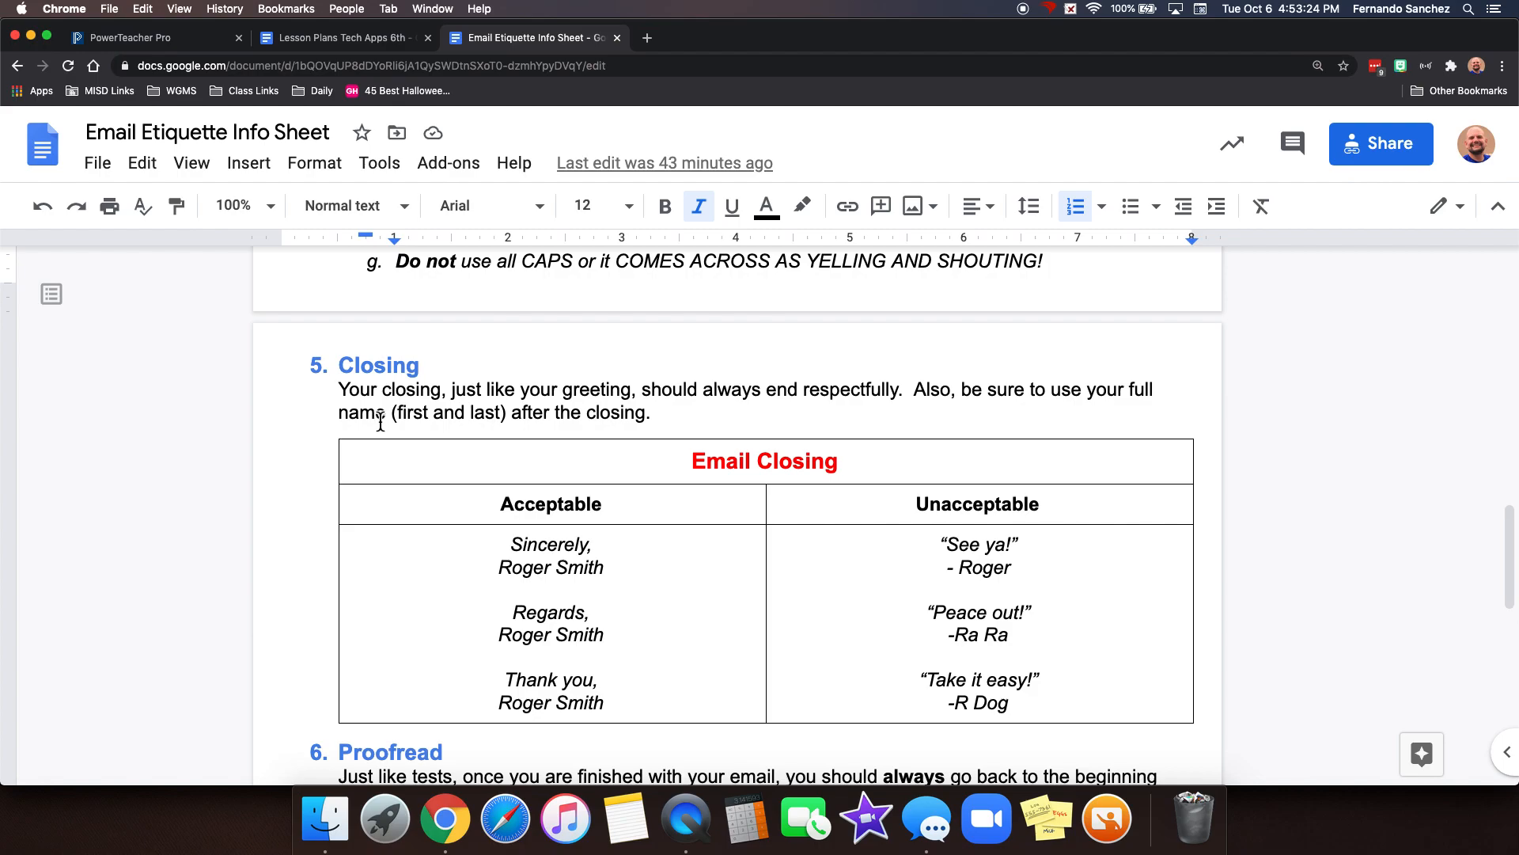
mouse_move(585, 533)
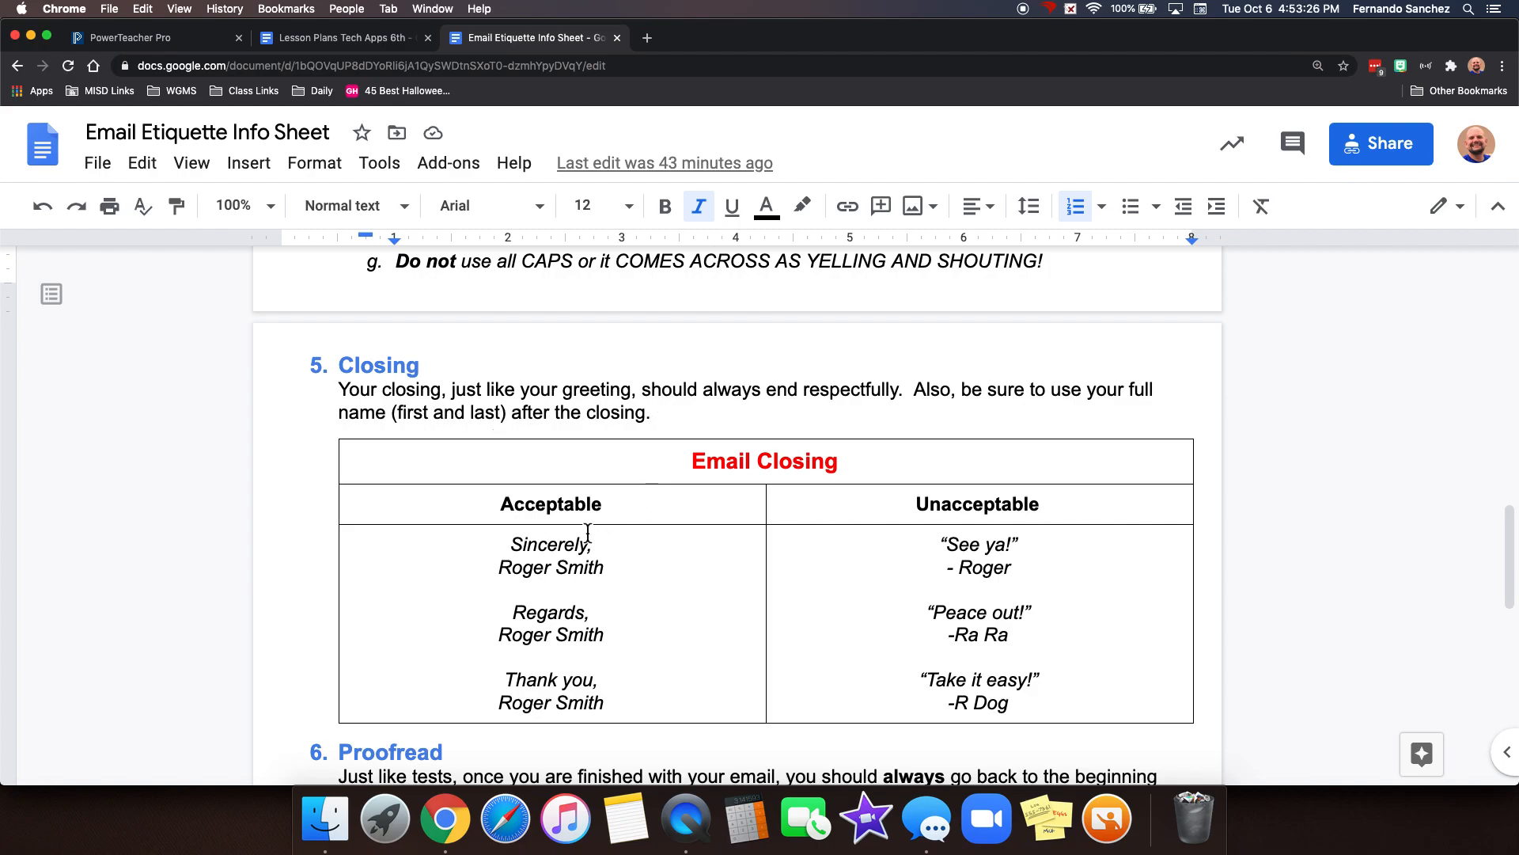
mouse_move(619, 597)
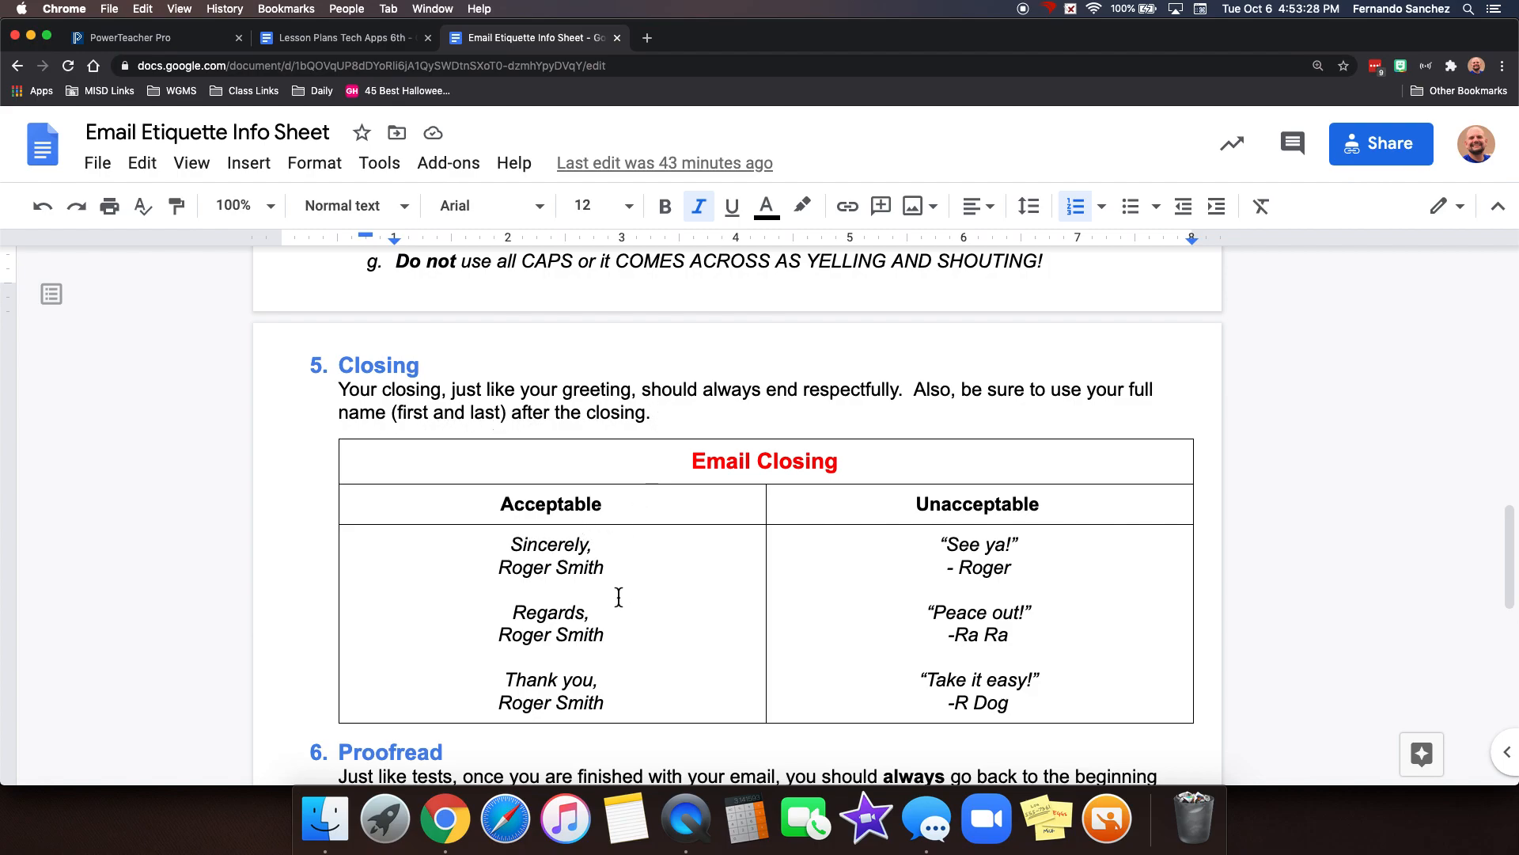
mouse_move(516, 676)
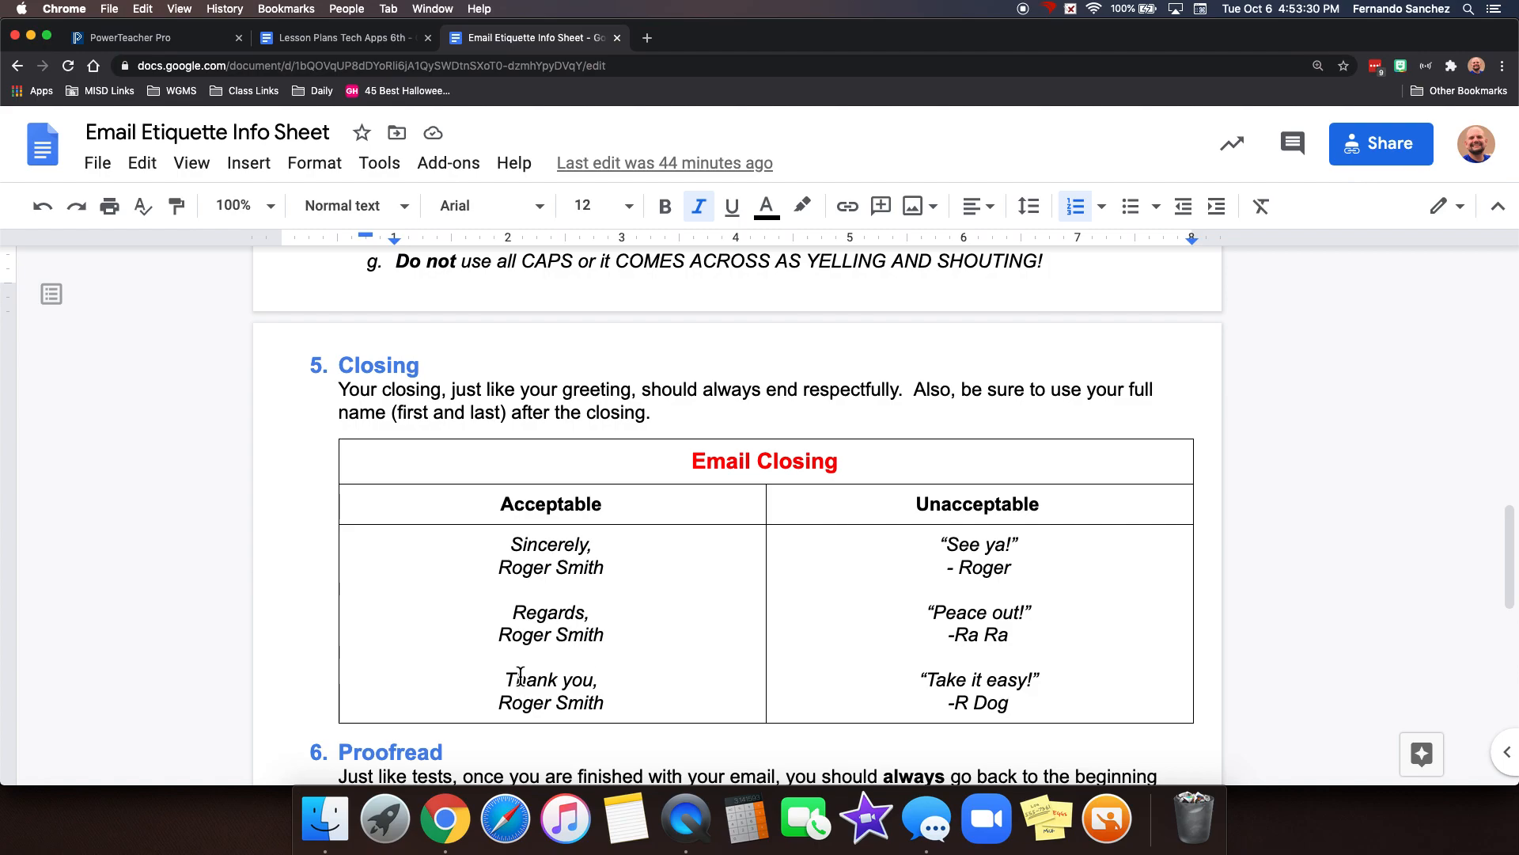
mouse_move(994, 528)
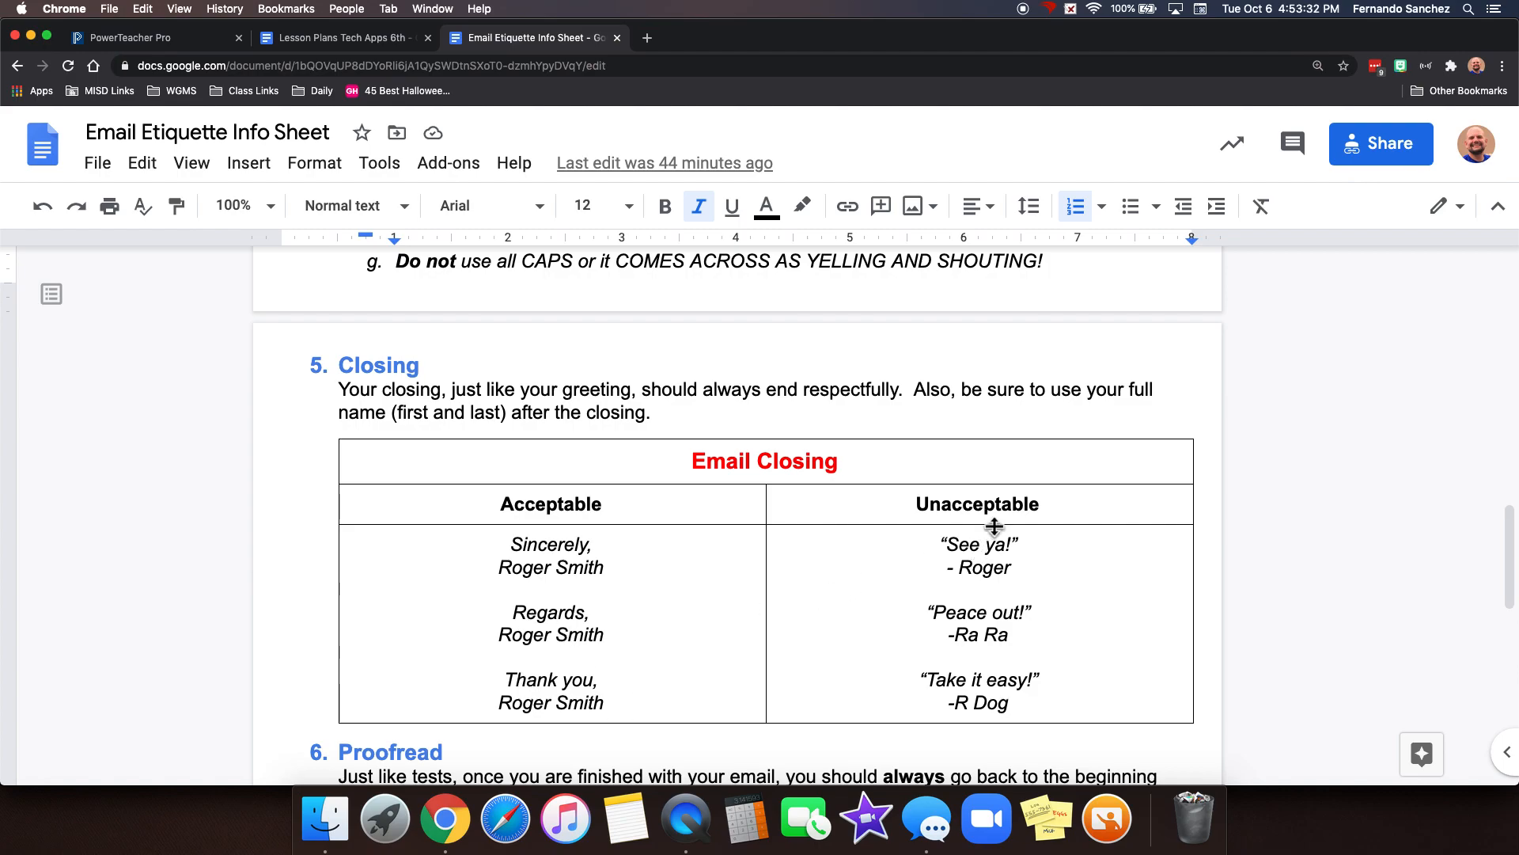
mouse_move(1036, 559)
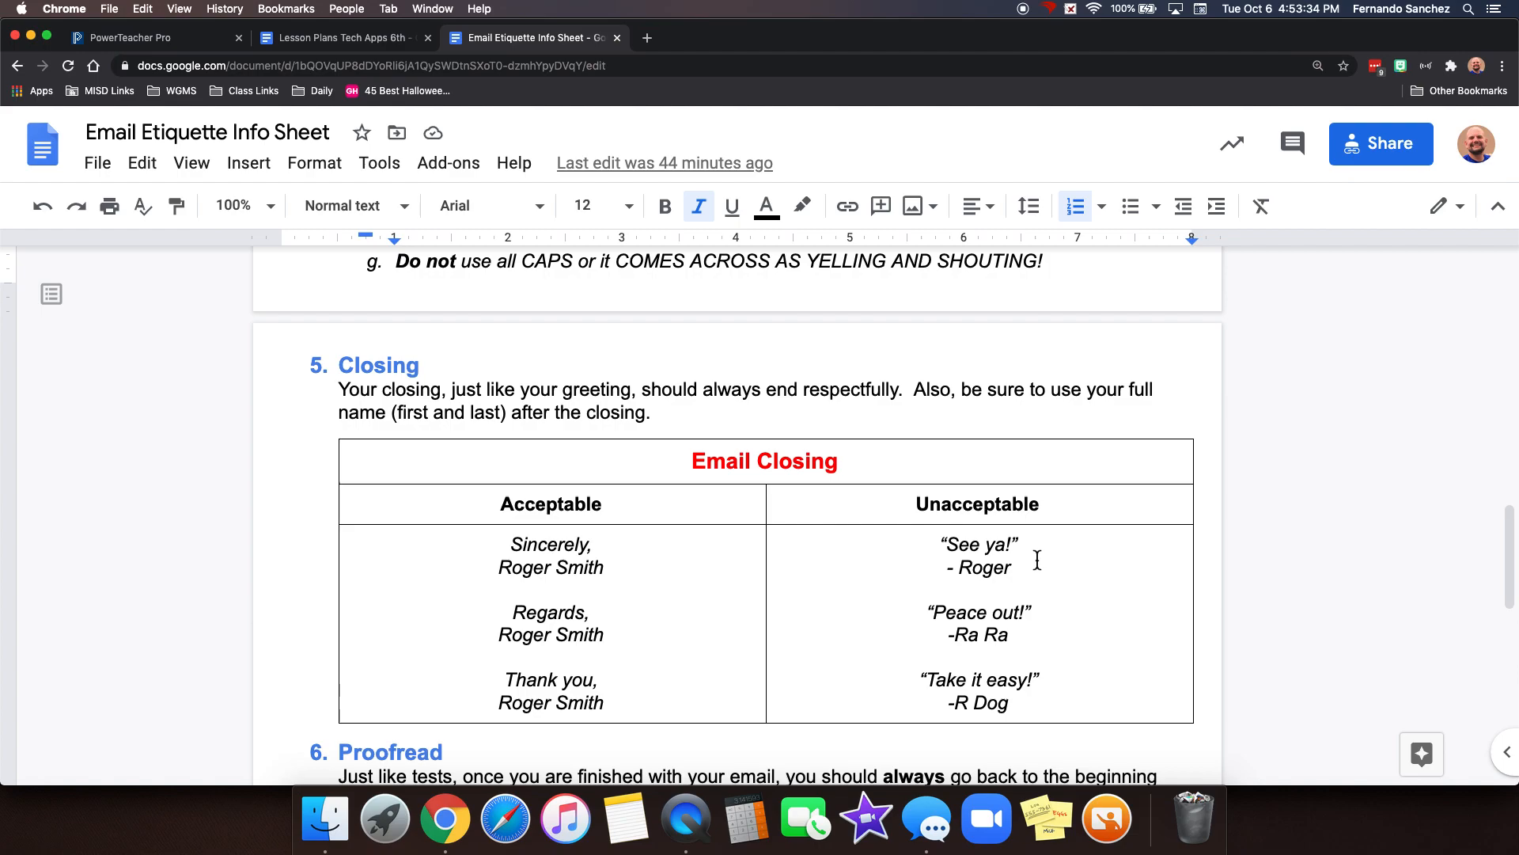
mouse_move(929, 678)
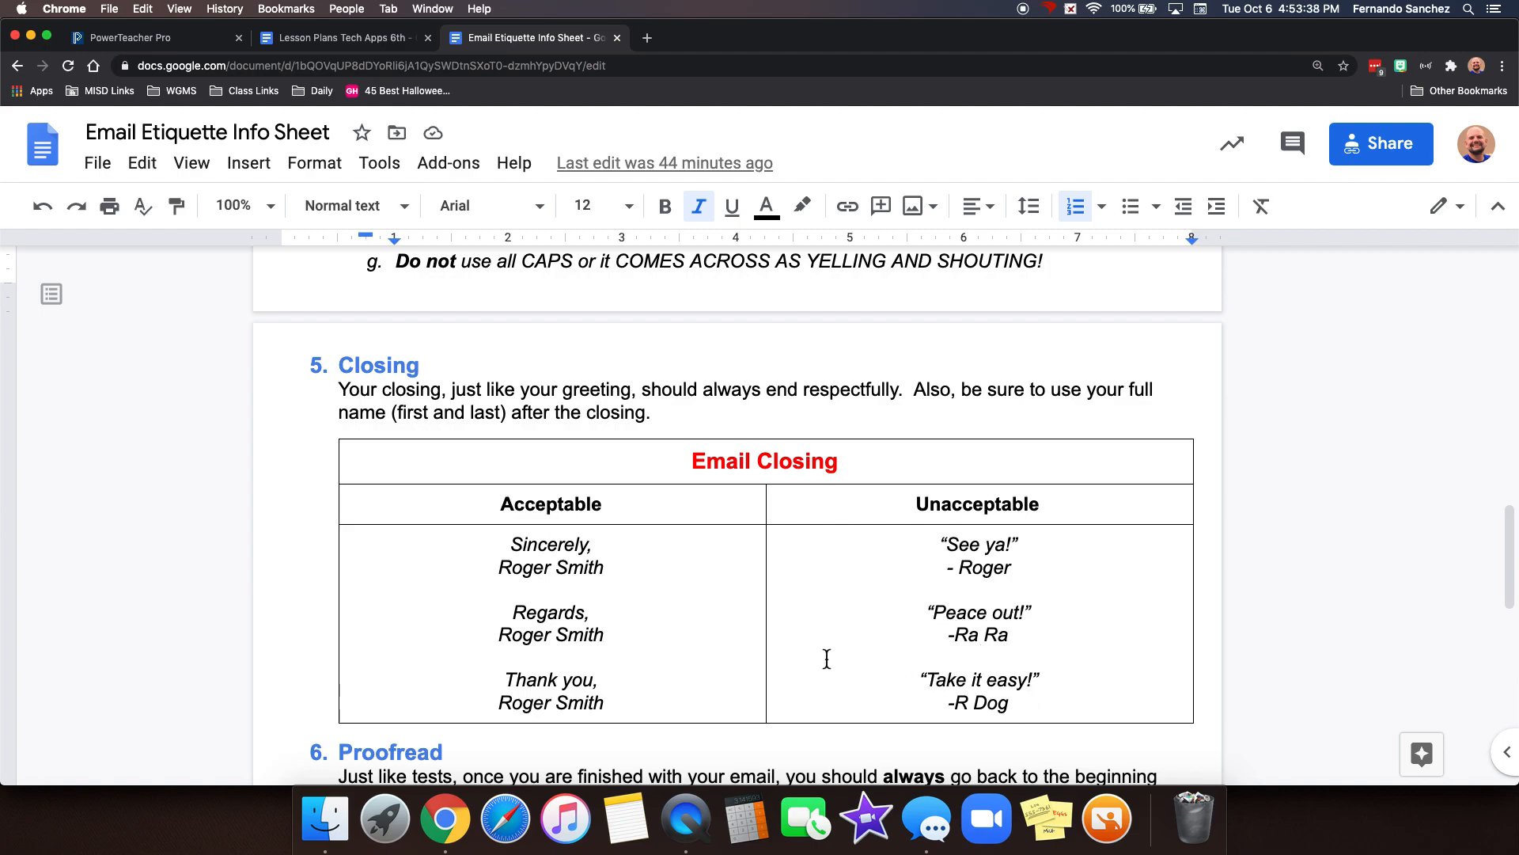
mouse_move(668, 701)
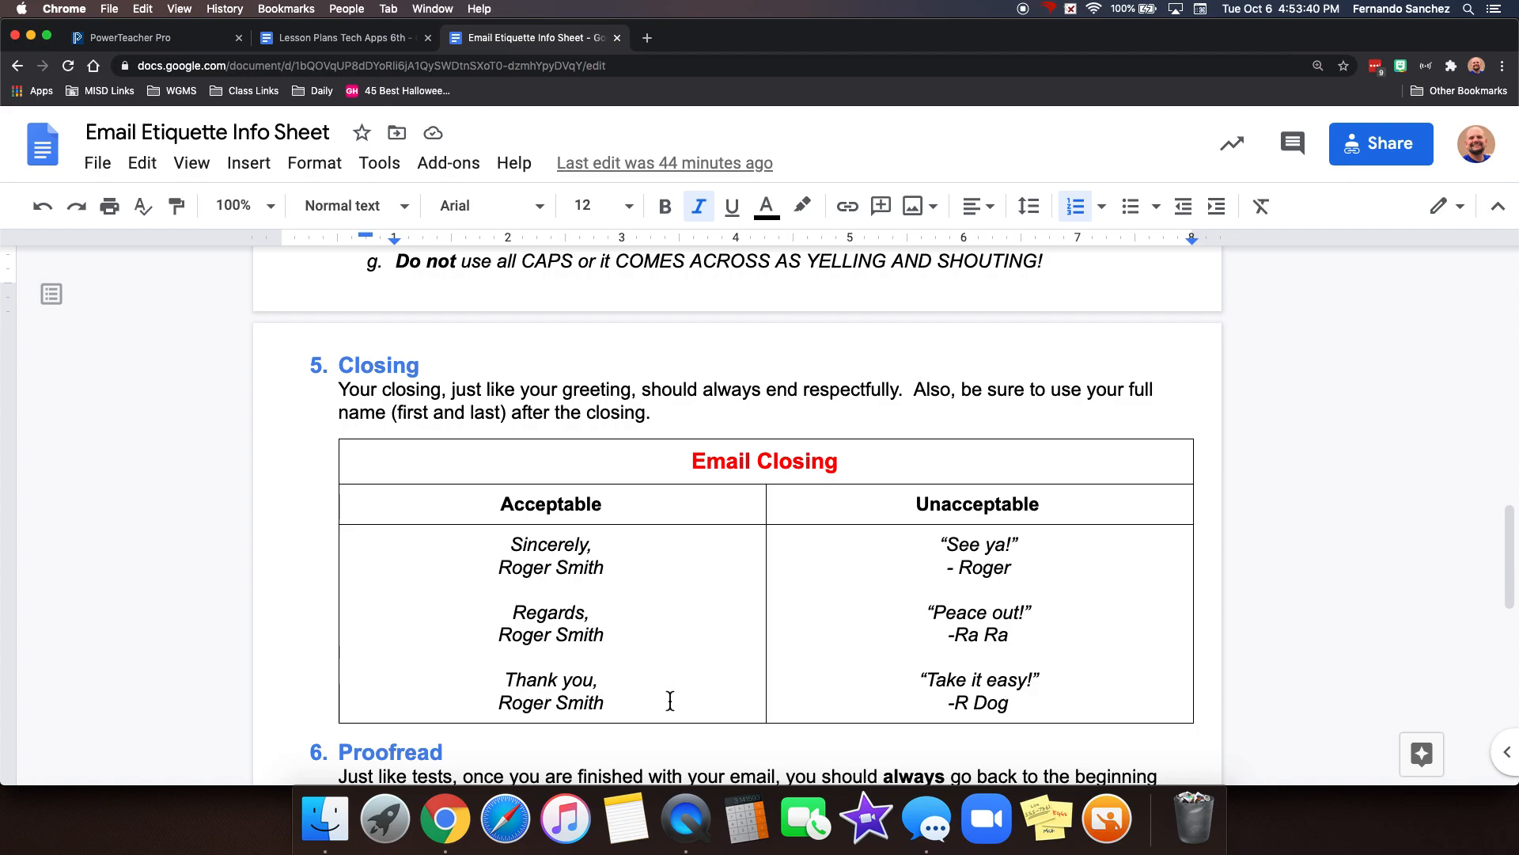
mouse_move(834, 632)
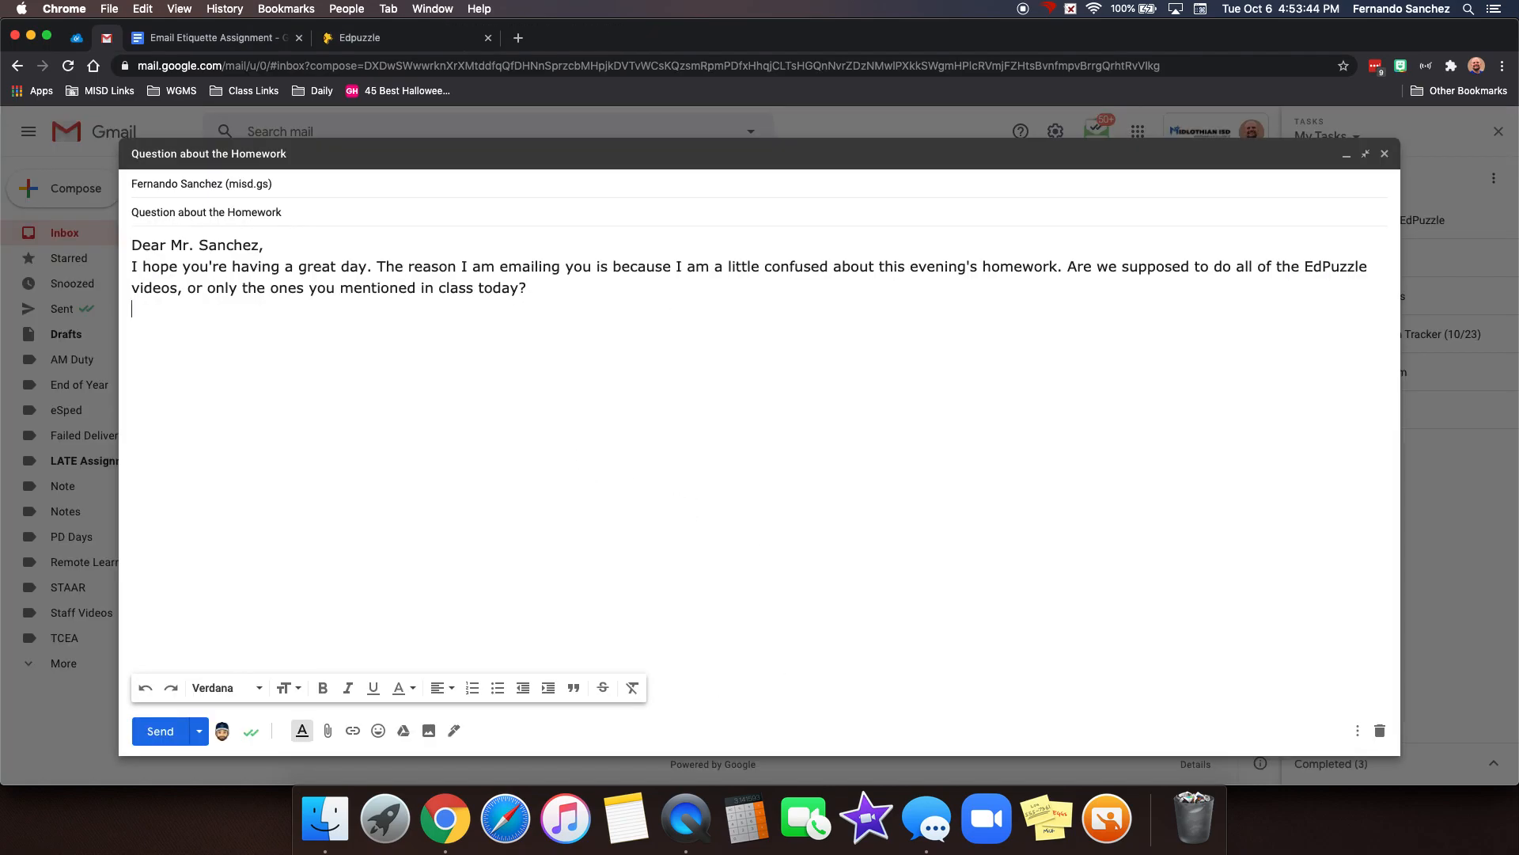
text(Th)
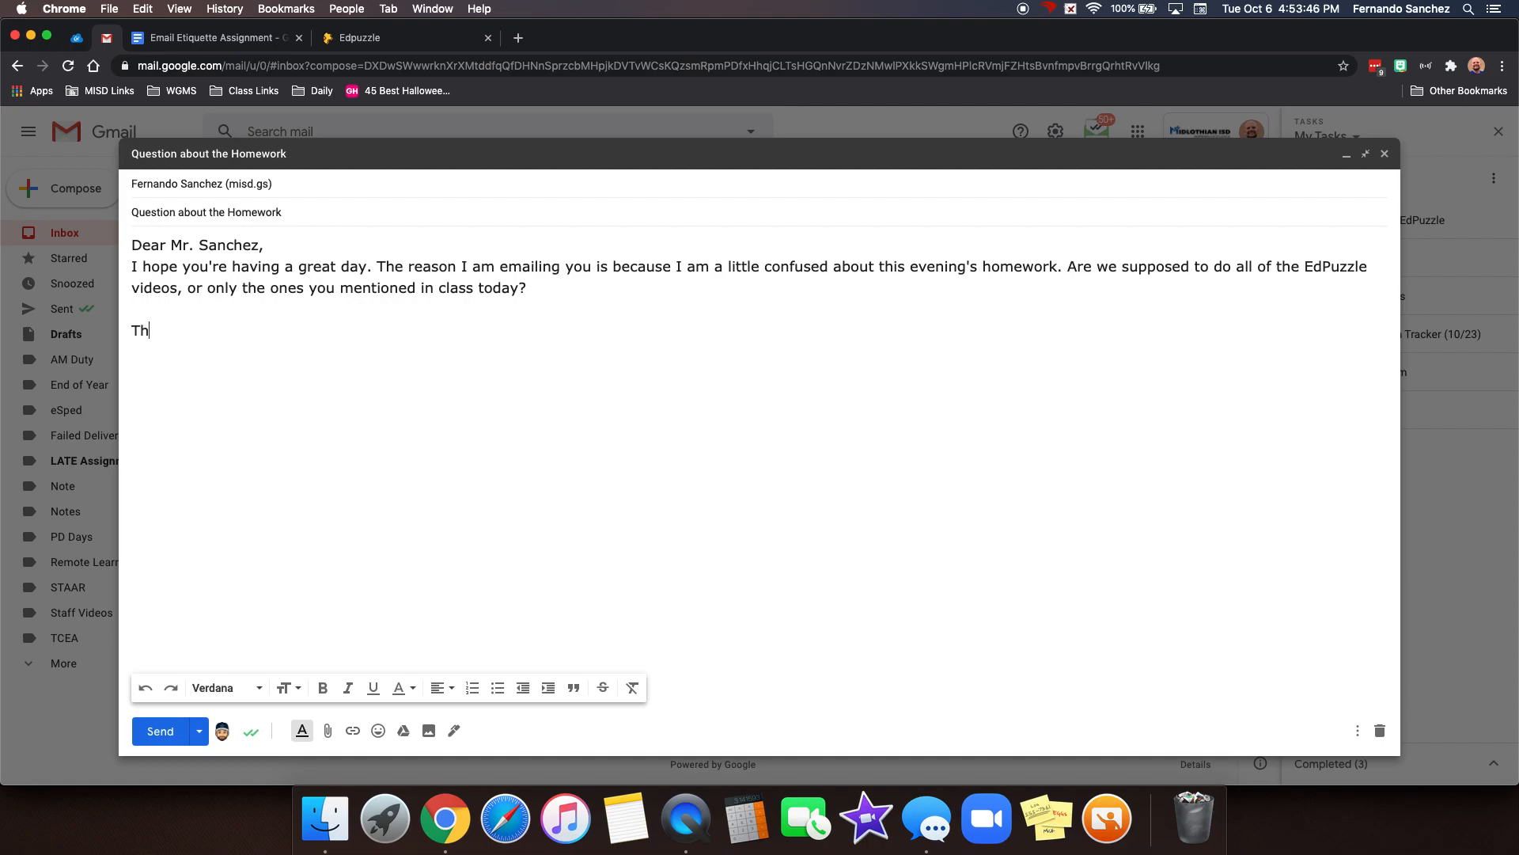
text(anks for your time.)
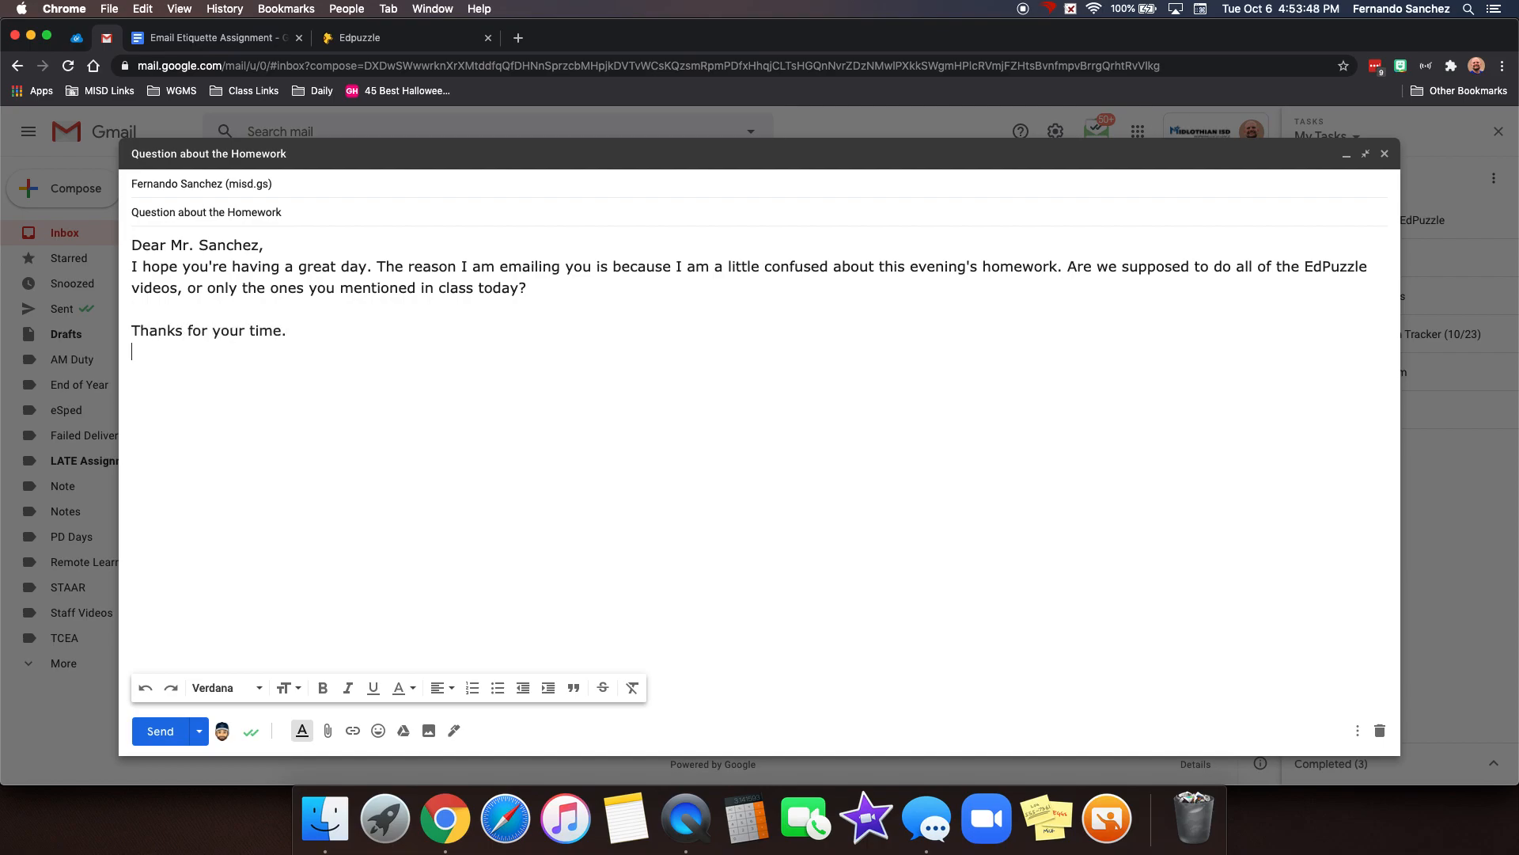
text(Sincerely,)
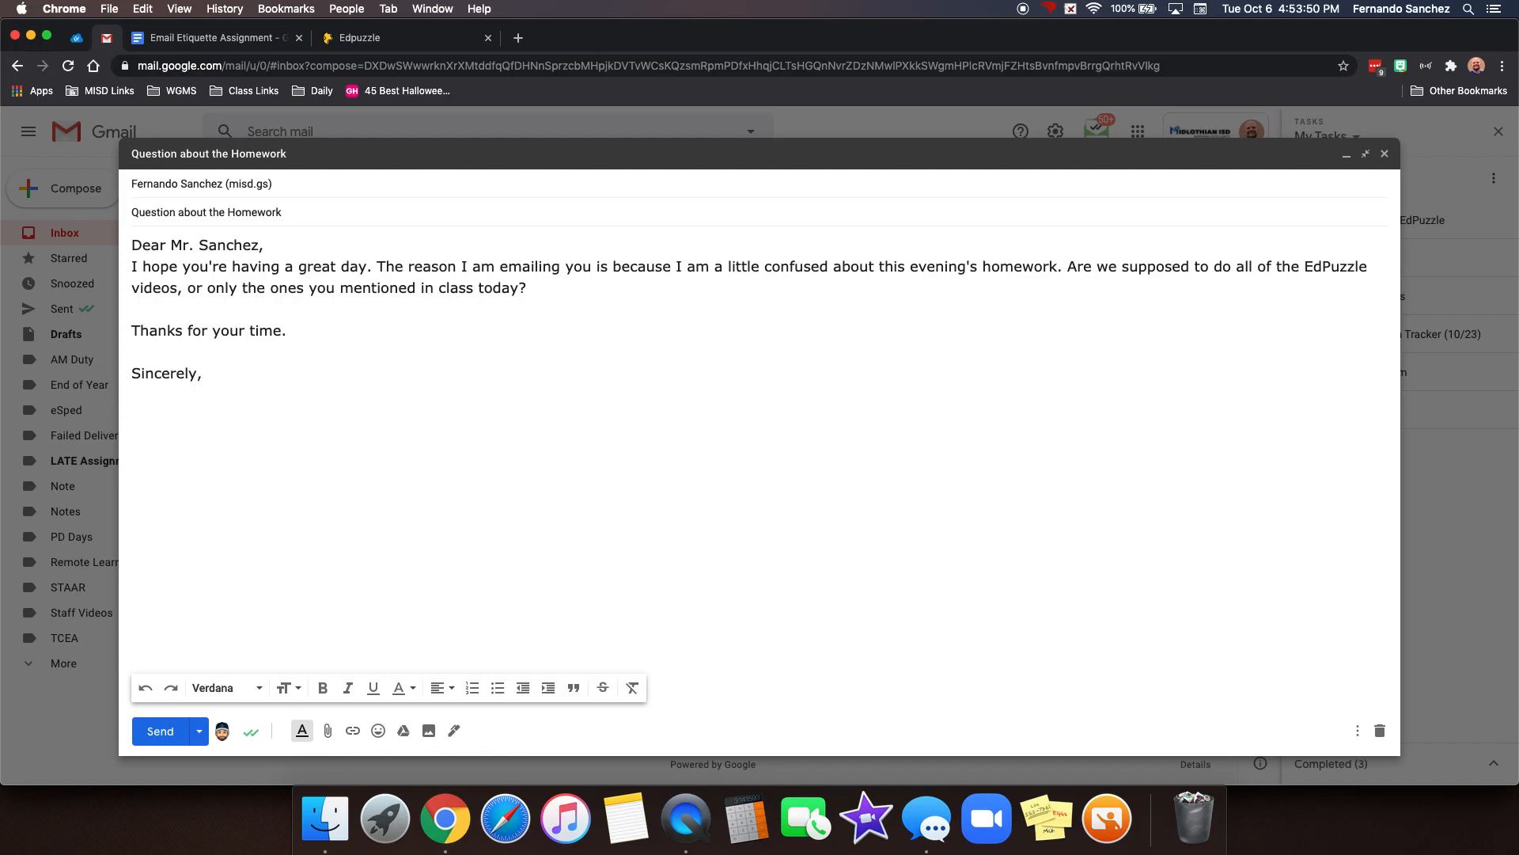
text(Roger S)
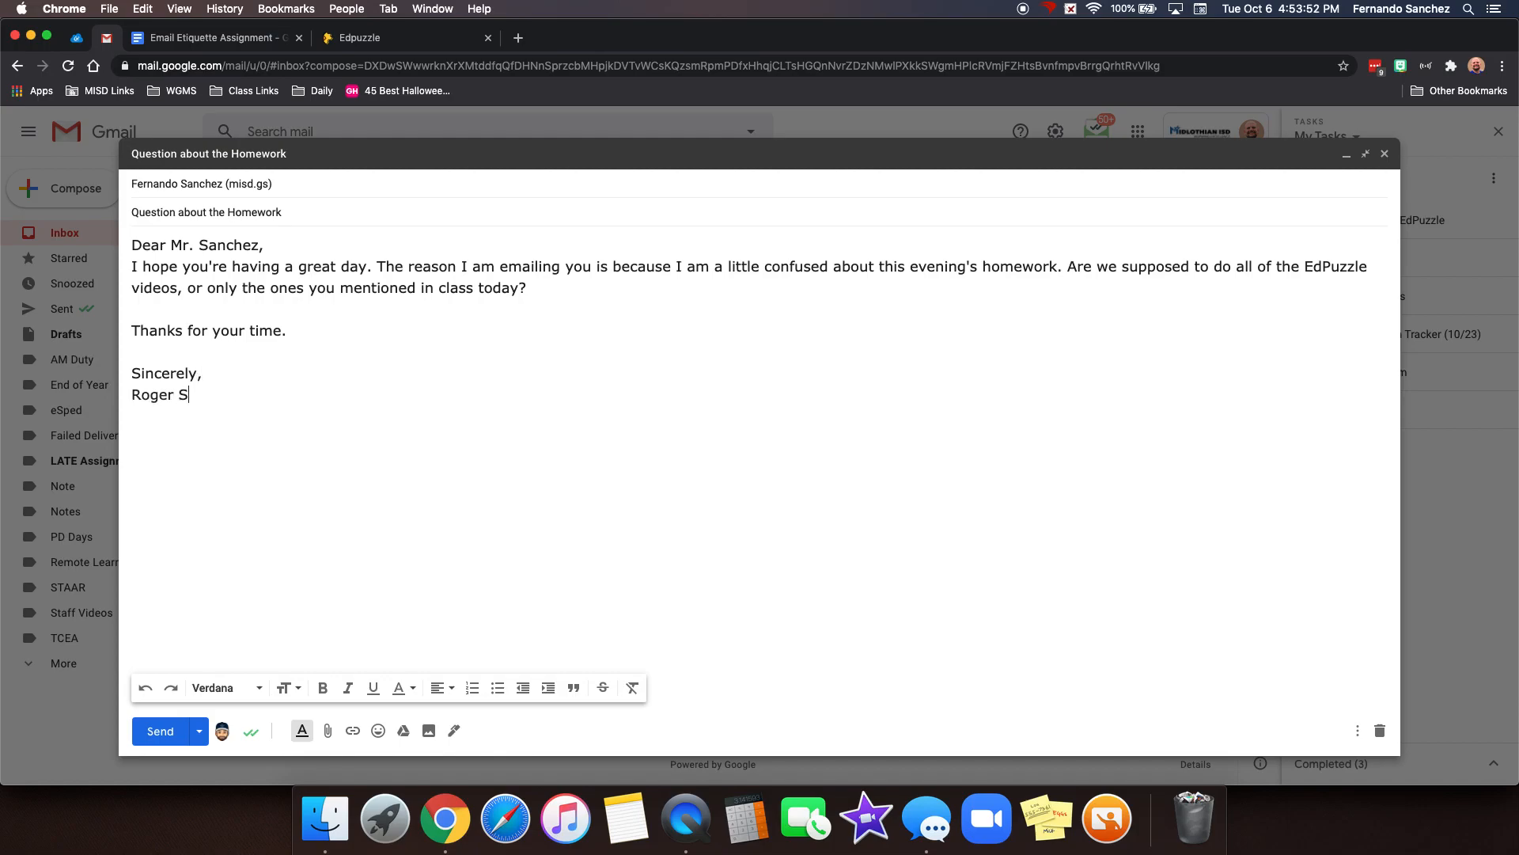
Step: After checking the closing examples, add "(1st Period)" to the signature
click(532, 36)
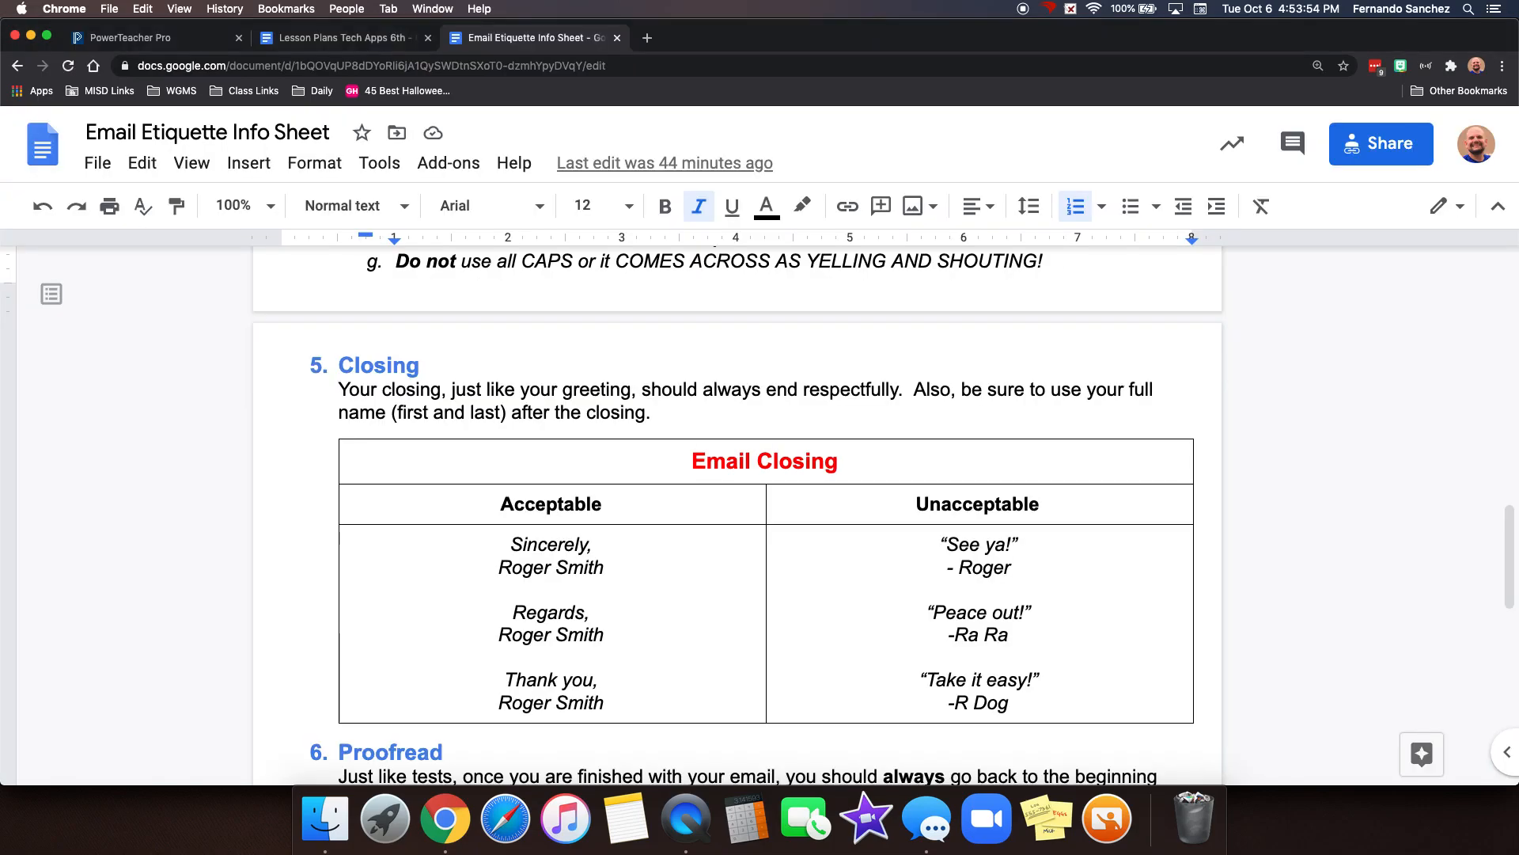
scroll(down, 3)
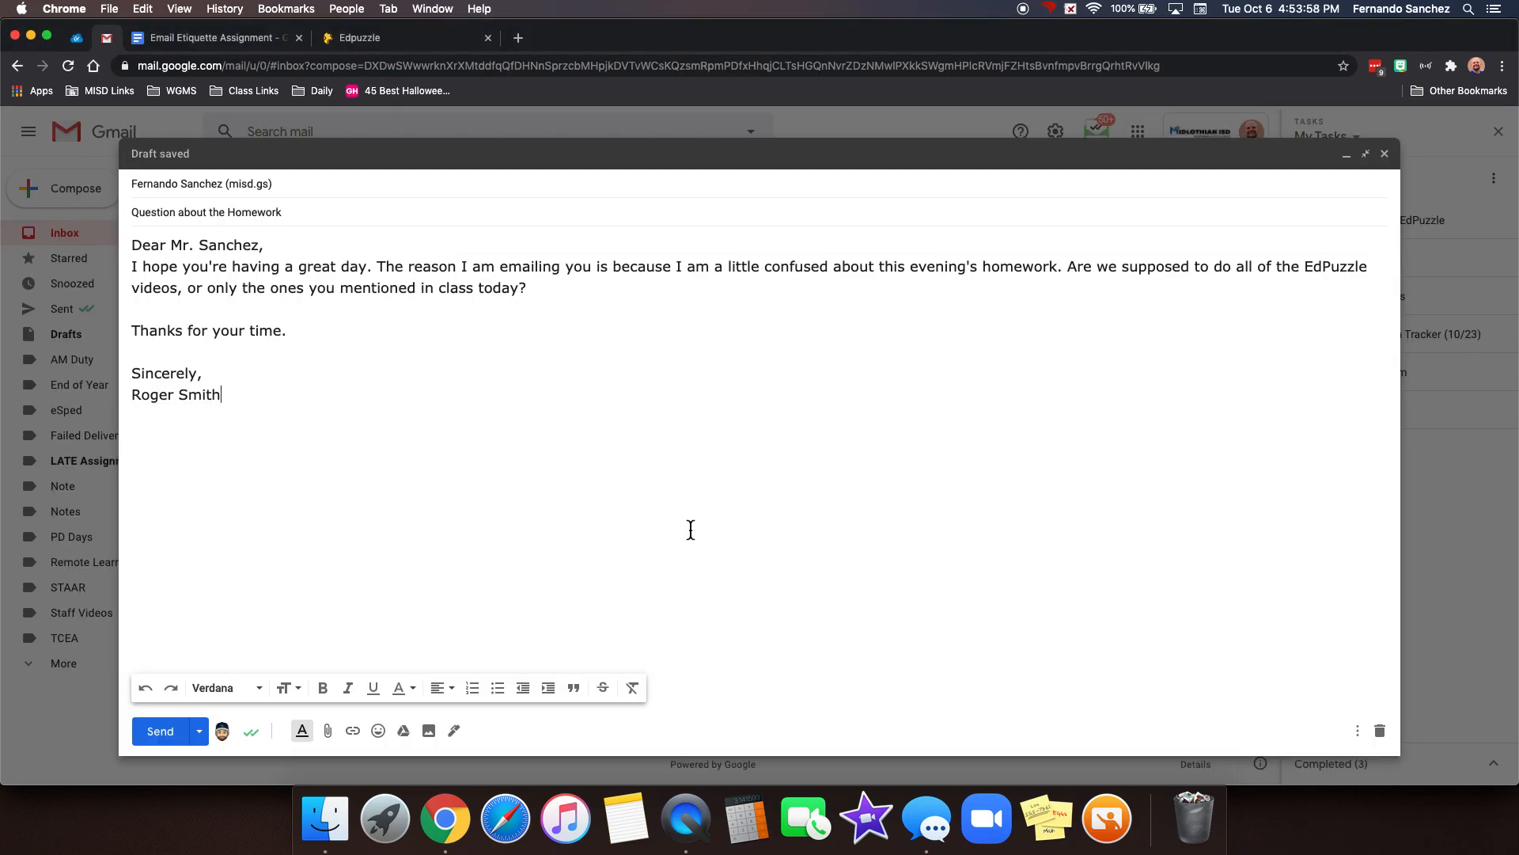
text((1st Pe)
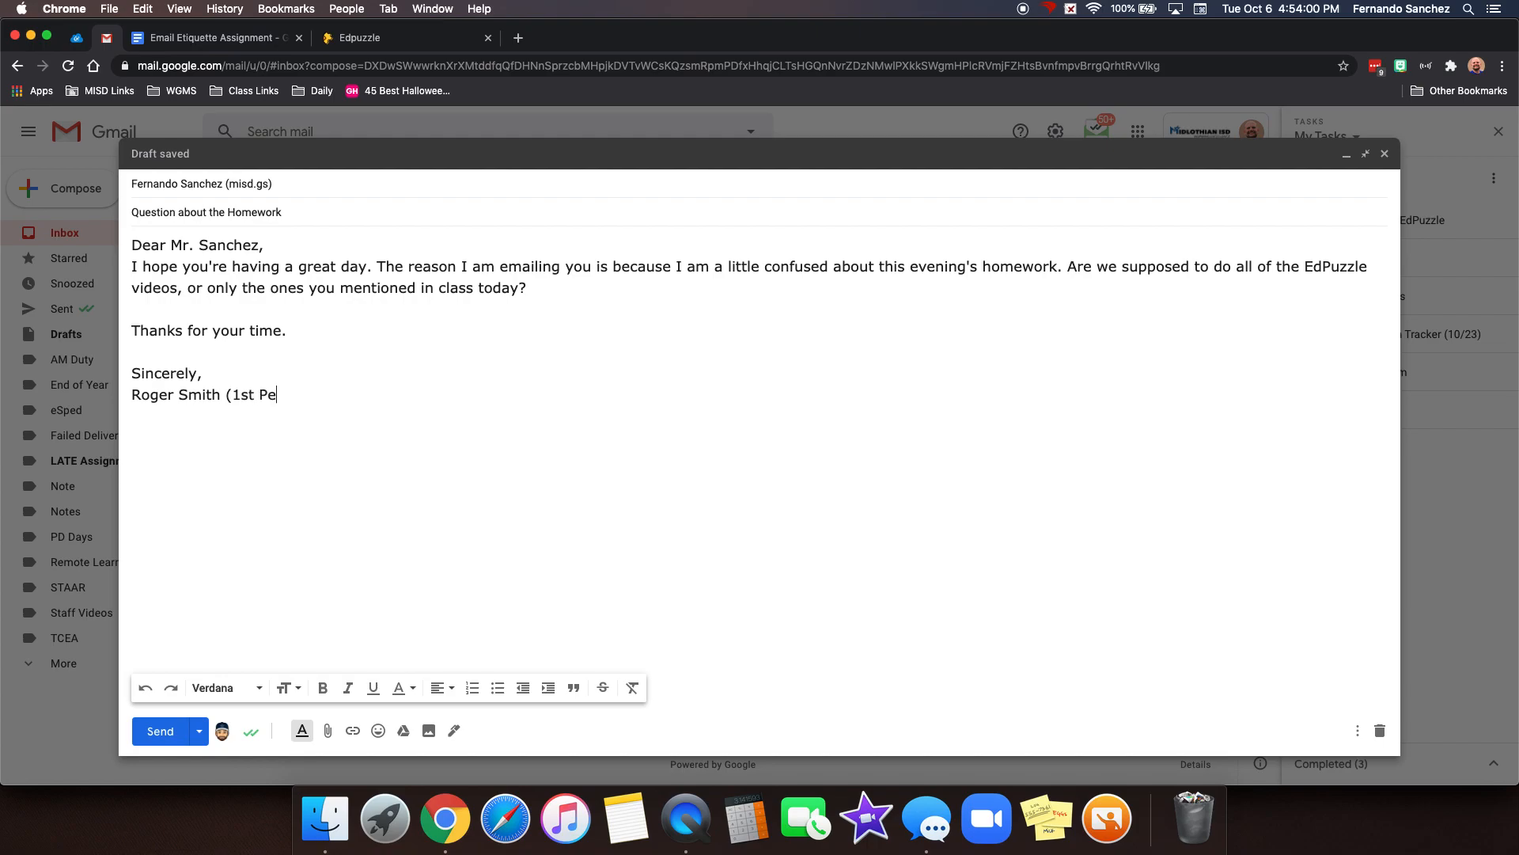
text(riod))
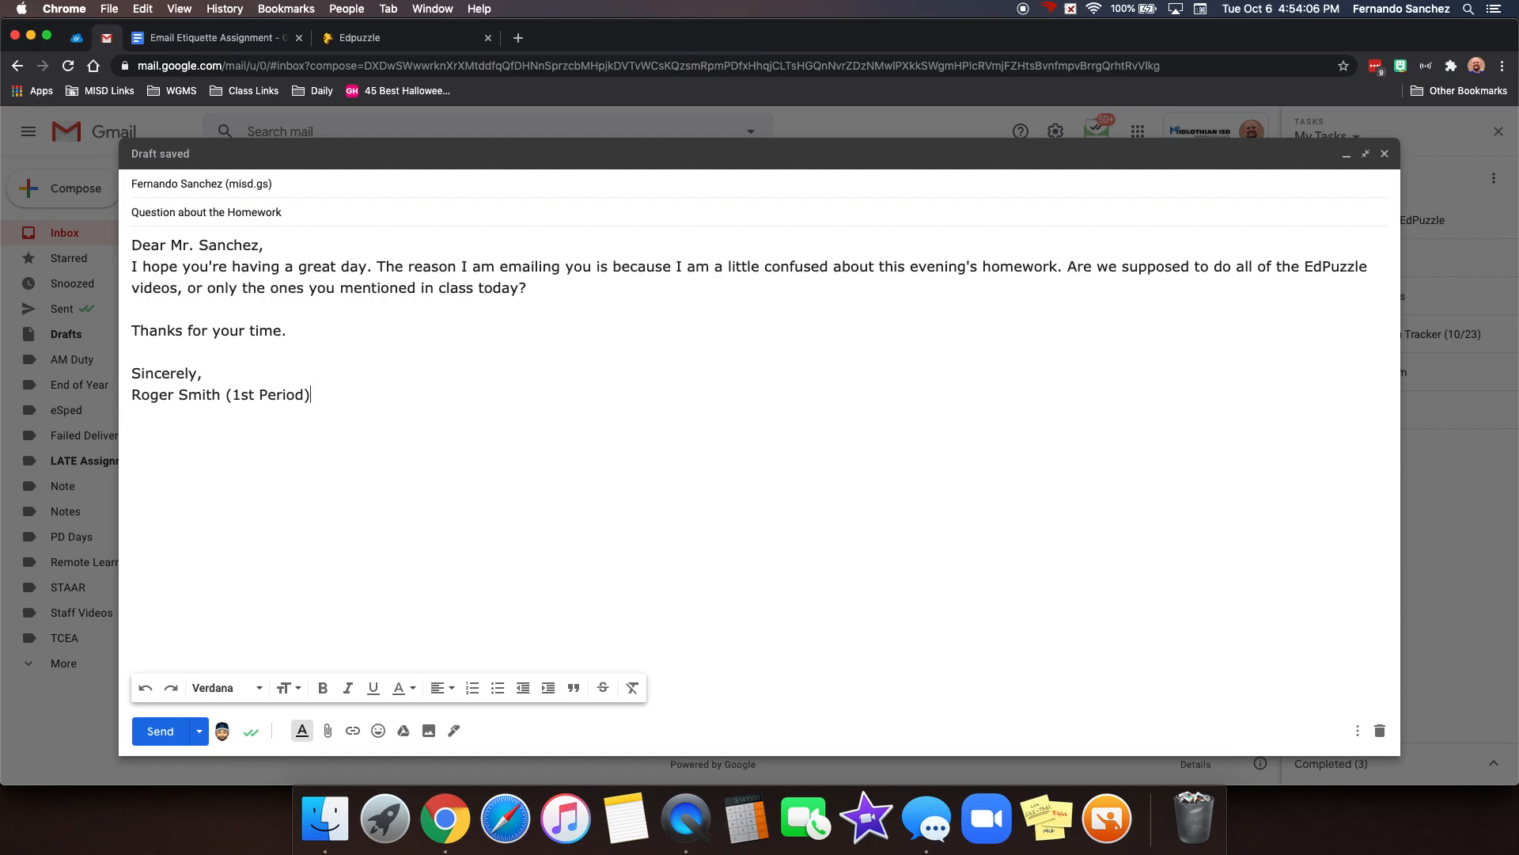
click(528, 36)
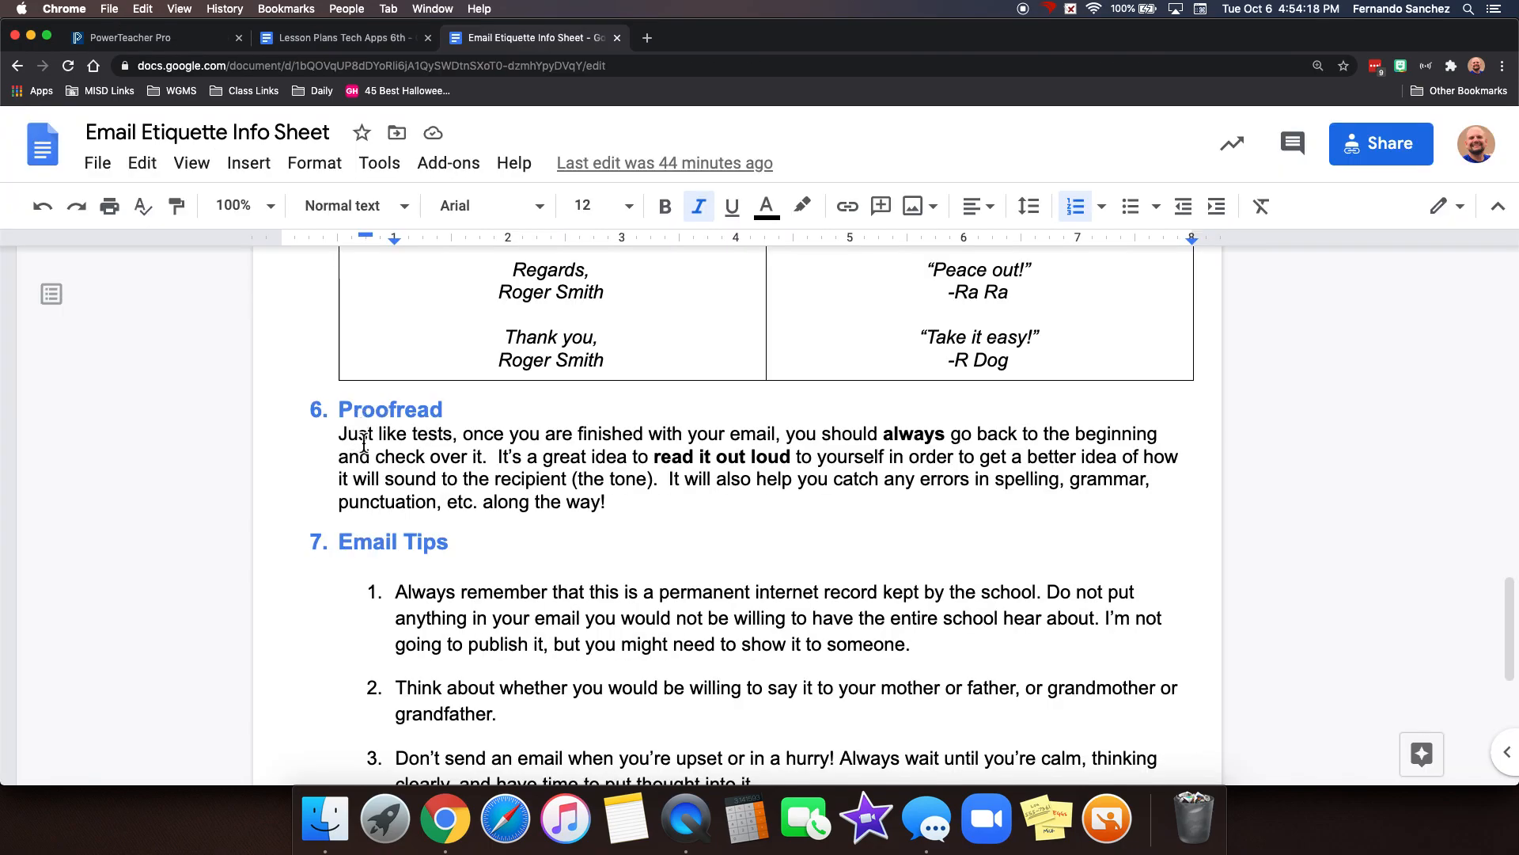
mouse_move(877, 541)
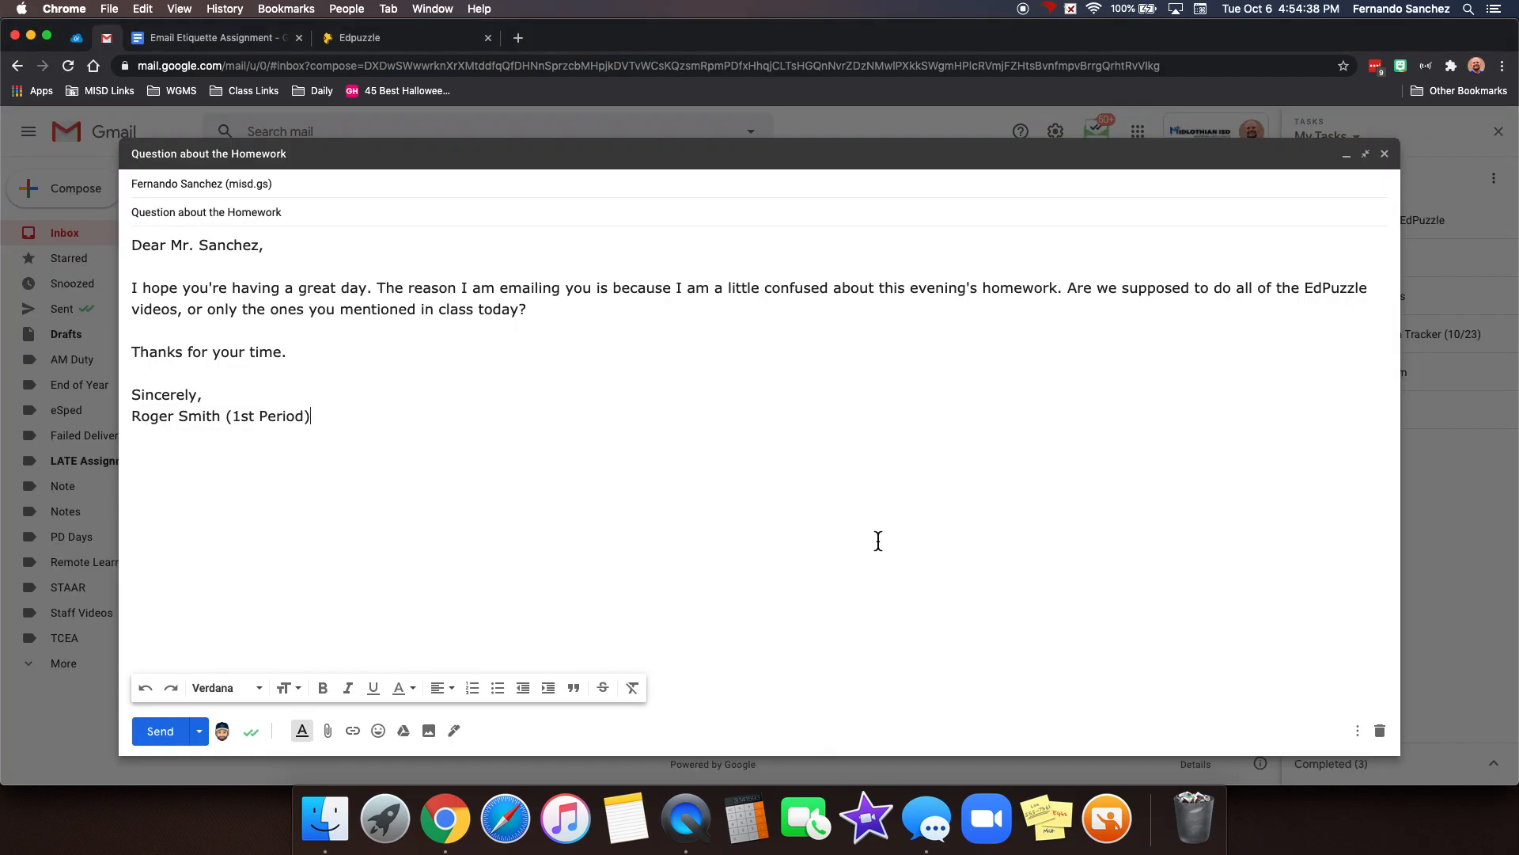
mouse_move(155, 212)
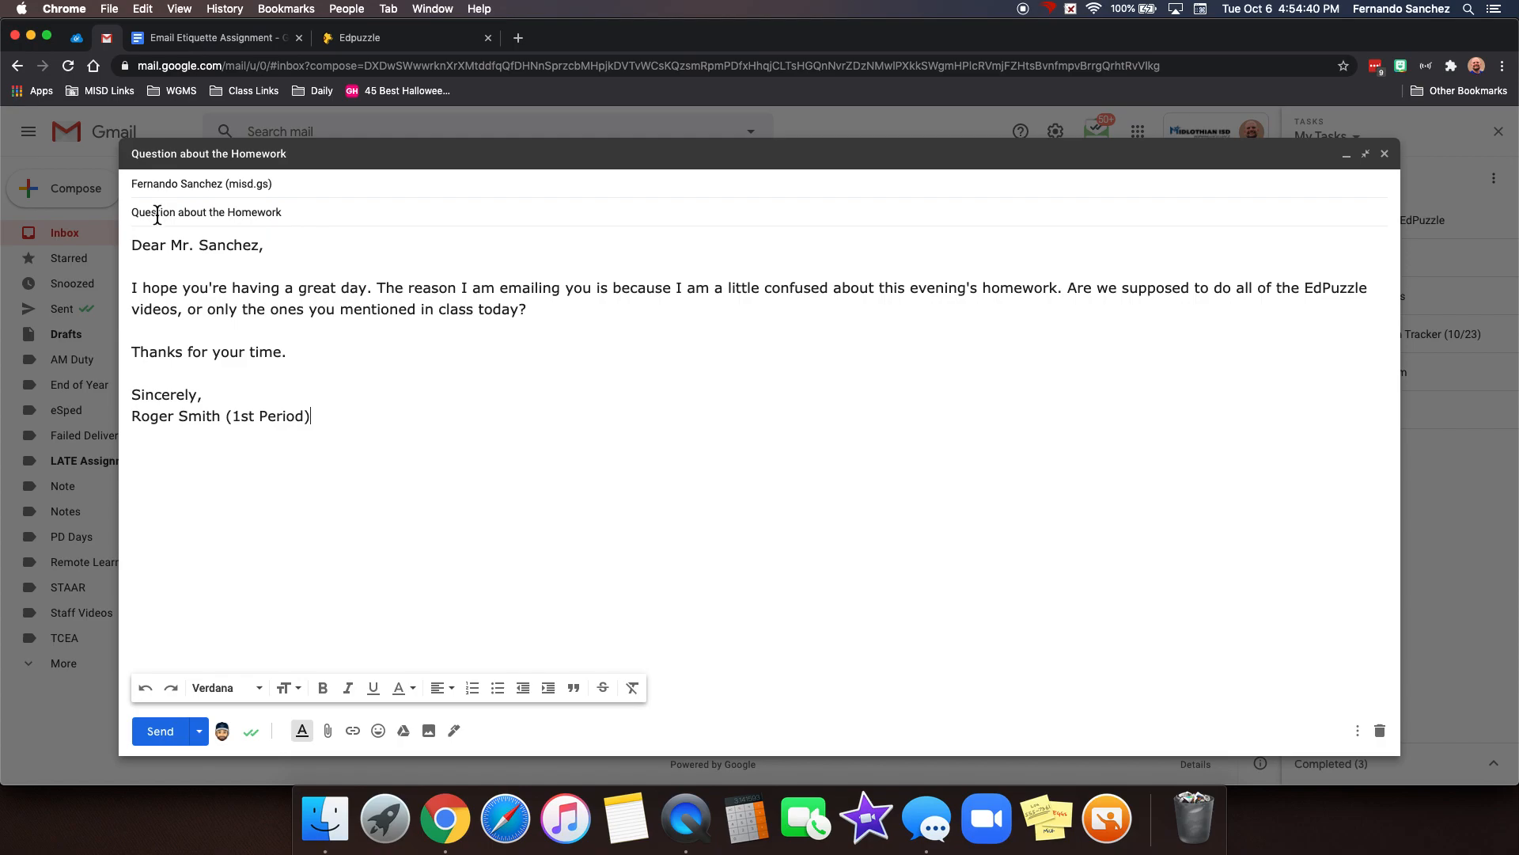
mouse_move(299, 215)
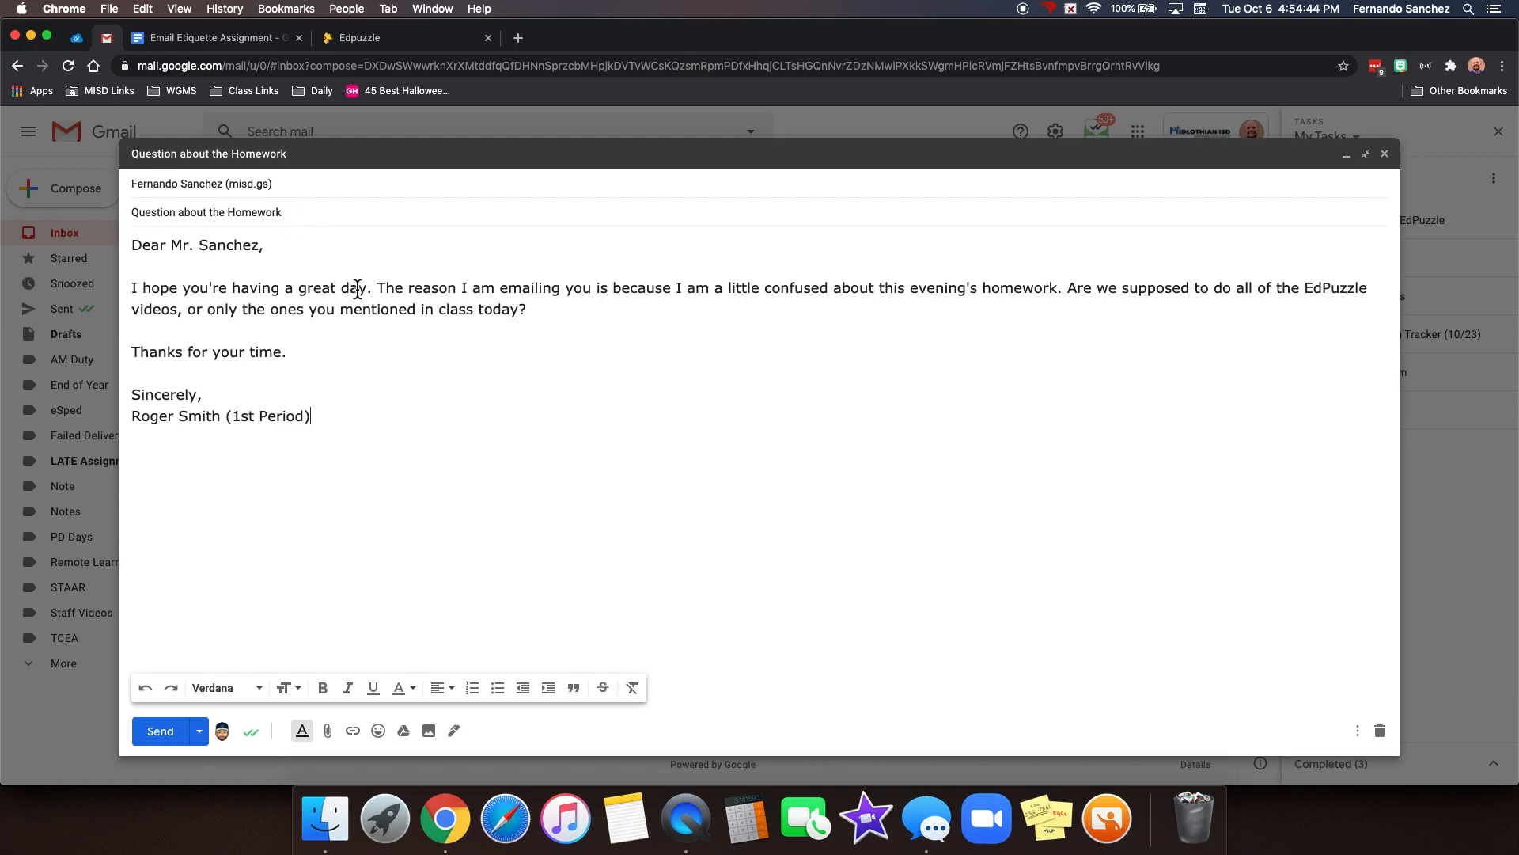
mouse_move(622, 317)
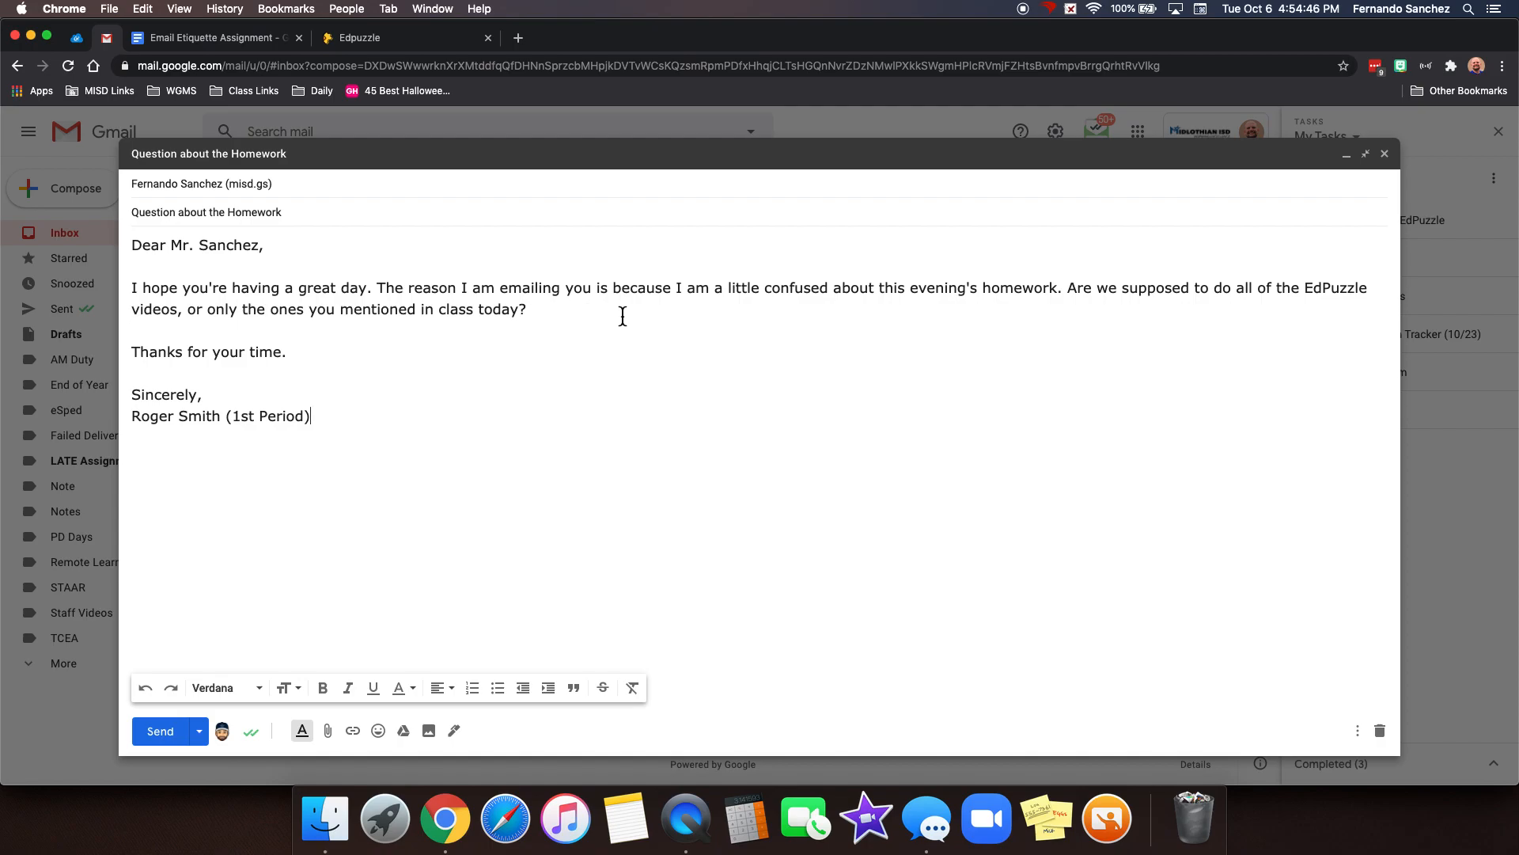
mouse_move(1030, 291)
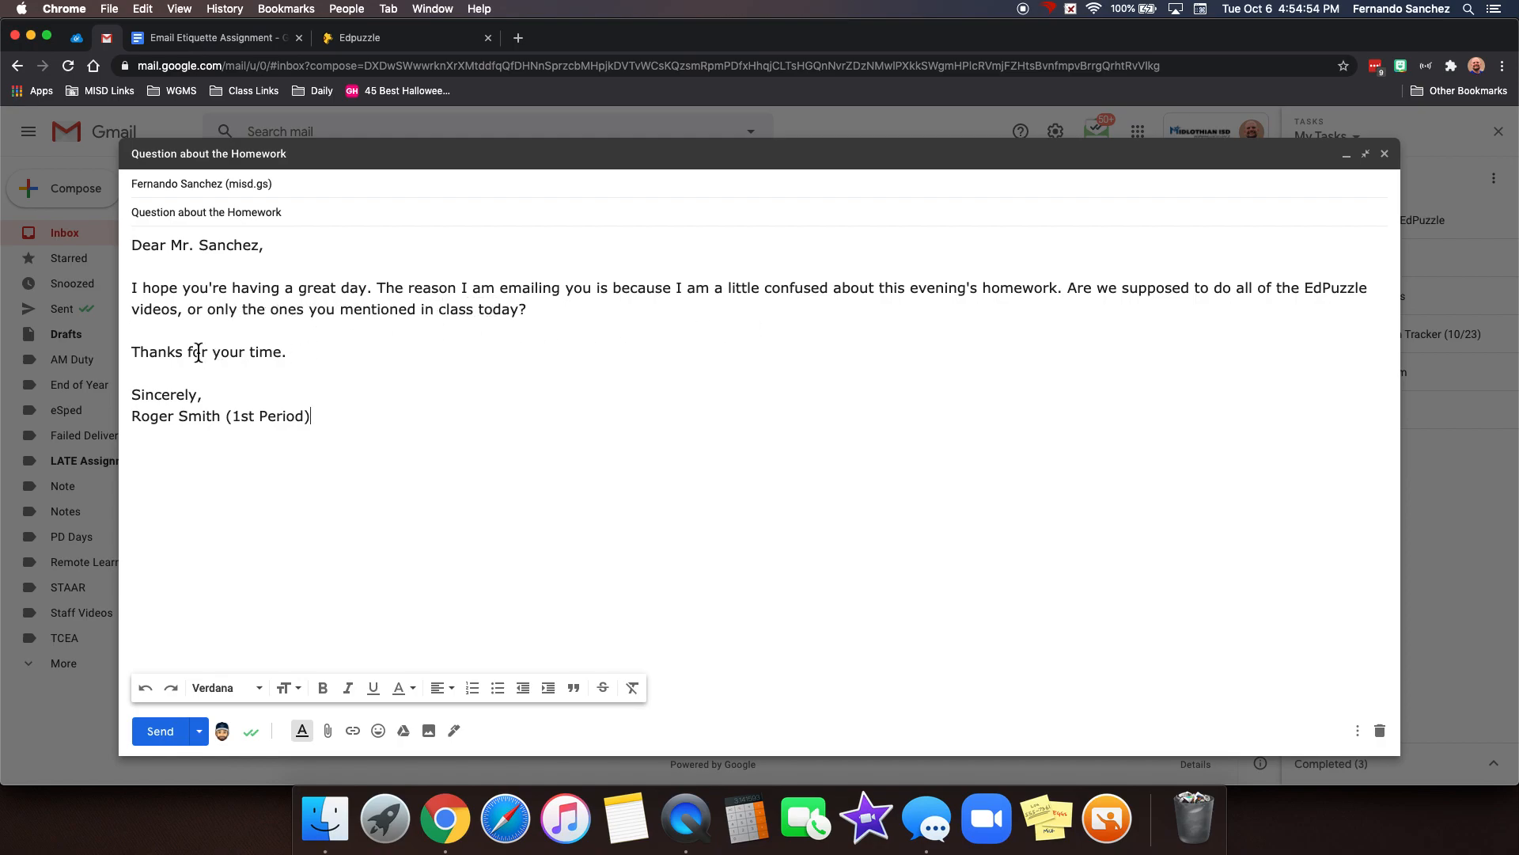
mouse_move(215, 424)
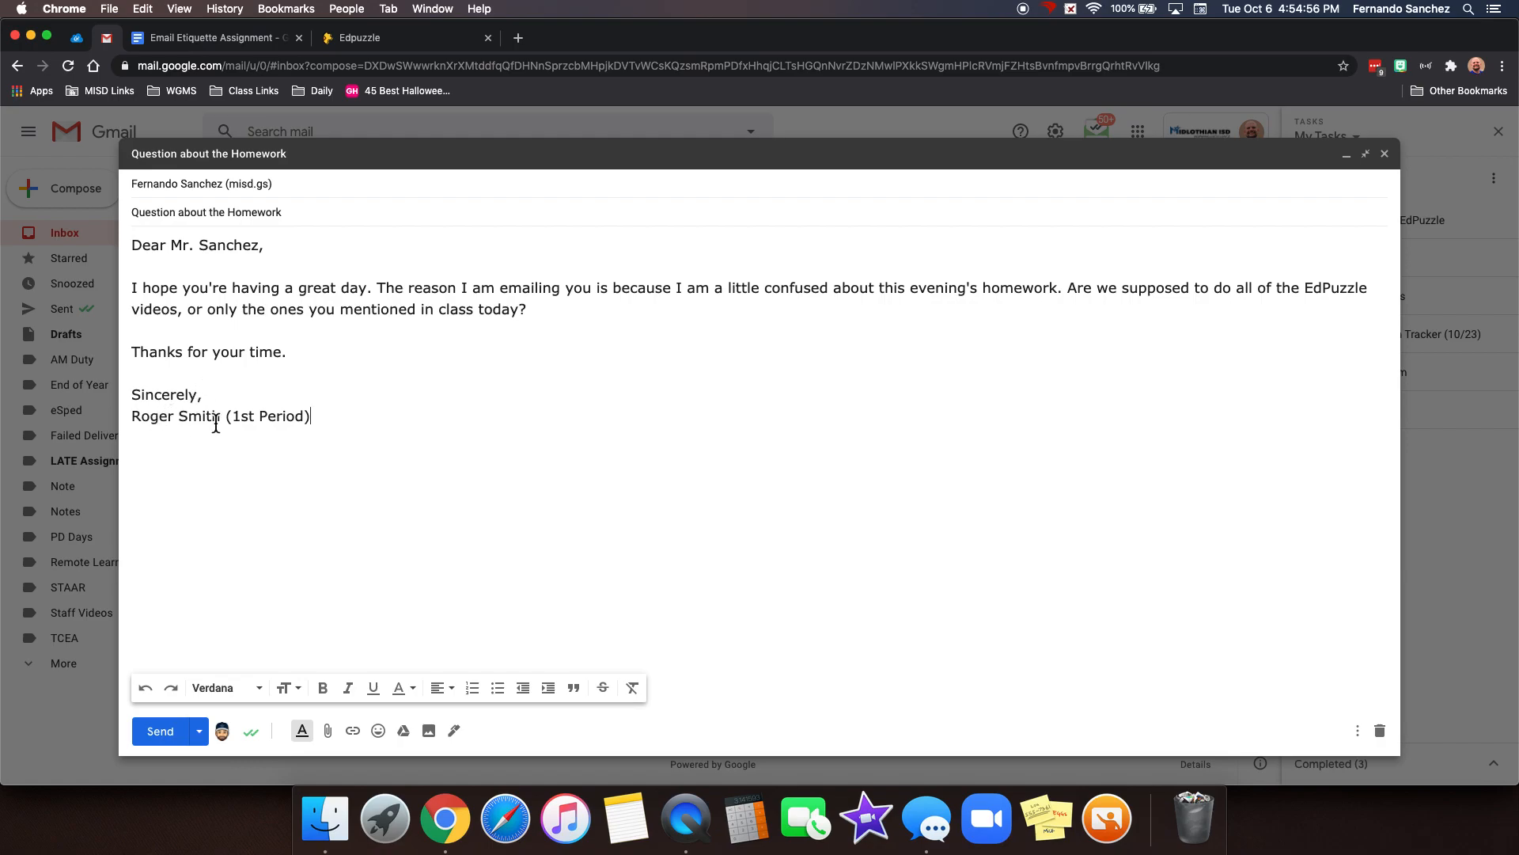
mouse_move(342, 424)
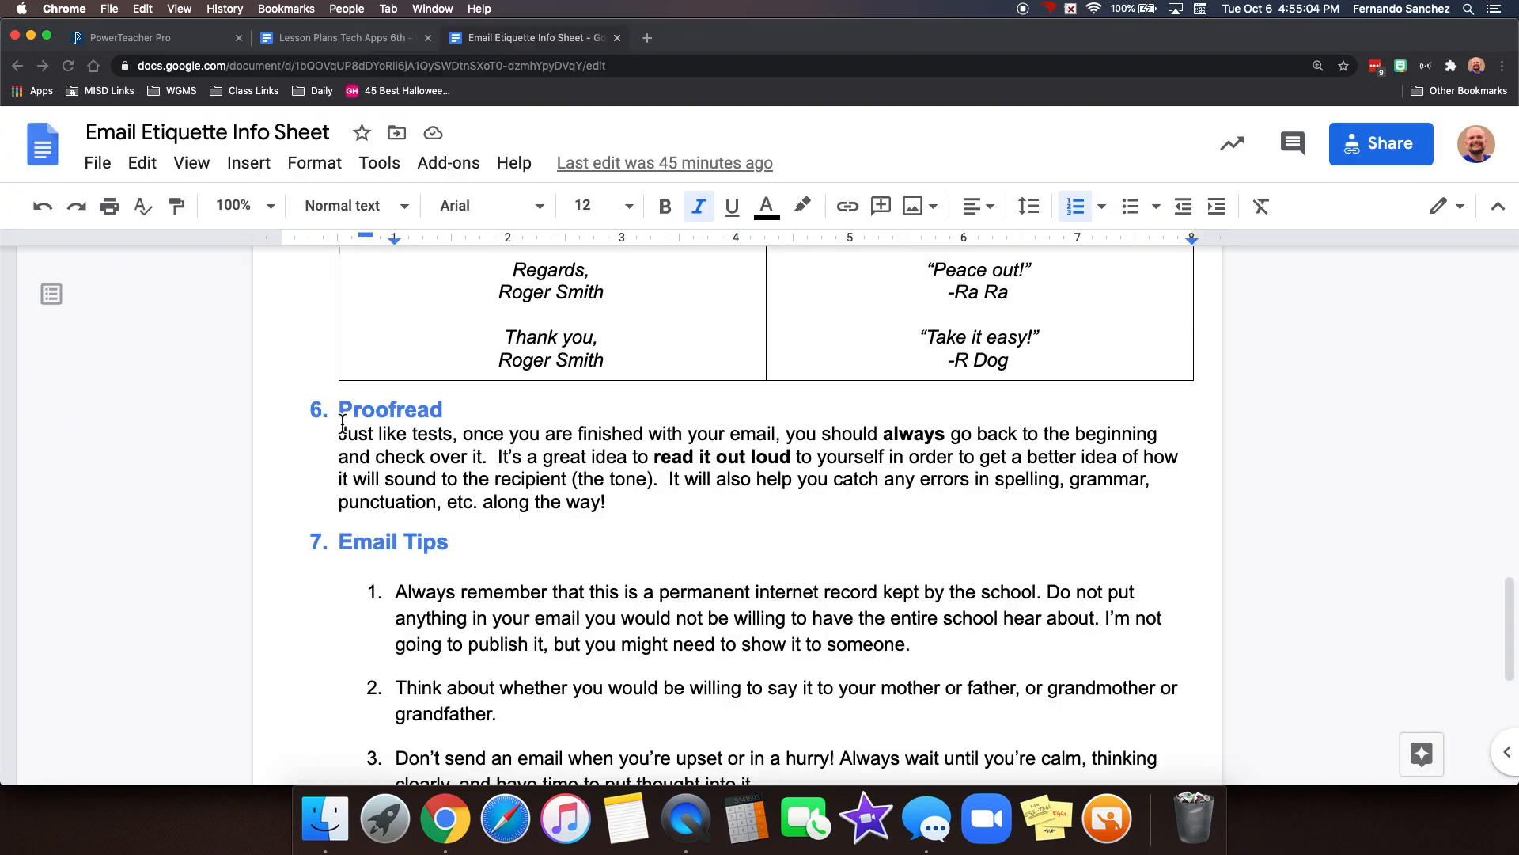
Step: Scroll the info sheet to section 7, Email Tips, showing all five tips
scroll(down, 3)
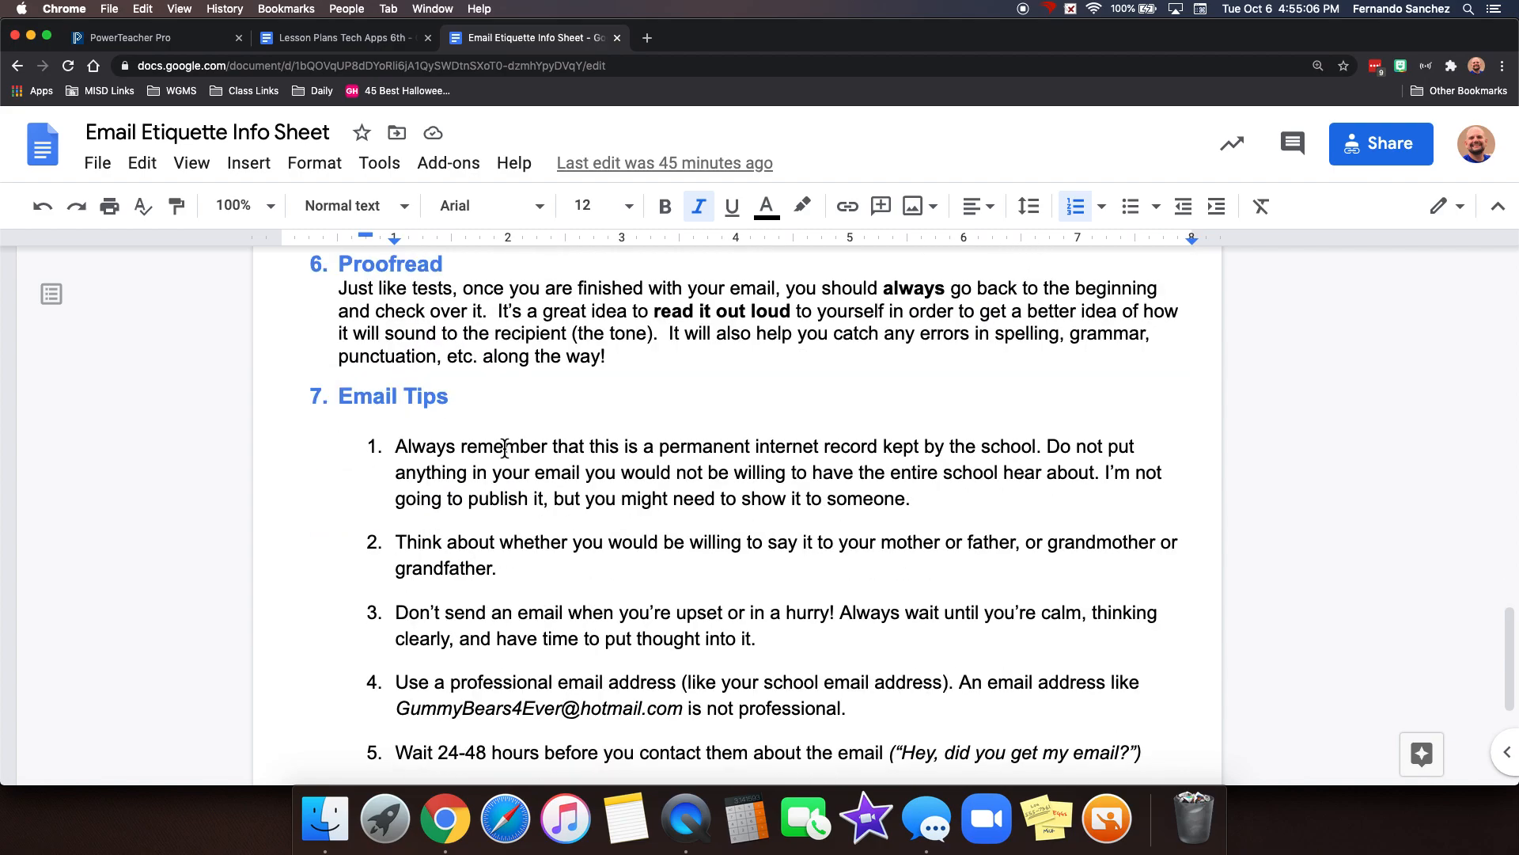
scroll(down, 3)
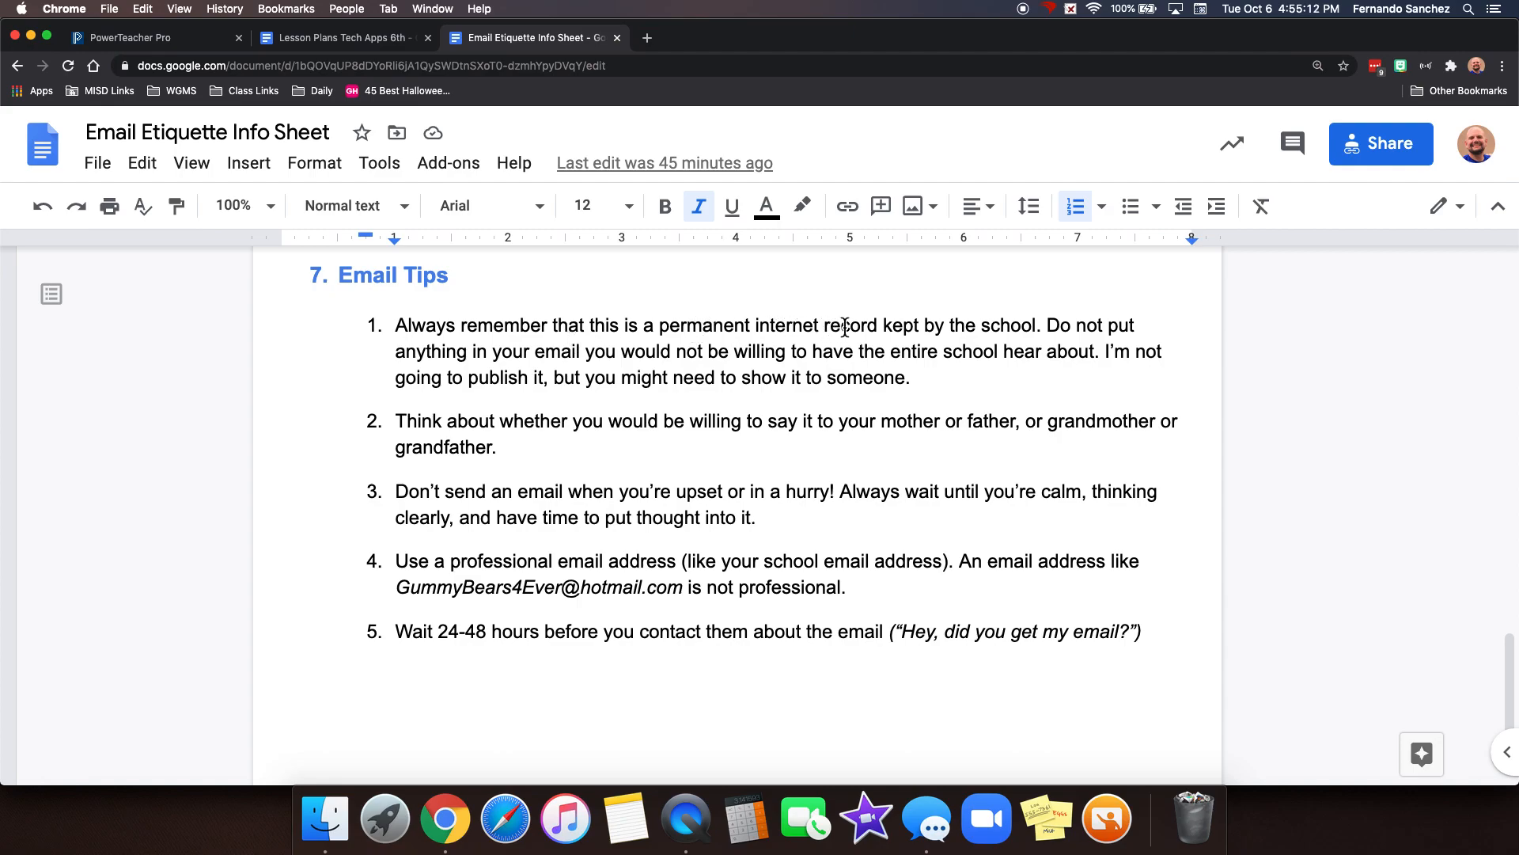
mouse_move(1005, 424)
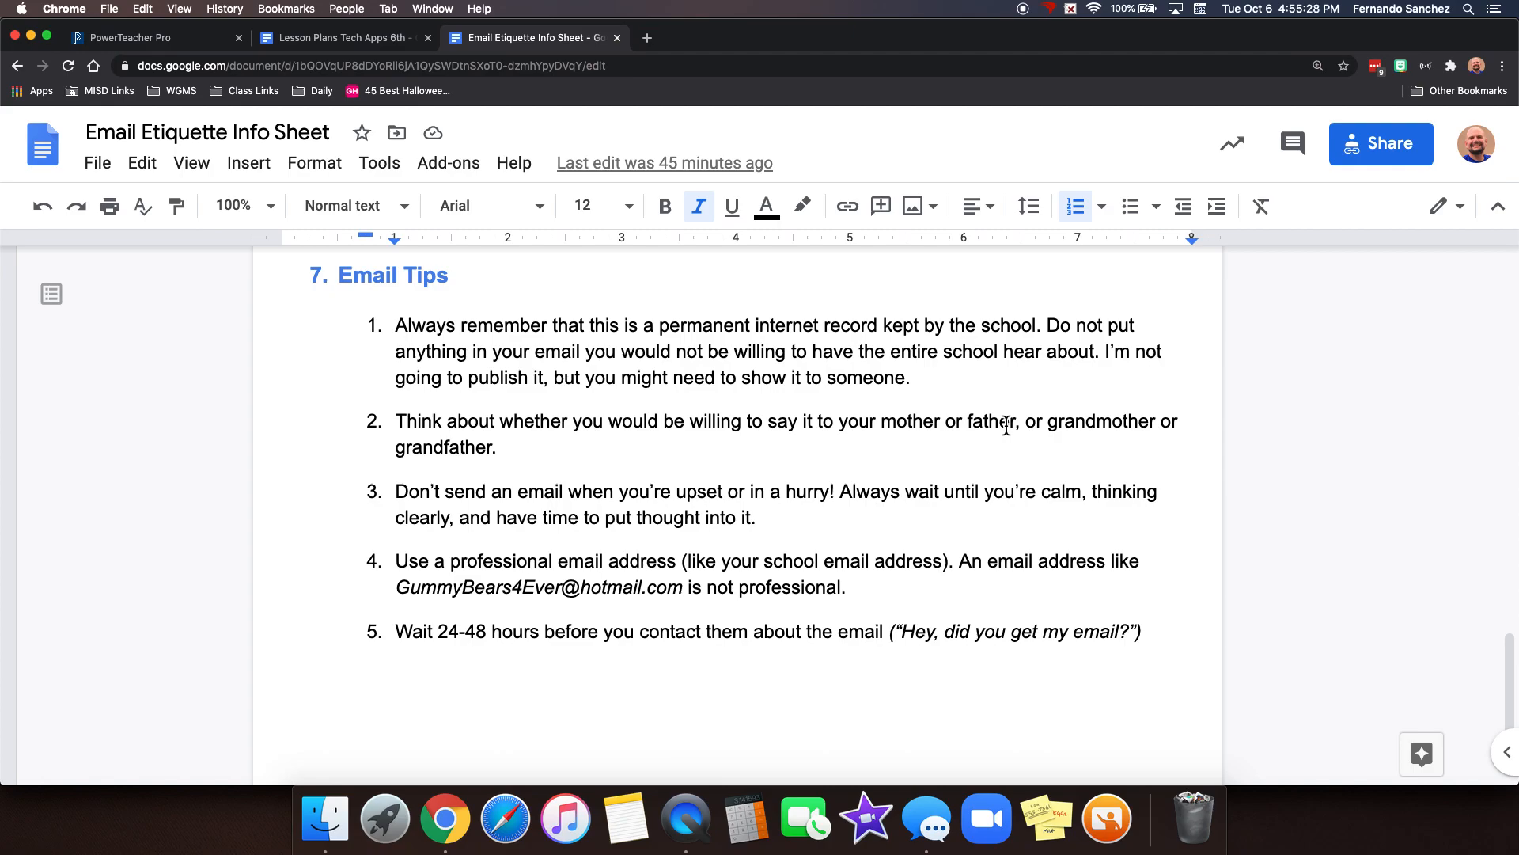
mouse_move(1051, 430)
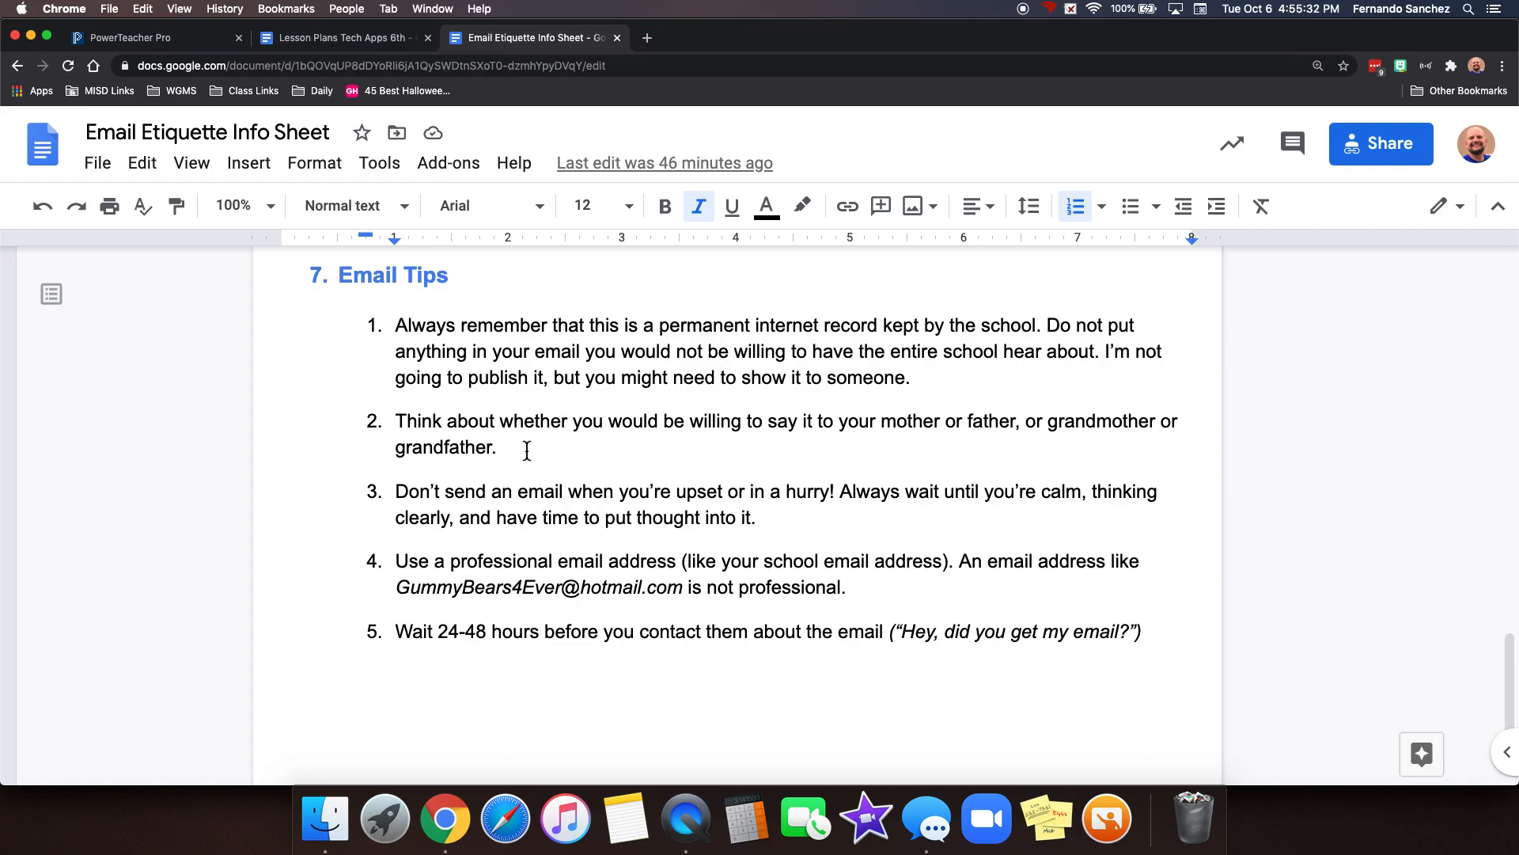
mouse_move(851, 497)
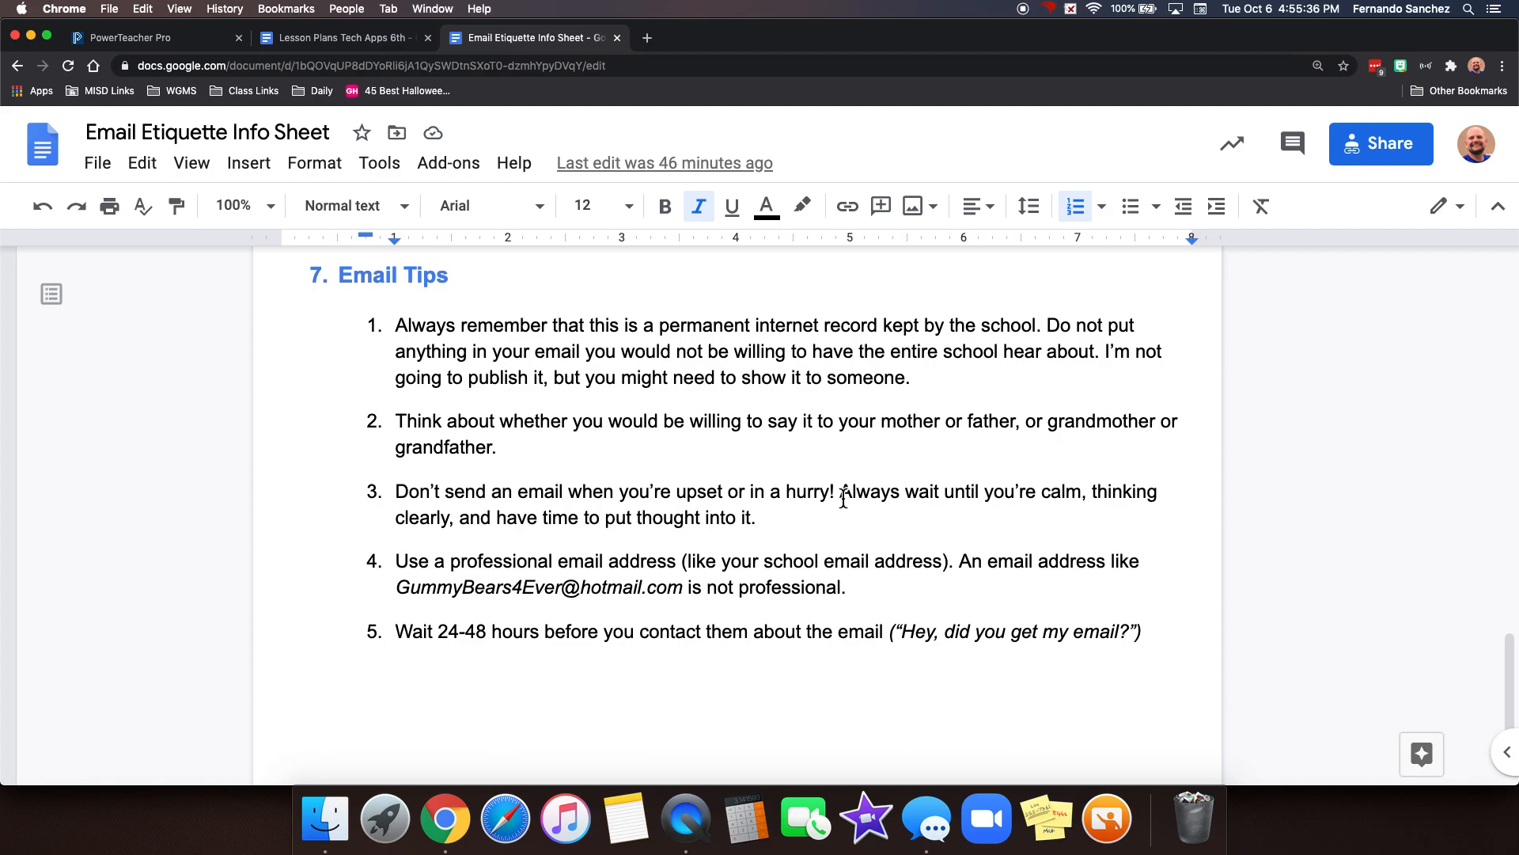
mouse_move(504, 540)
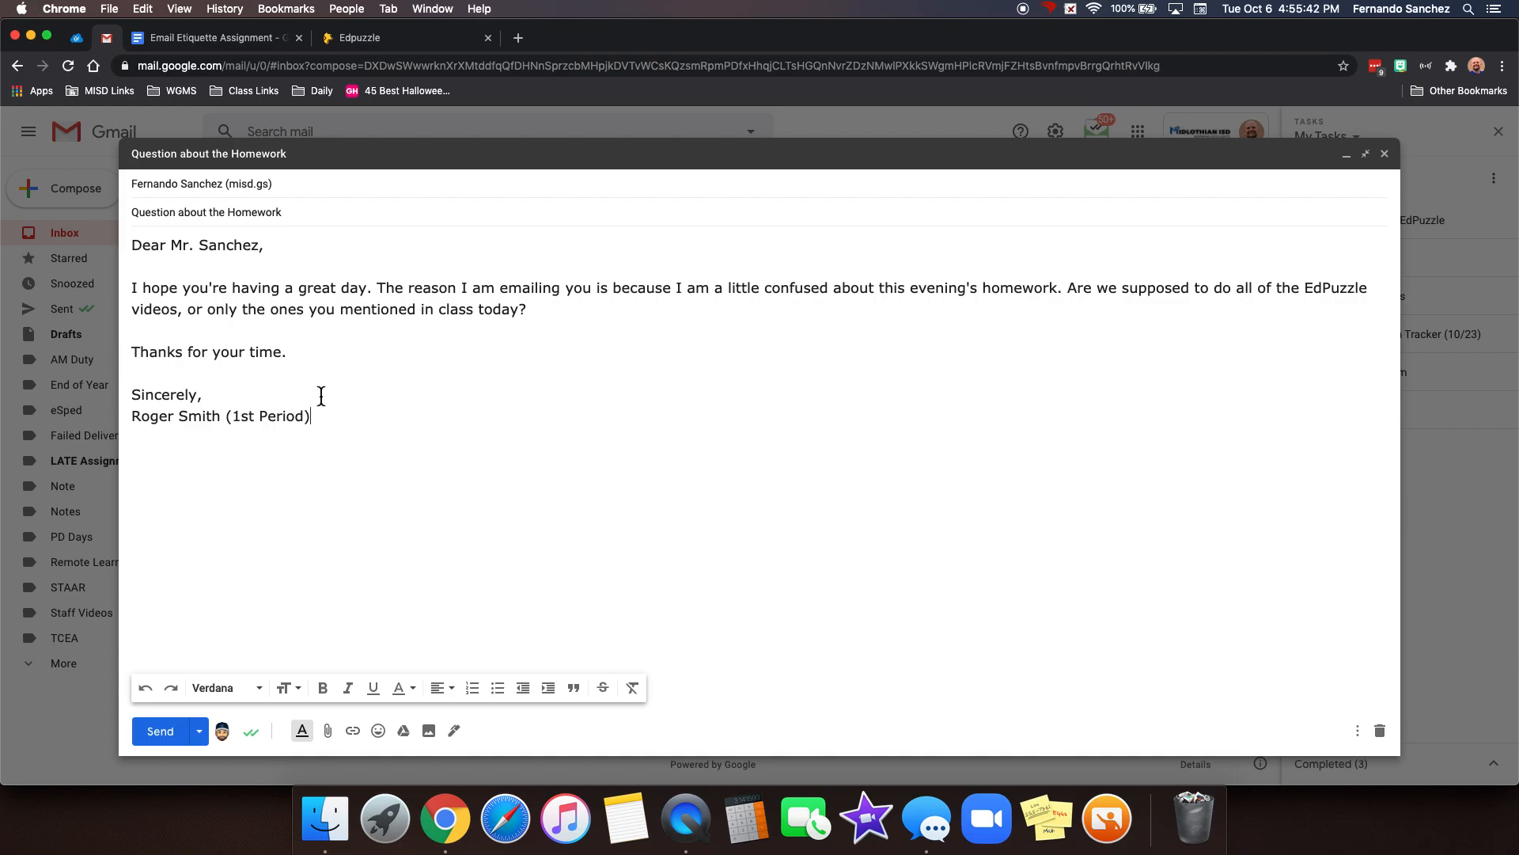
mouse_move(160, 731)
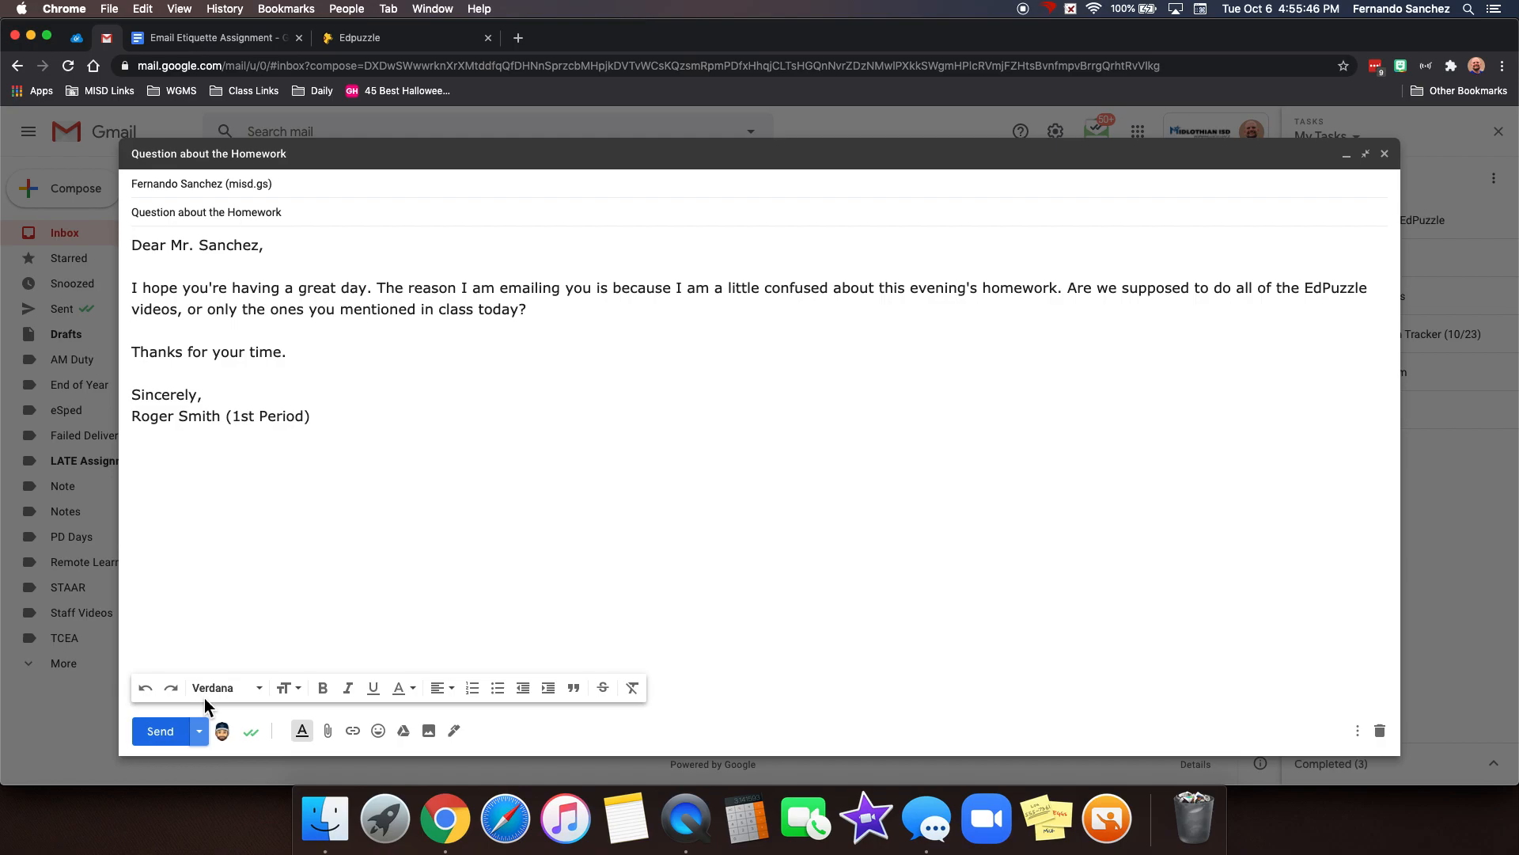
Step: Dismiss the Schedule send popup and reopen the "Question about the Homework" draft from Drafts
click(199, 731)
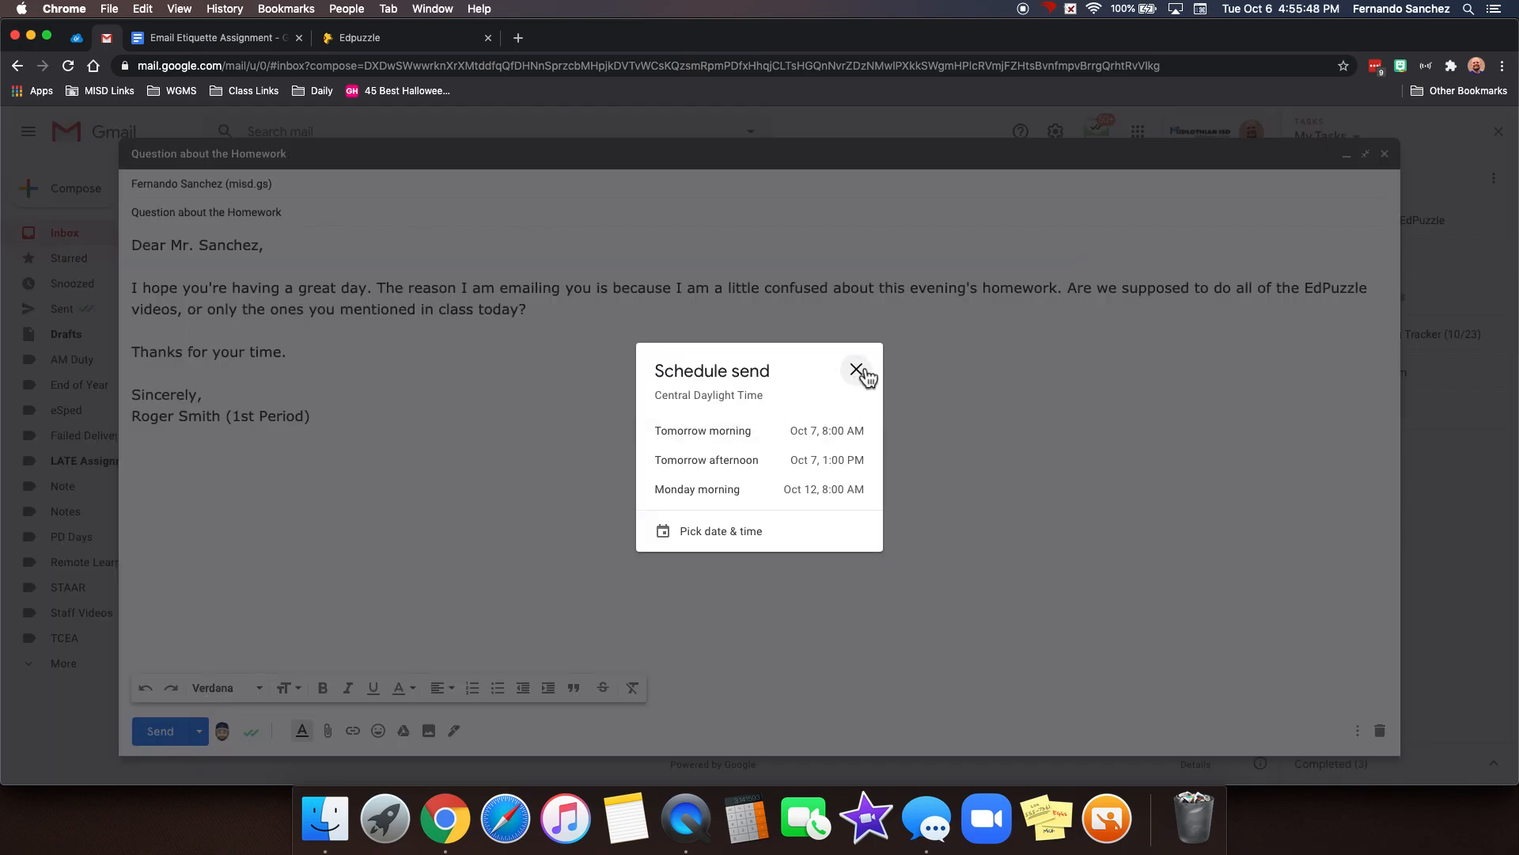
click(857, 371)
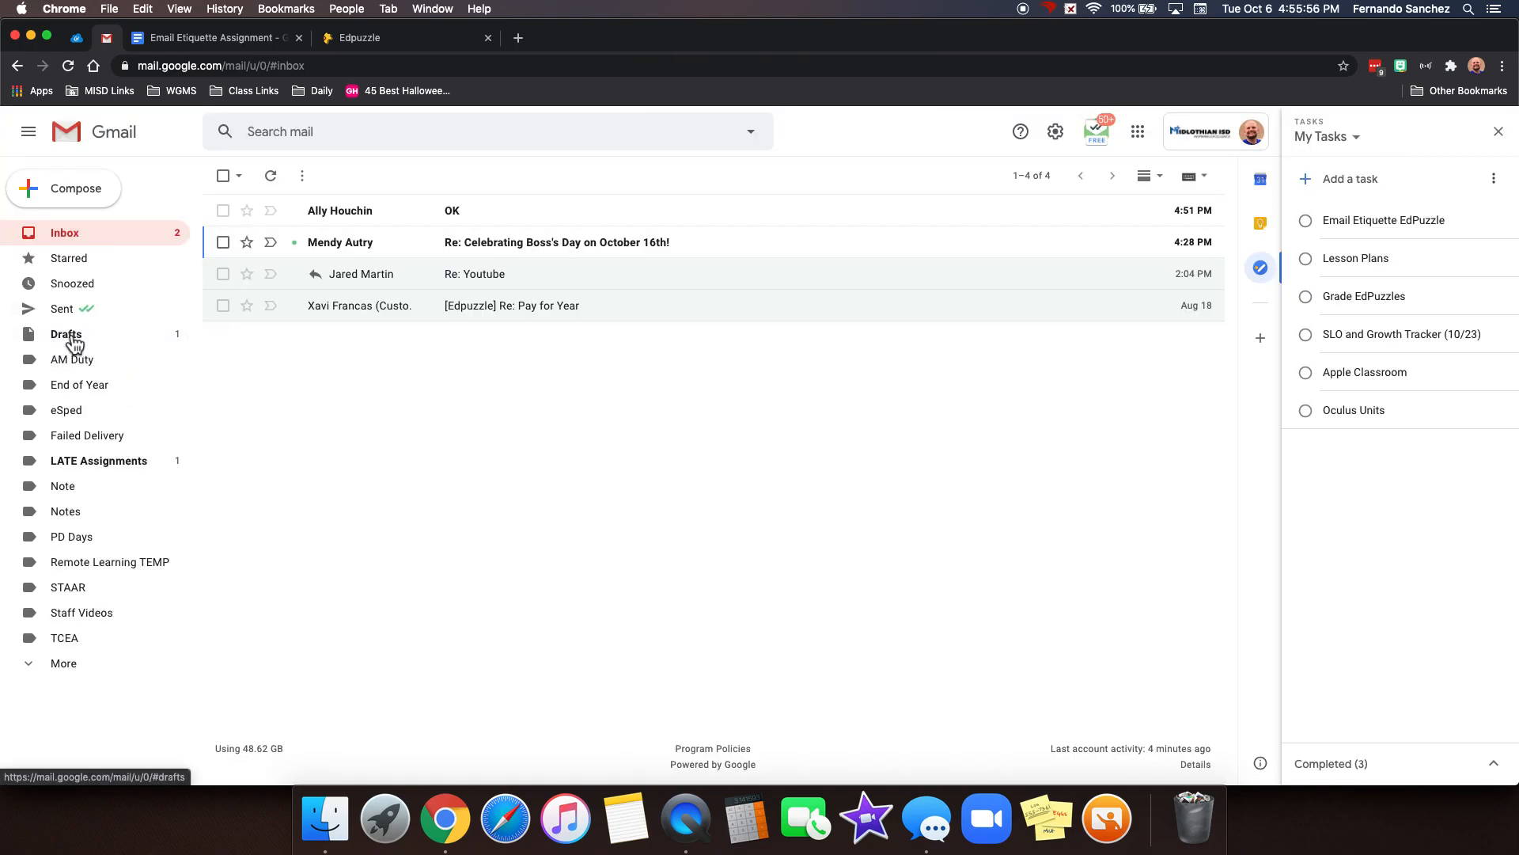
click(66, 334)
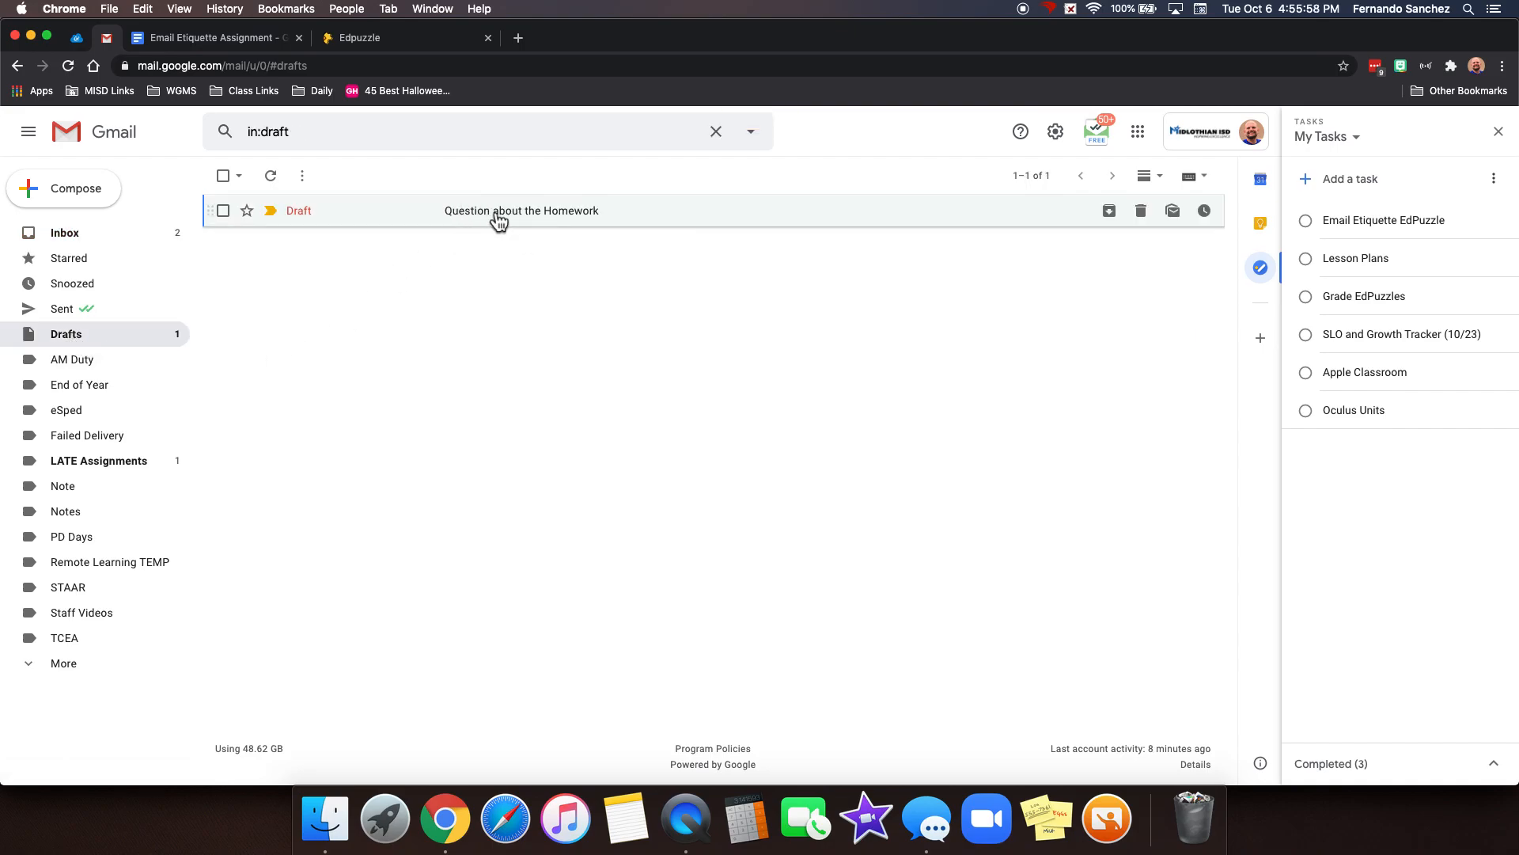
click(521, 211)
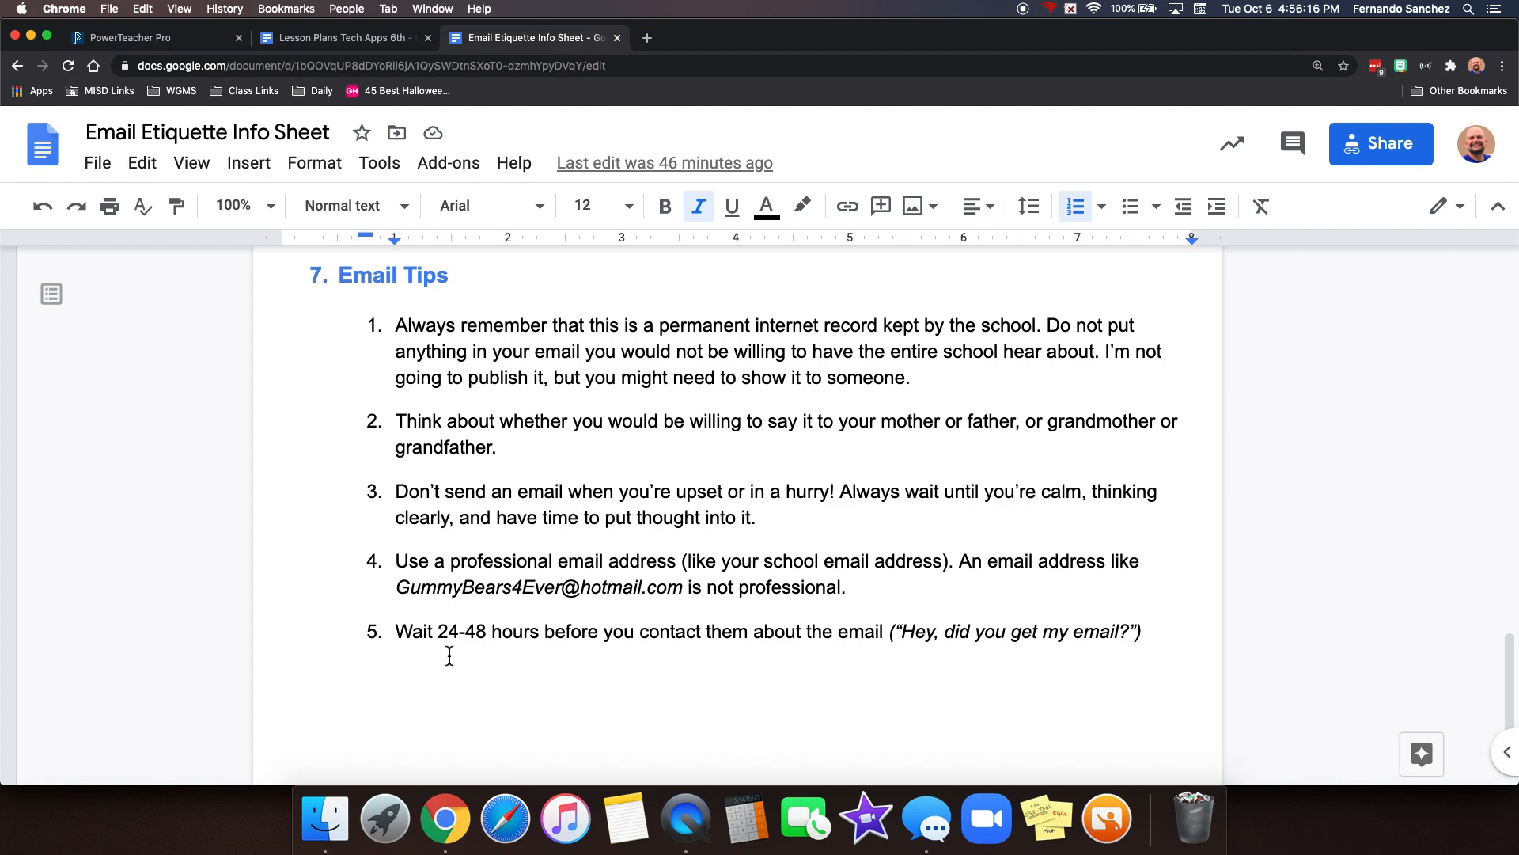
mouse_move(819, 637)
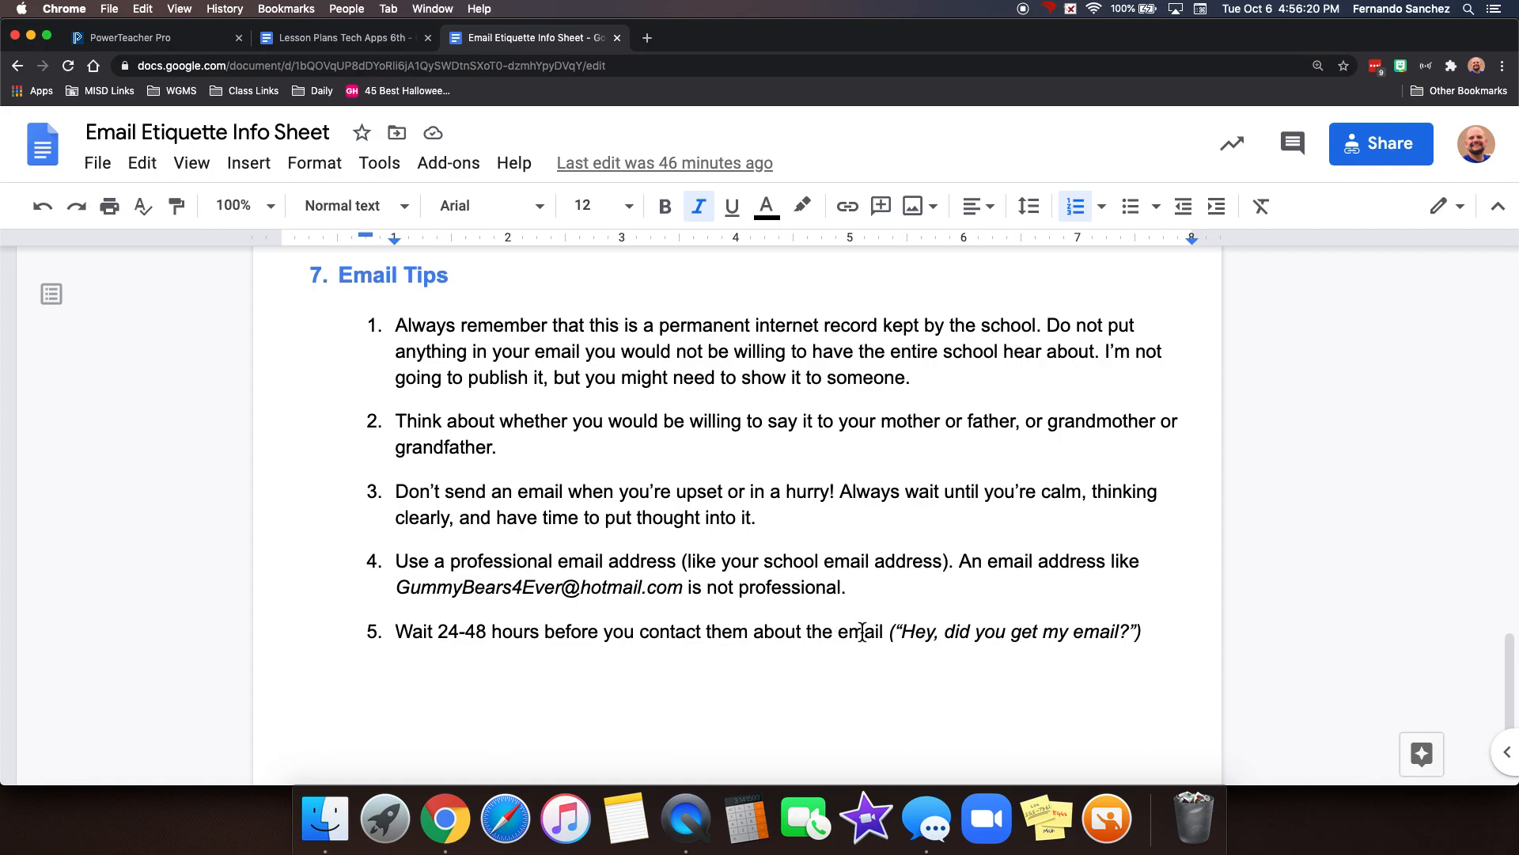
mouse_move(791, 514)
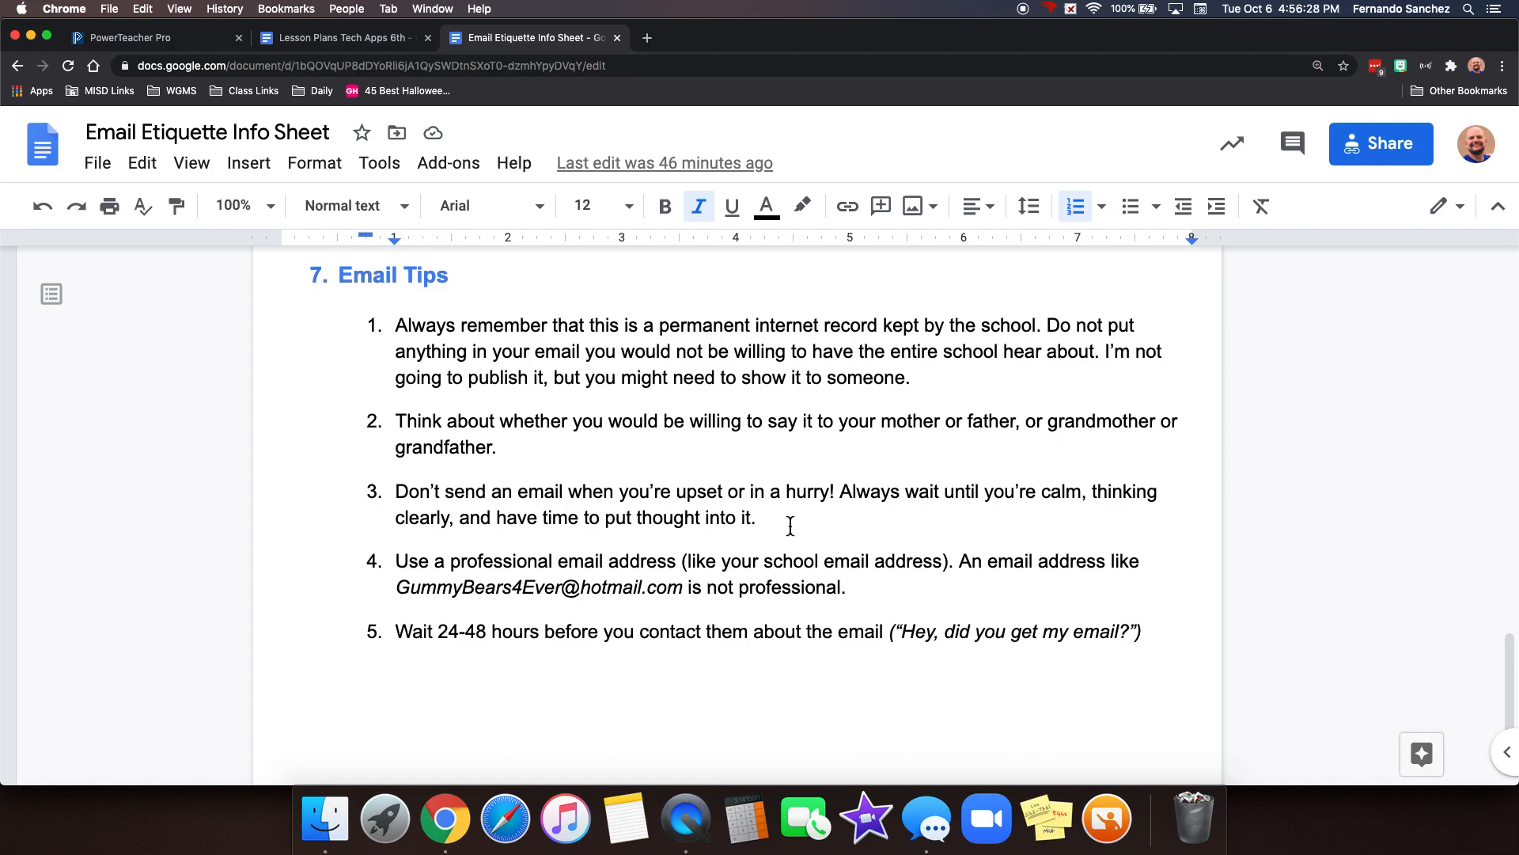
scroll(up, 3)
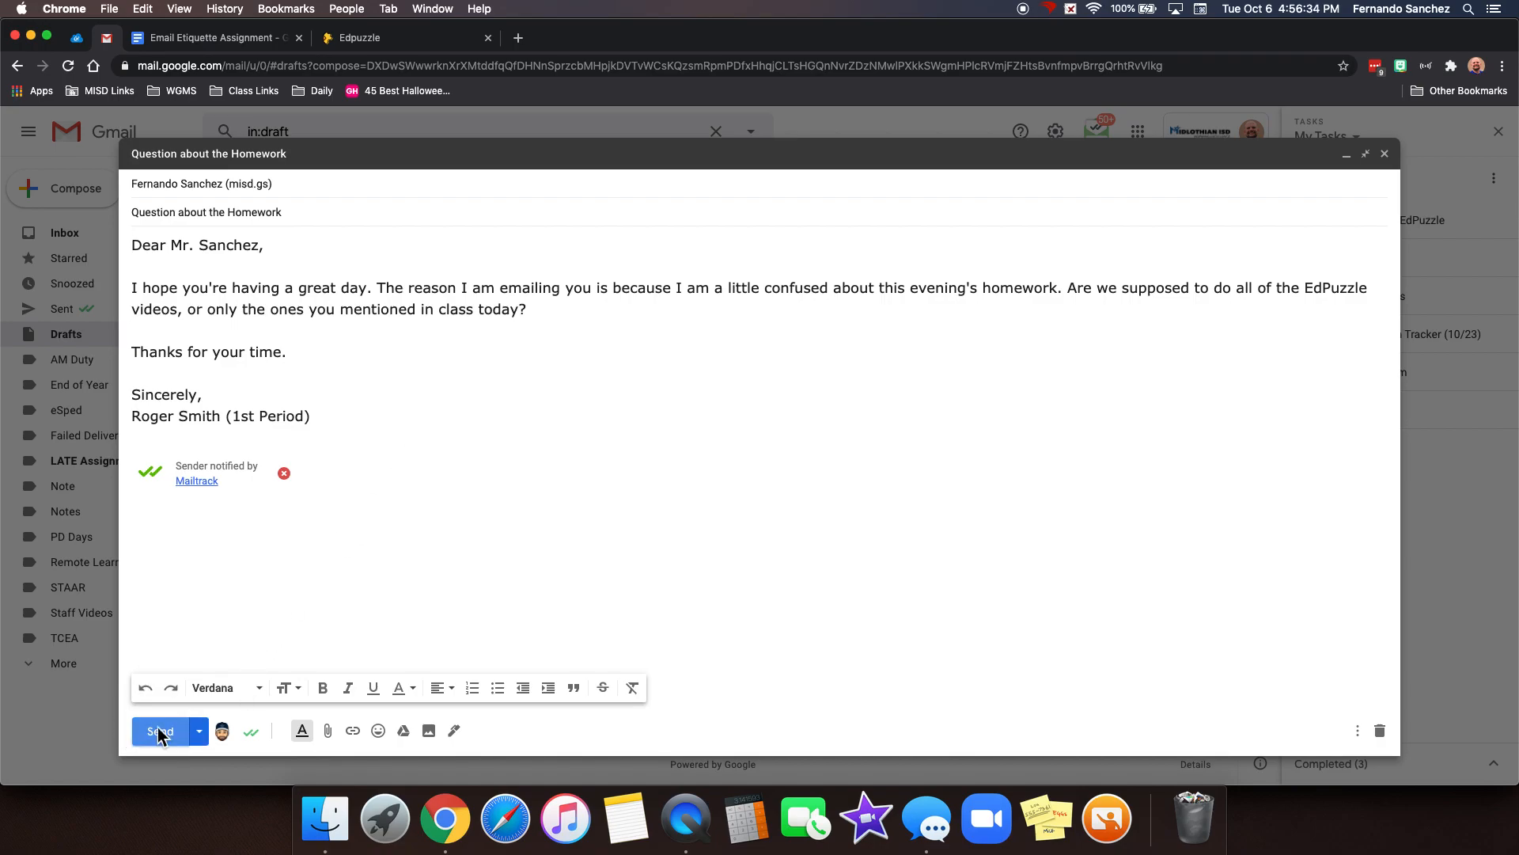
Step: Send the homework question email, accept the Mailtrack notice, and return to the etiquette sheet
click(160, 732)
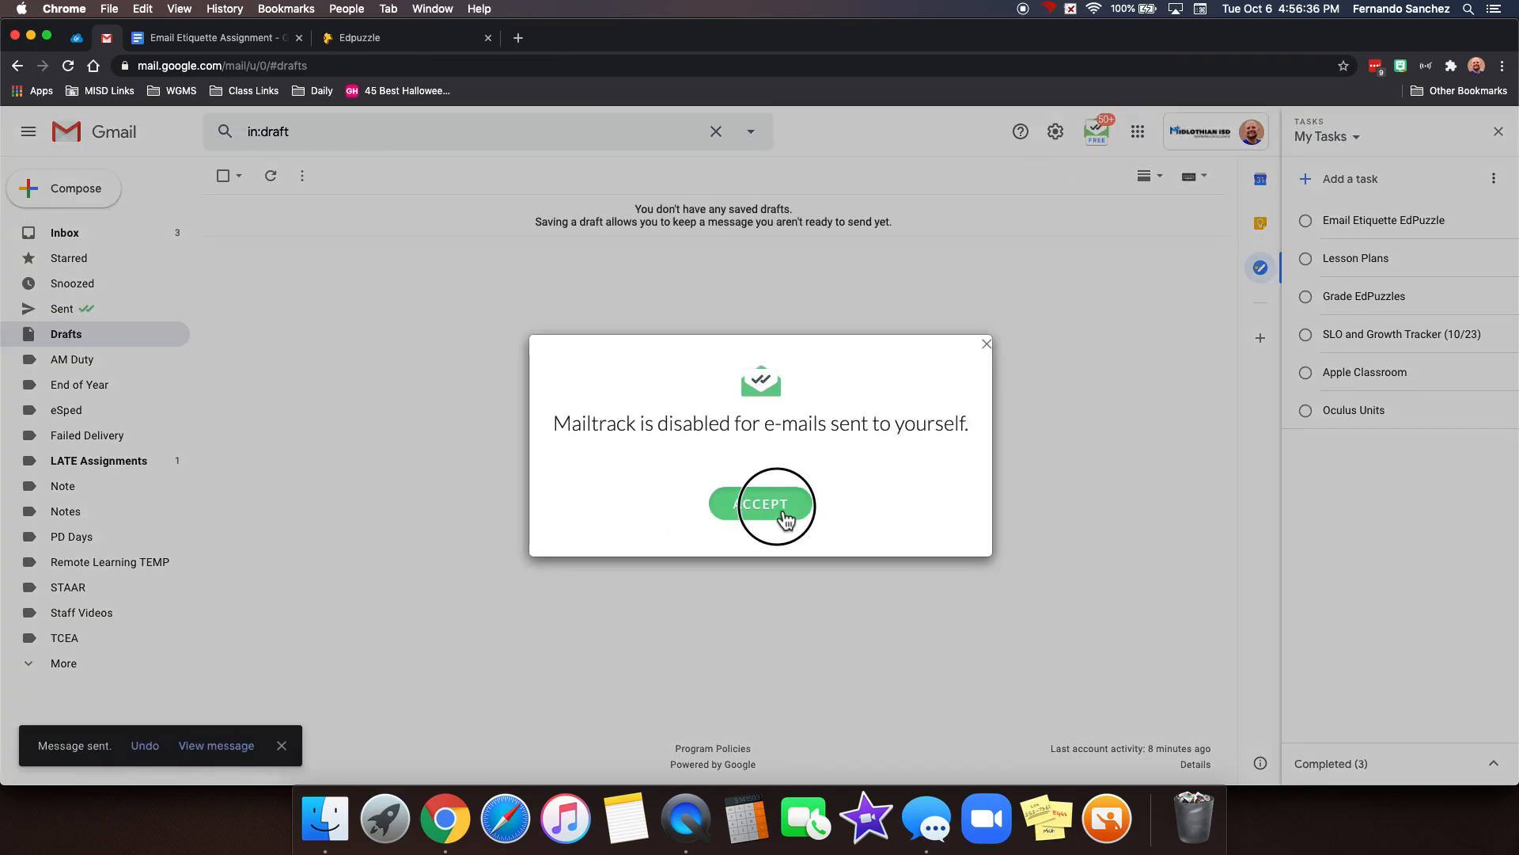
click(762, 503)
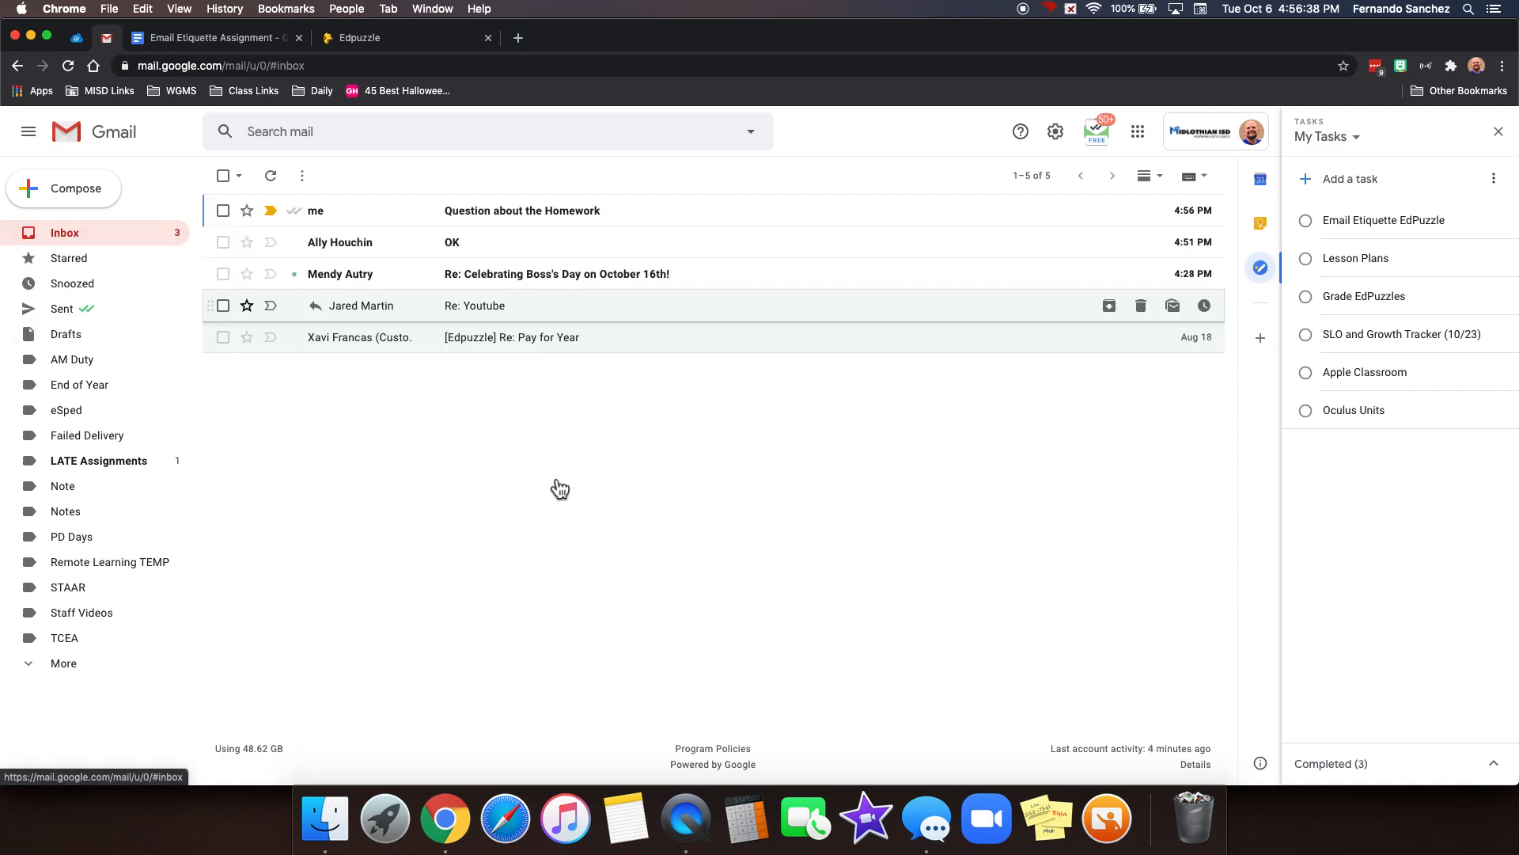
click(529, 38)
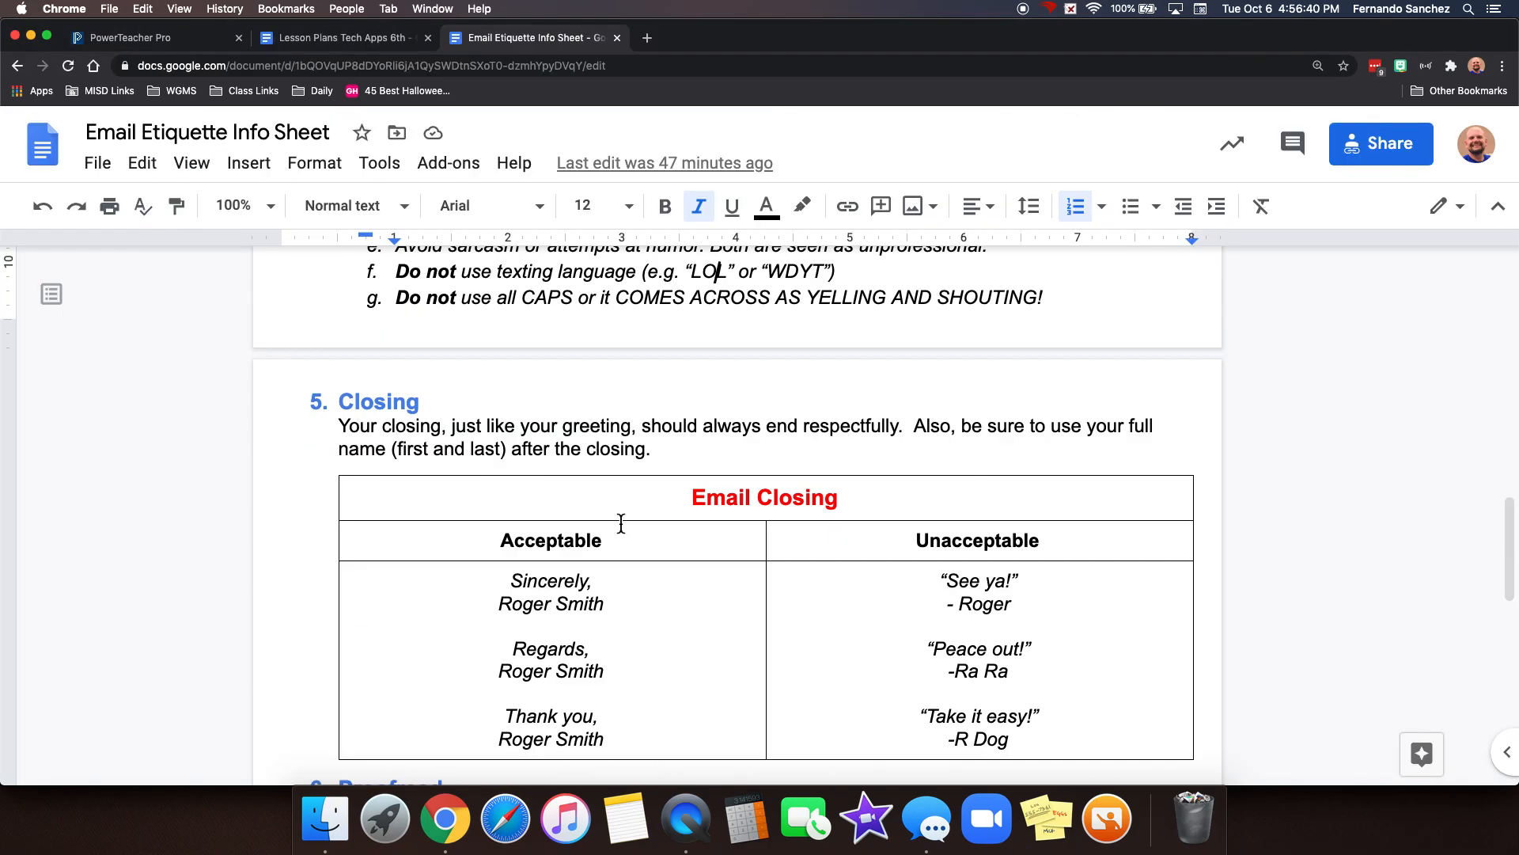
scroll(up, 3)
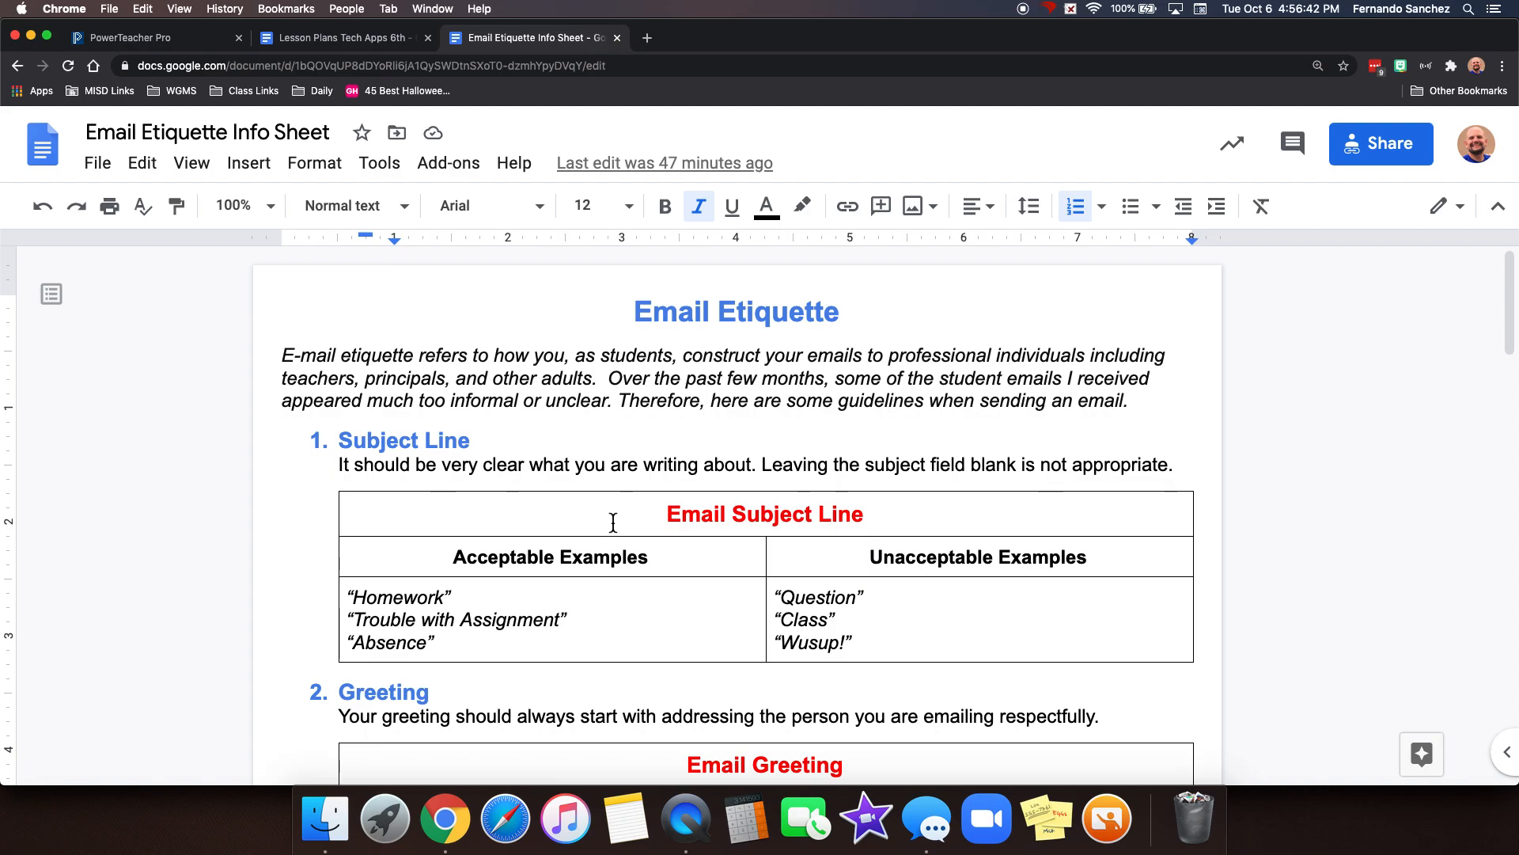
mouse_move(541, 468)
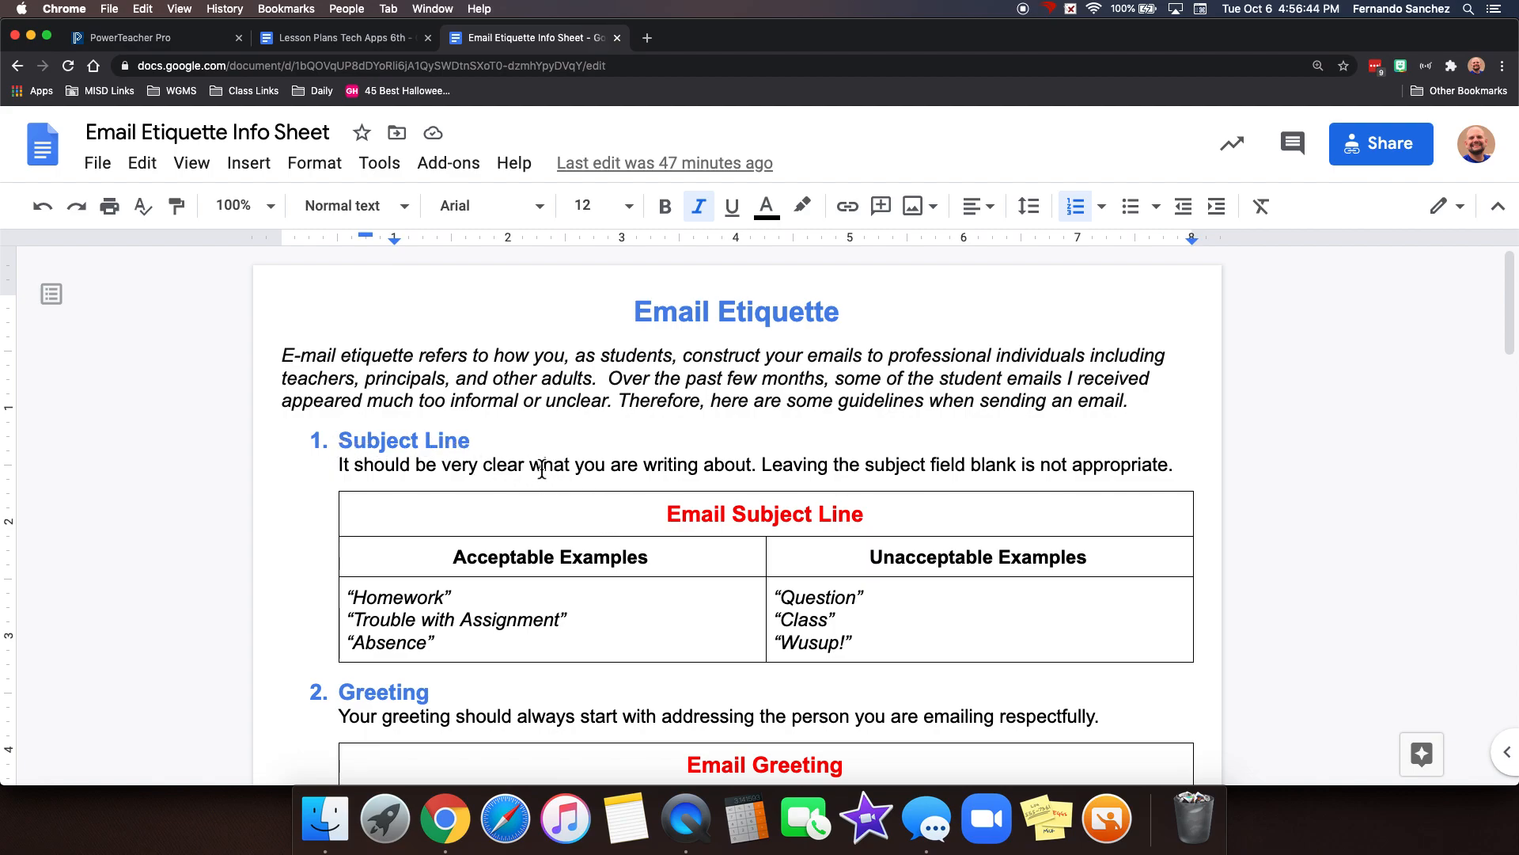
scroll(down, 3)
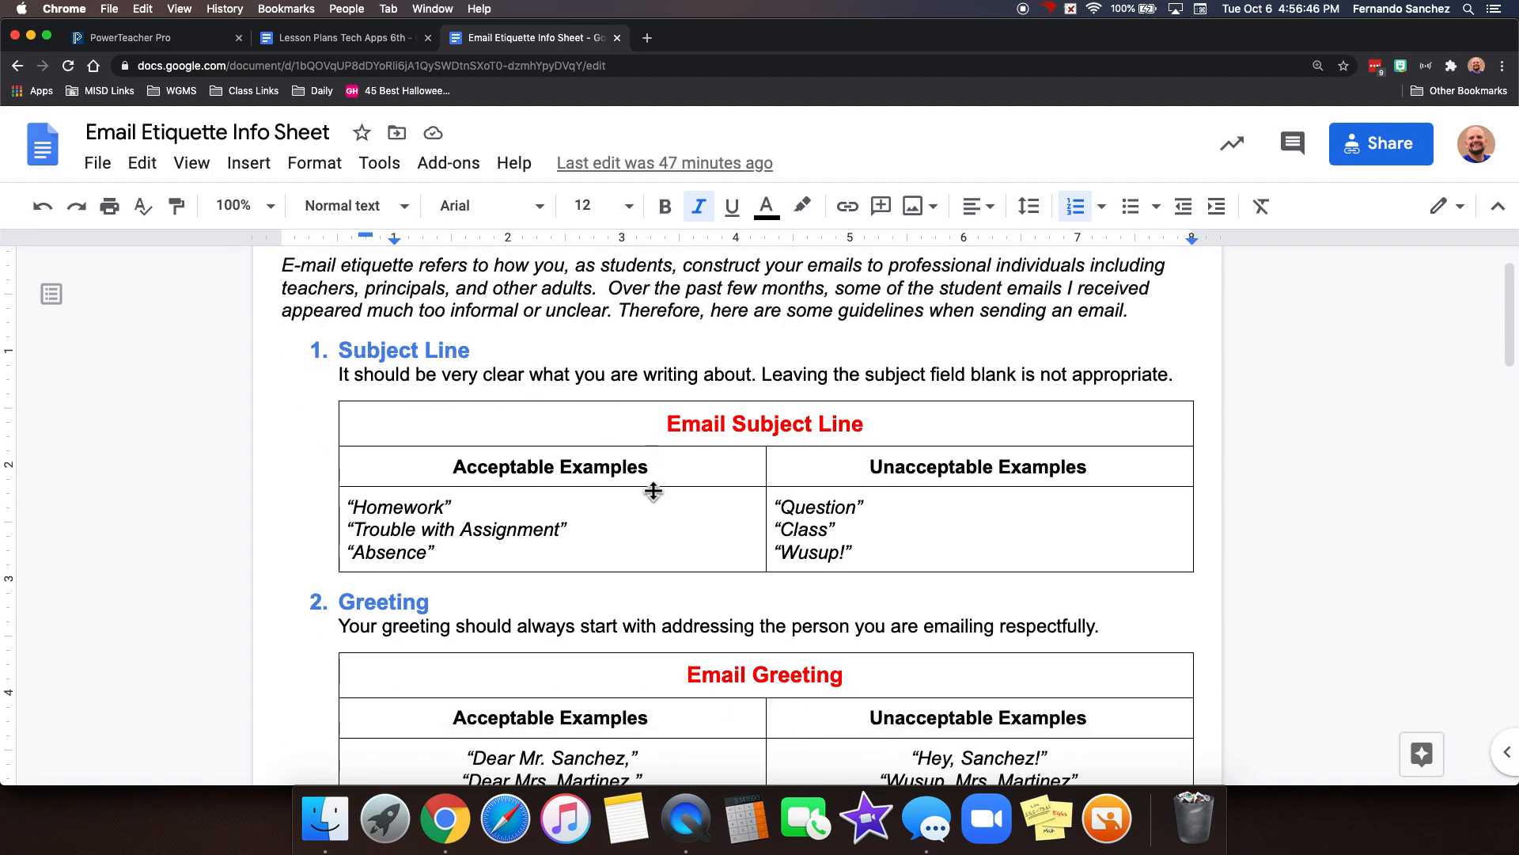
scroll(down, 3)
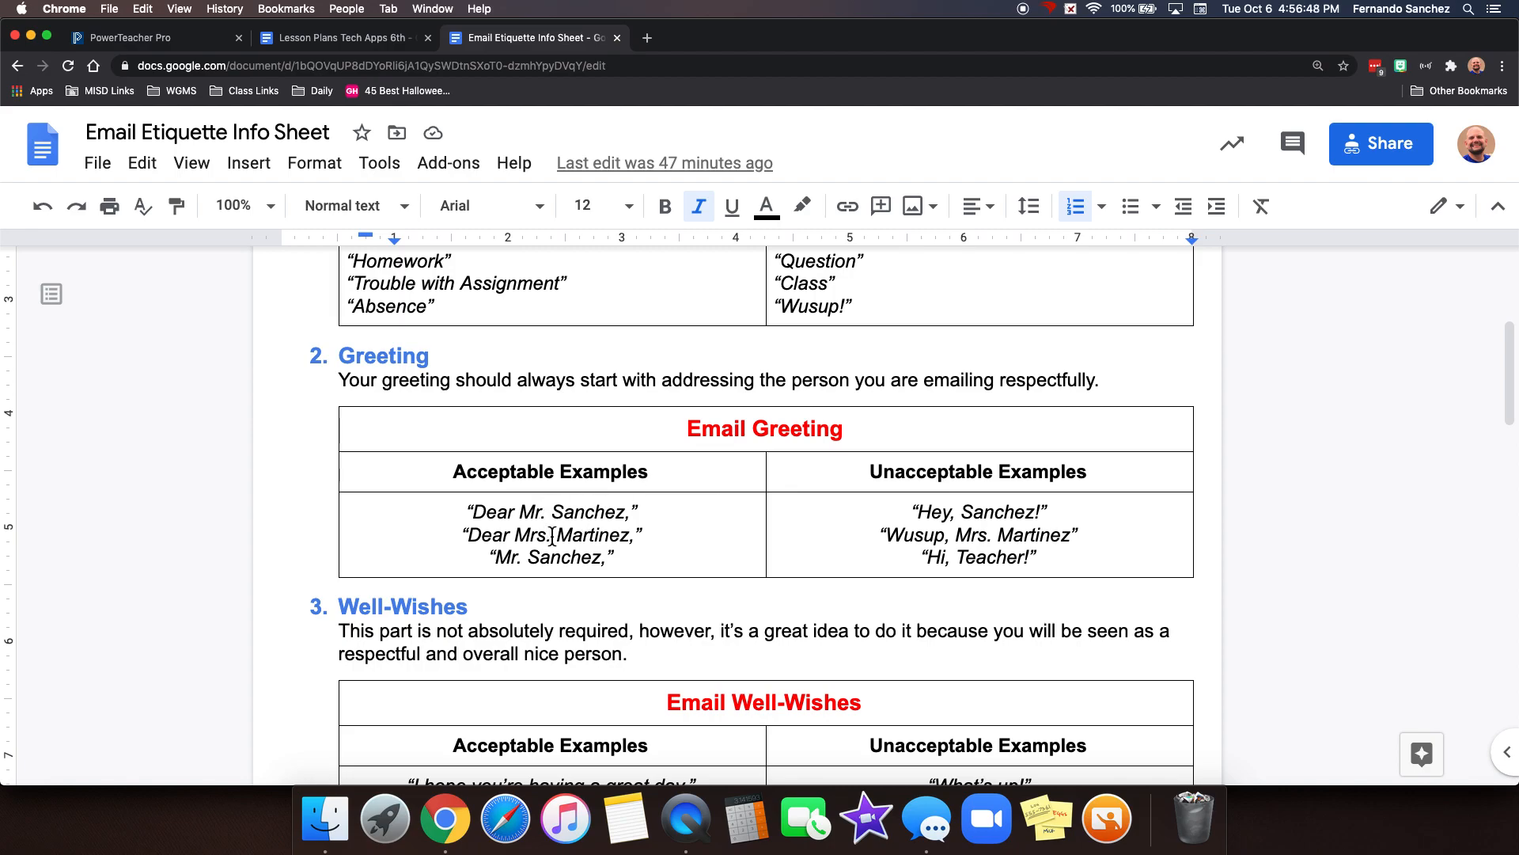
scroll(down, 3)
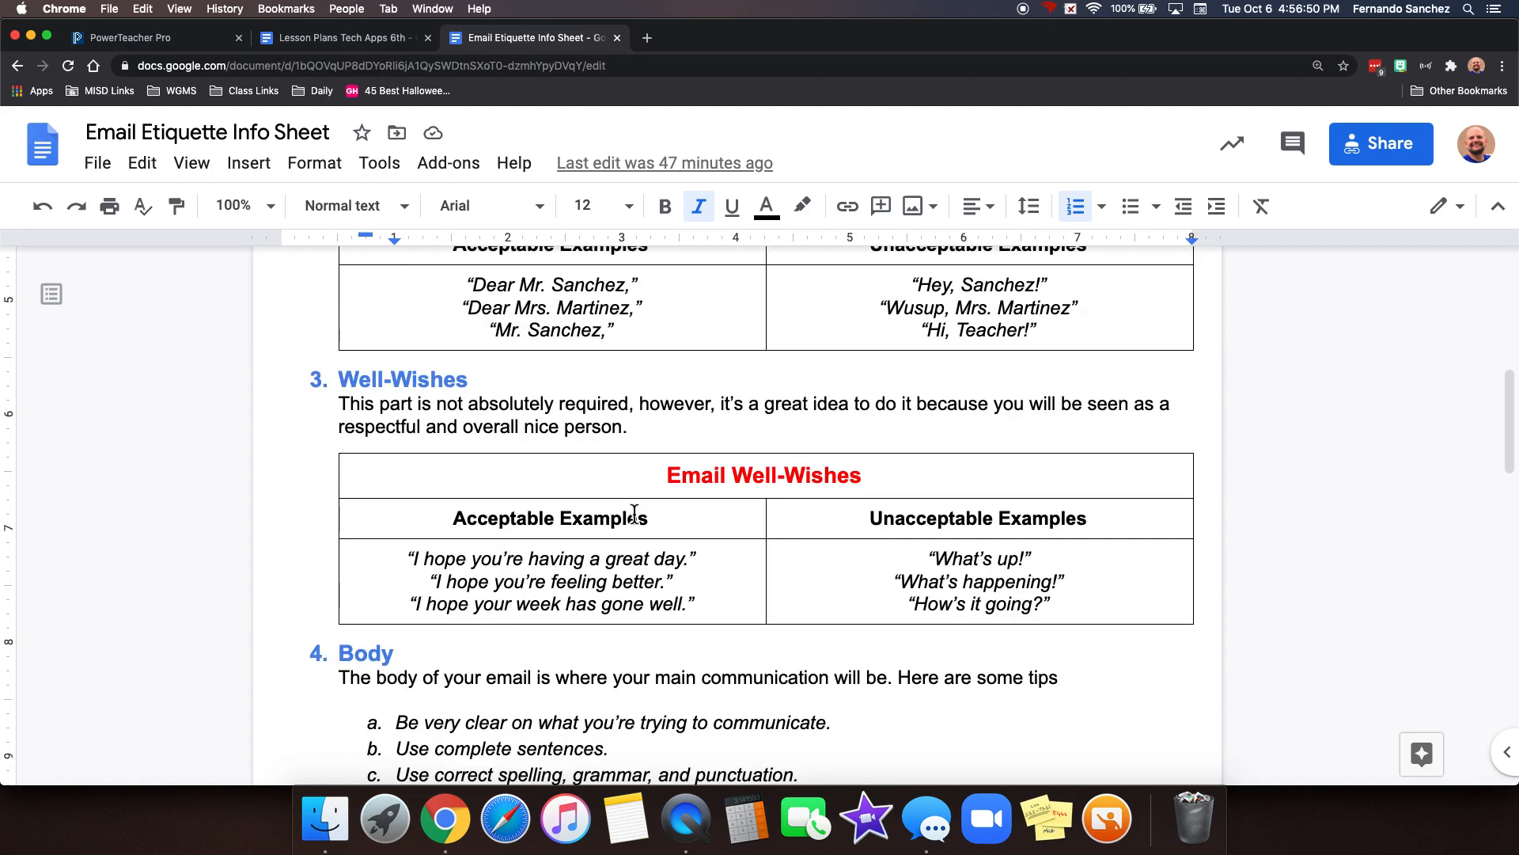
scroll(down, 3)
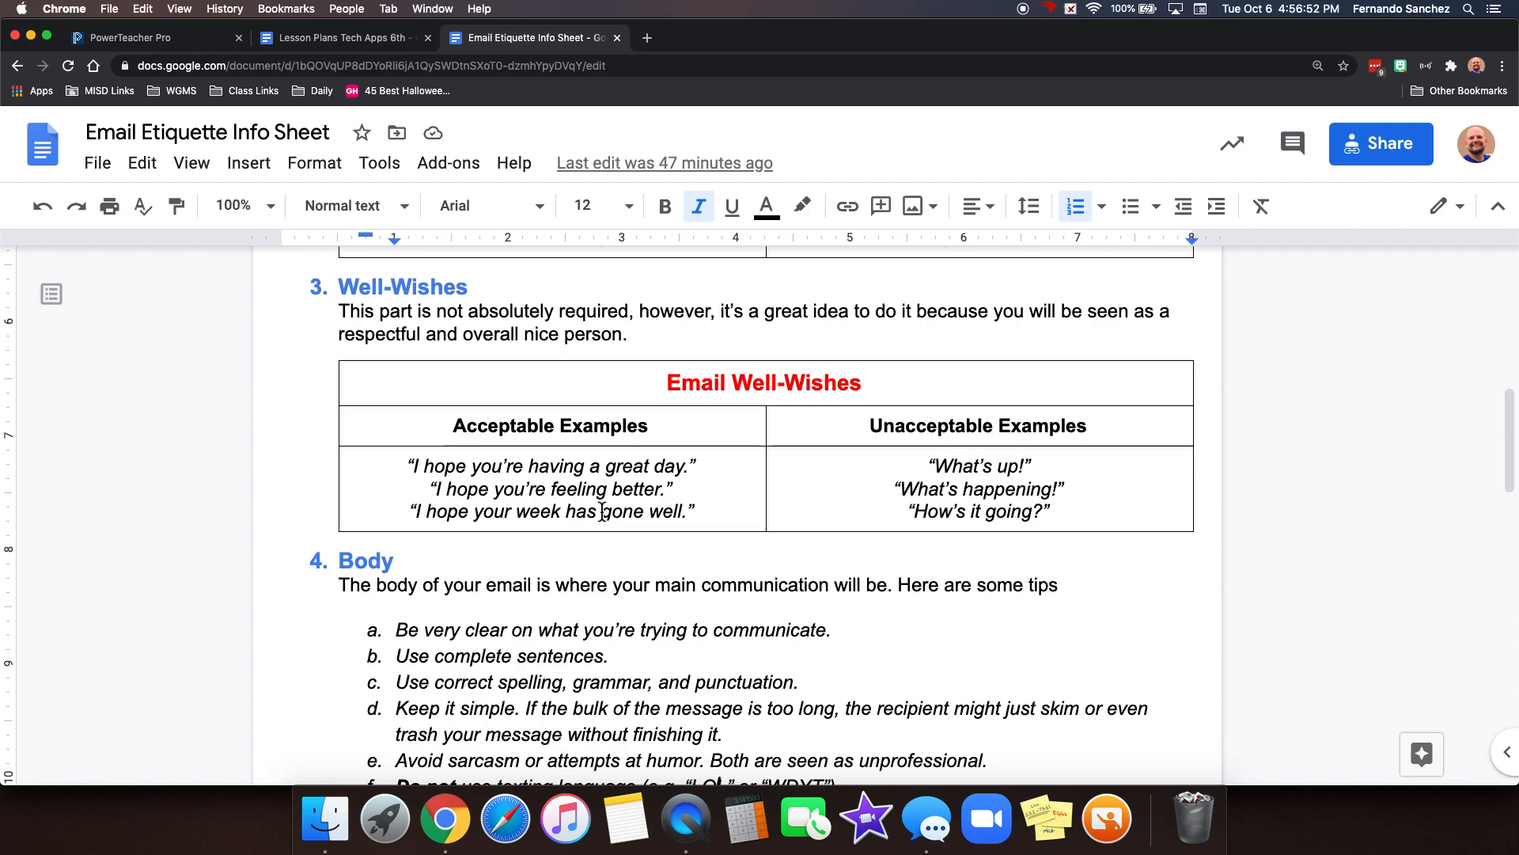
scroll(down, 3)
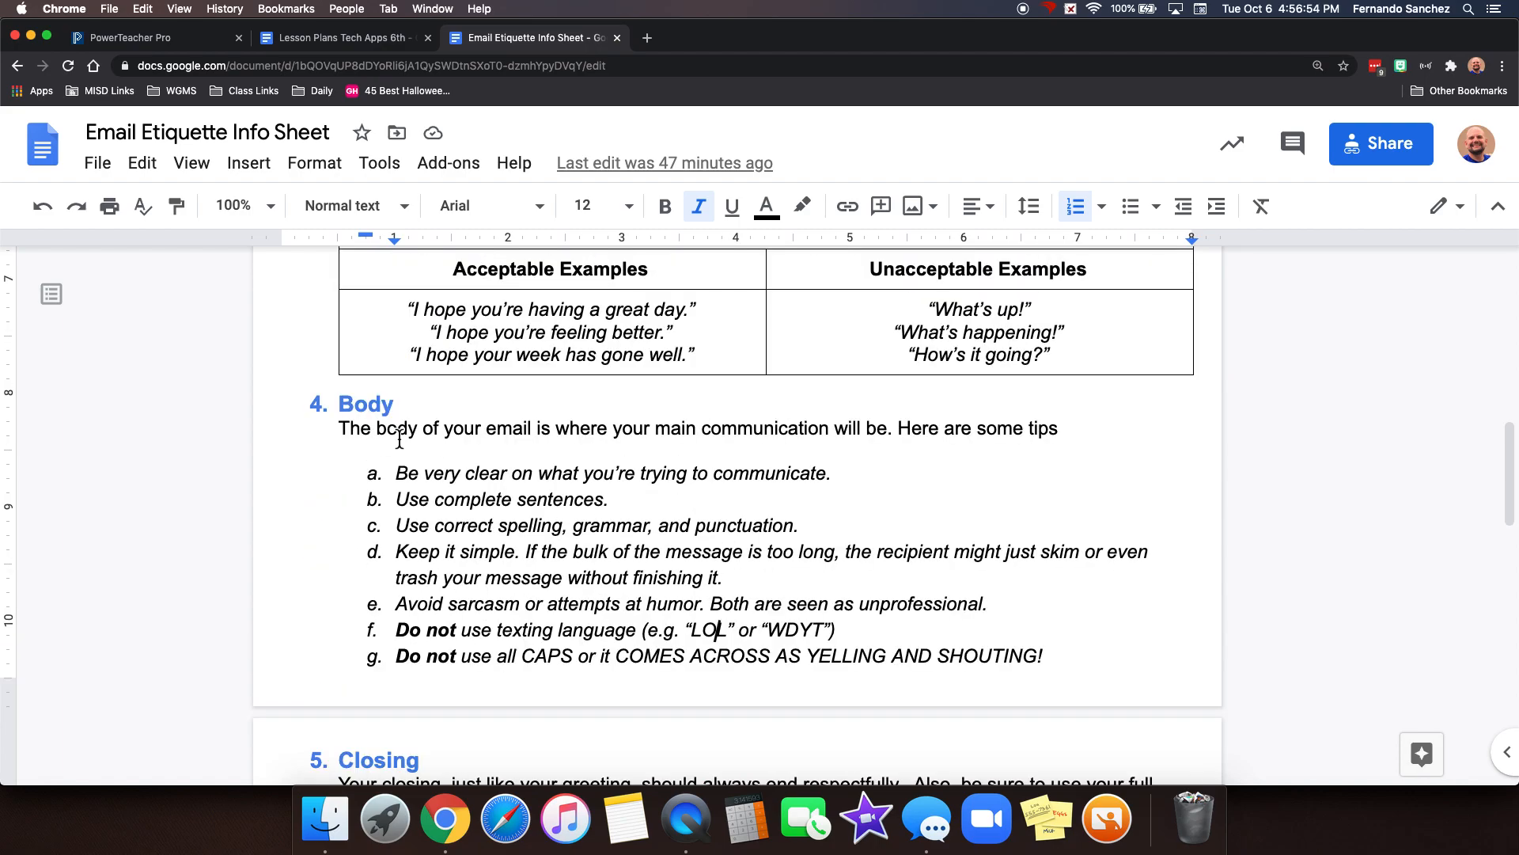
scroll(down, 3)
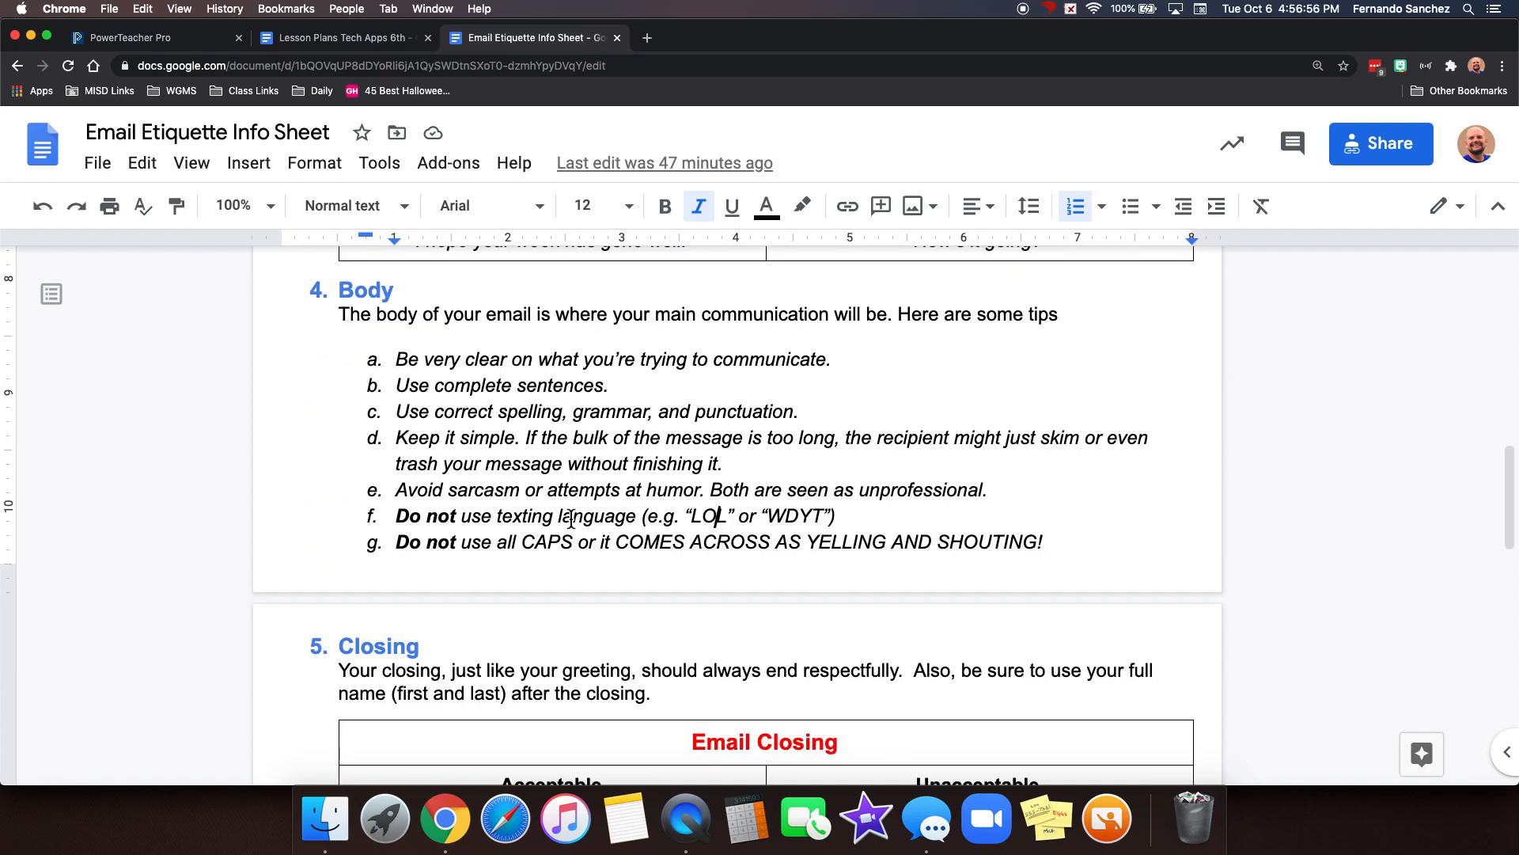
scroll(down, 3)
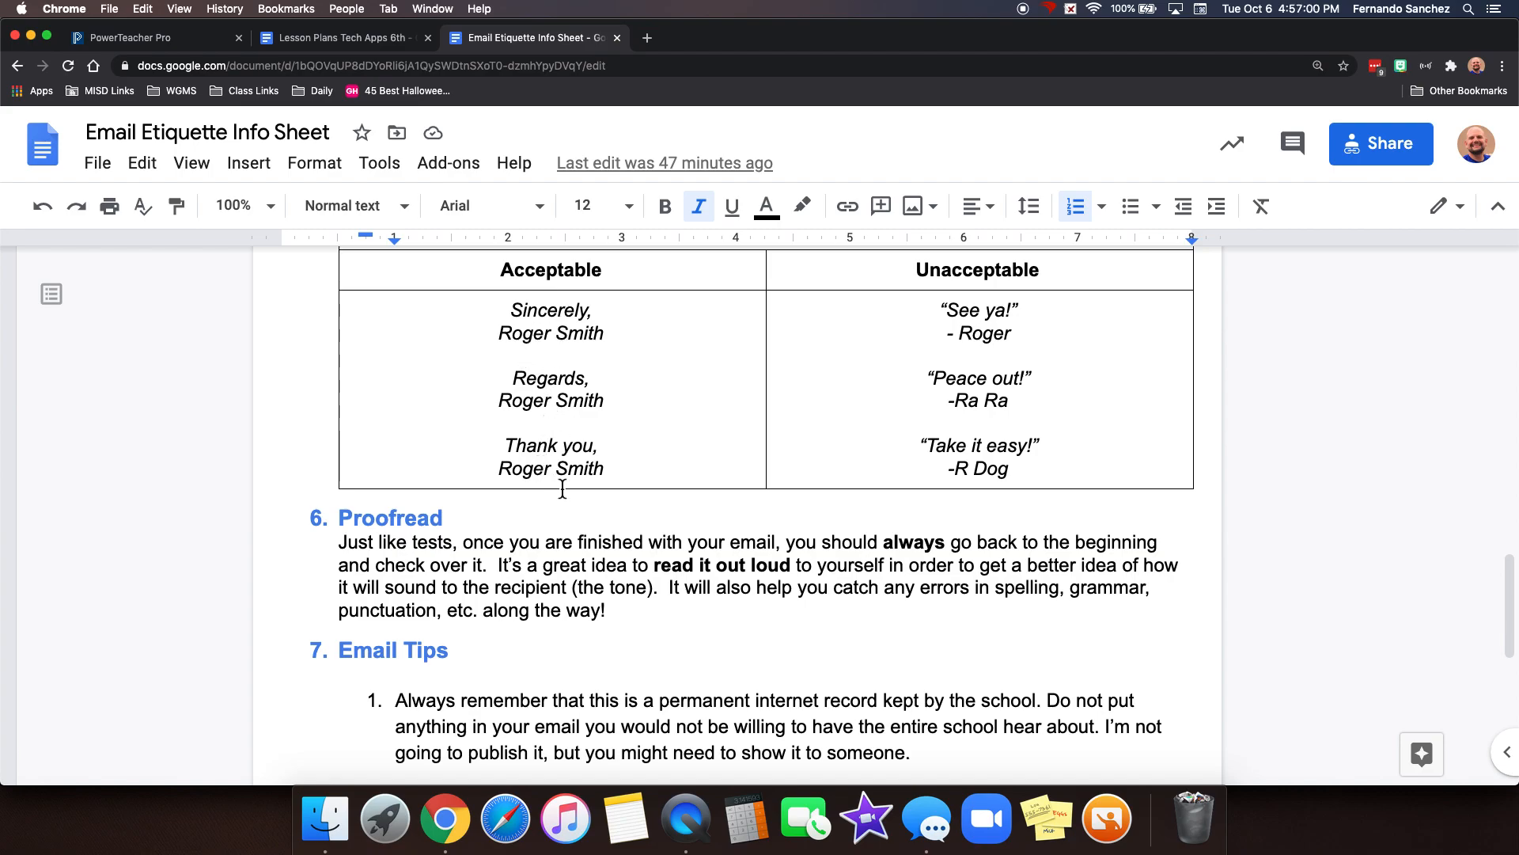
scroll(down, 3)
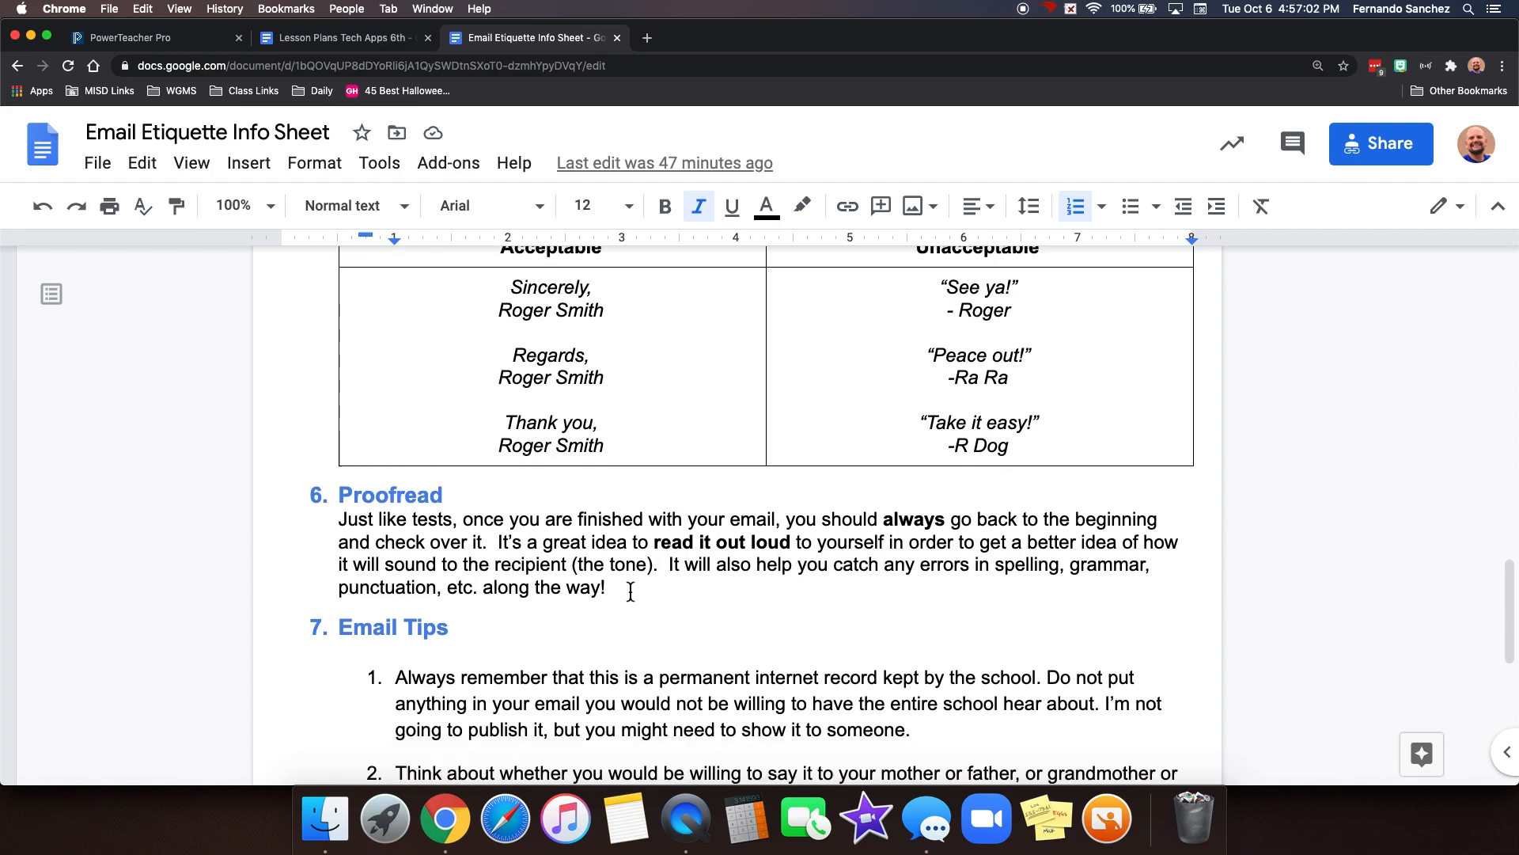
scroll(down, 3)
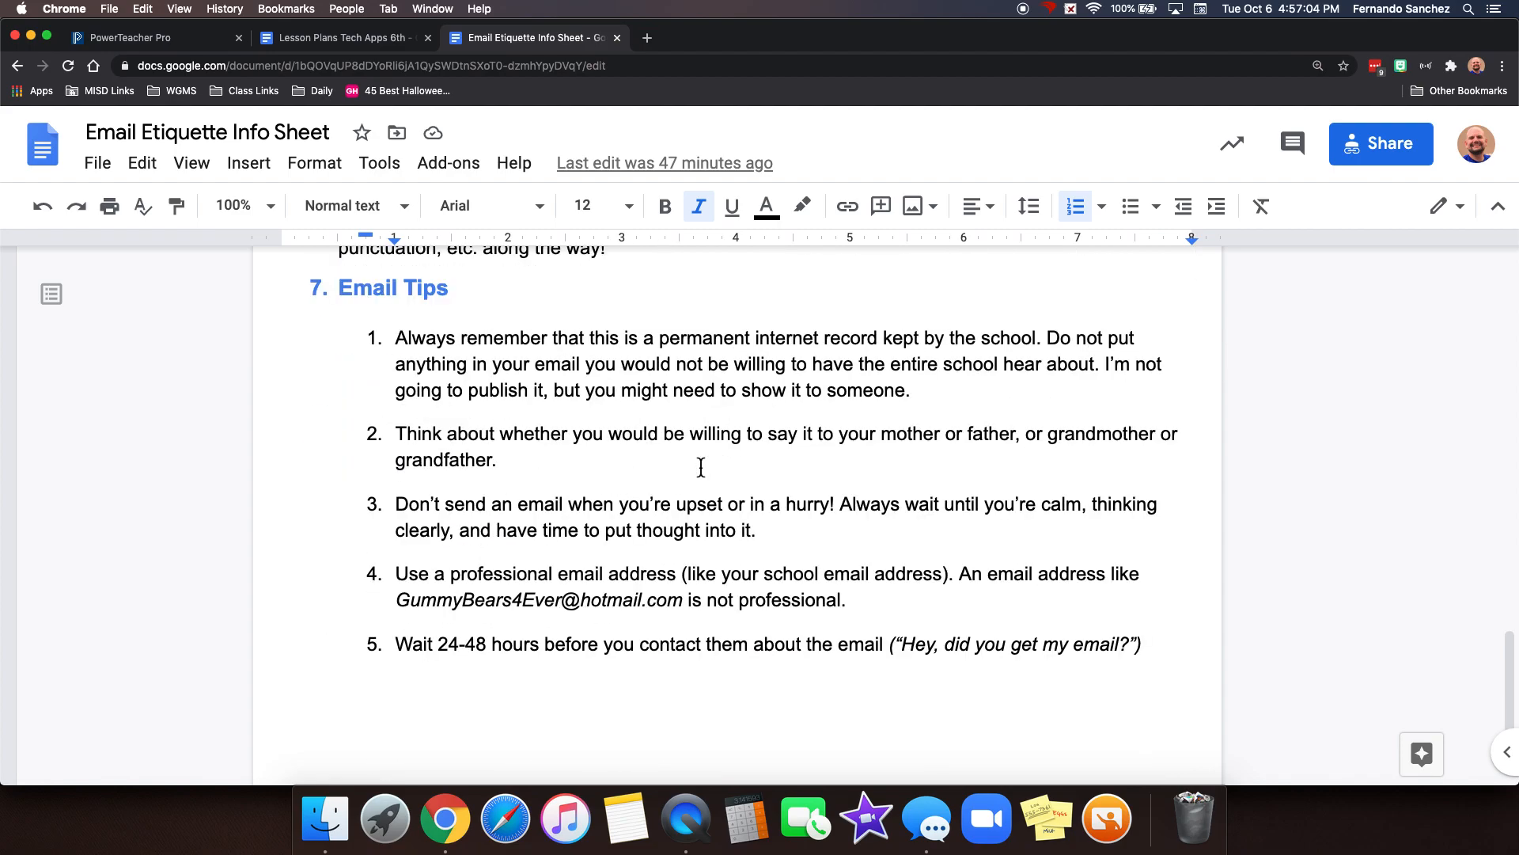
scroll(up, 3)
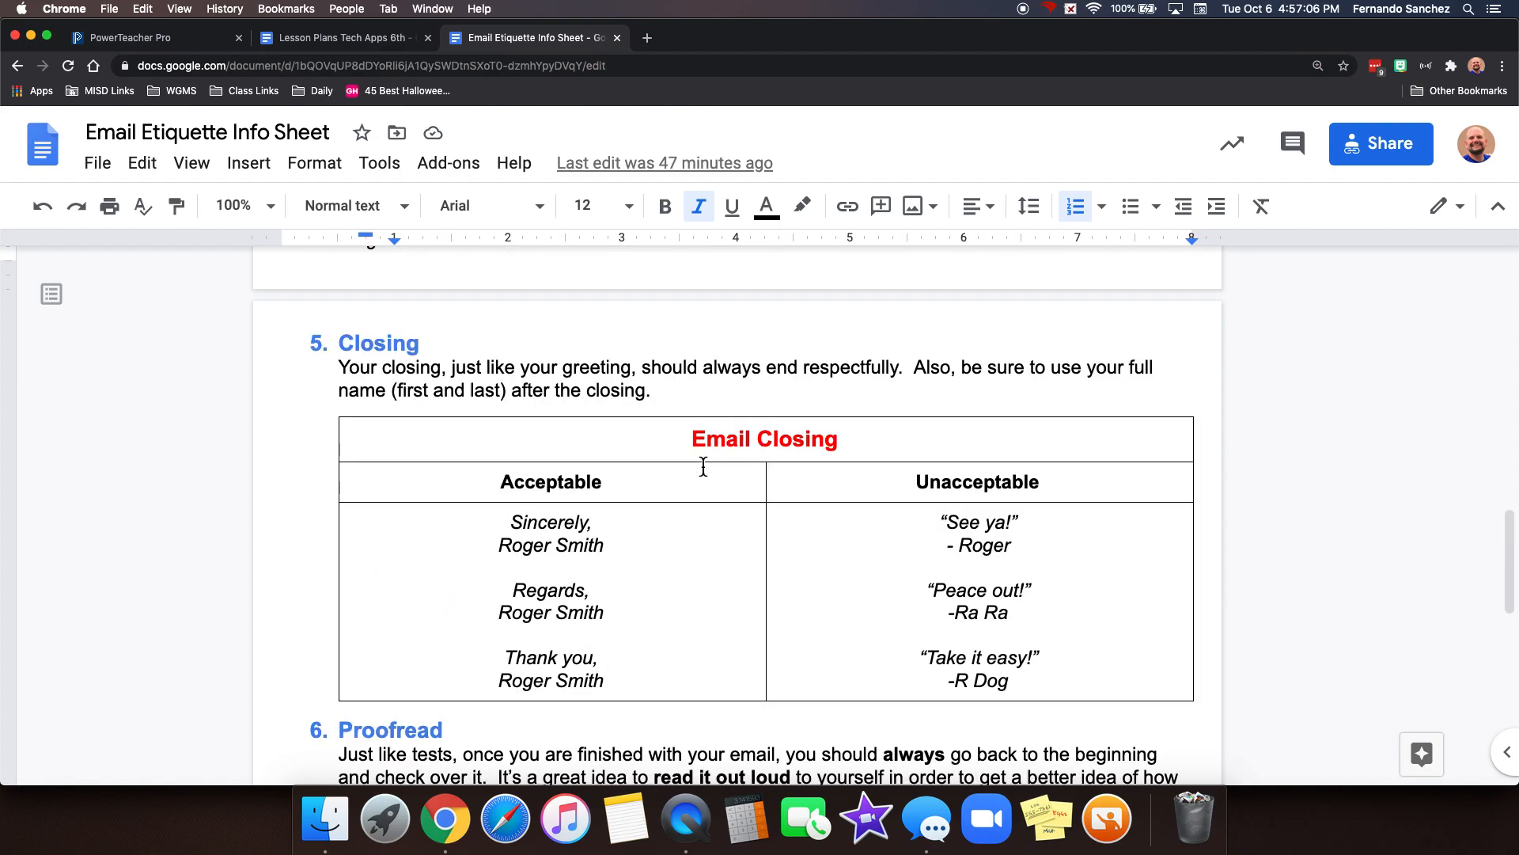
scroll(up, 3)
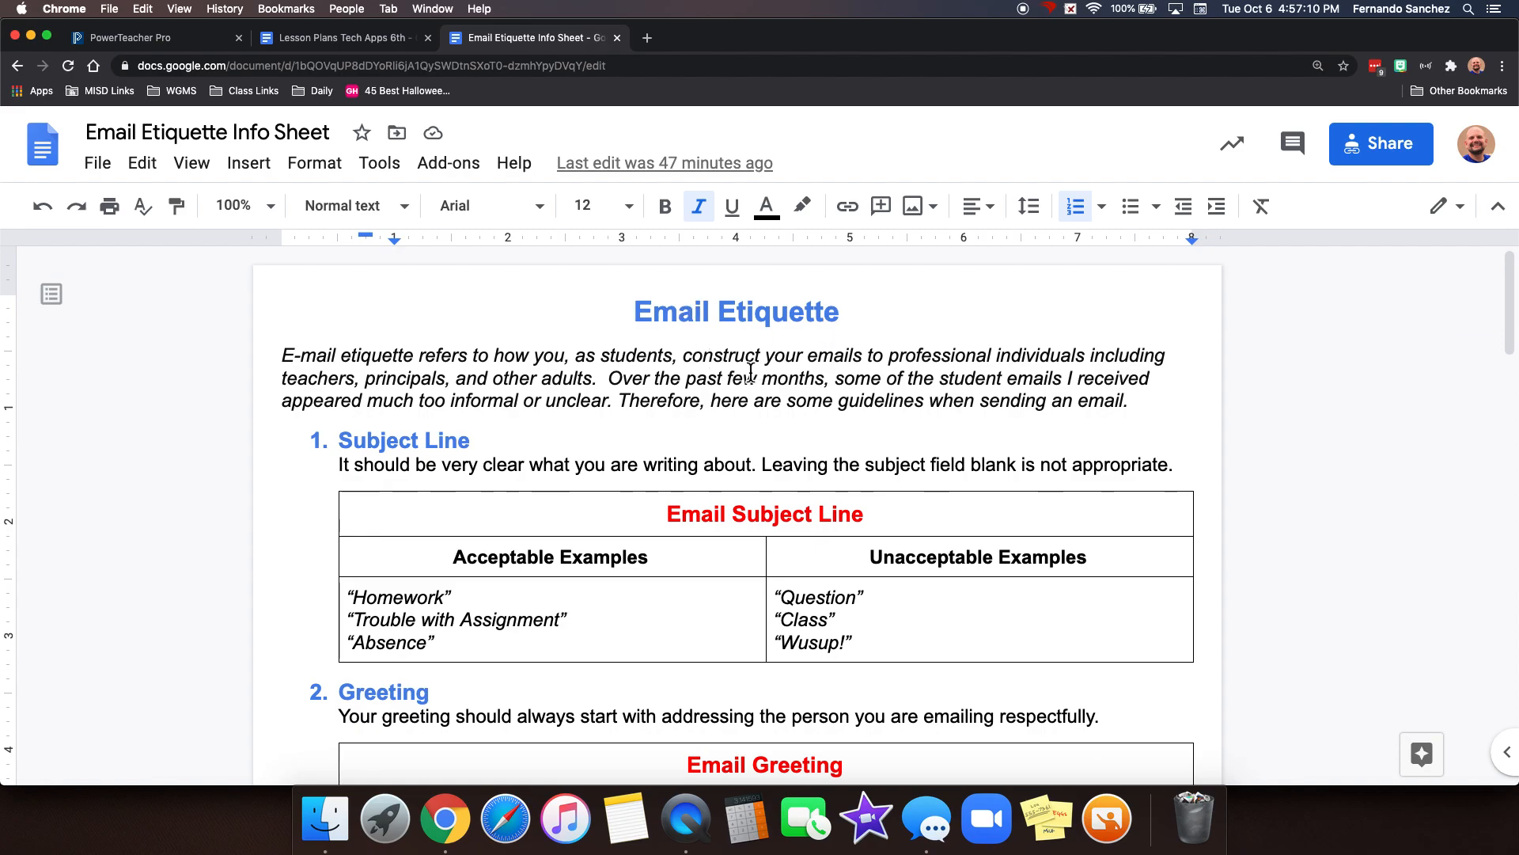
mouse_move(813, 365)
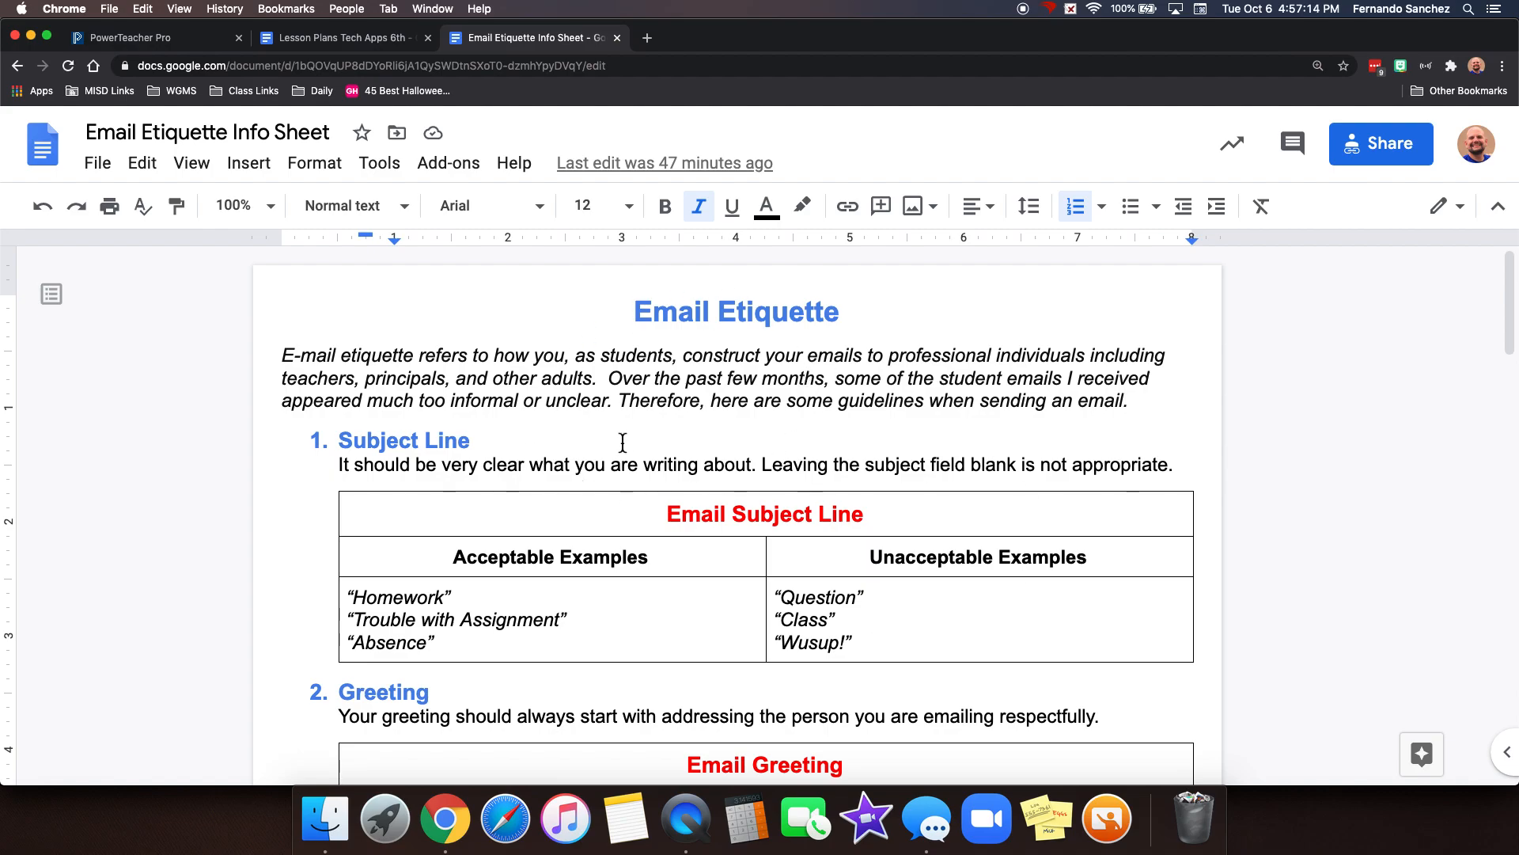
mouse_move(614, 412)
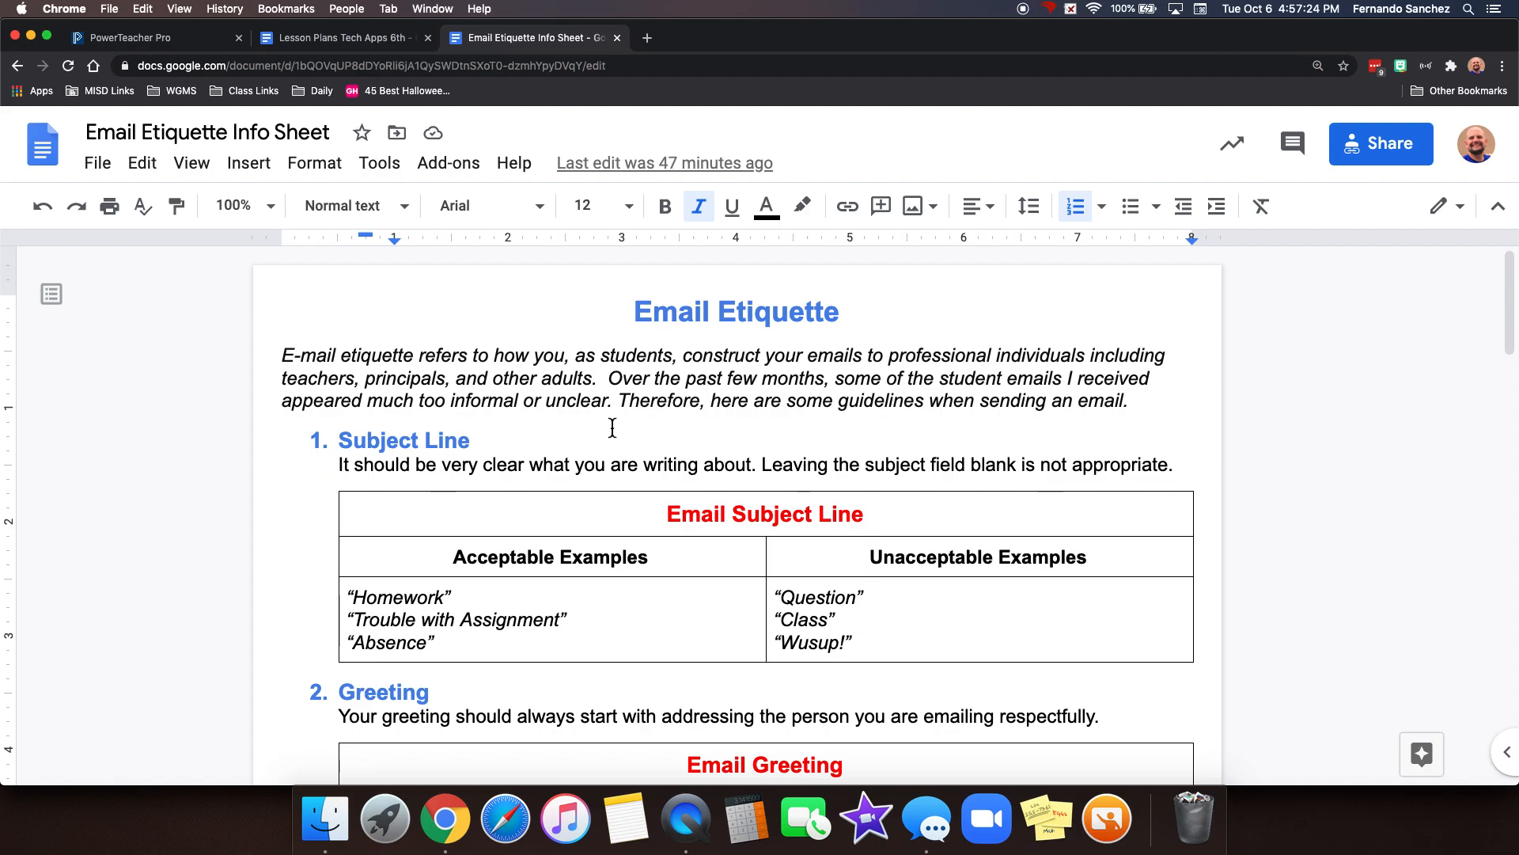
mouse_move(1027, 38)
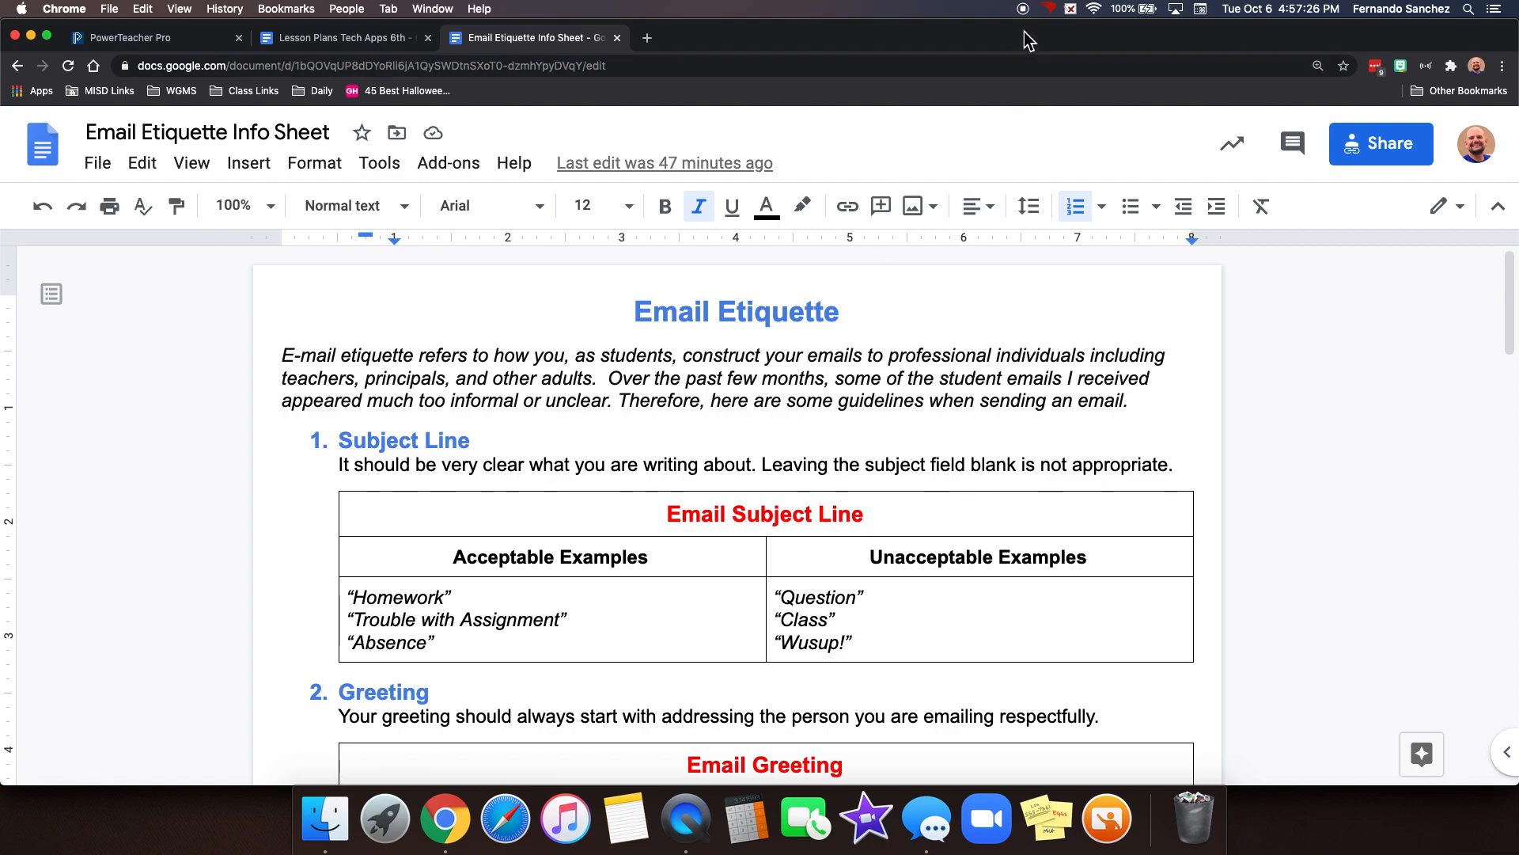